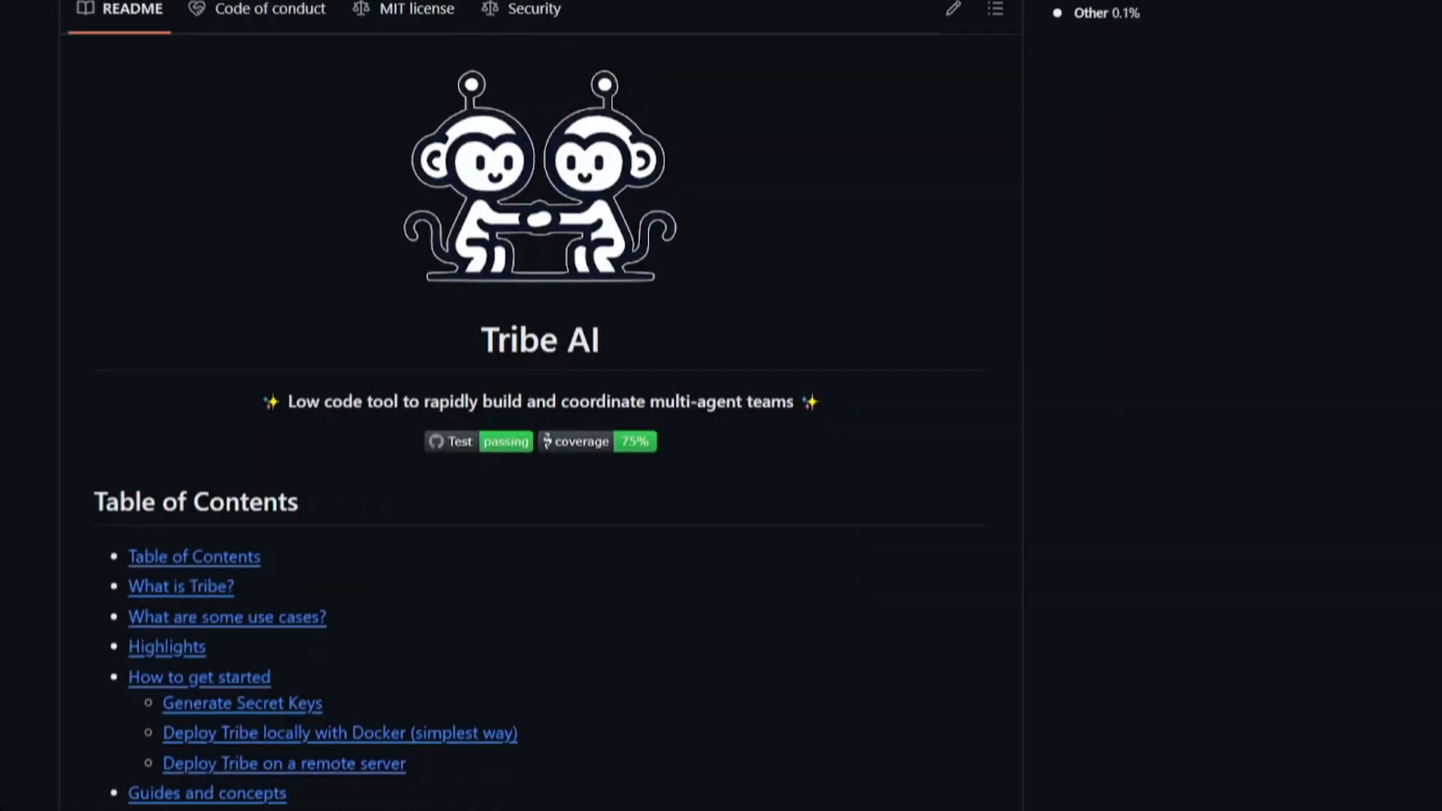
Scroll down the worker dialog to reach the skills section for ItalianFoodie
scroll("down", 3)
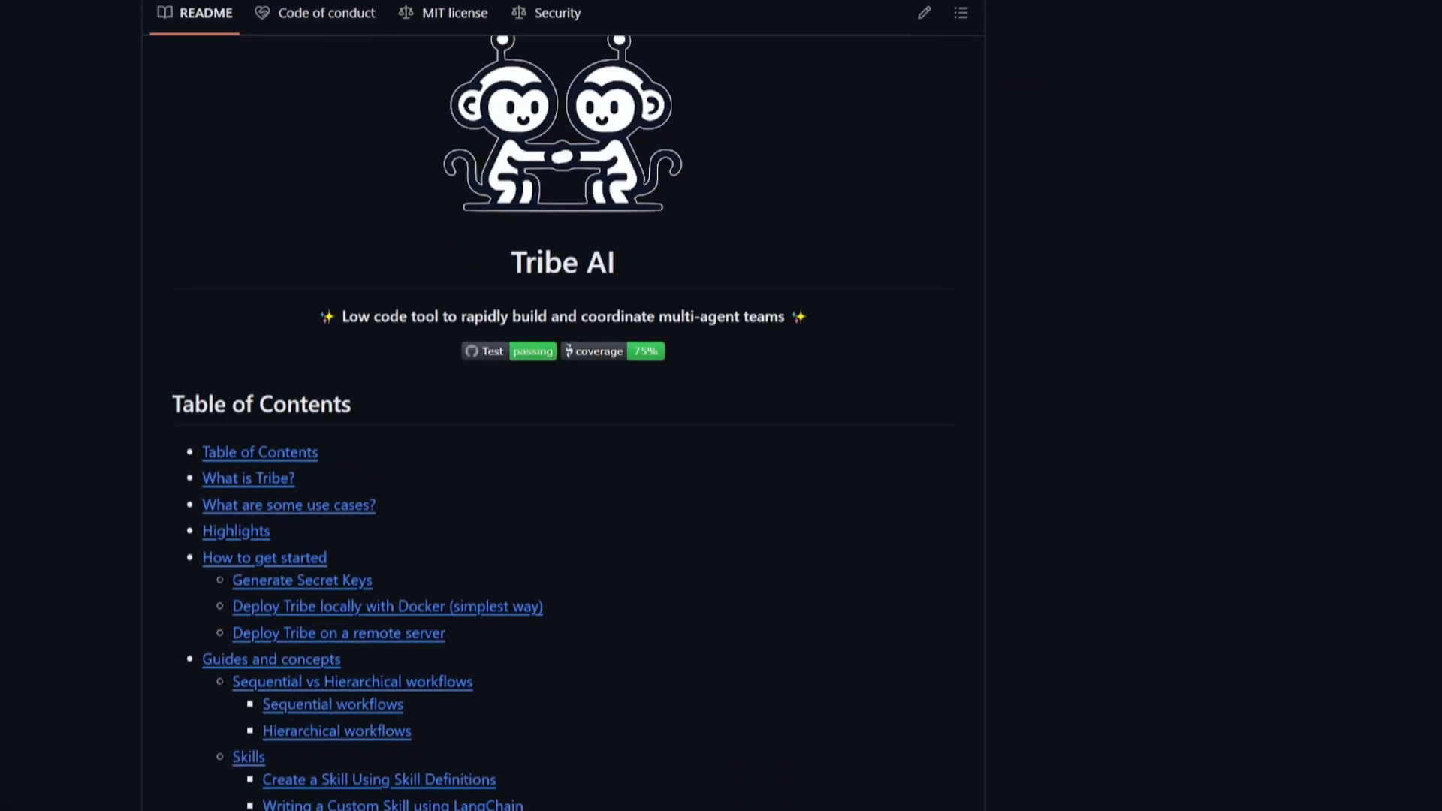
scroll("down", 3)
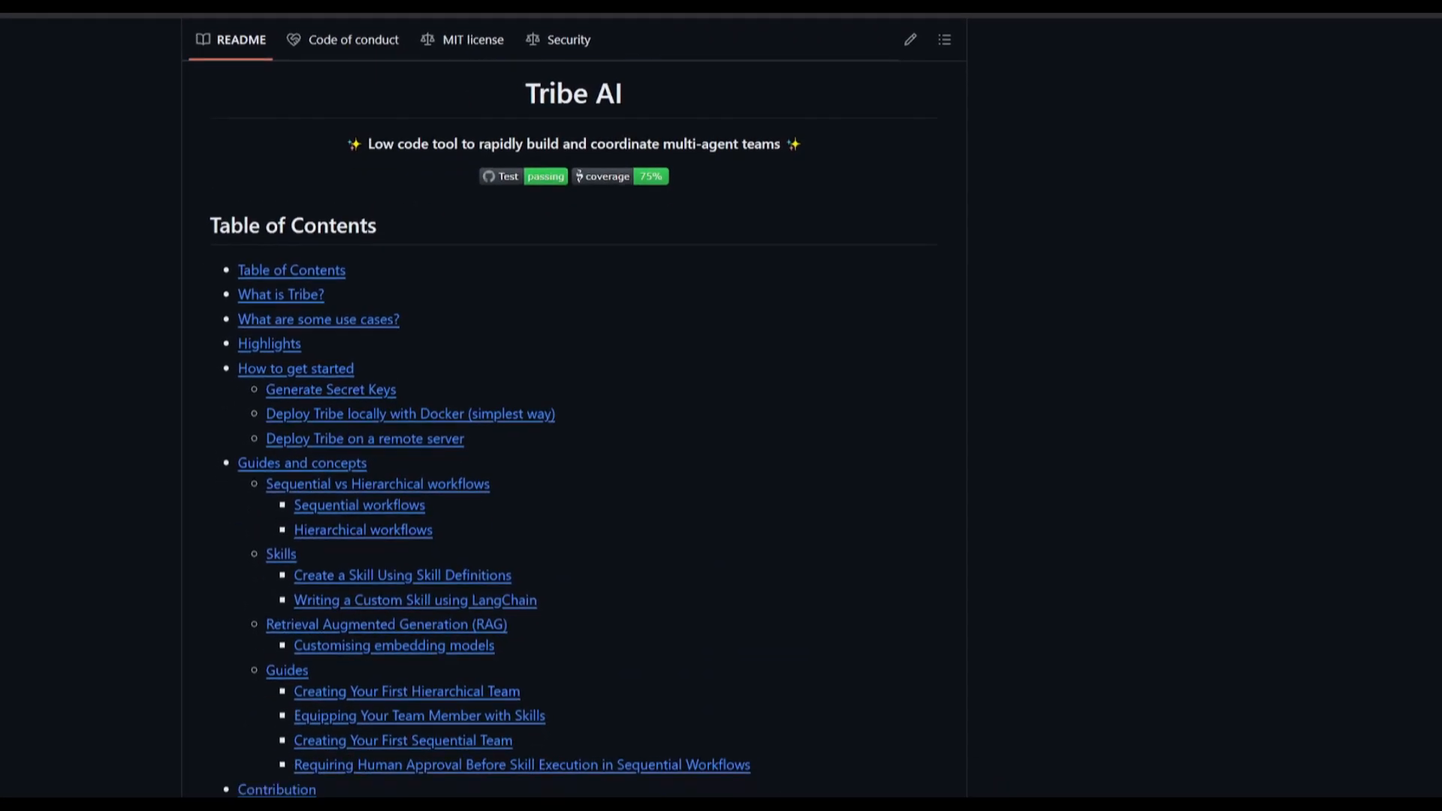
scroll("down", 3)
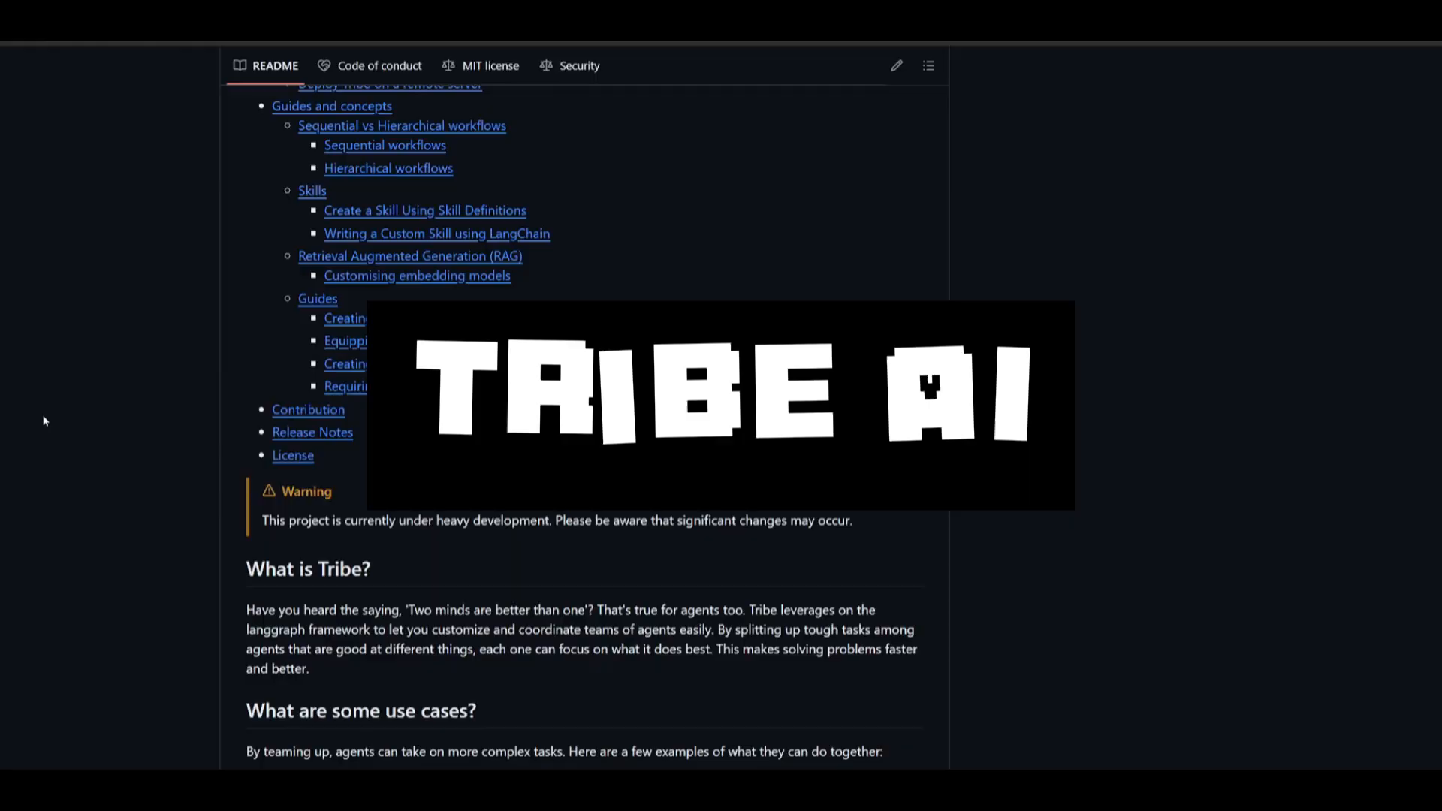
scroll("down", 3)
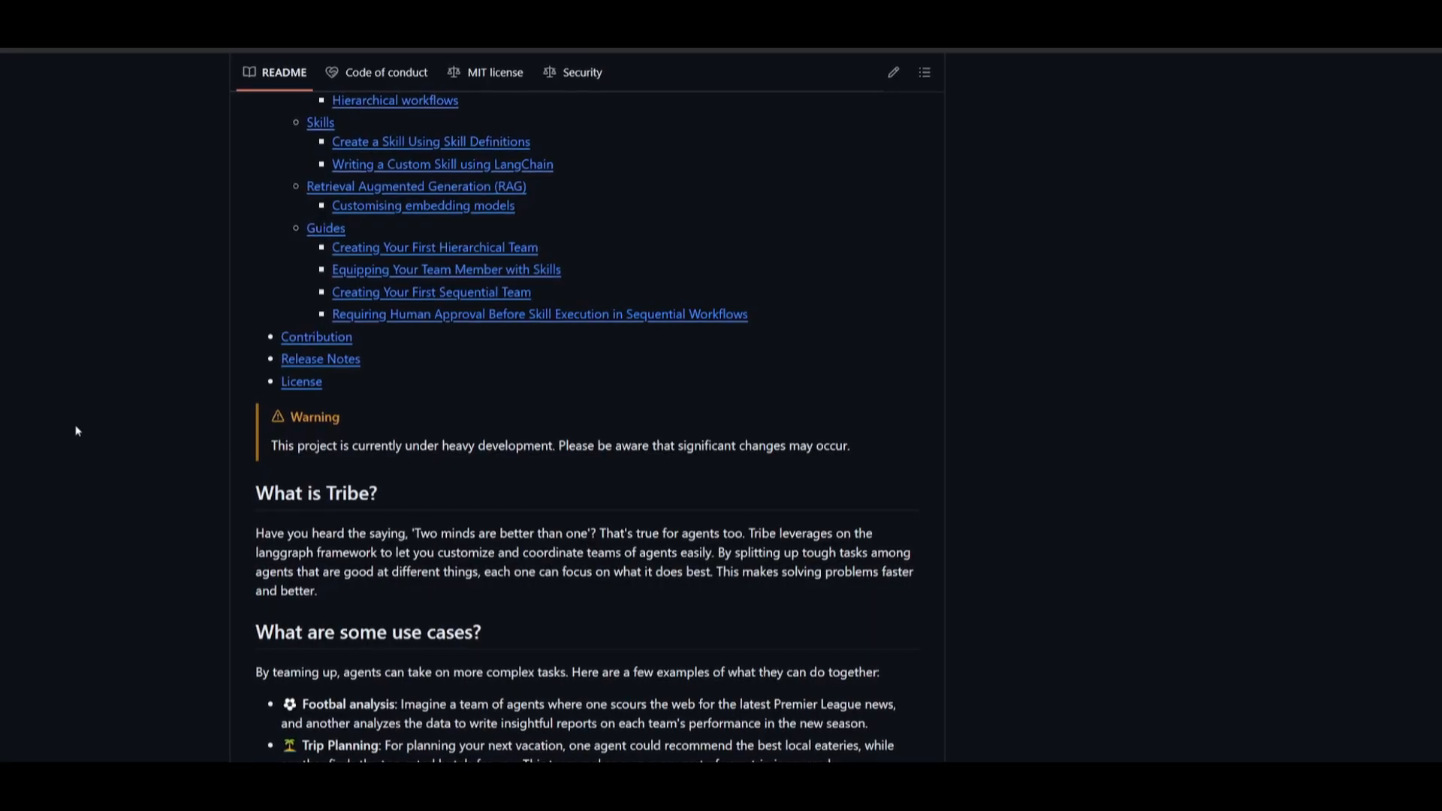
scroll("down", 3)
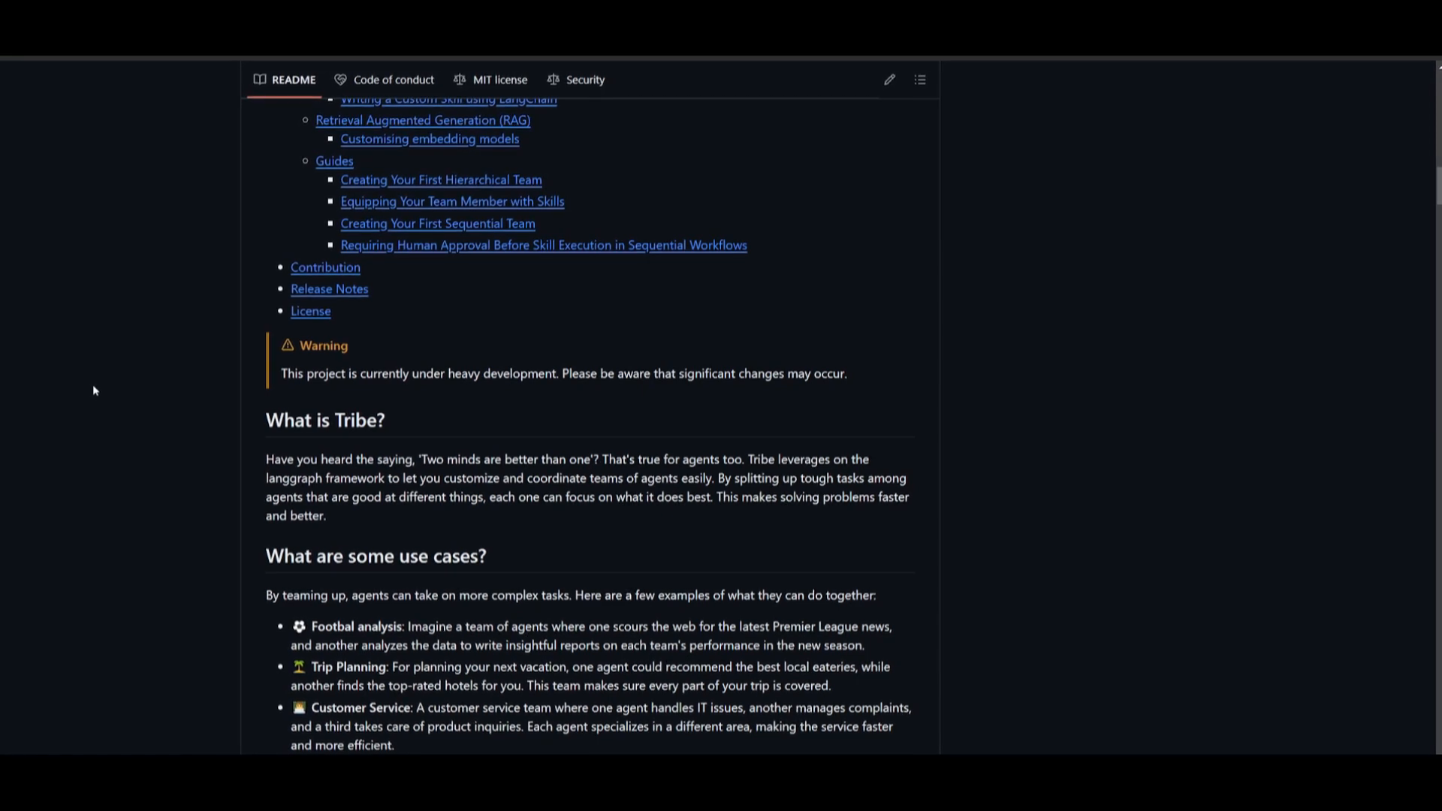
scroll("down", 3)
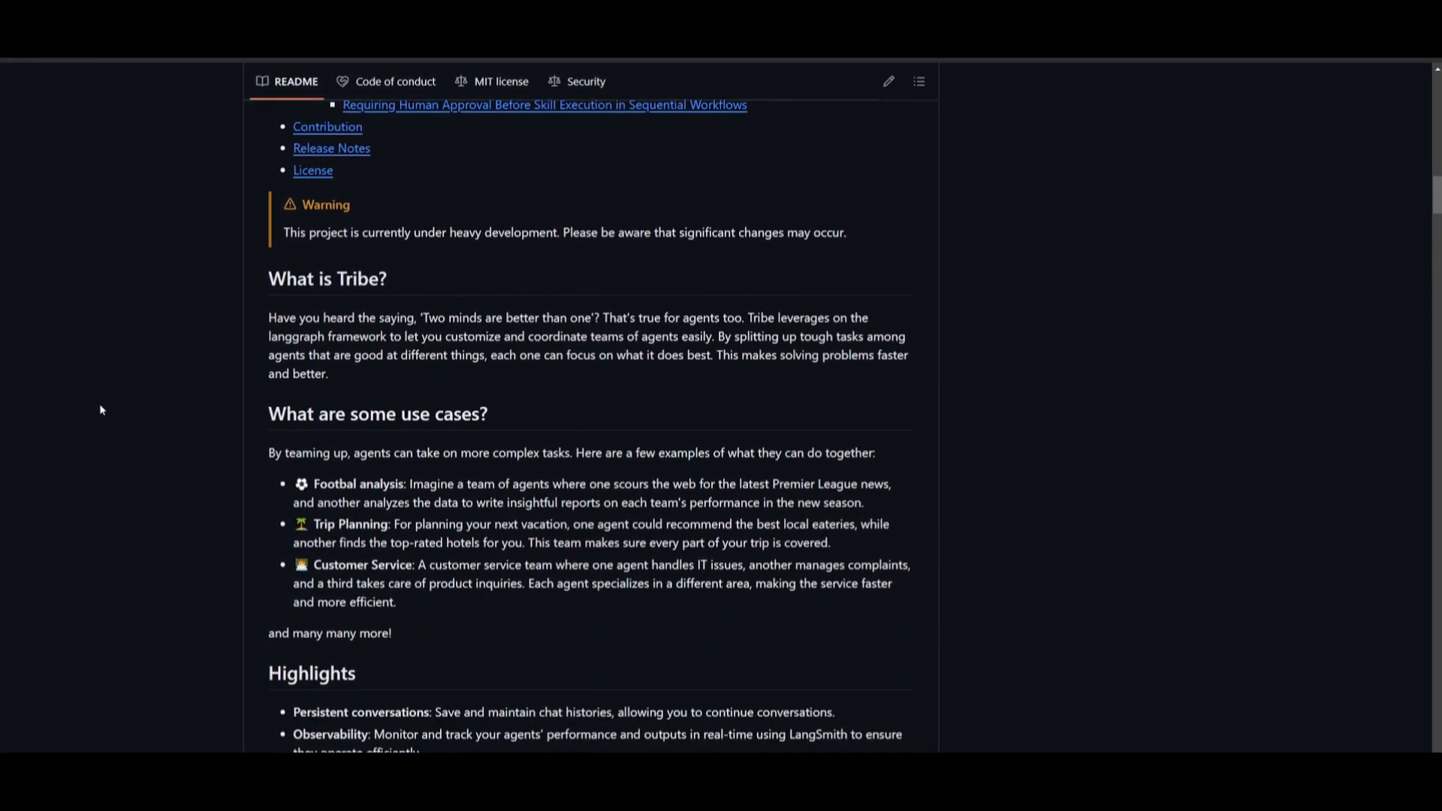
mouse_move(150, 421)
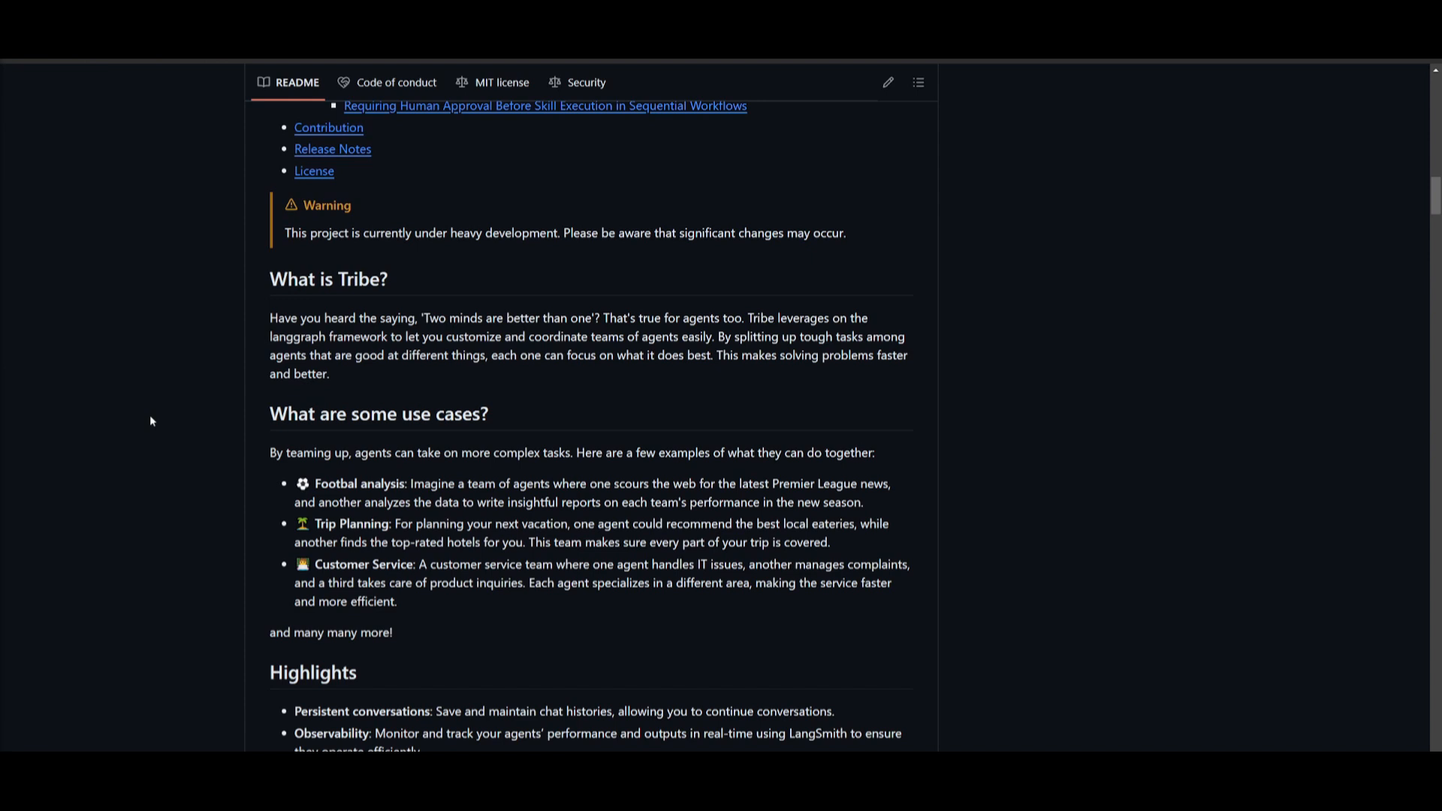
scroll("down", 3)
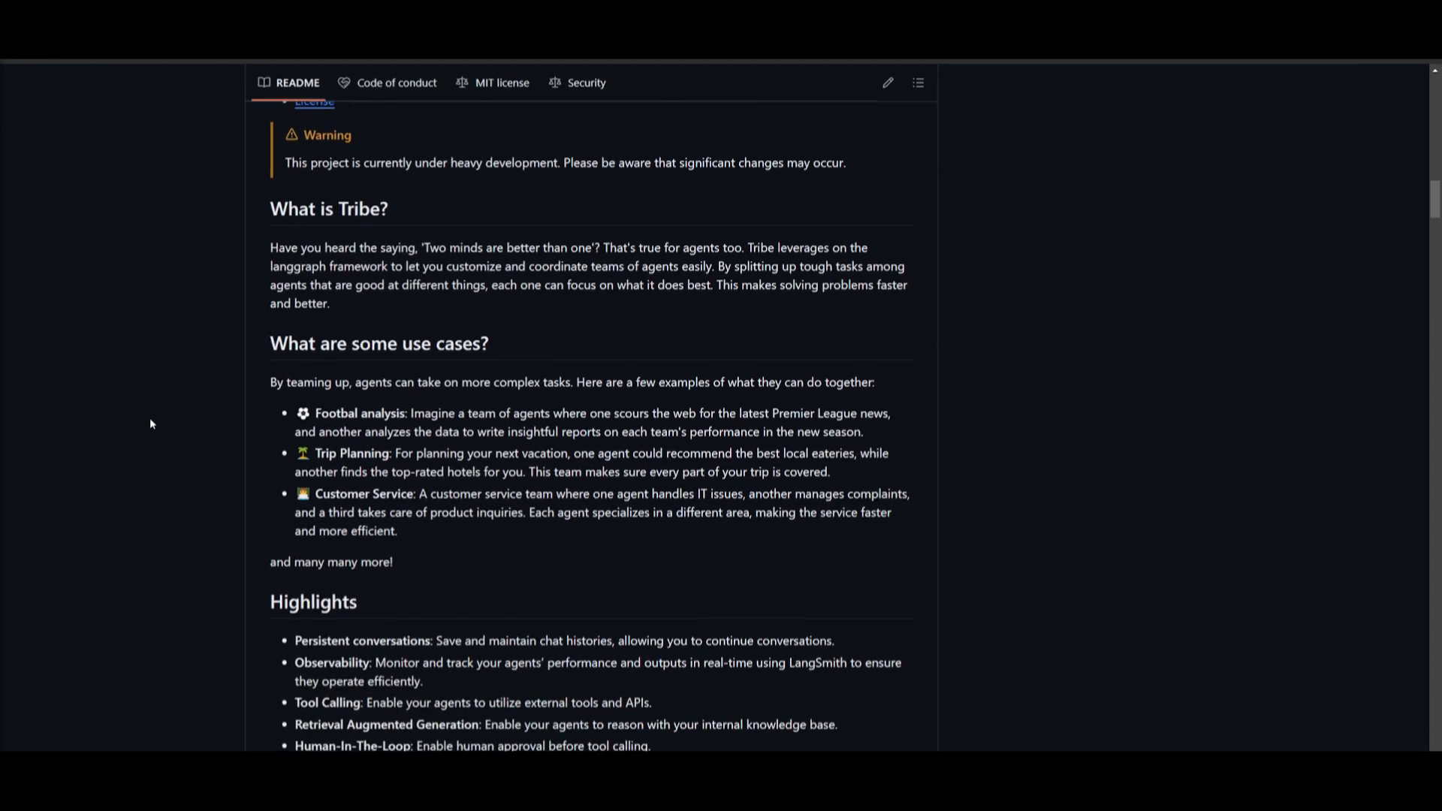
scroll("down", 3)
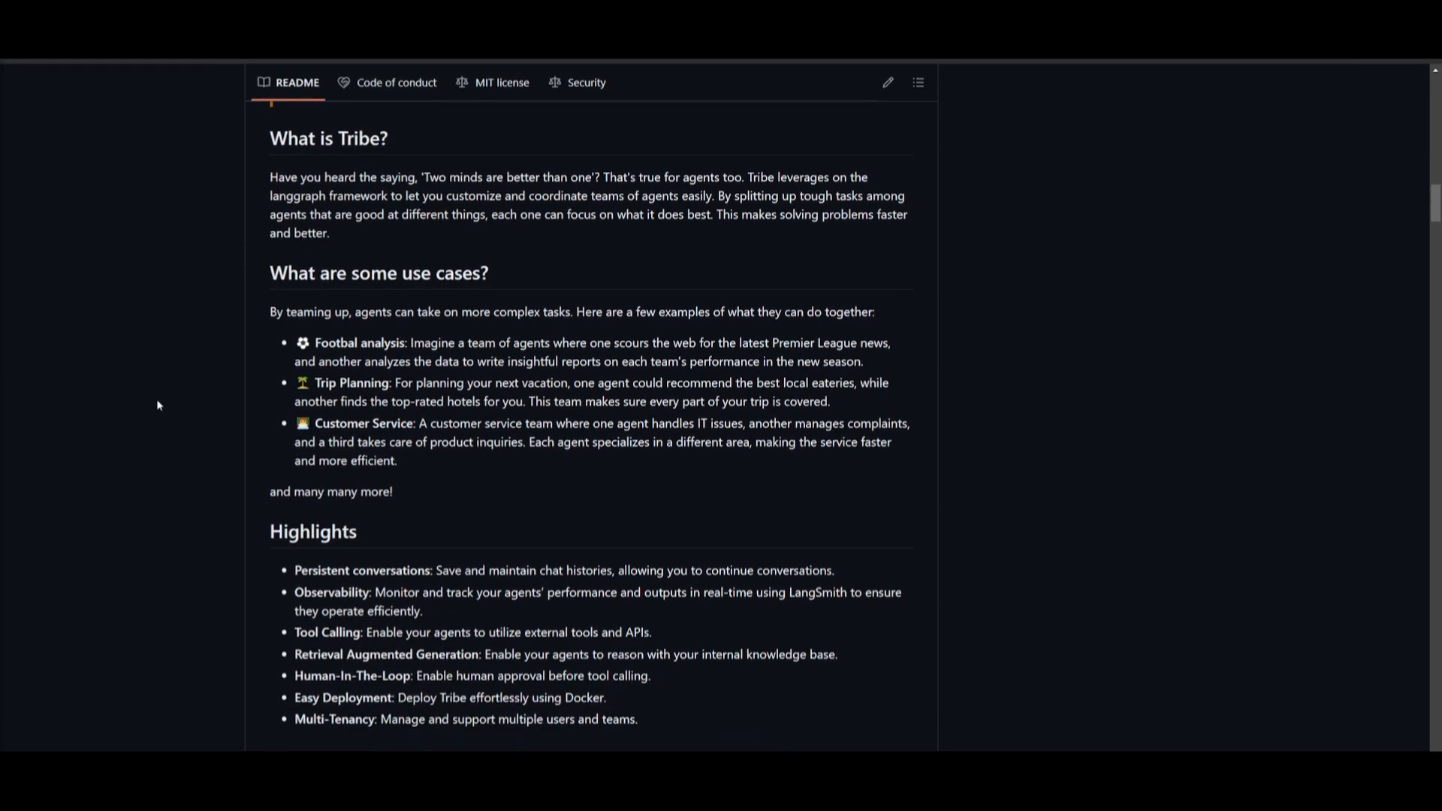
scroll("down", 3)
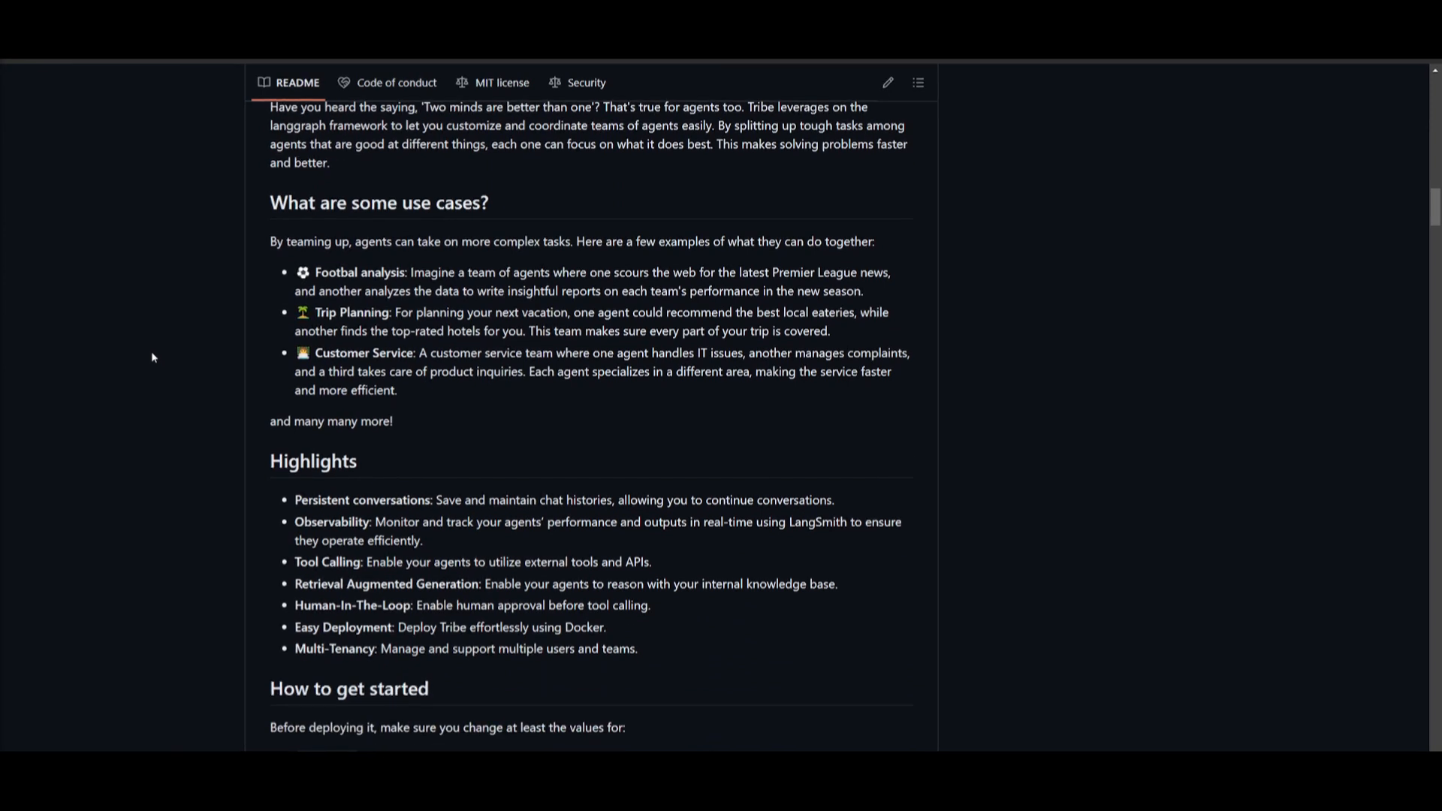
scroll("down", 3)
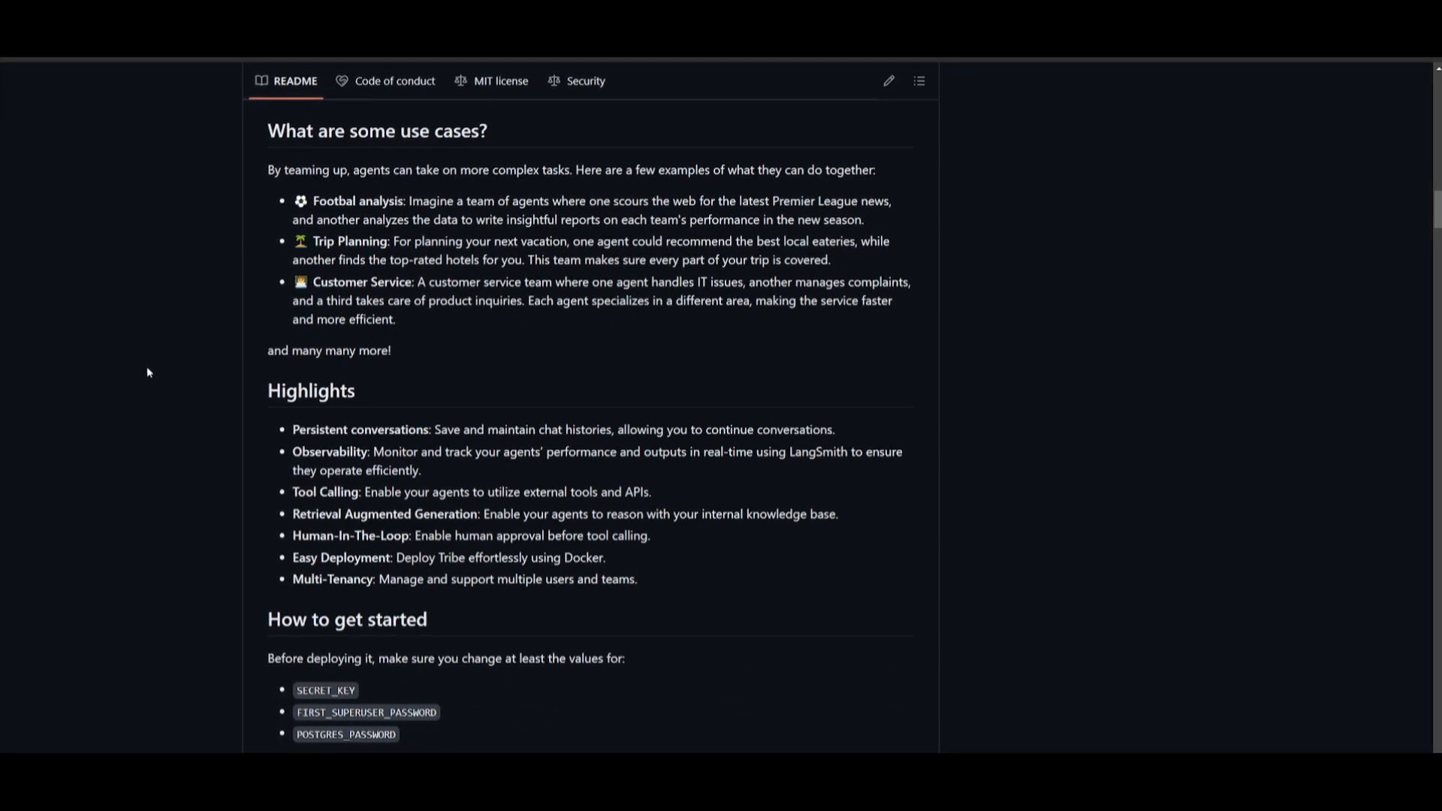
scroll("down", 3)
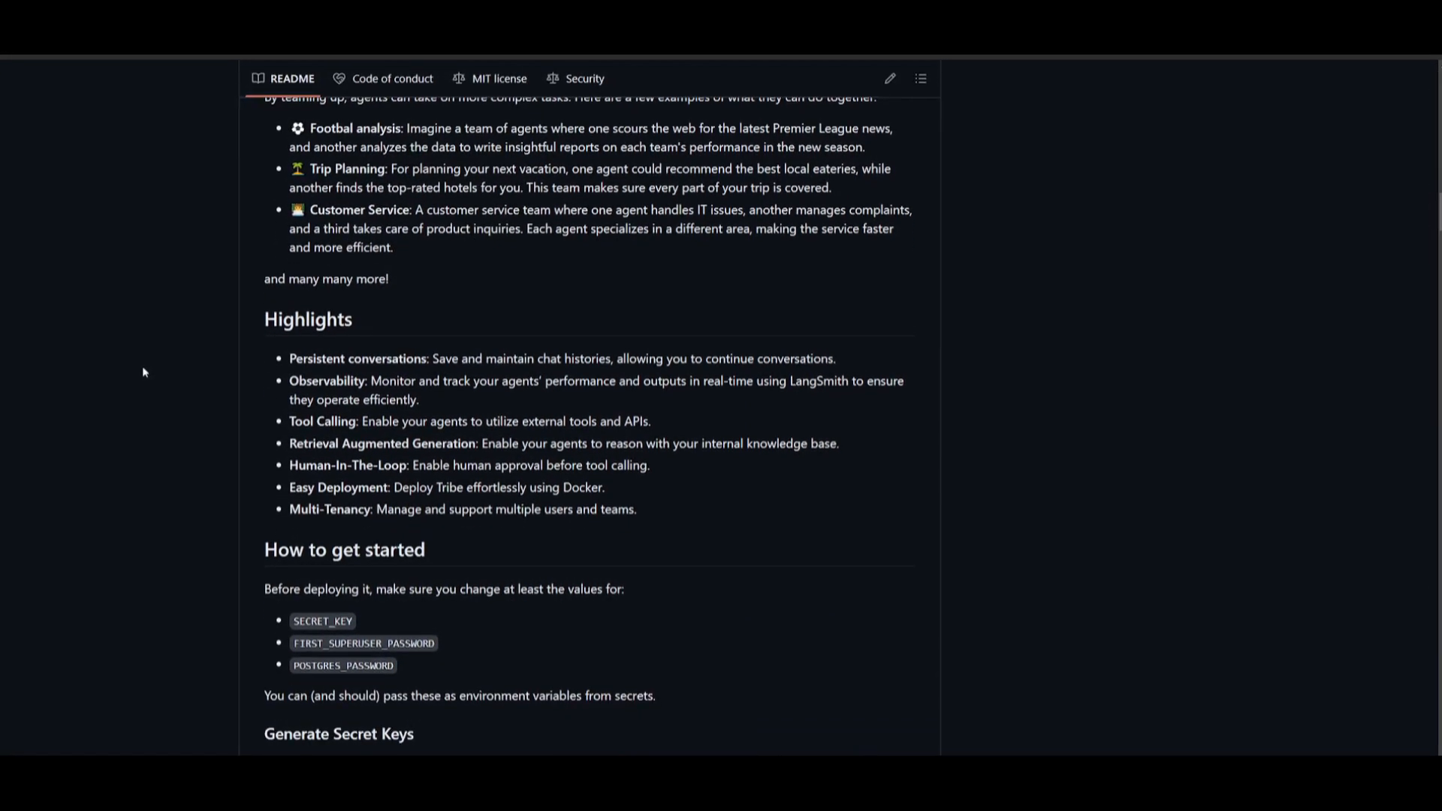
scroll("down", 3)
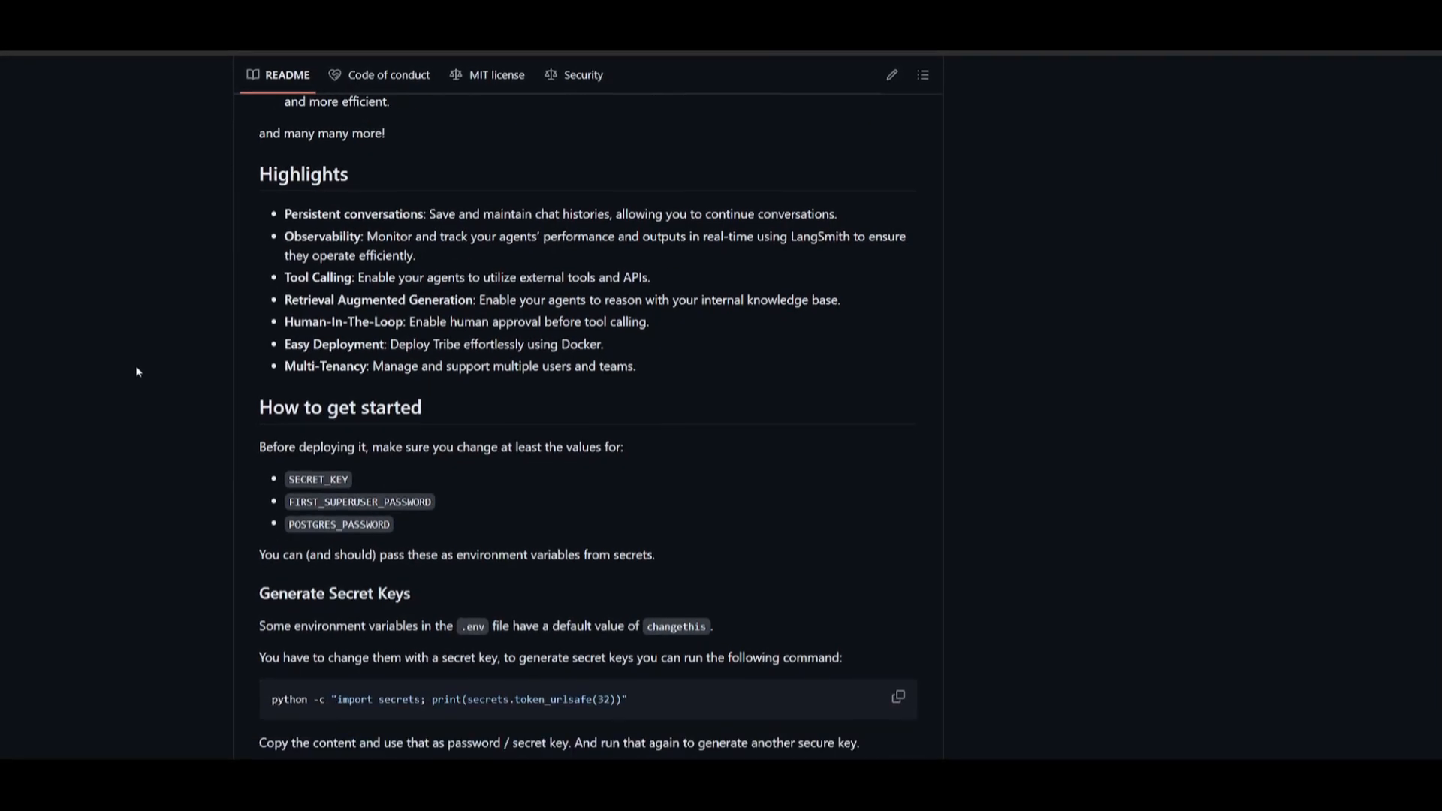
scroll("down", 3)
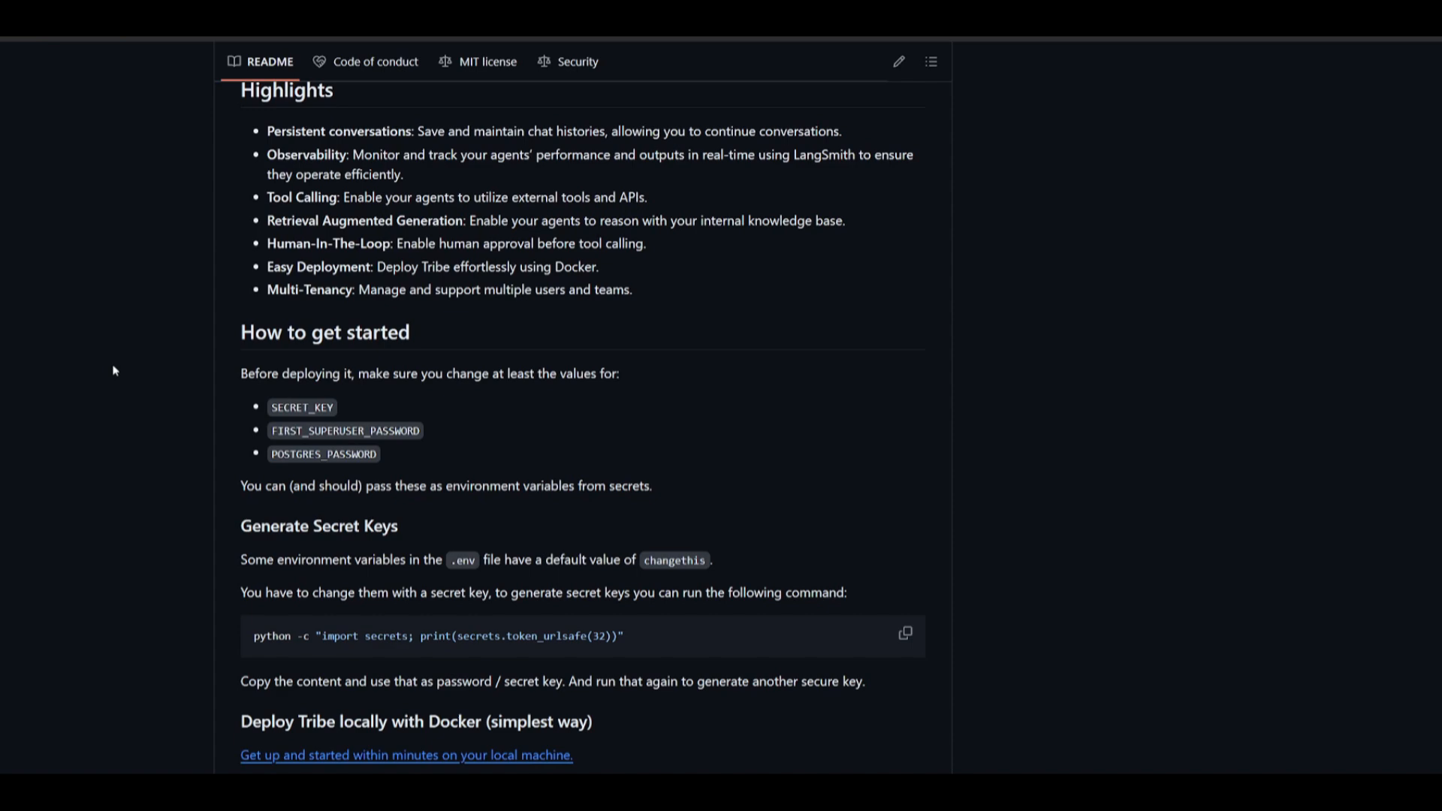
scroll("up", 3)
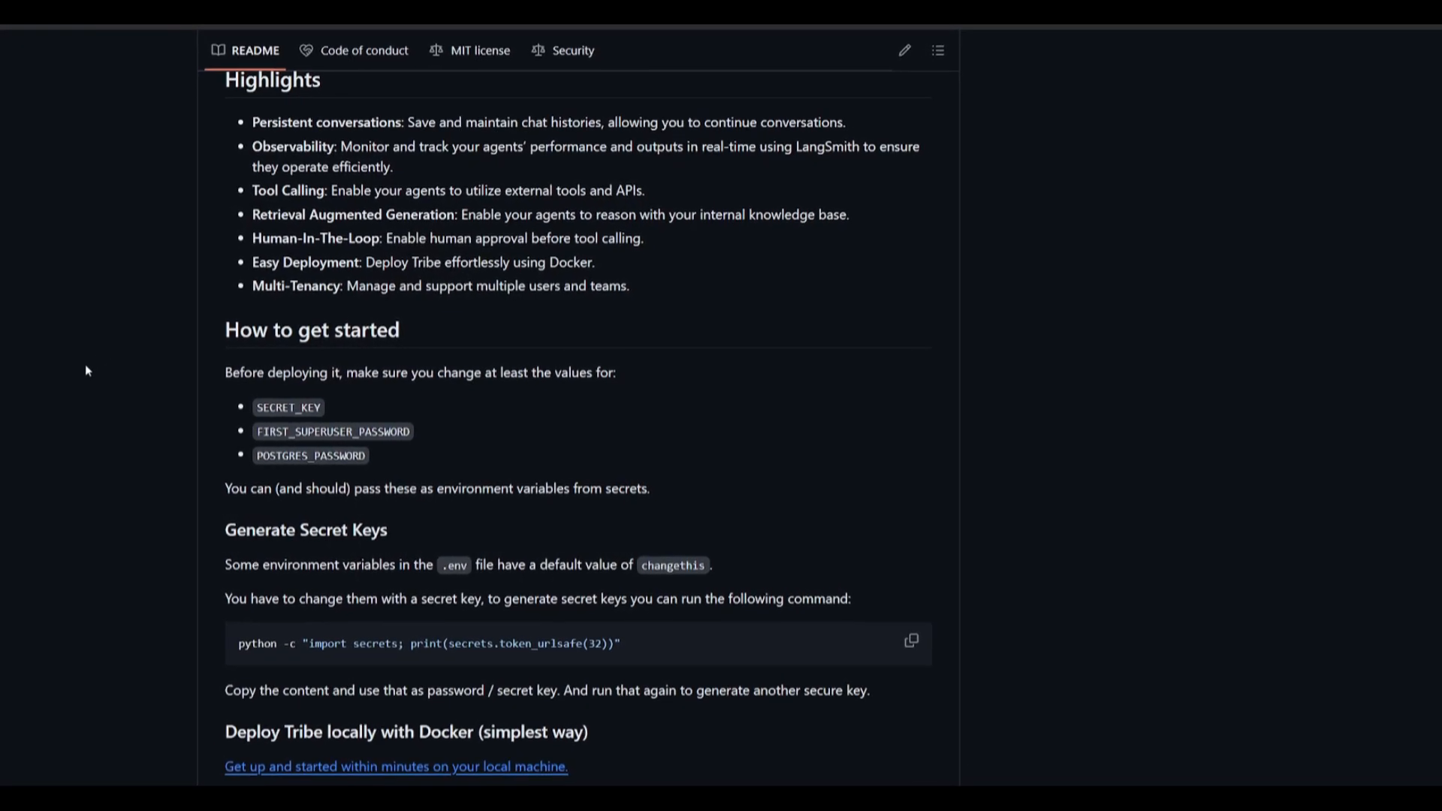
scroll("down", 3)
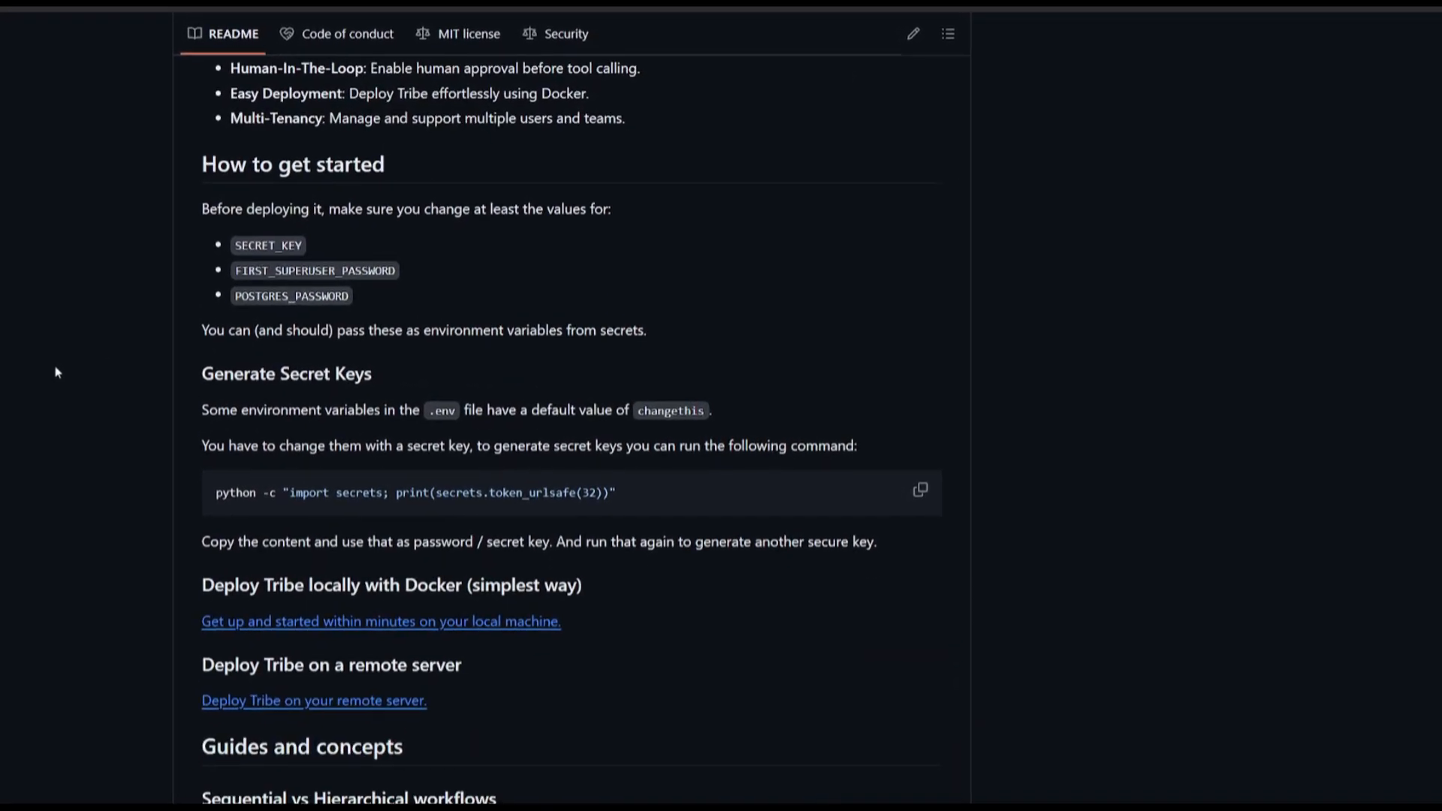
scroll("down", 3)
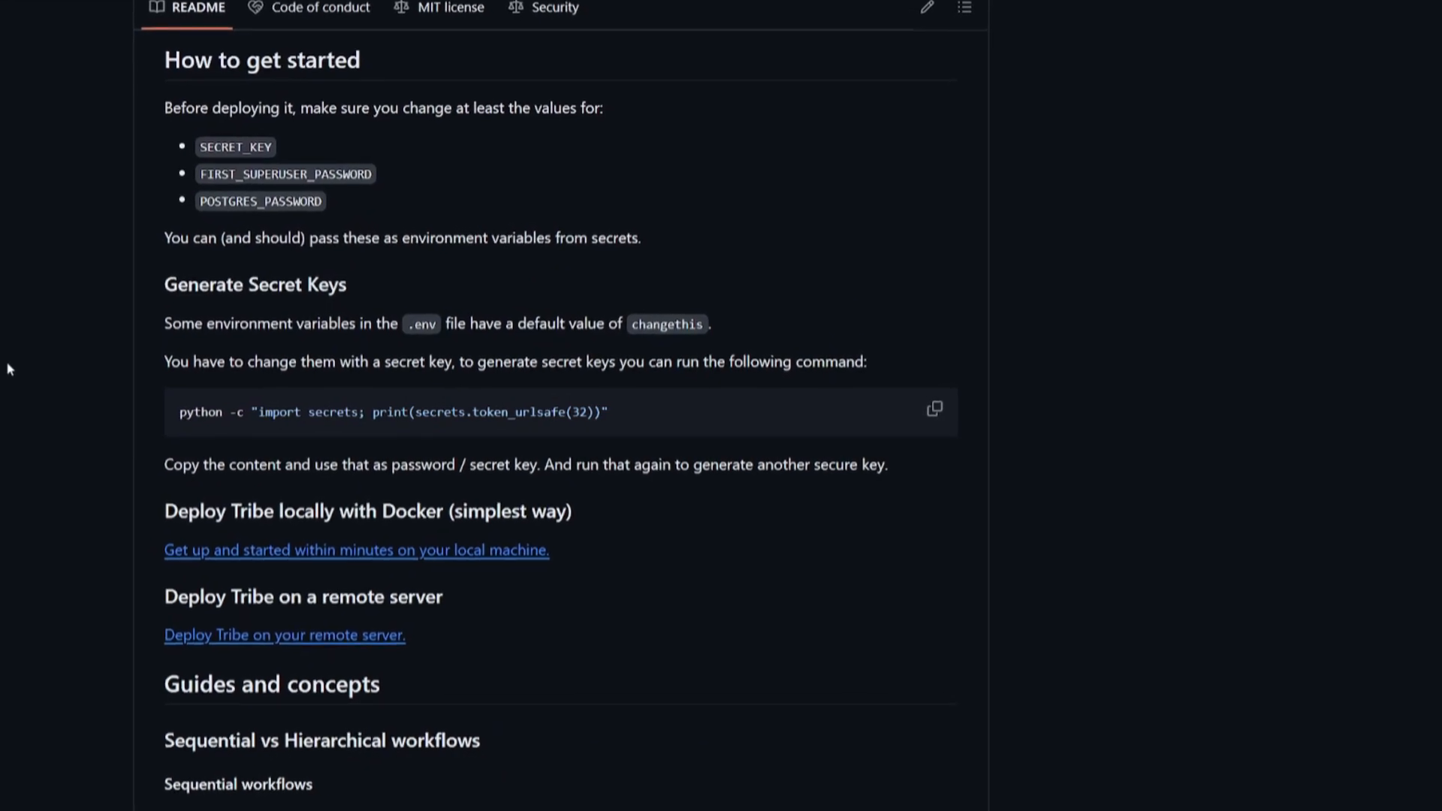
scroll("down", 3)
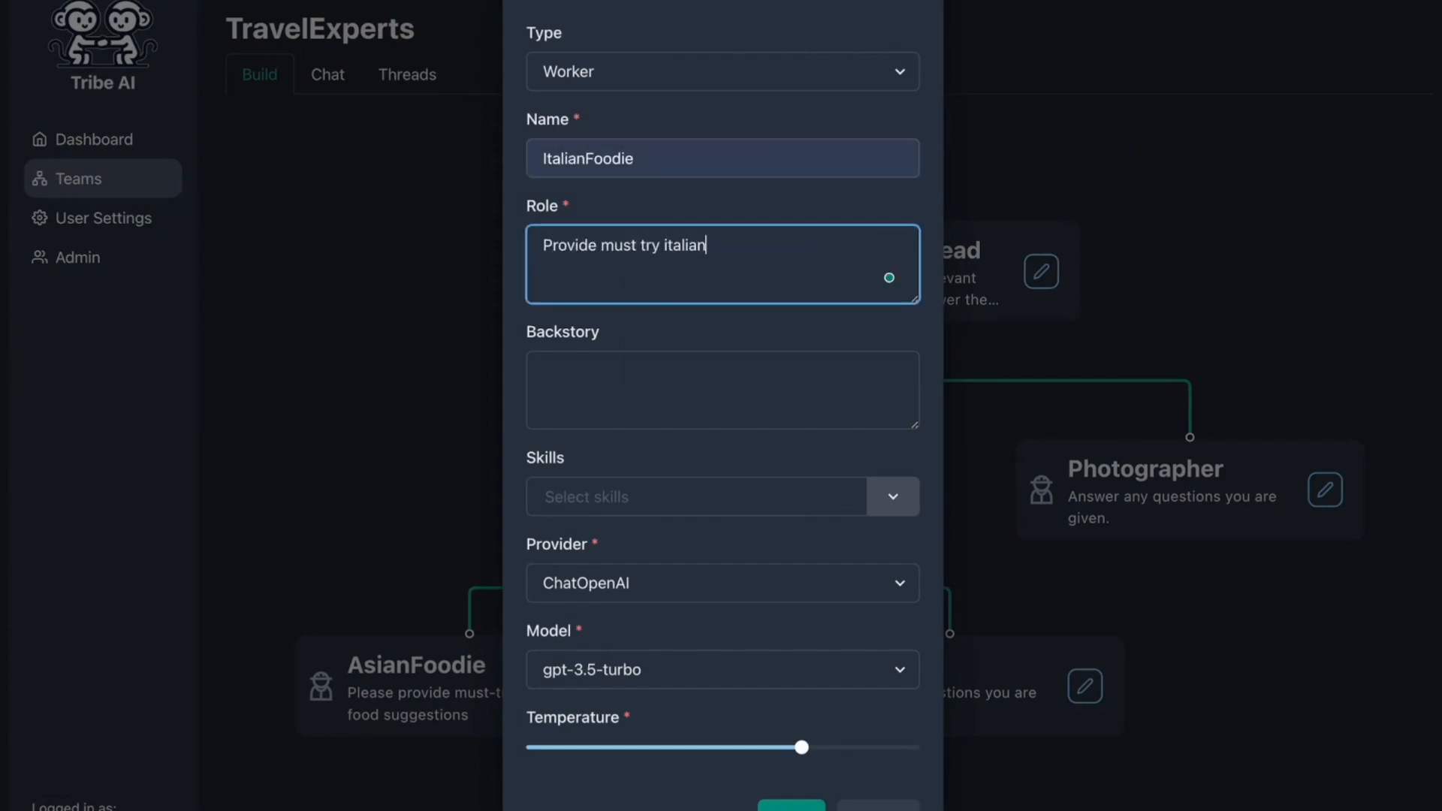
Give ItalianFoodie the duckduckgo-search skill and move to the TravelExperts chat
left_click(890, 497)
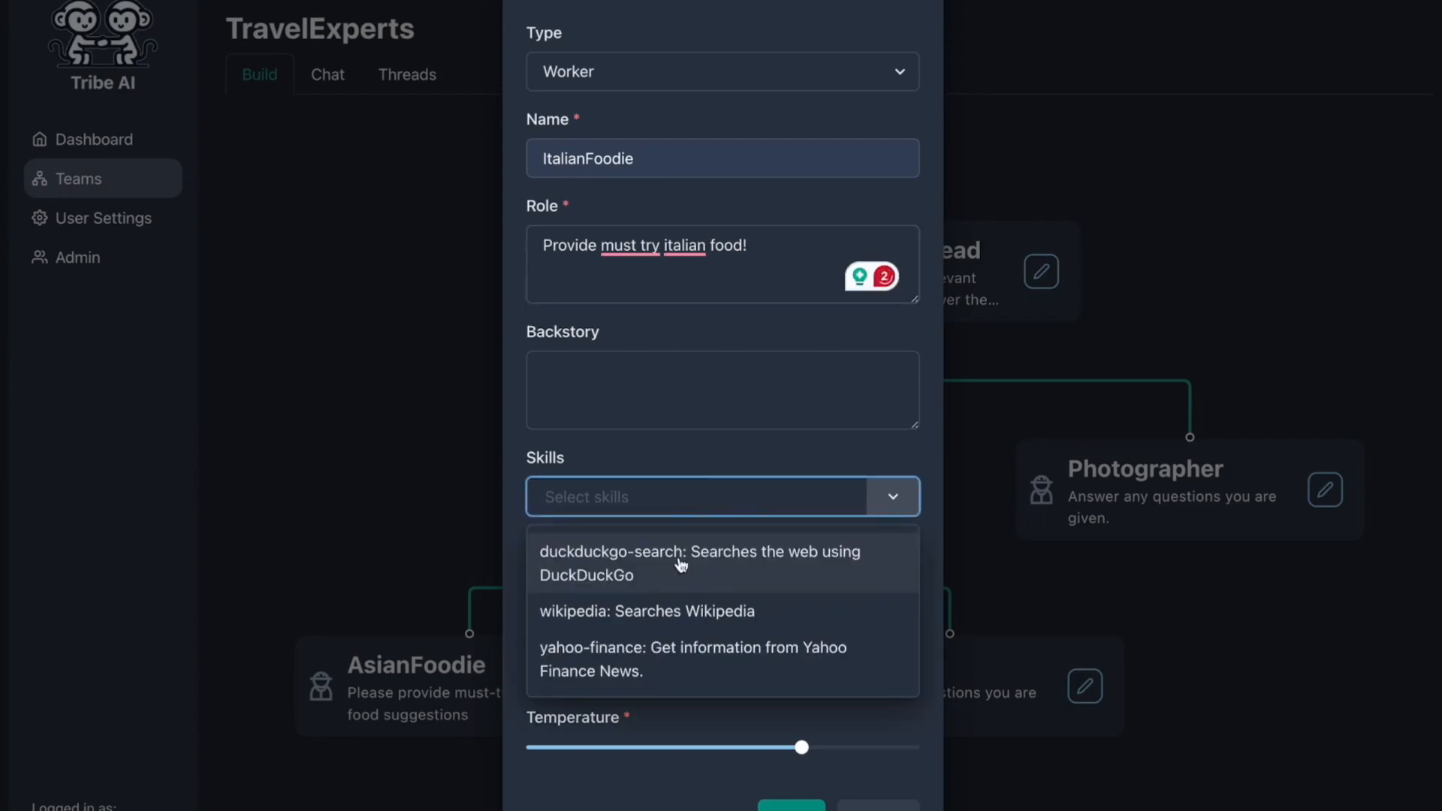
left_click(680, 563)
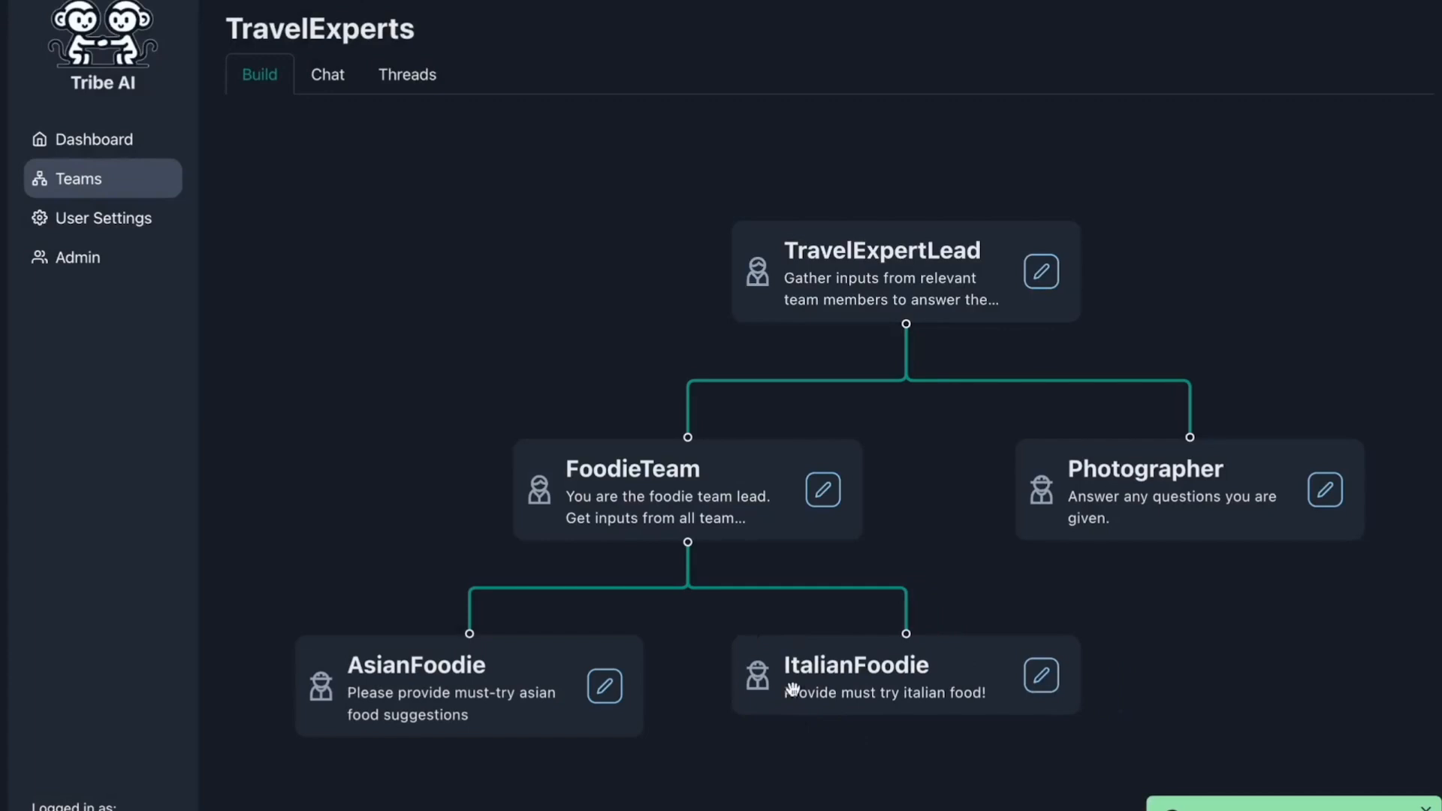
left_click(326, 76)
type("Provide must try italia")
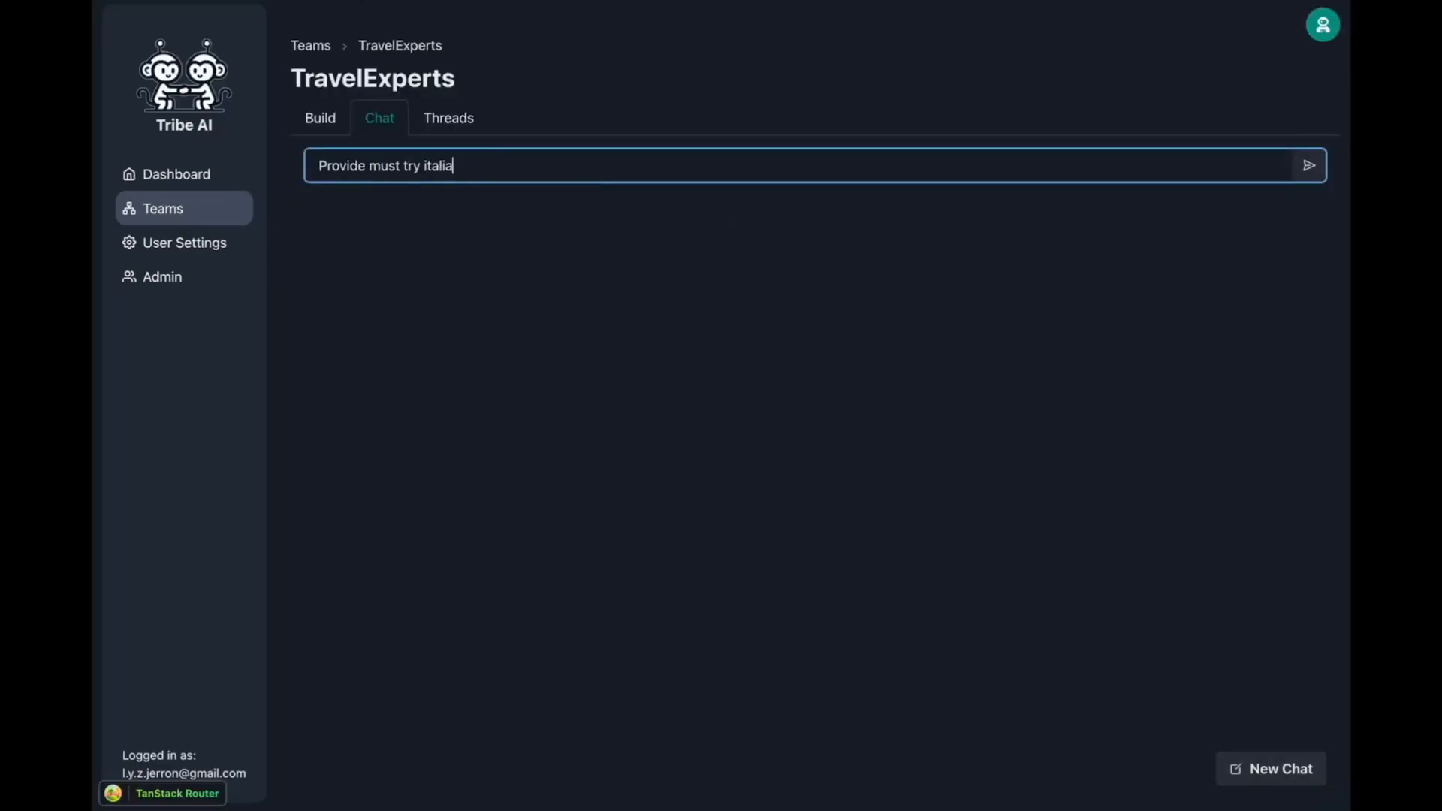
Ask the team for must-try Italian food in Singapore and photo-taking spots, then read the streamed answer
type("n food in singapore + suggest p")
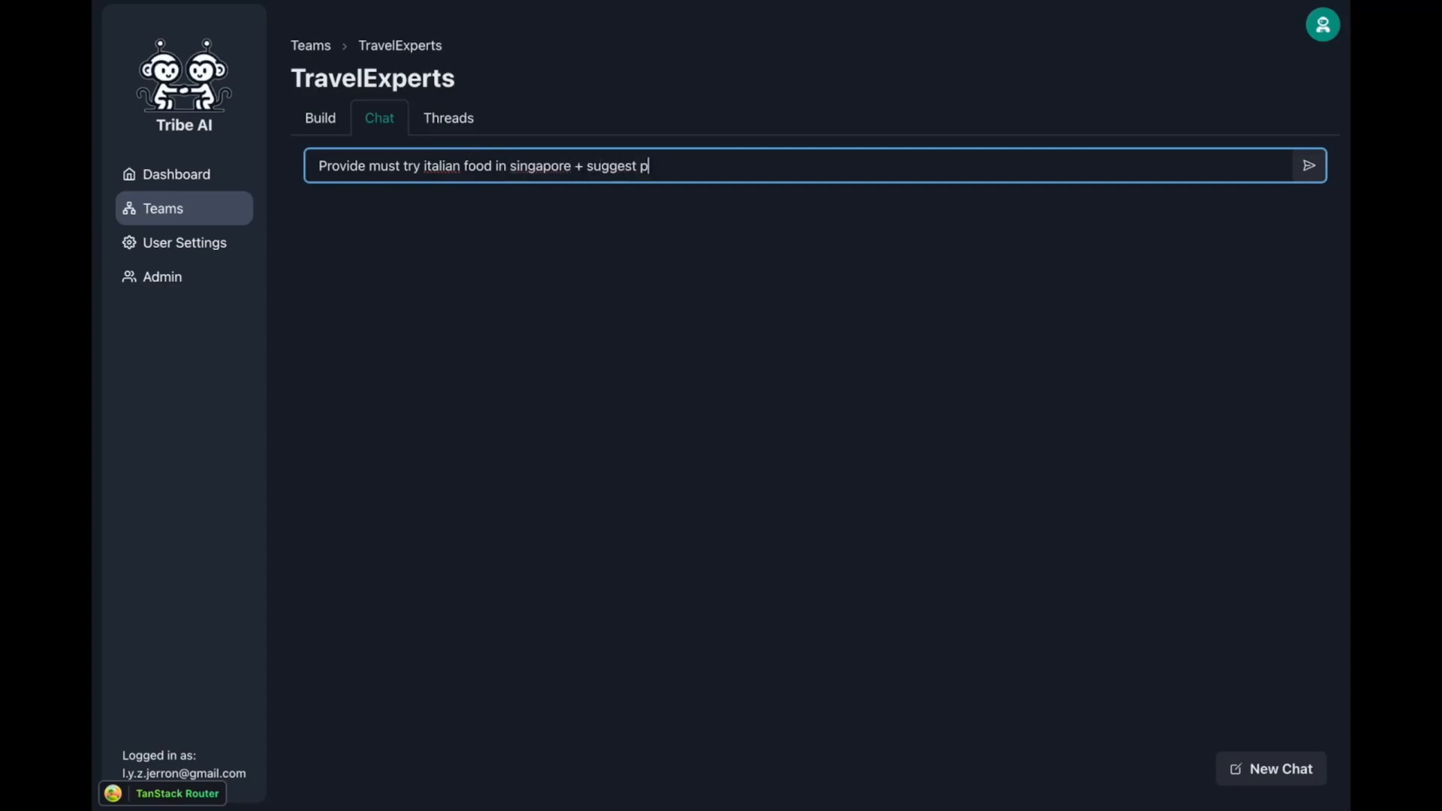
type("hoto taking spots!")
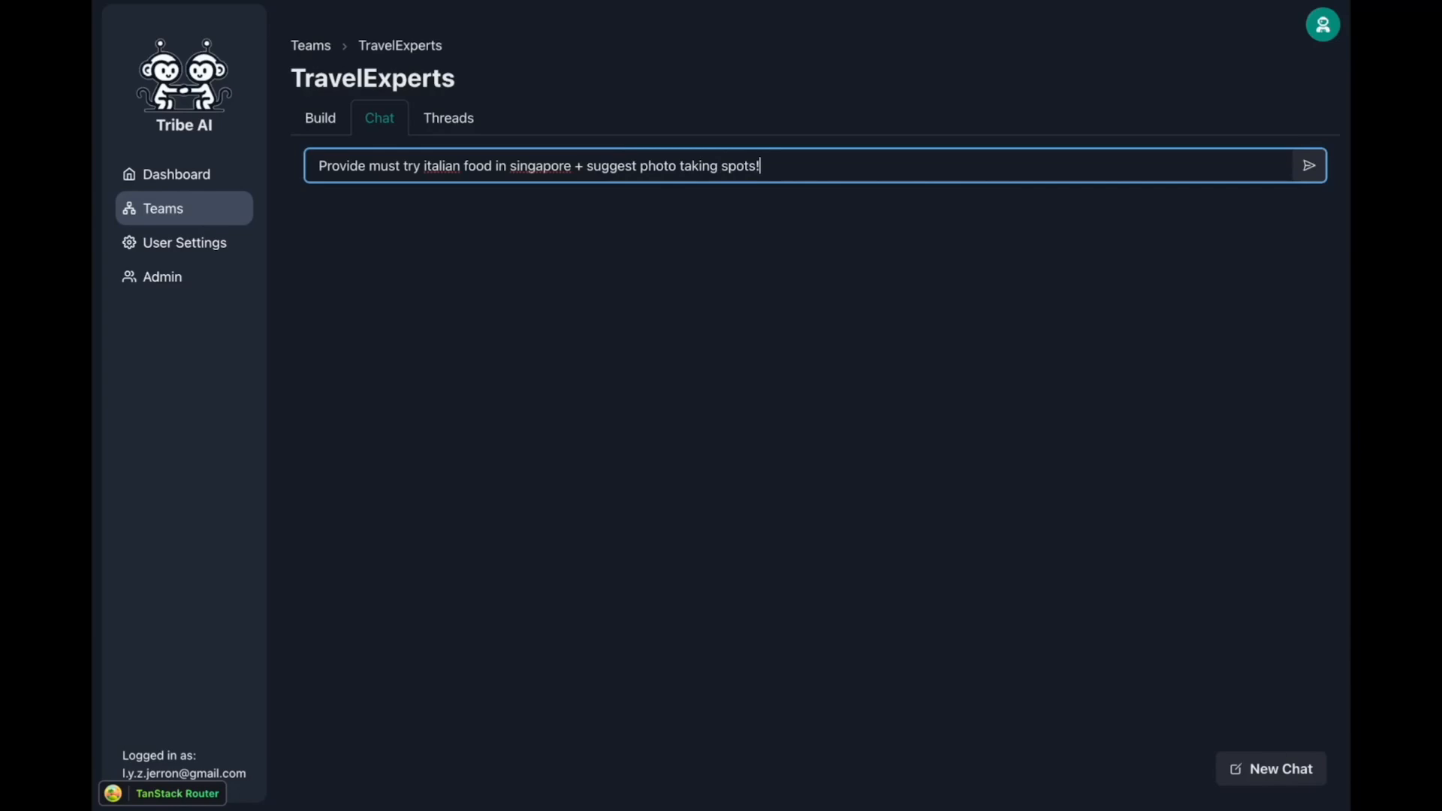
left_click(1307, 166)
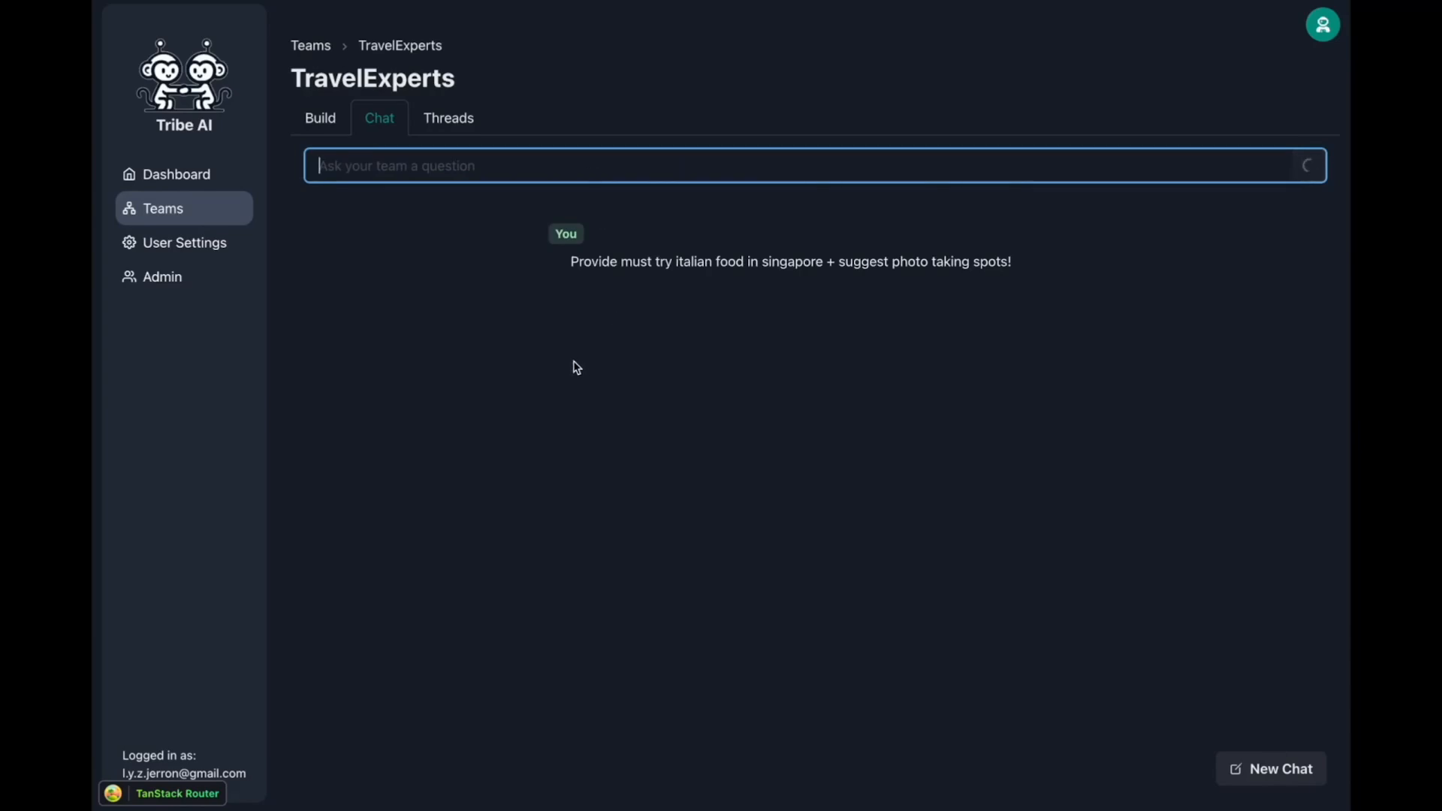
mouse_move(479, 339)
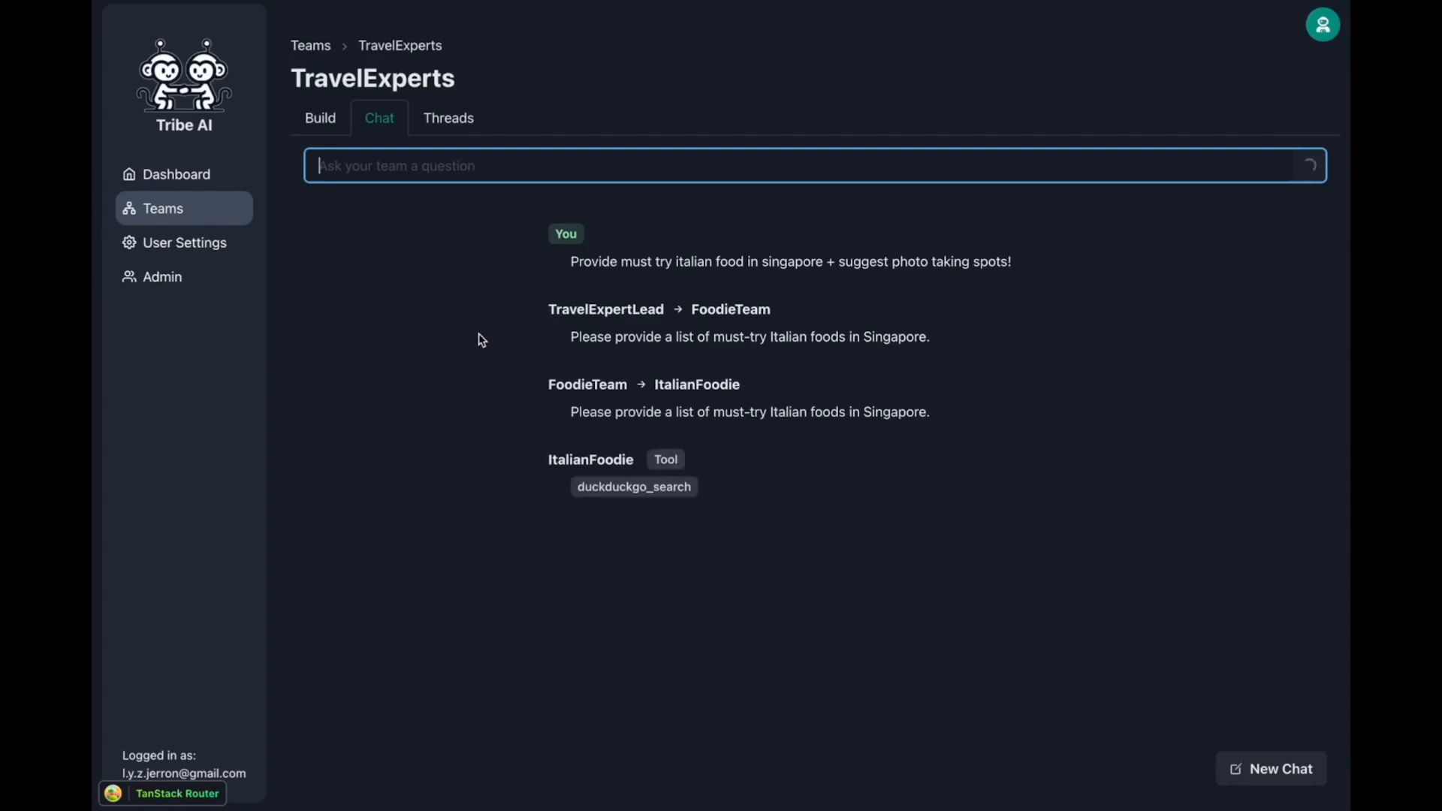
mouse_move(479, 357)
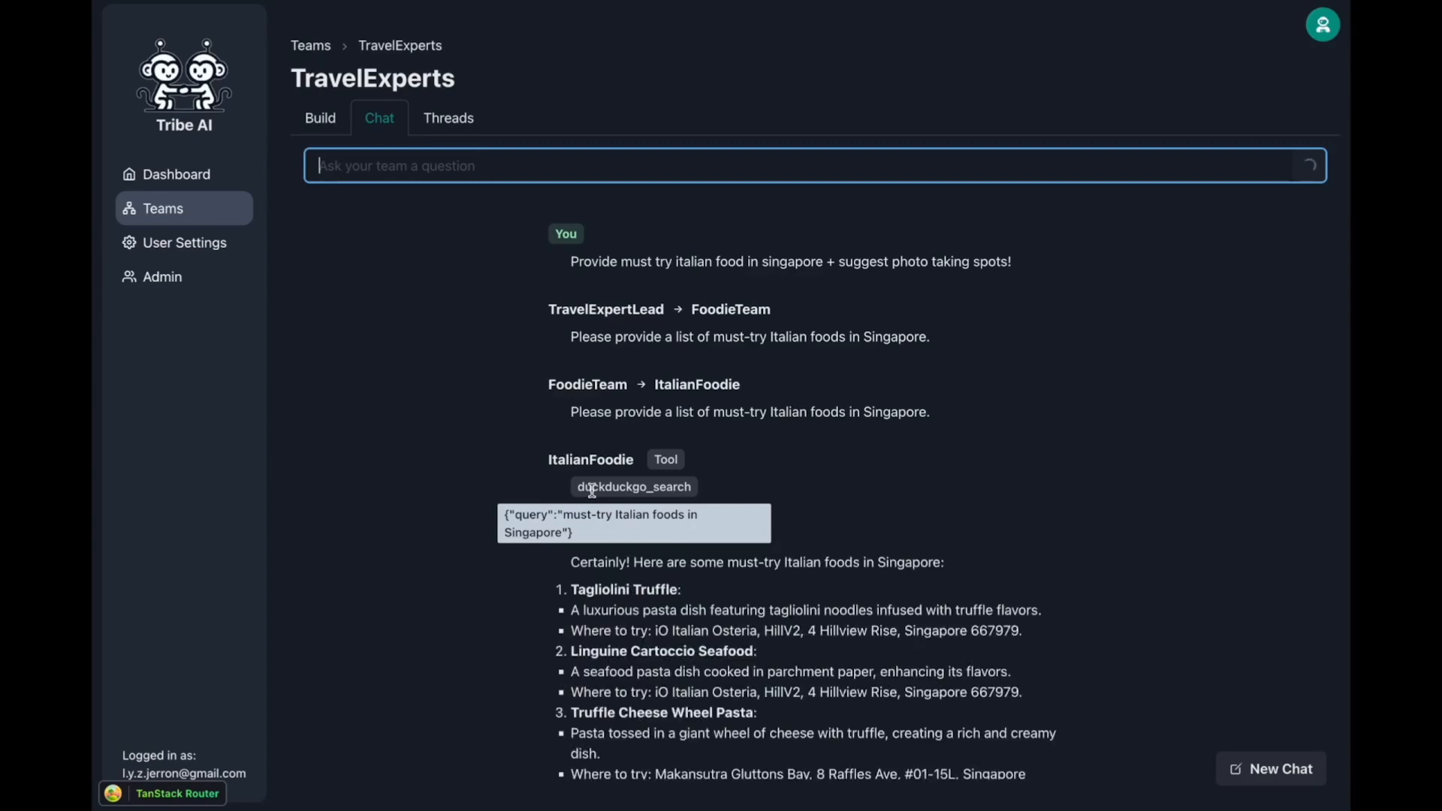
scroll("down", 3)
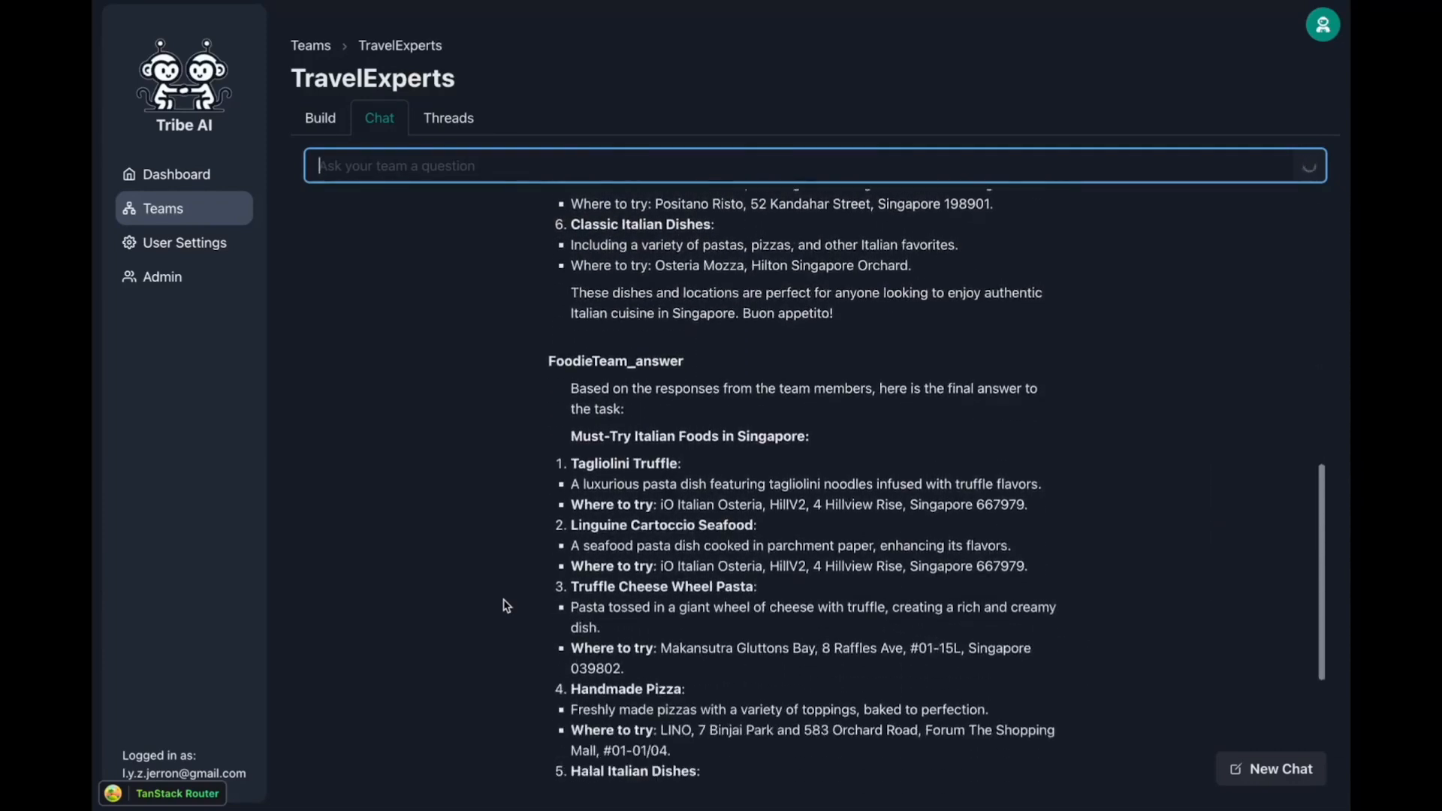
scroll("down", 3)
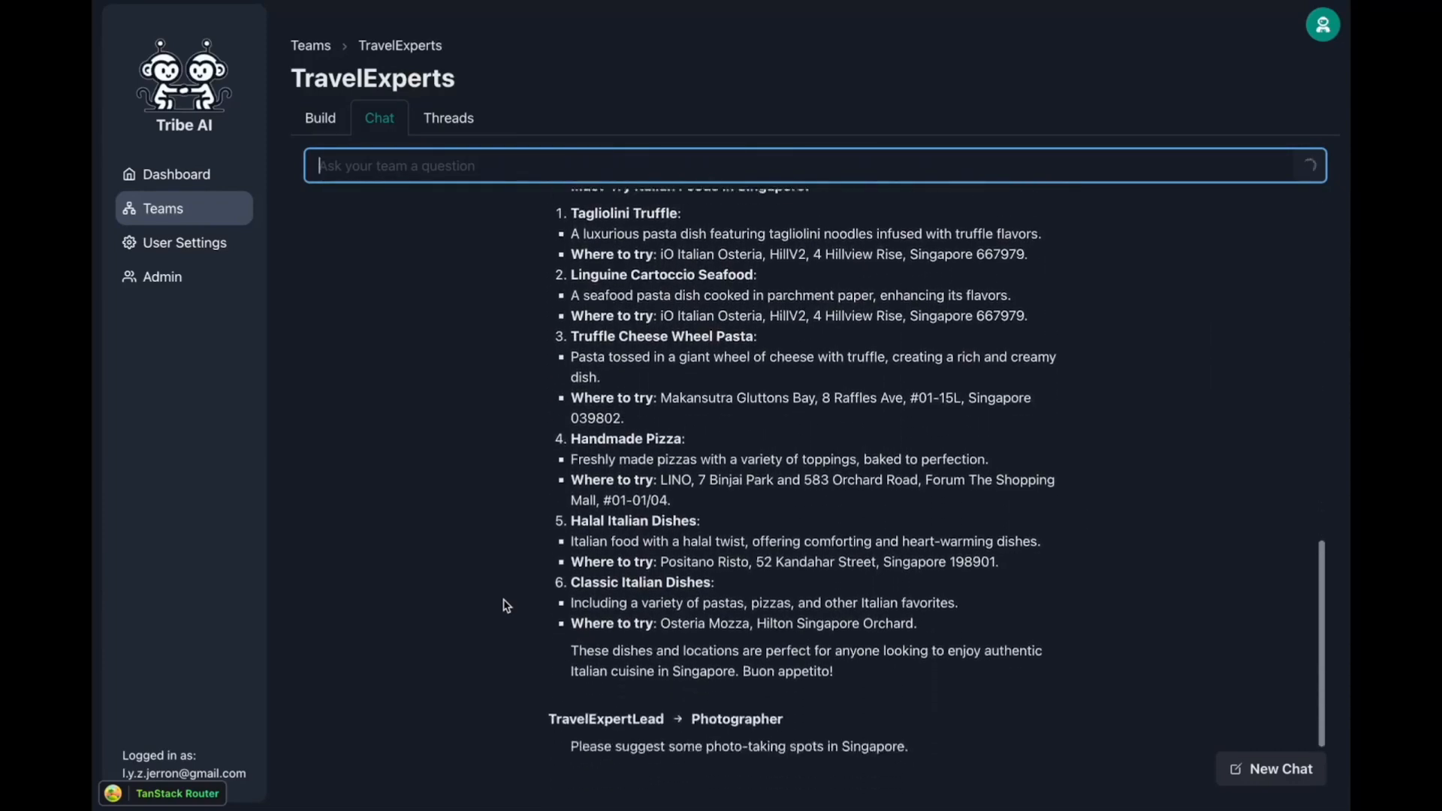
scroll("down", 3)
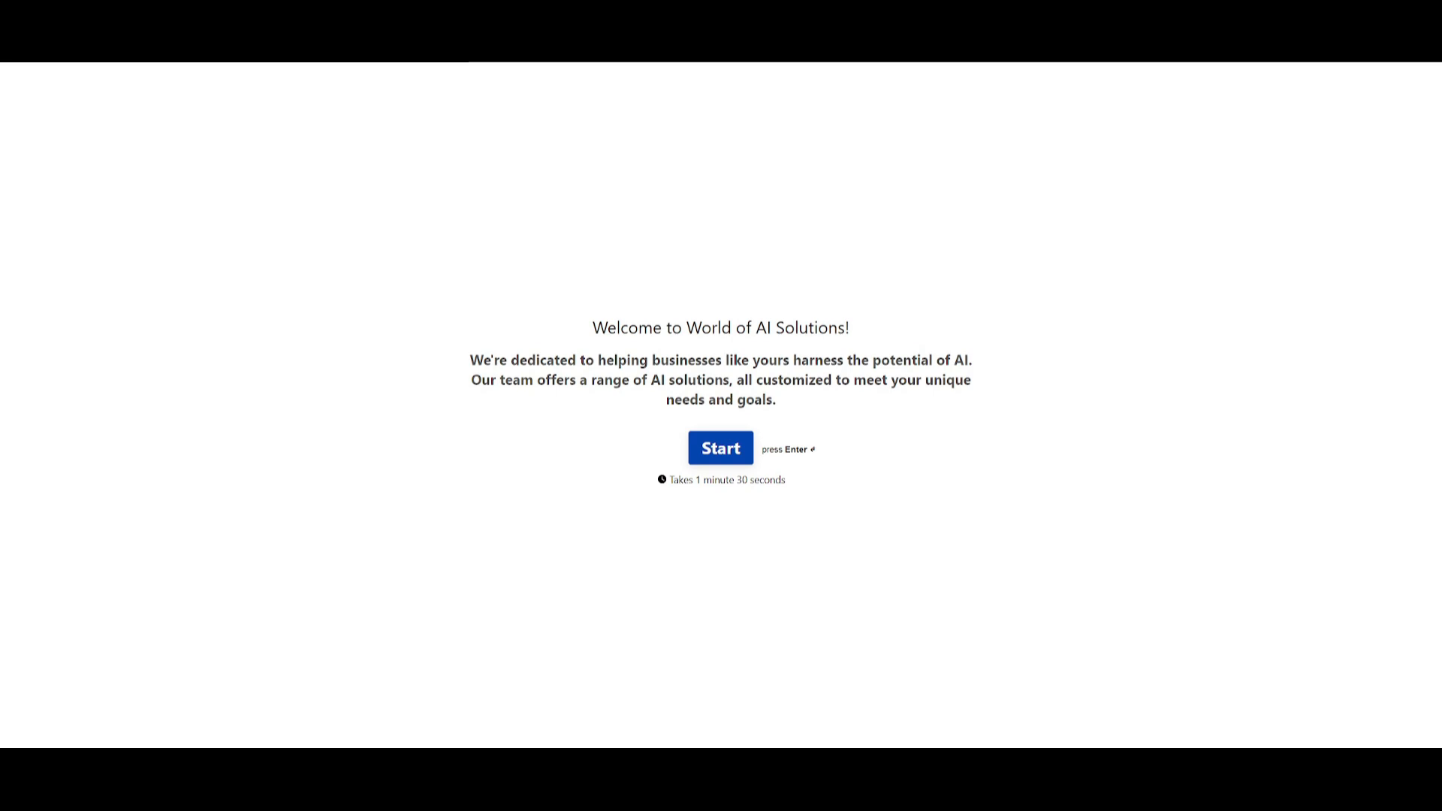
View the Membership welcome note on the World of AI Patreon page
left_click(719, 448)
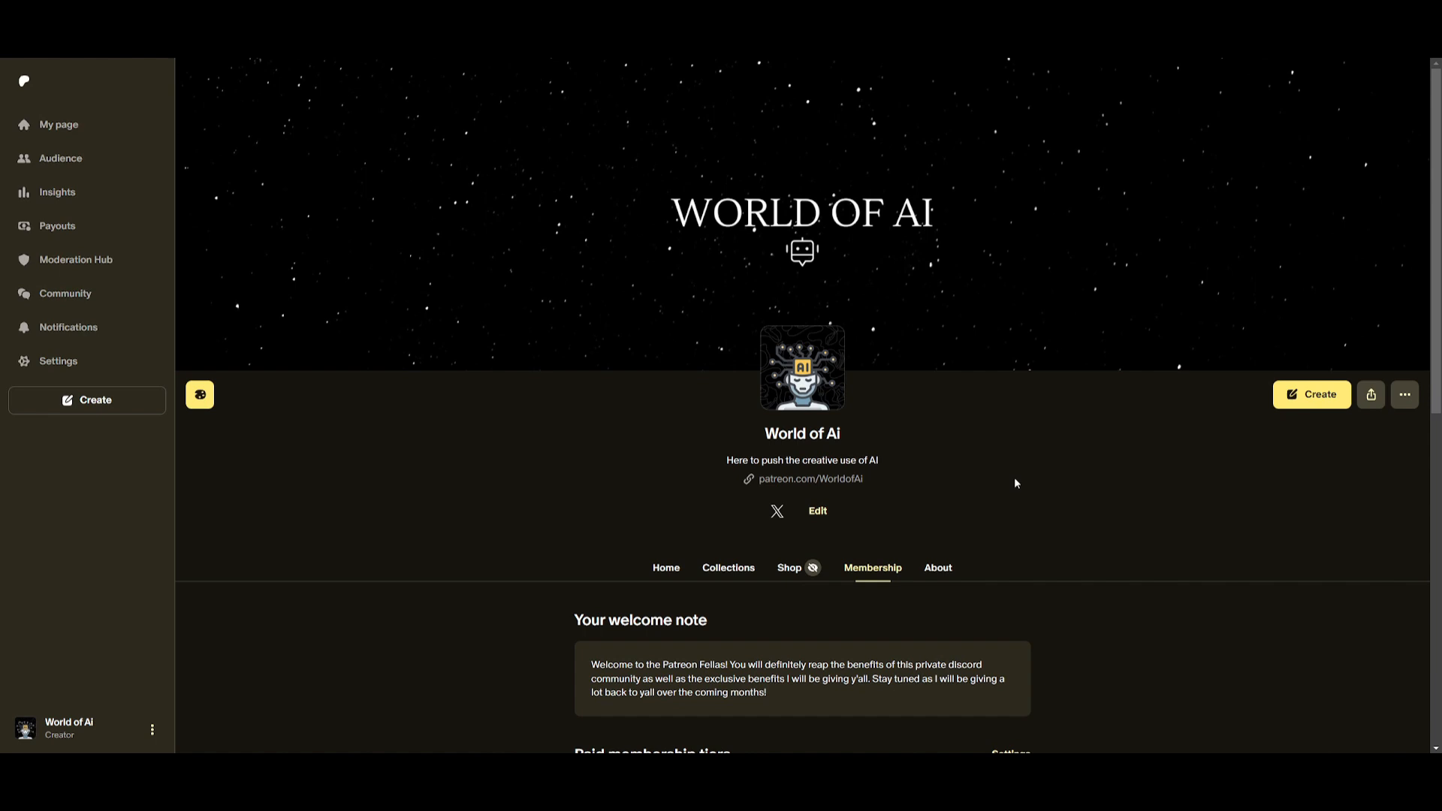
mouse_move(511, 259)
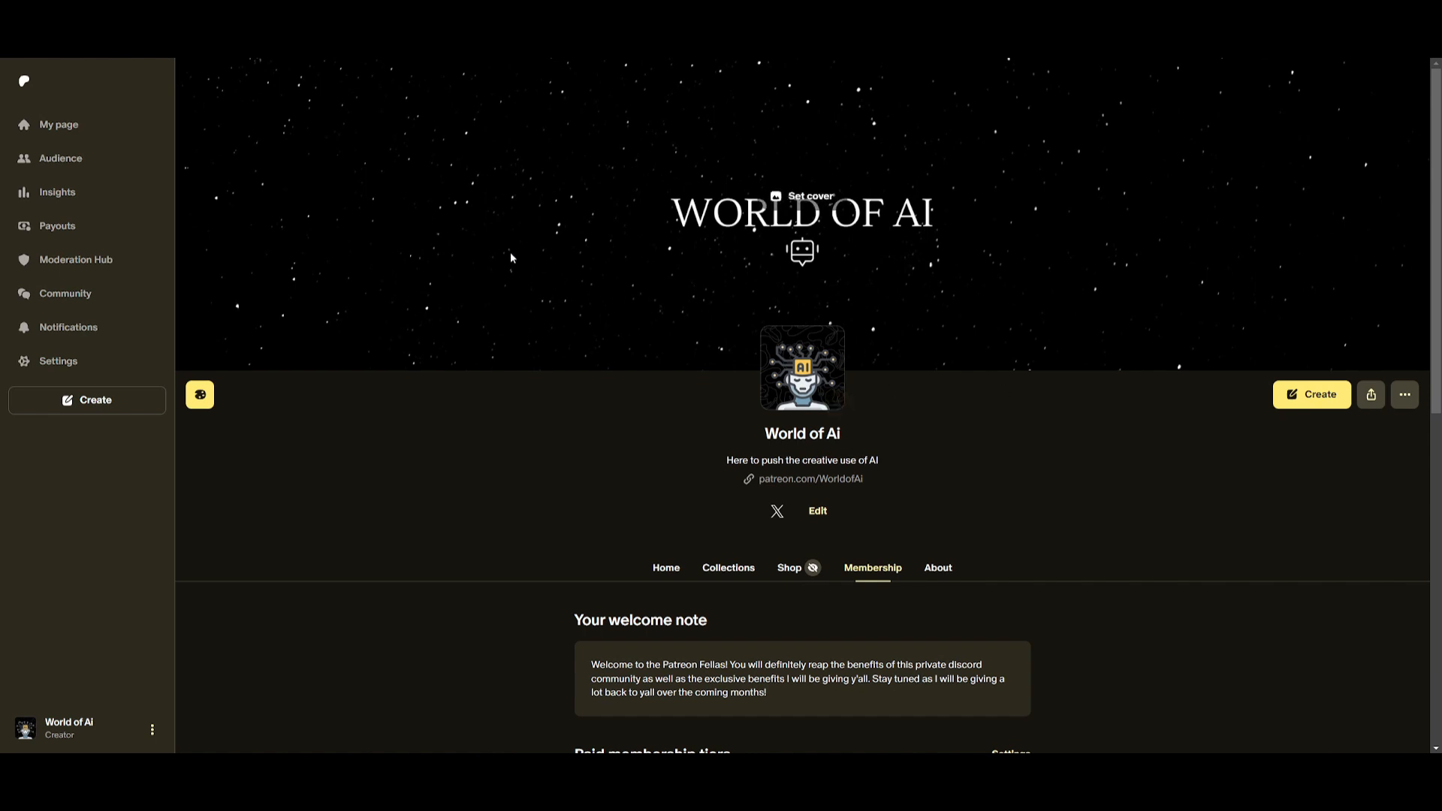
mouse_move(454, 216)
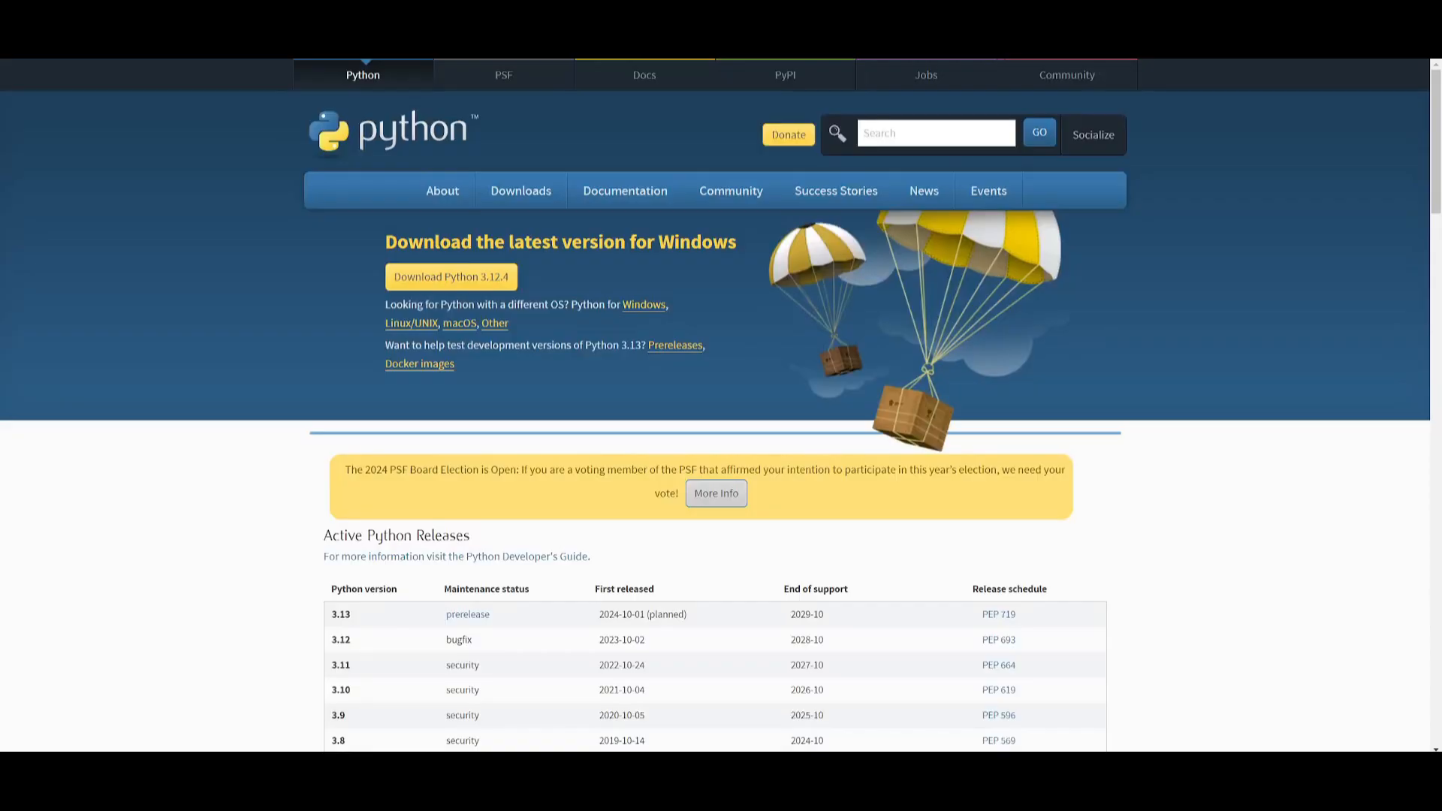
mouse_move(988, 402)
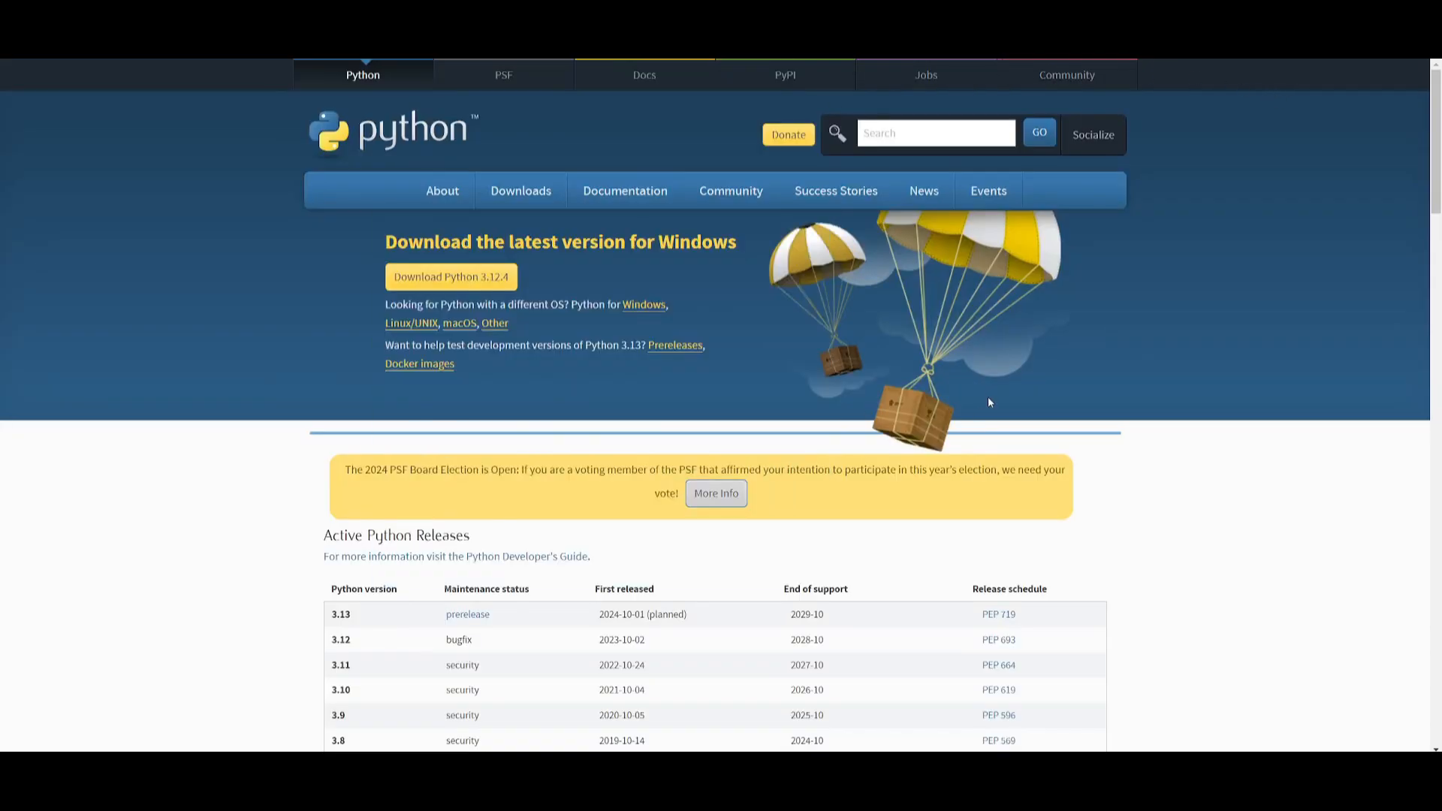
mouse_move(962, 362)
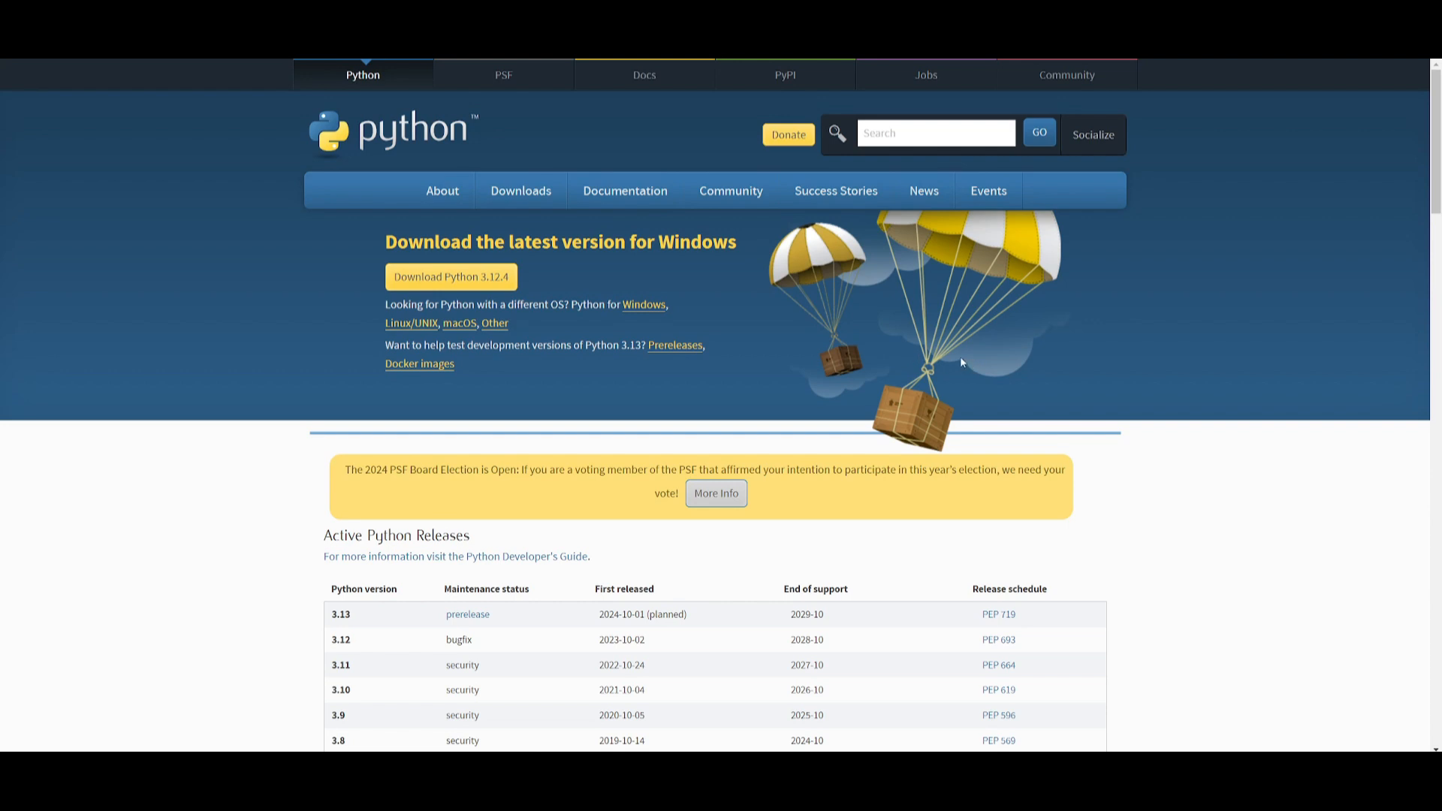
mouse_move(874, 230)
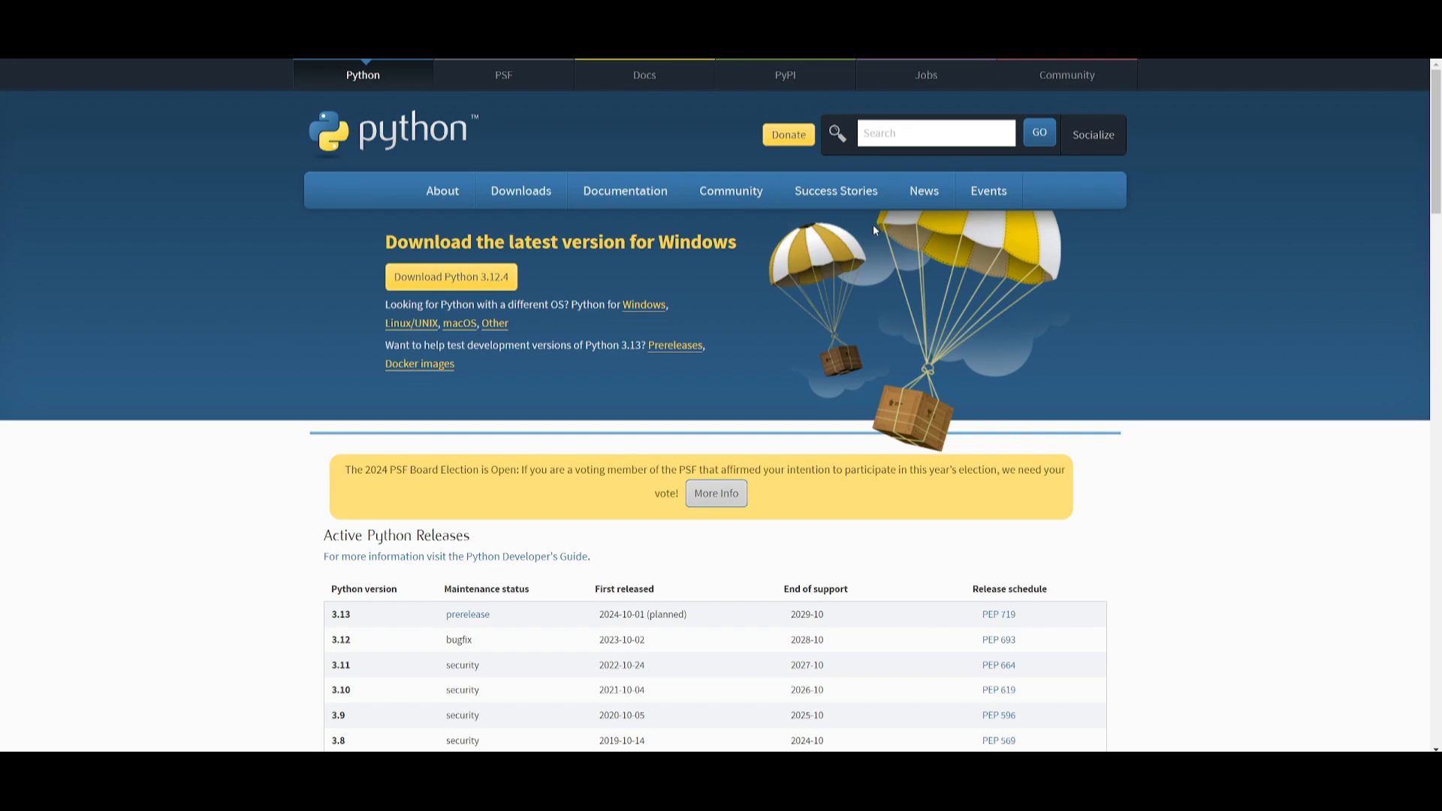
mouse_move(901, 147)
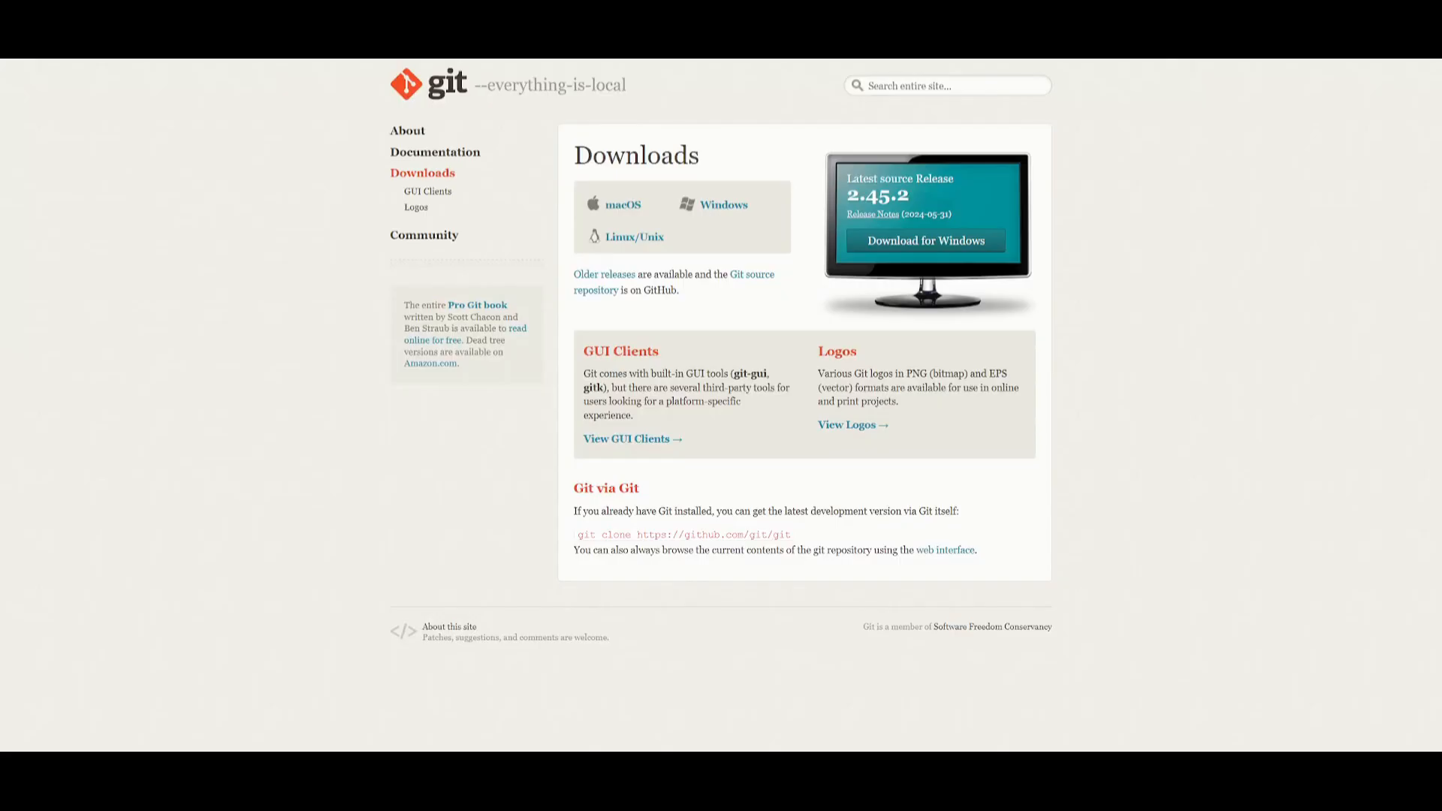
mouse_move(858, 463)
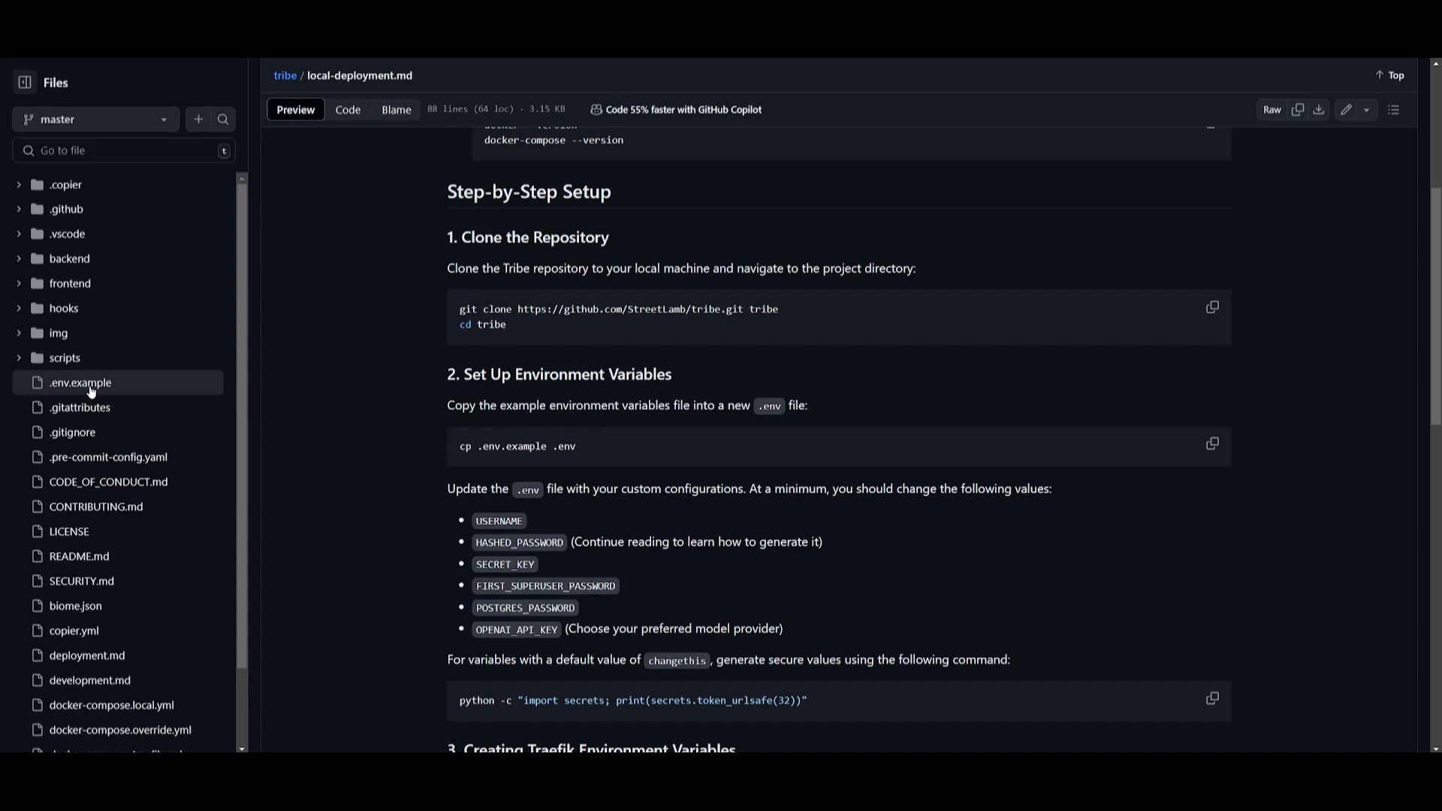
mouse_move(386, 368)
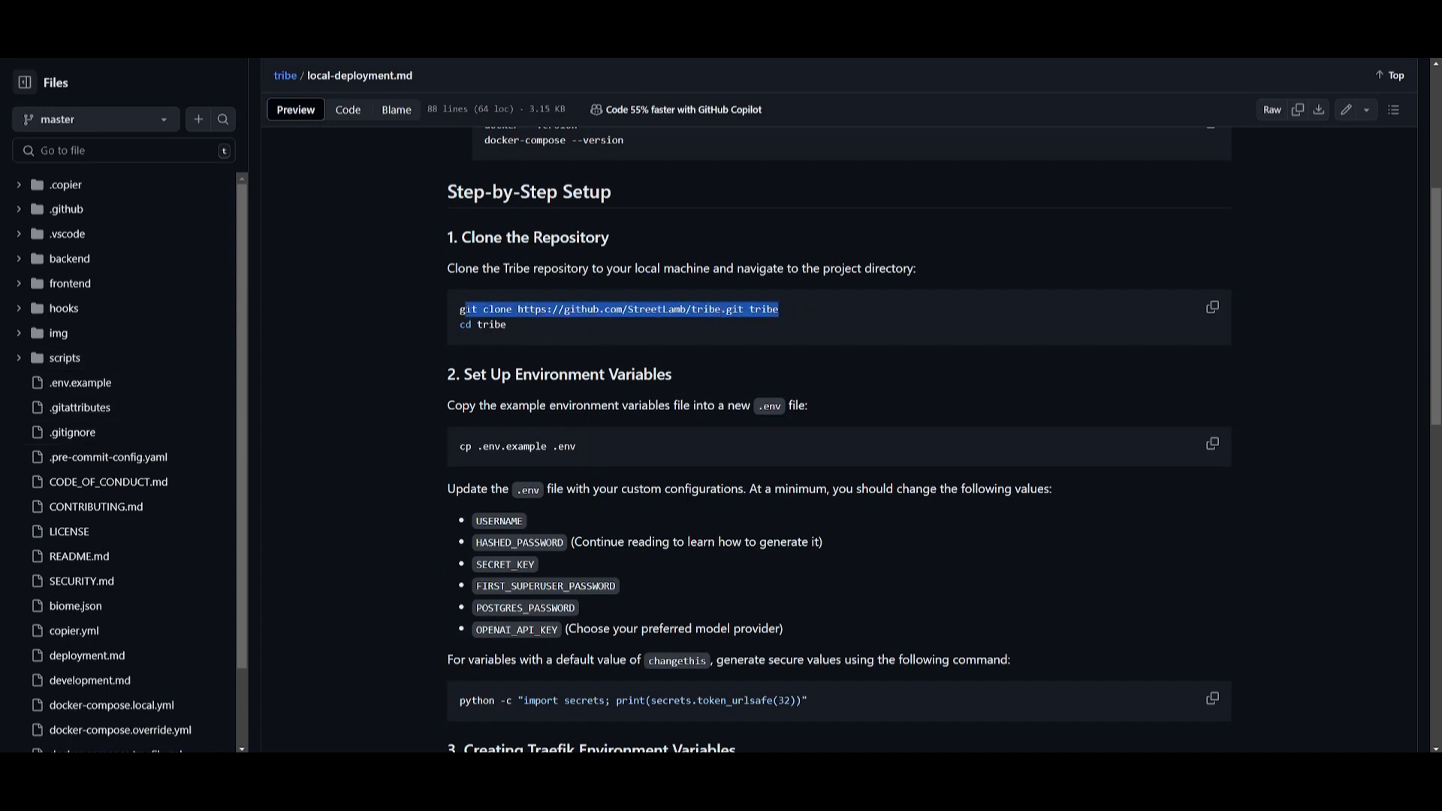
Copy the git clone command from local-deployment.md and bring up the Start menu to find a terminal
left_click(407, 309)
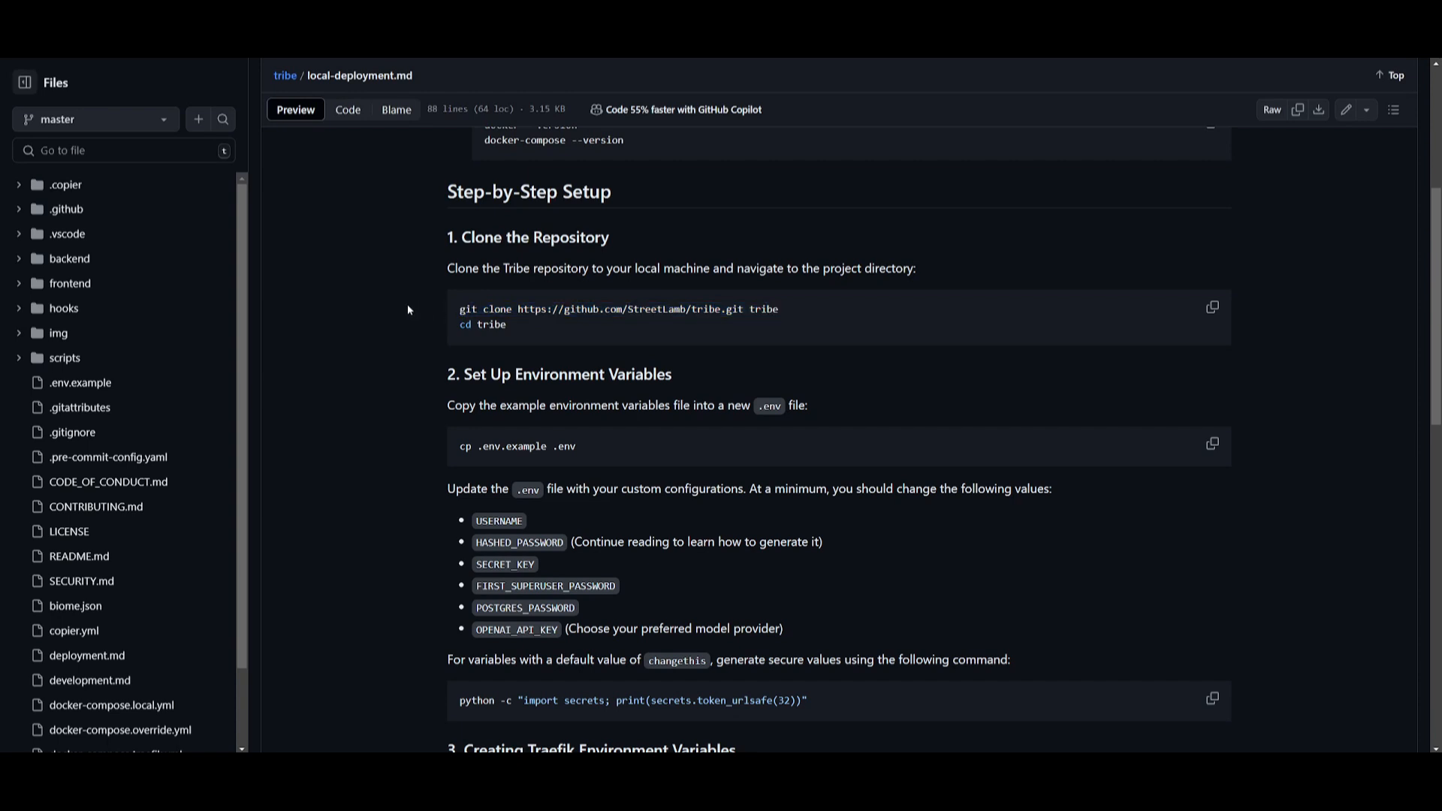
key("Super")
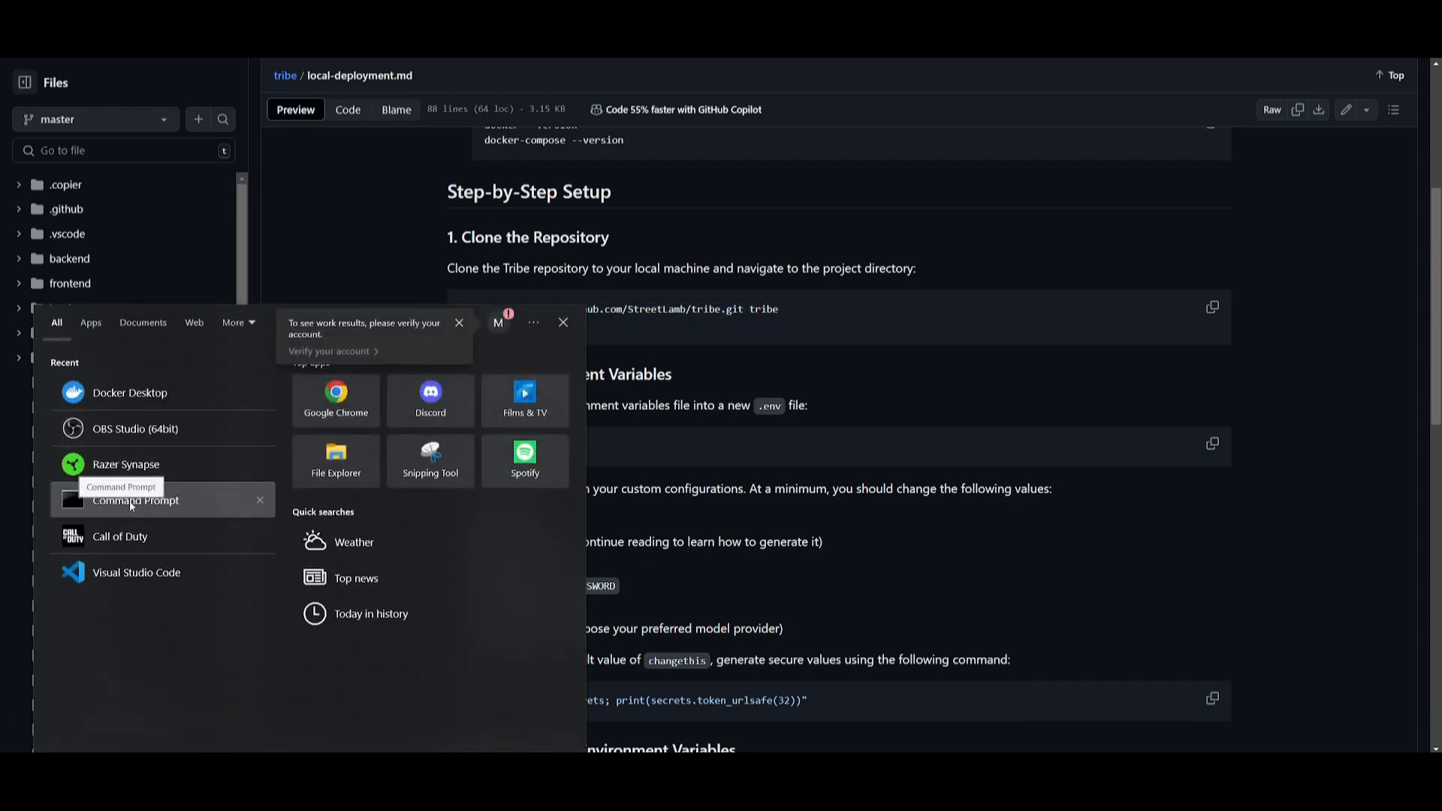
In Command Prompt, clone the tribe repository, cd into tribe, and minimize the window
left_click(134, 500)
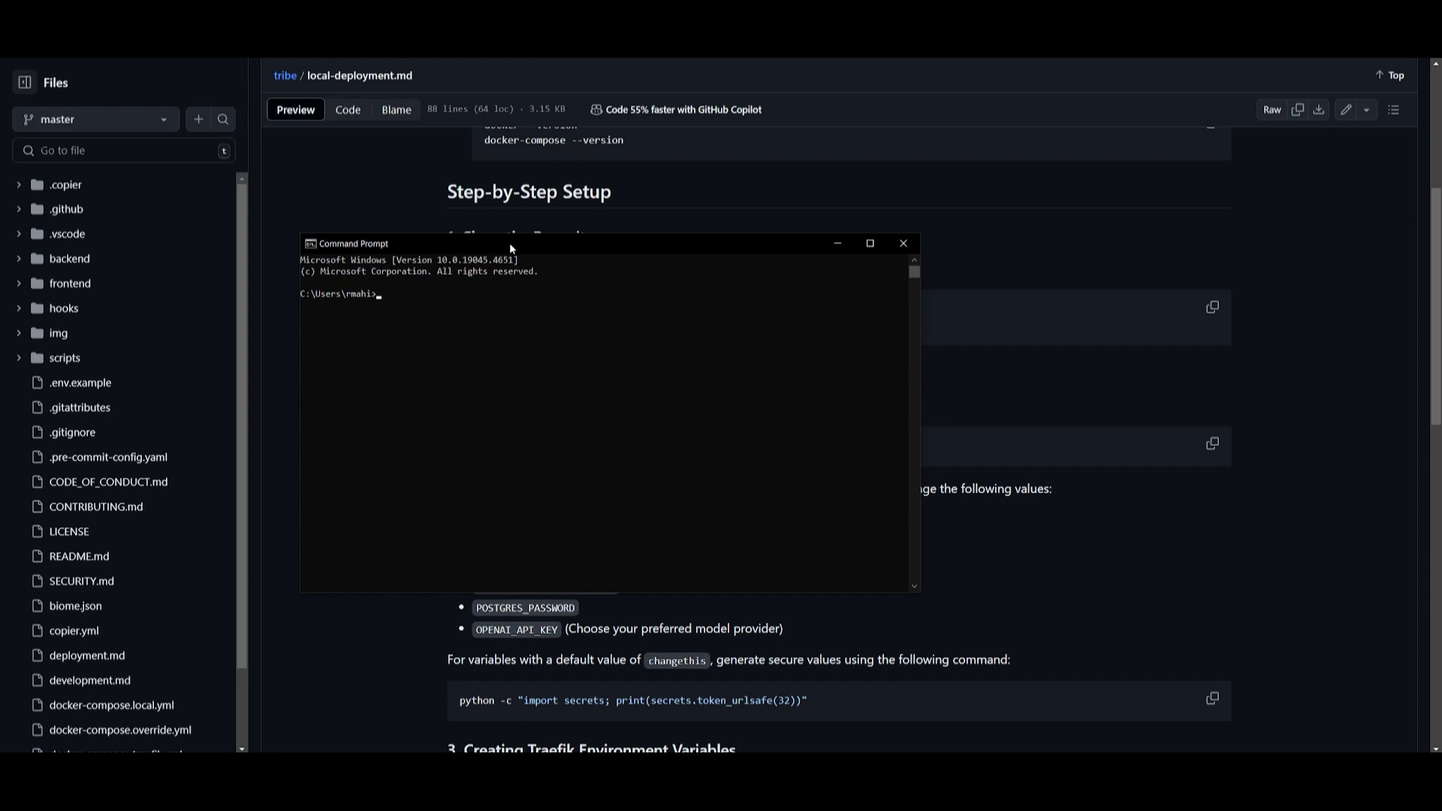
mouse_move(378, 294)
type("git clone https://github.com/StreetLamb/tribe.git tribe")
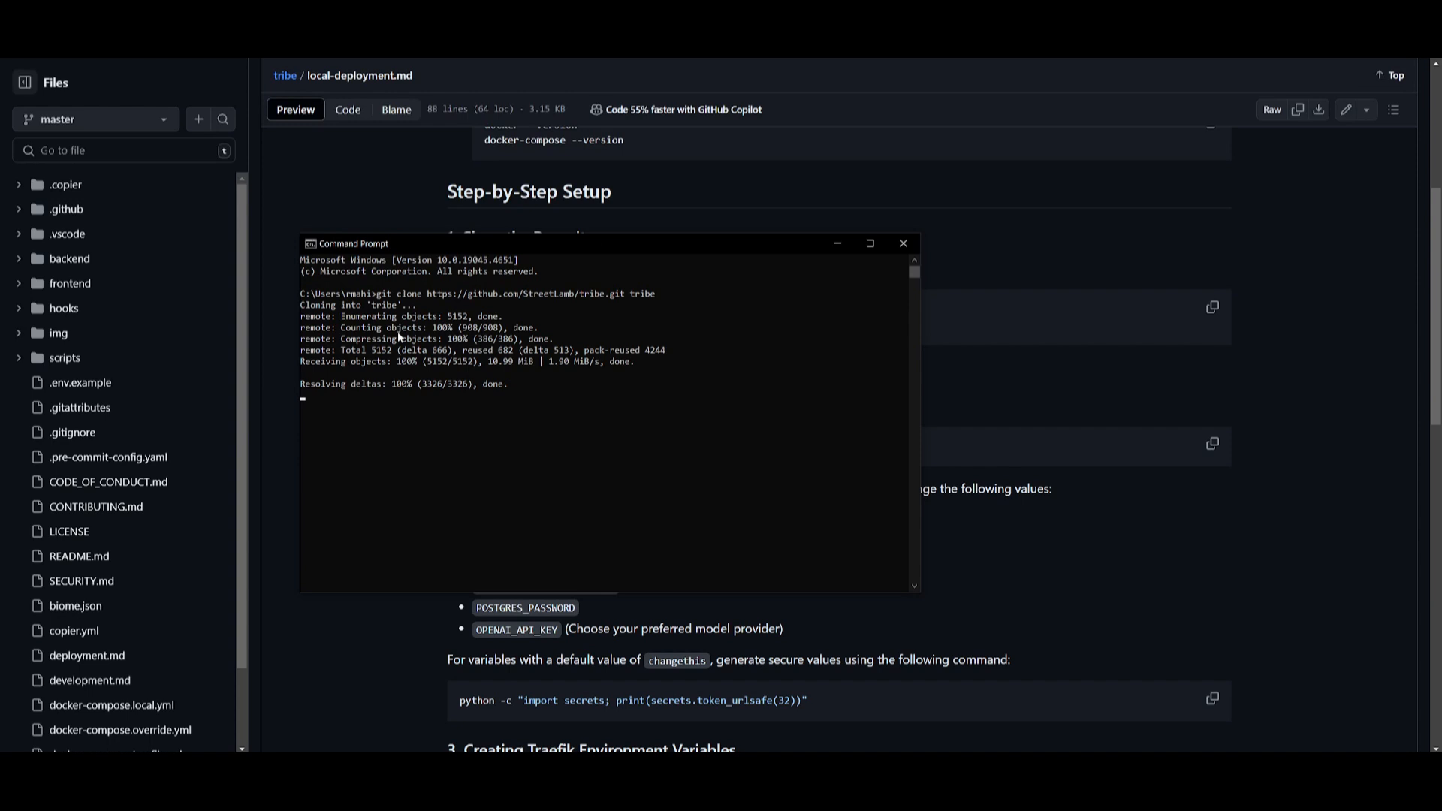
type("cd tribe")
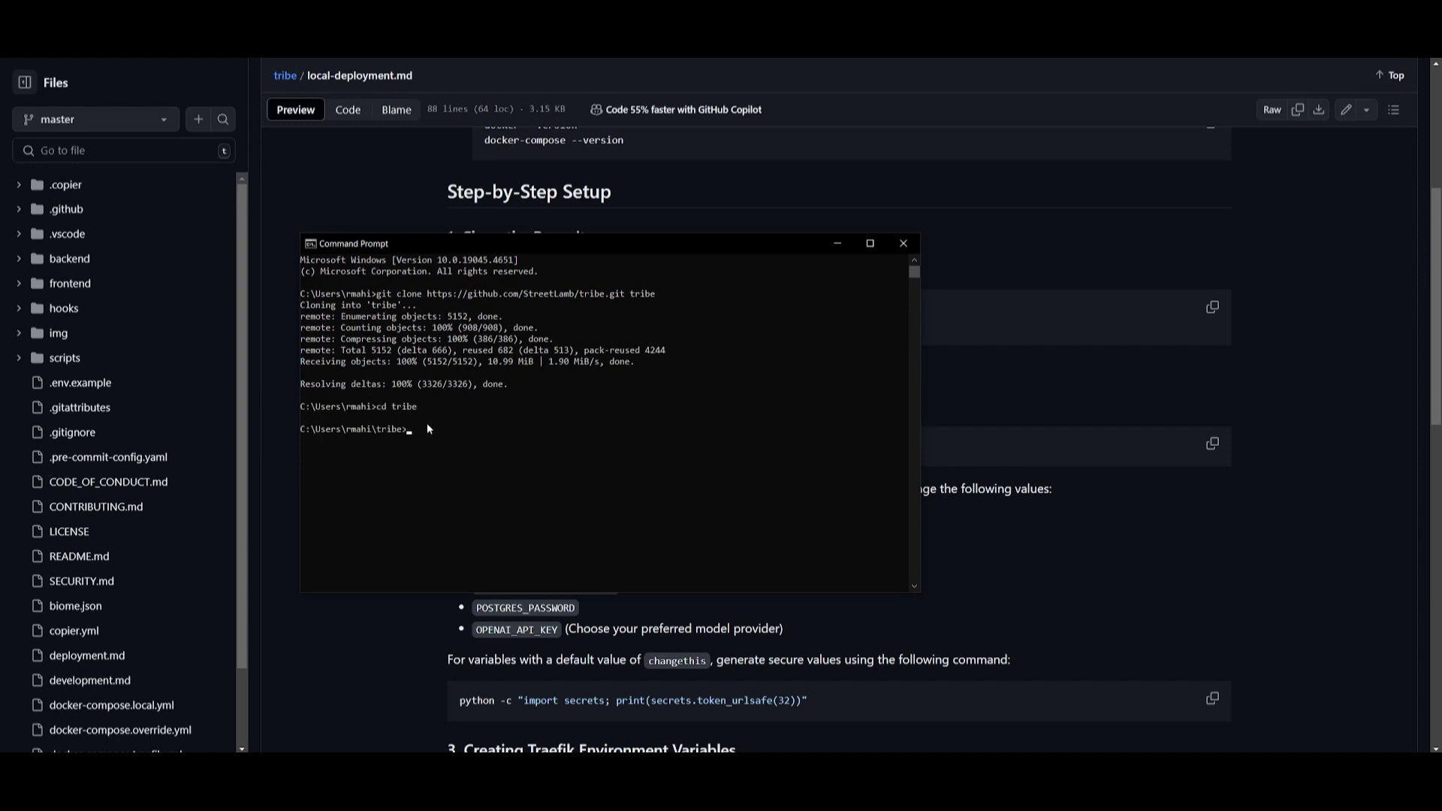
left_click(901, 244)
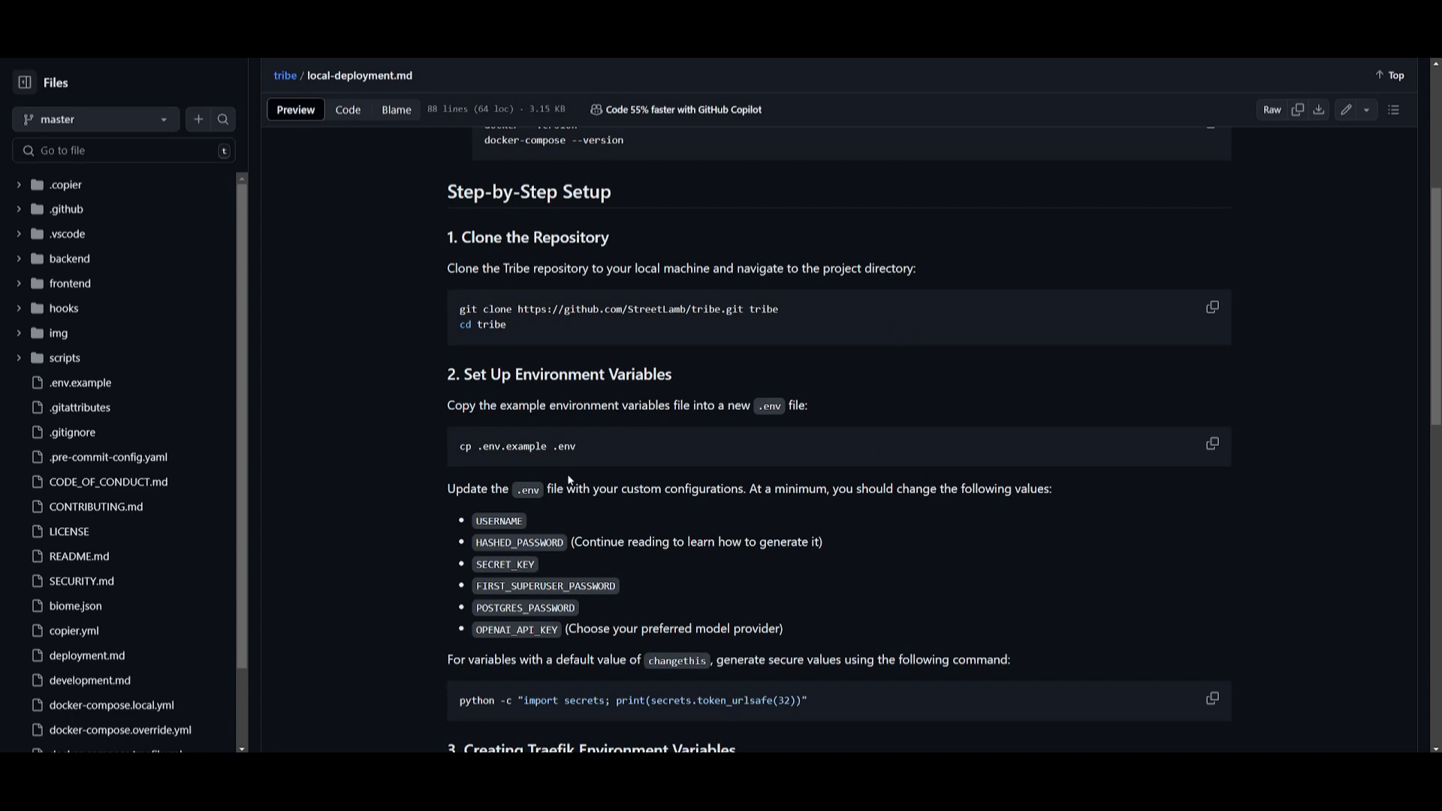
mouse_move(632, 395)
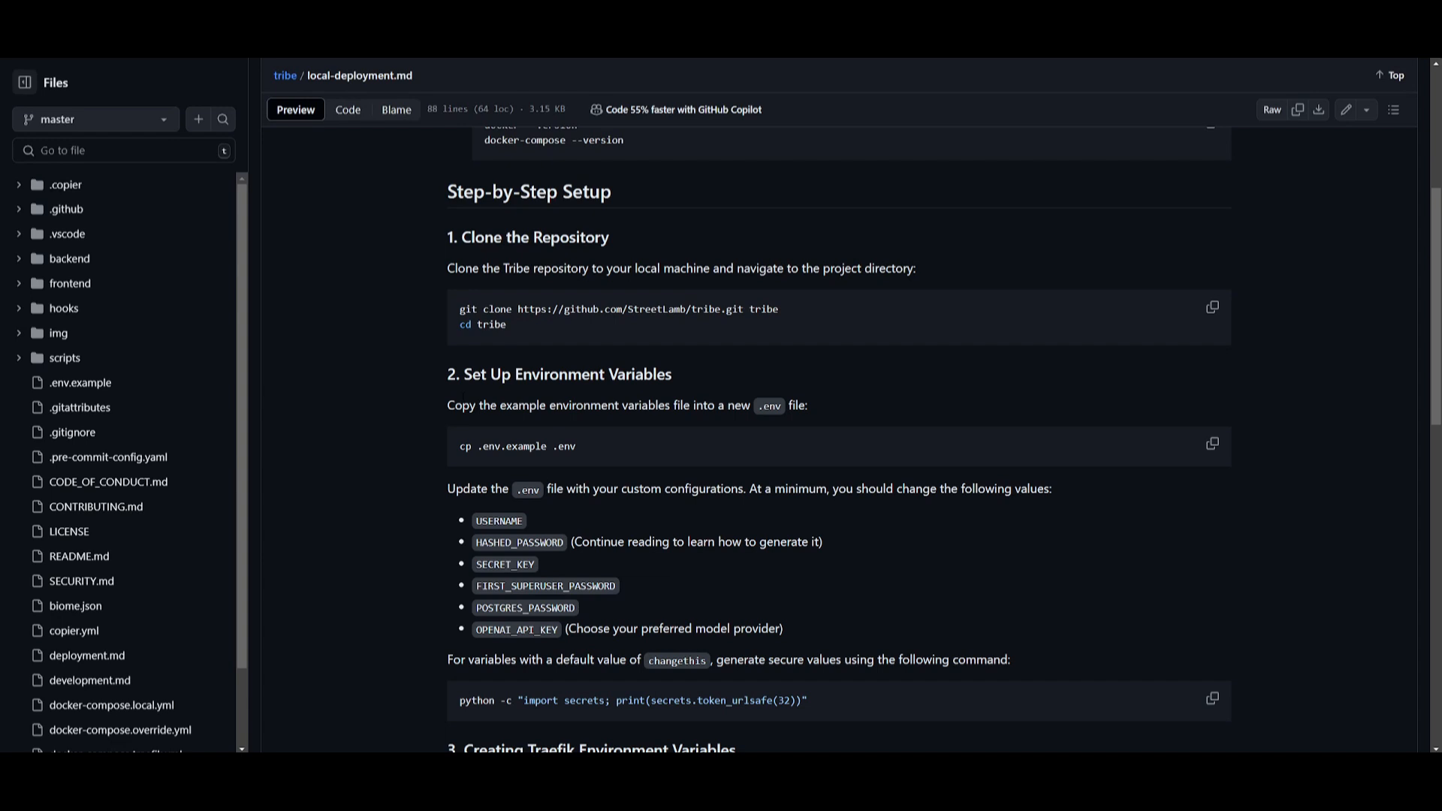
mouse_move(1153, 427)
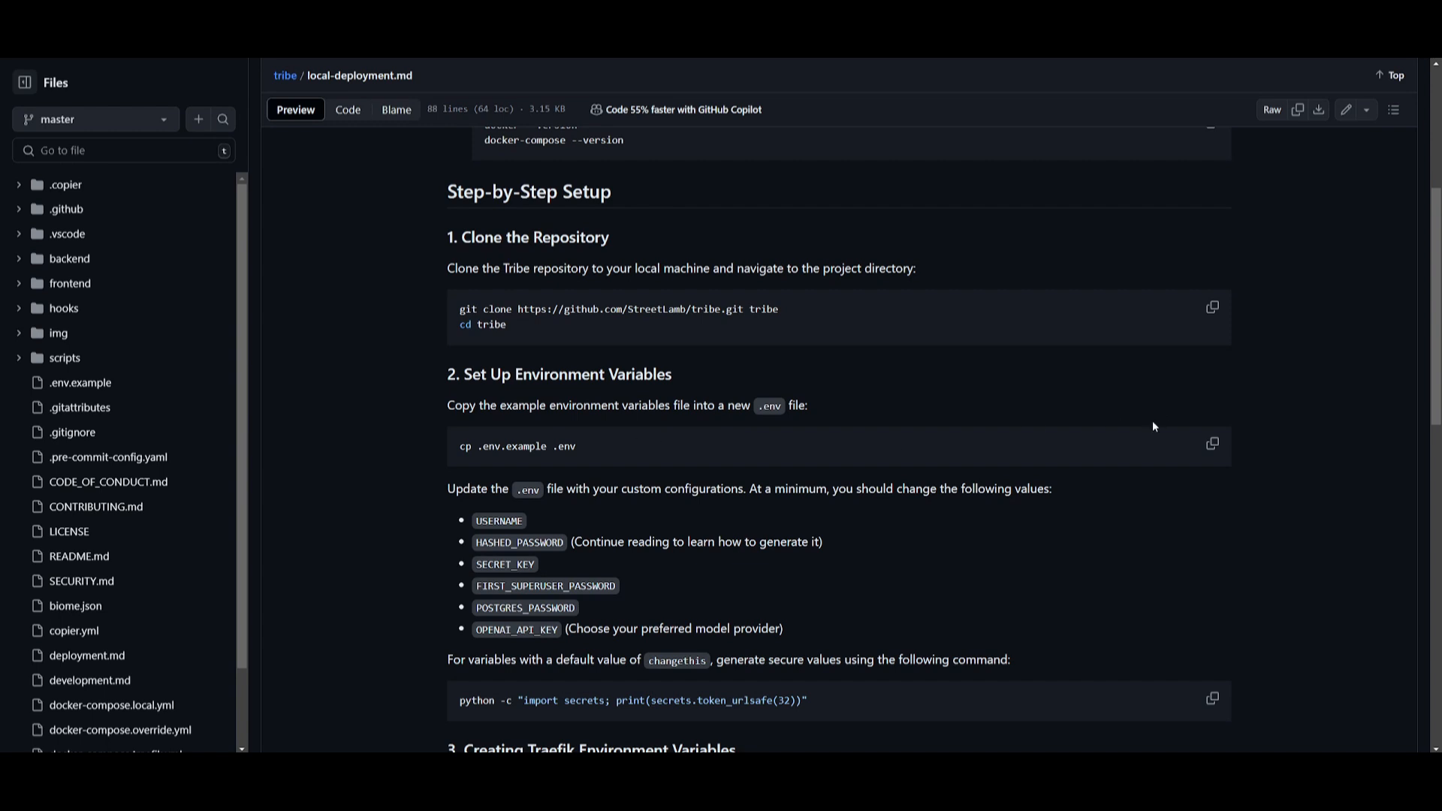
Enter cp .env.example .env in Command Prompt and switch to the tribe project in VS Code
left_click(1211, 444)
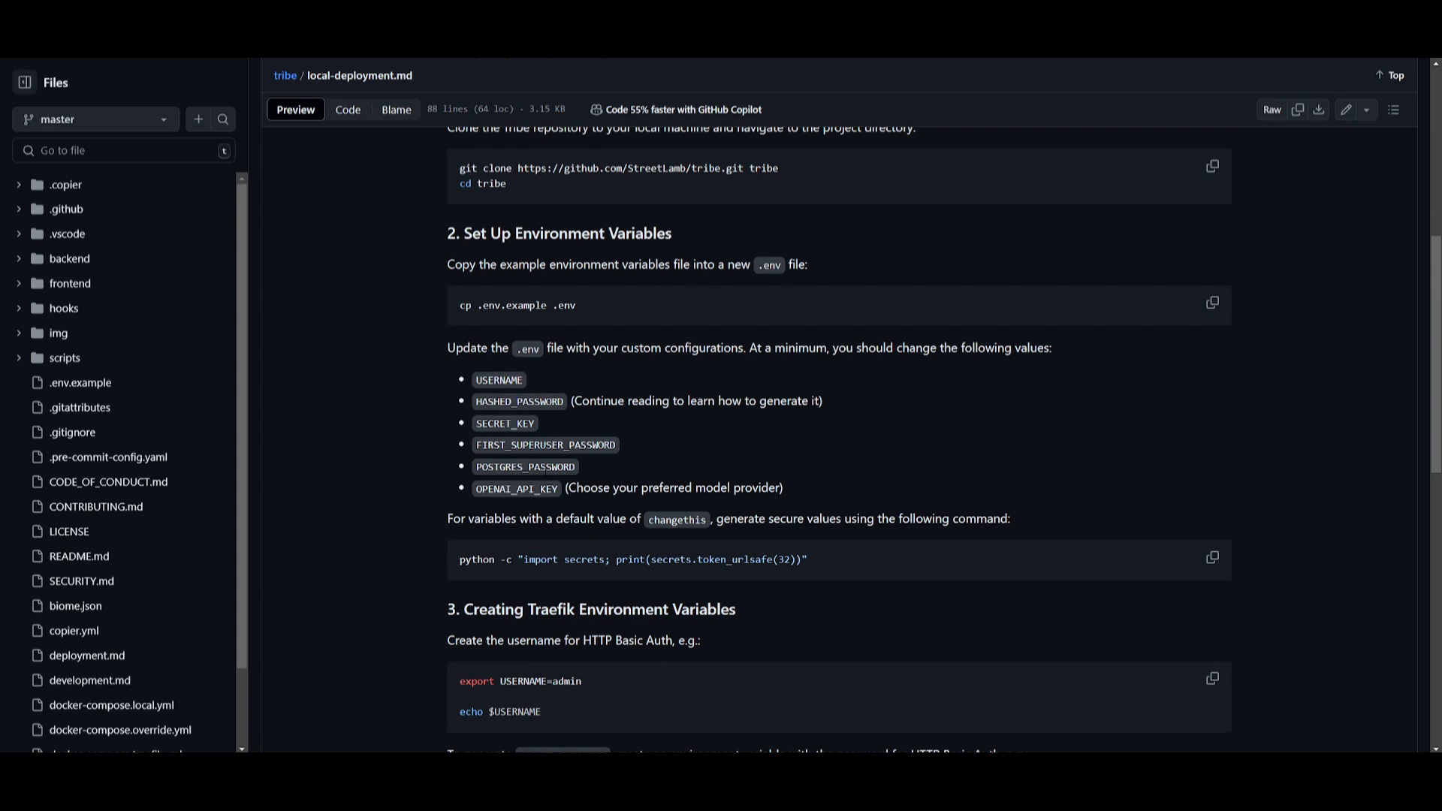
mouse_move(323, 323)
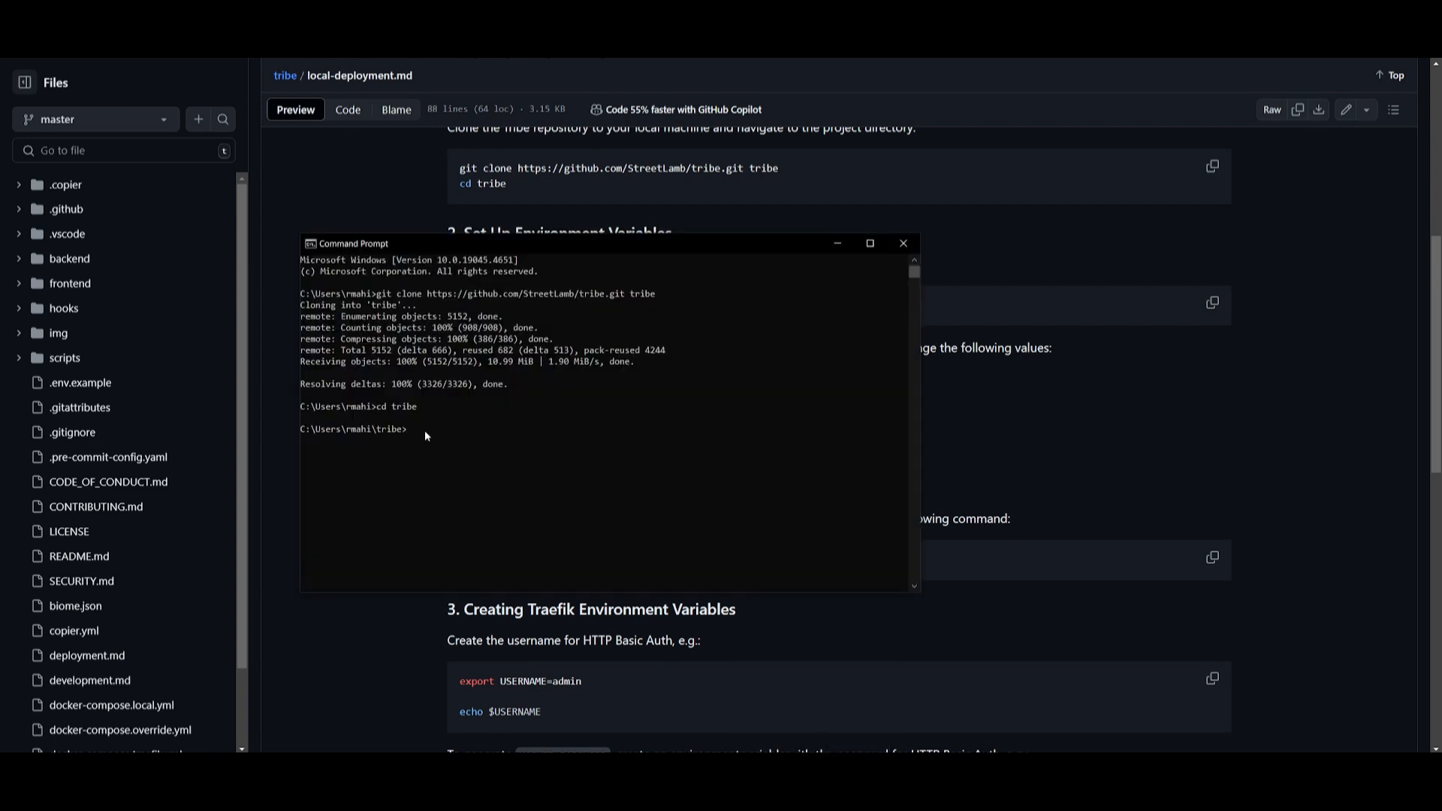
type("cp .env.example .env")
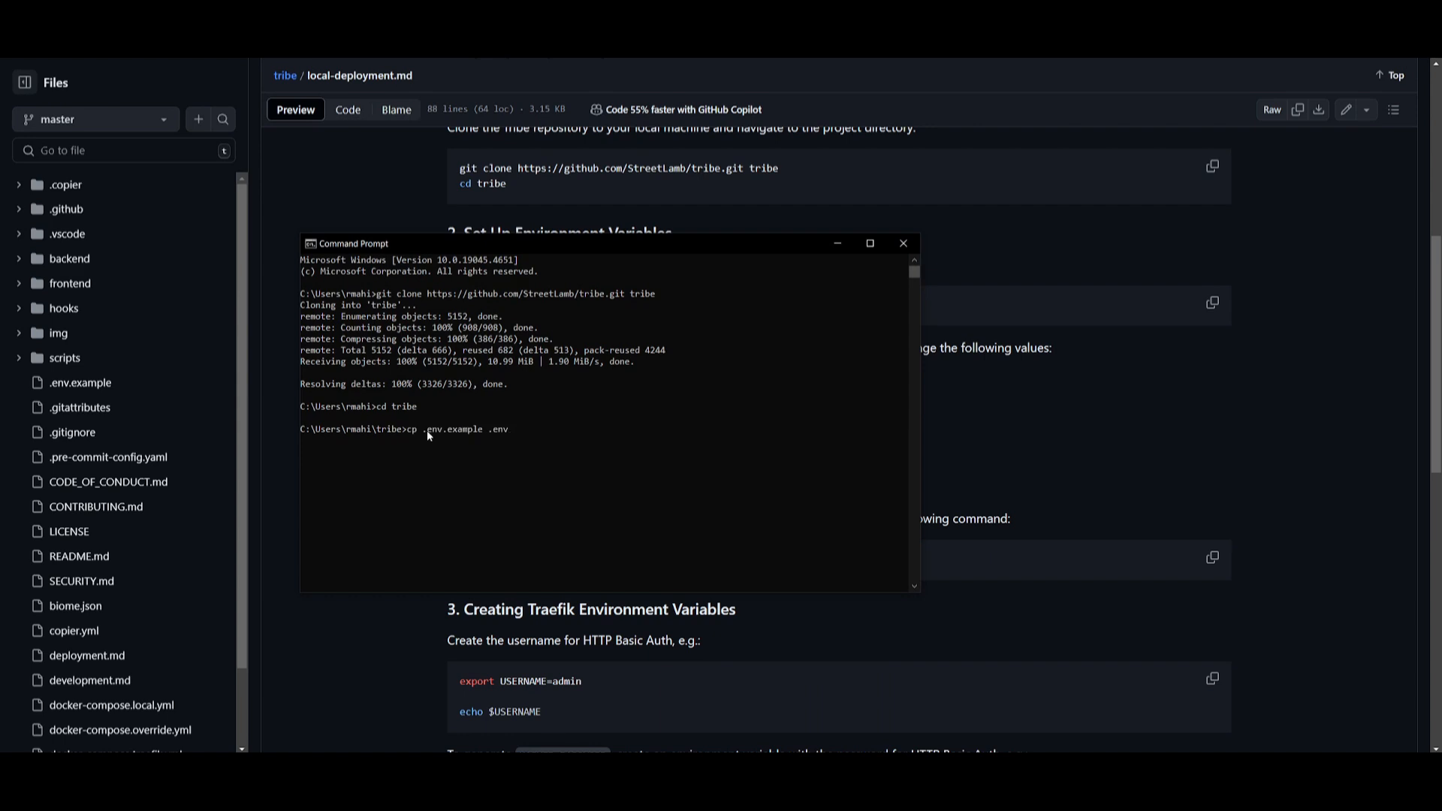
left_click(506, 430)
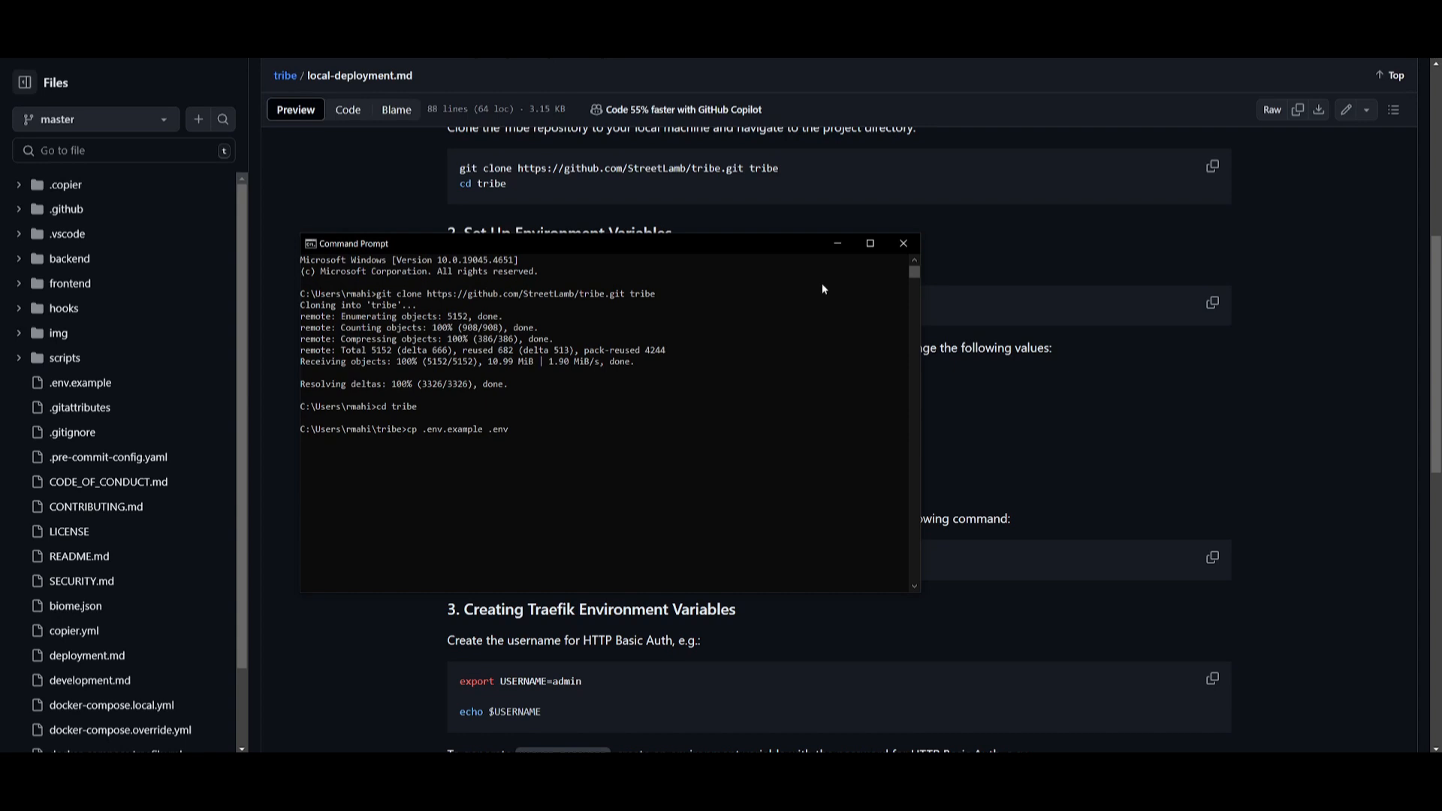
left_click(903, 243)
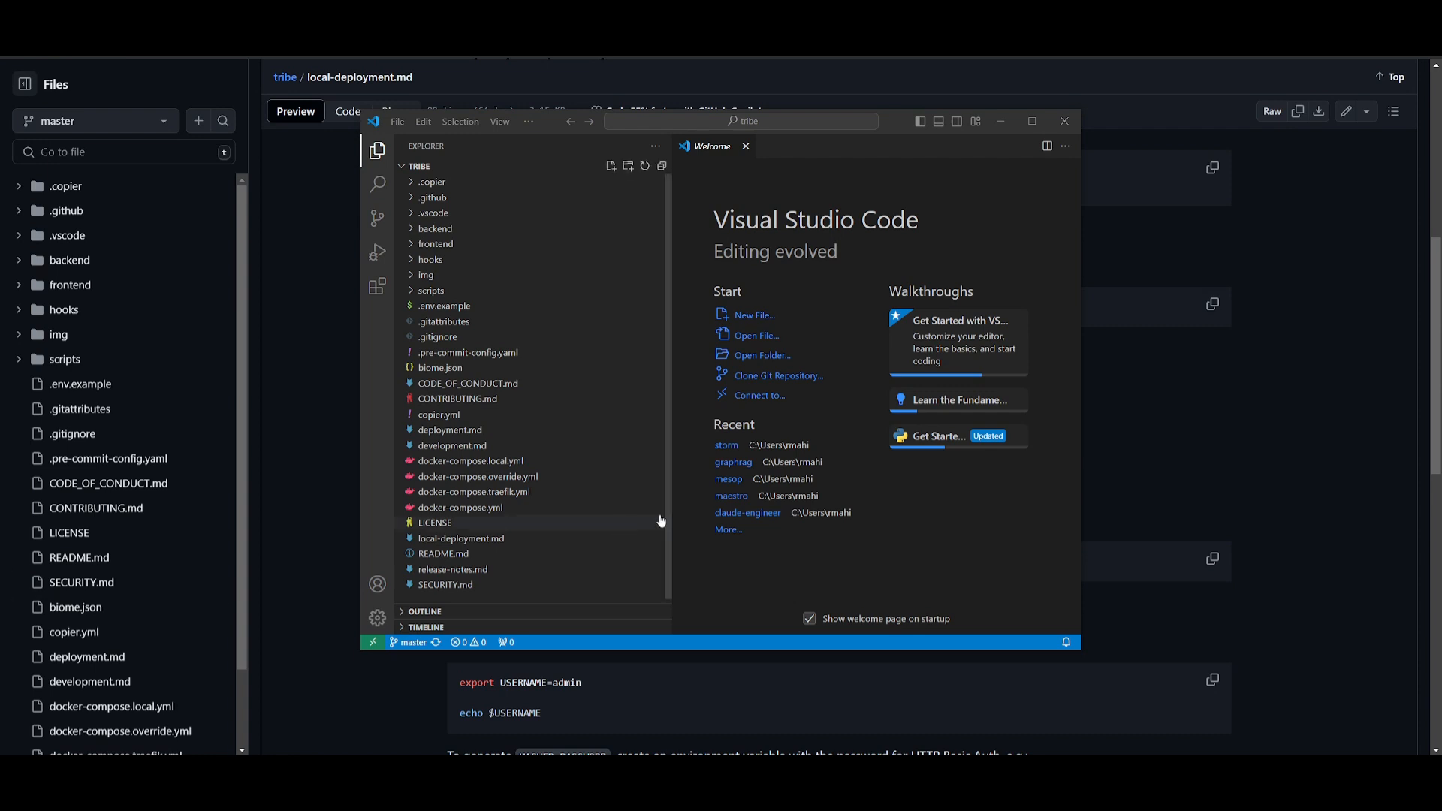
mouse_move(814, 444)
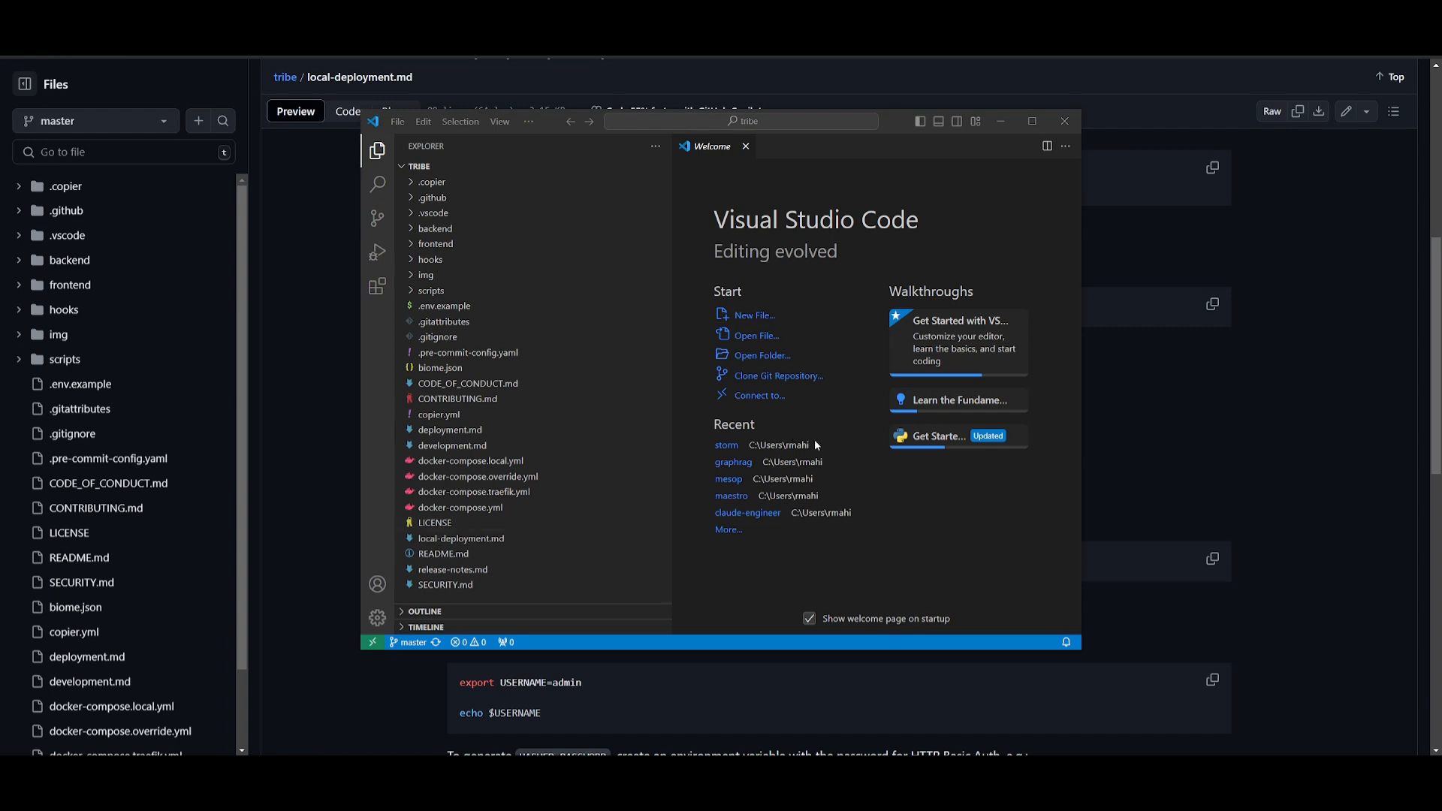
mouse_move(838, 519)
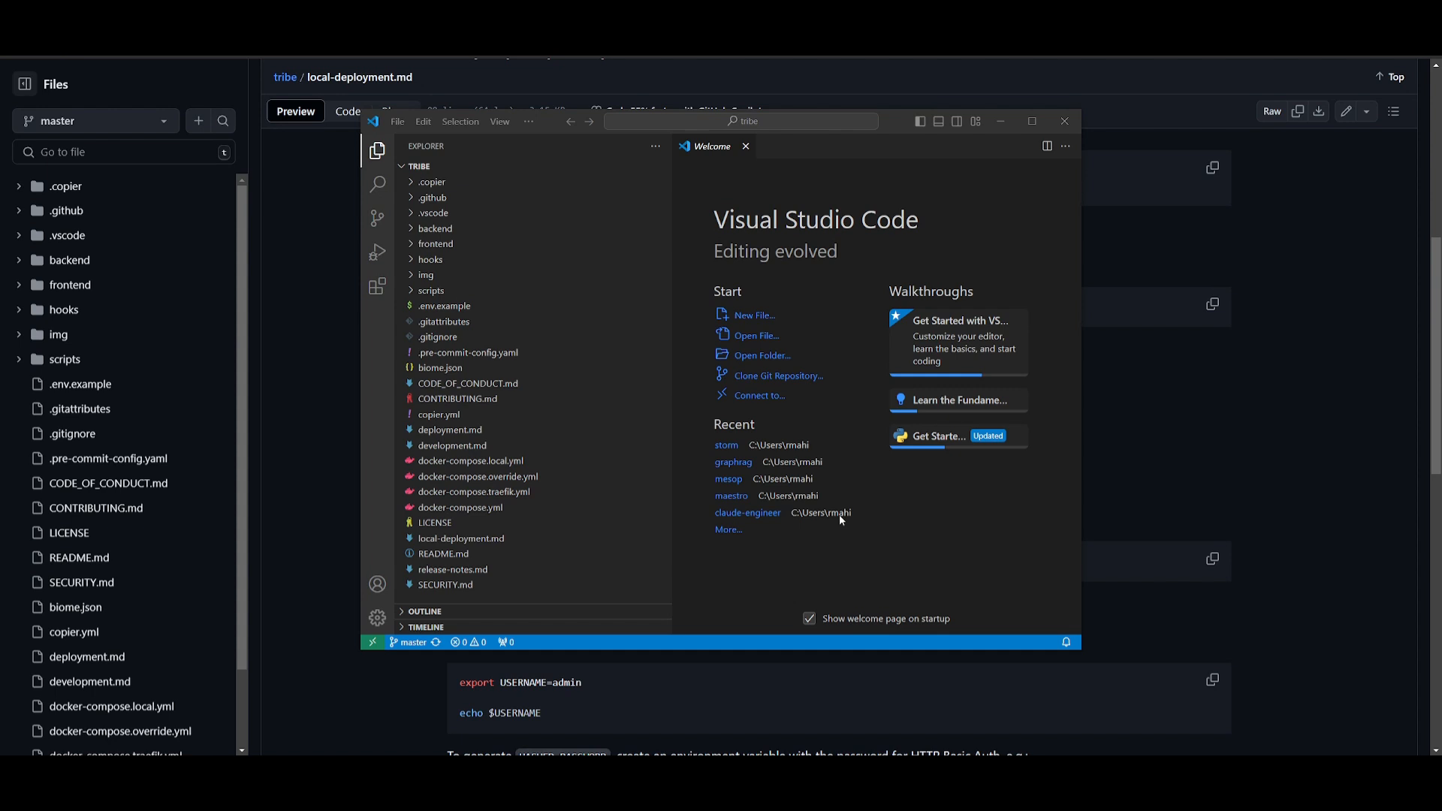
mouse_move(703, 452)
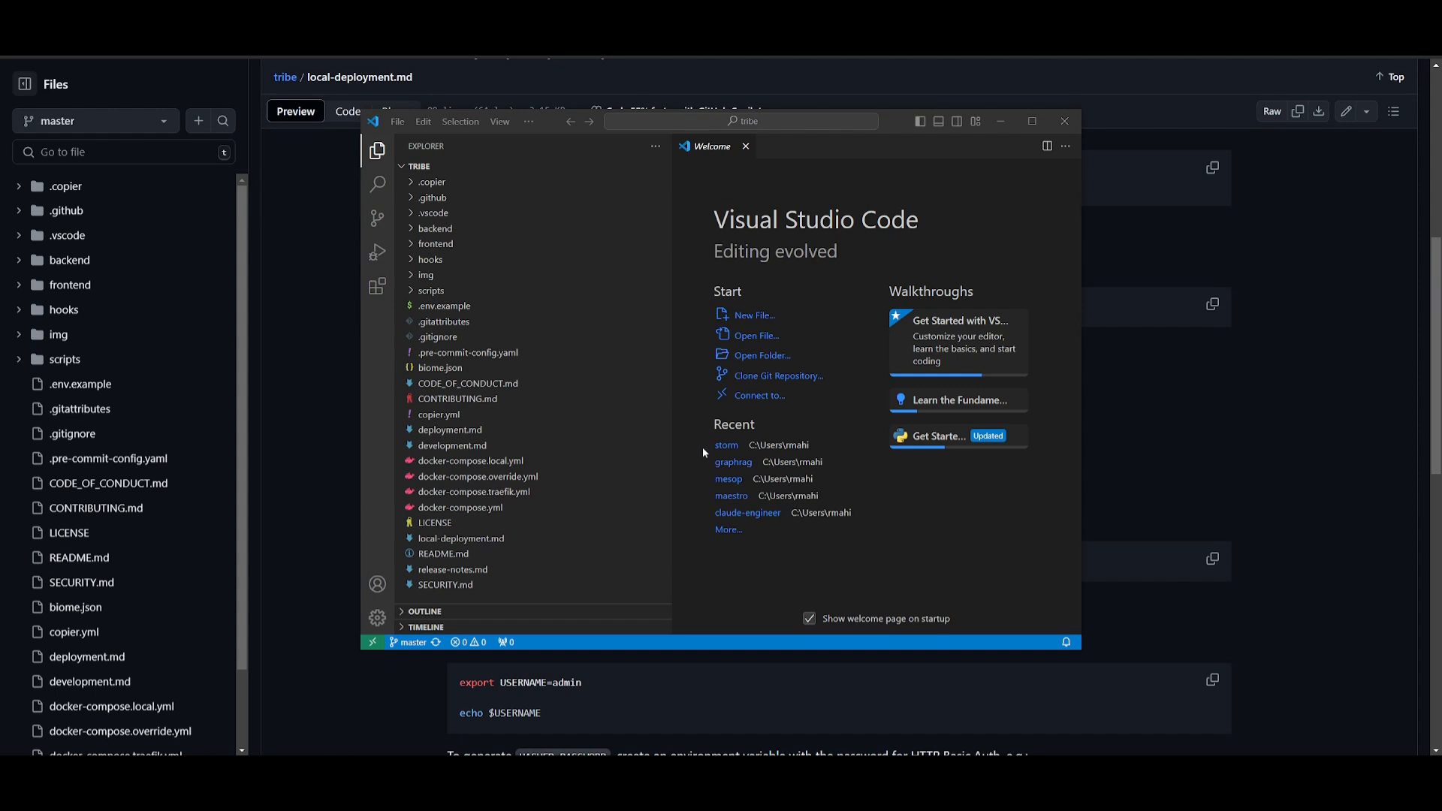
mouse_move(256, 129)
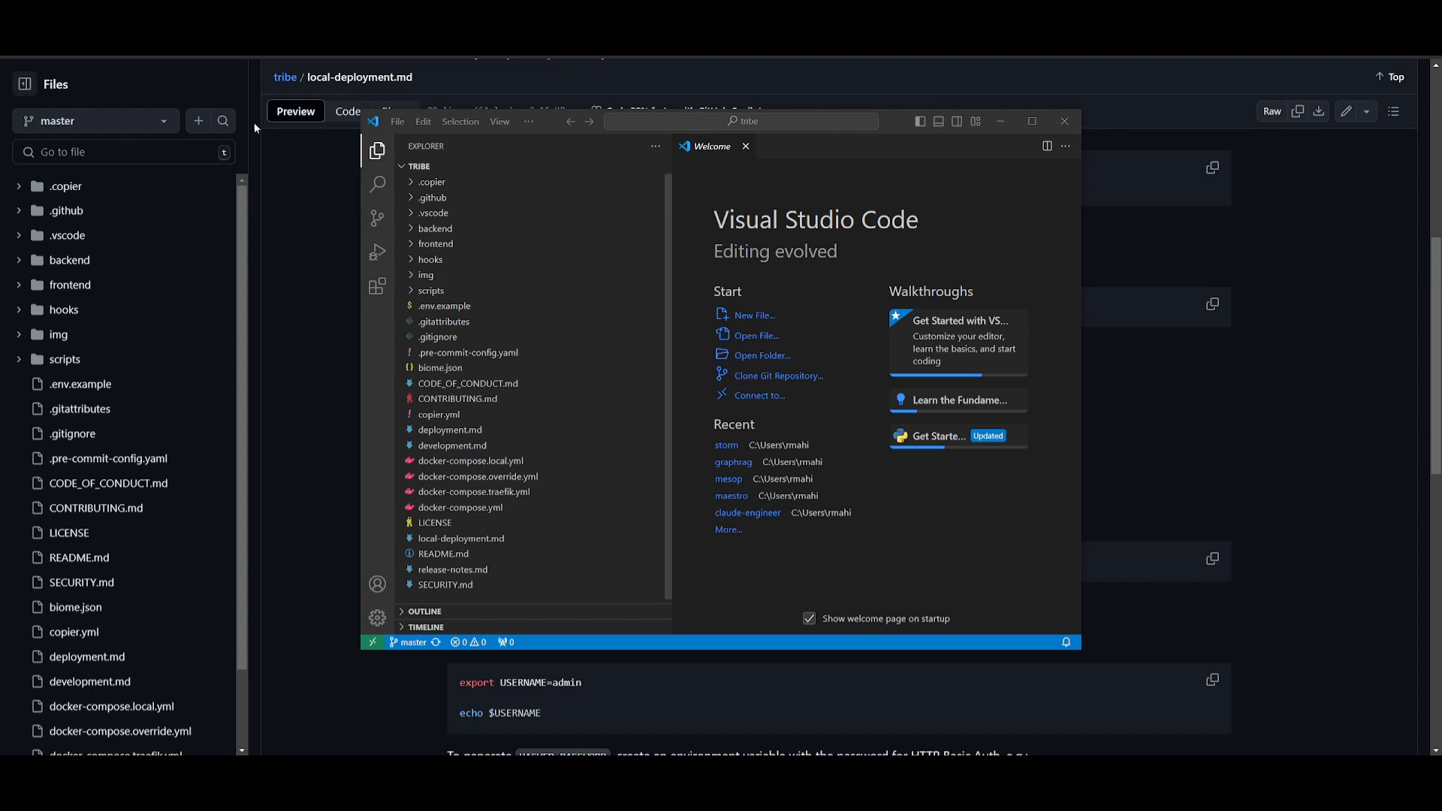
Check the File menu, view .env.example in the editor, and return to the deployment guide
left_click(396, 121)
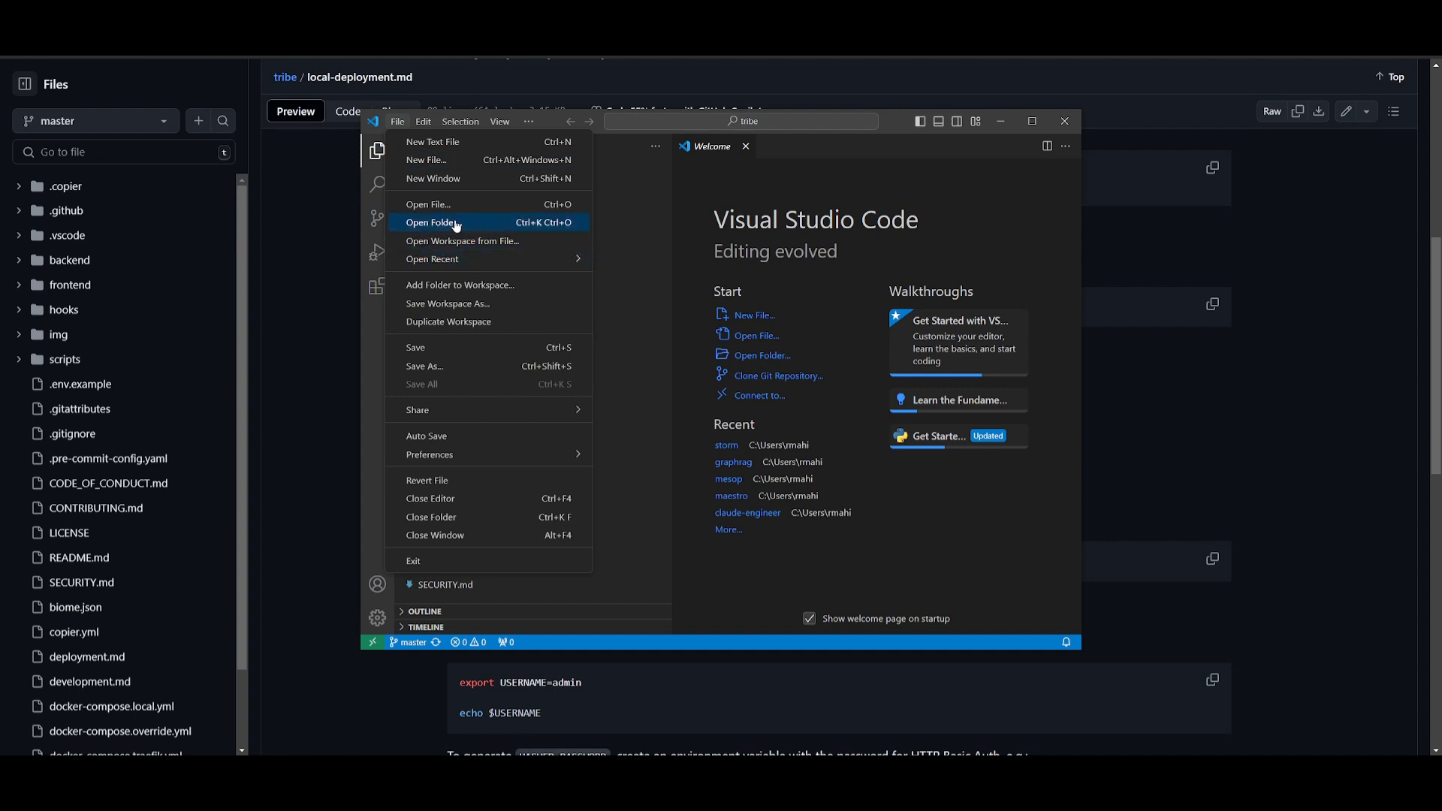
mouse_move(428, 204)
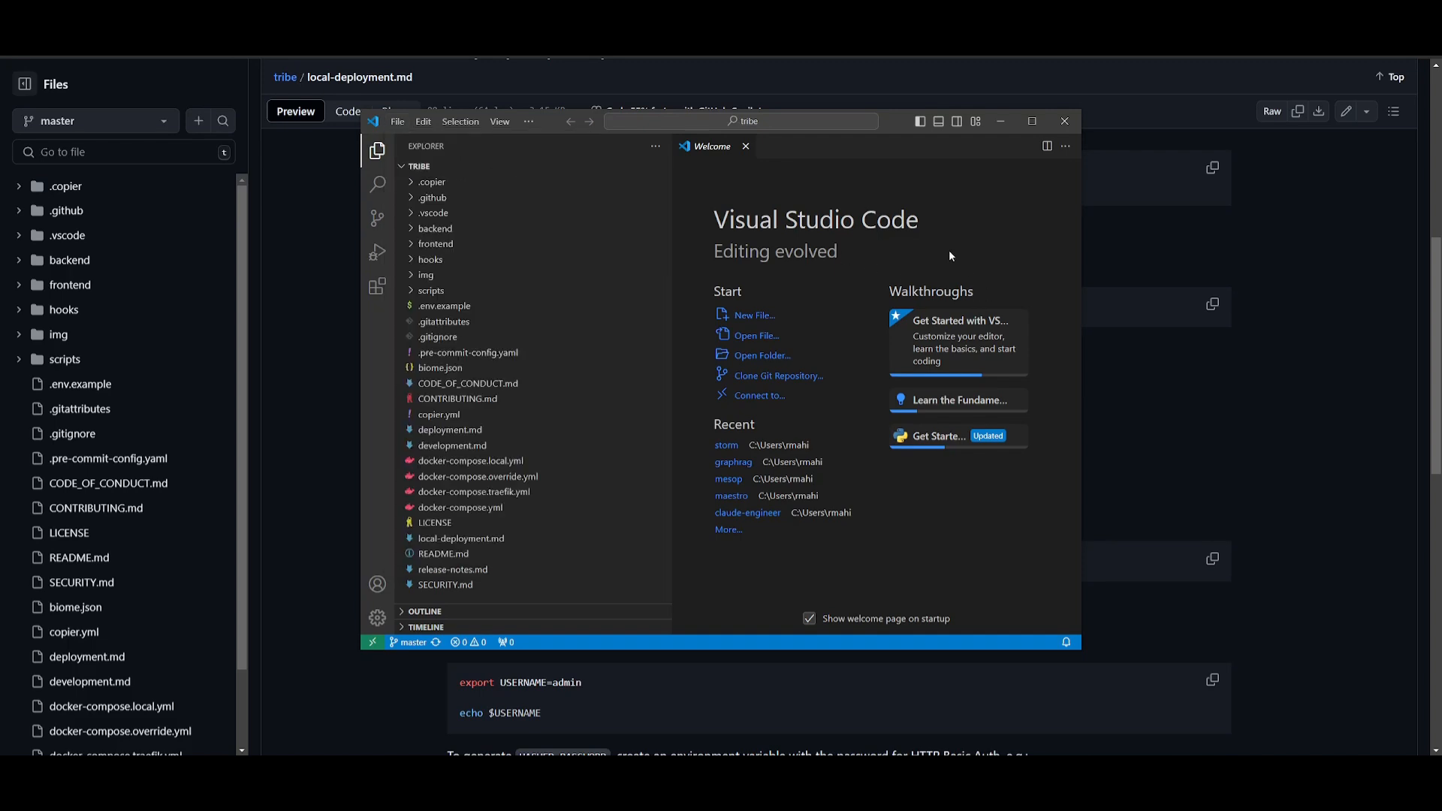
left_click(445, 305)
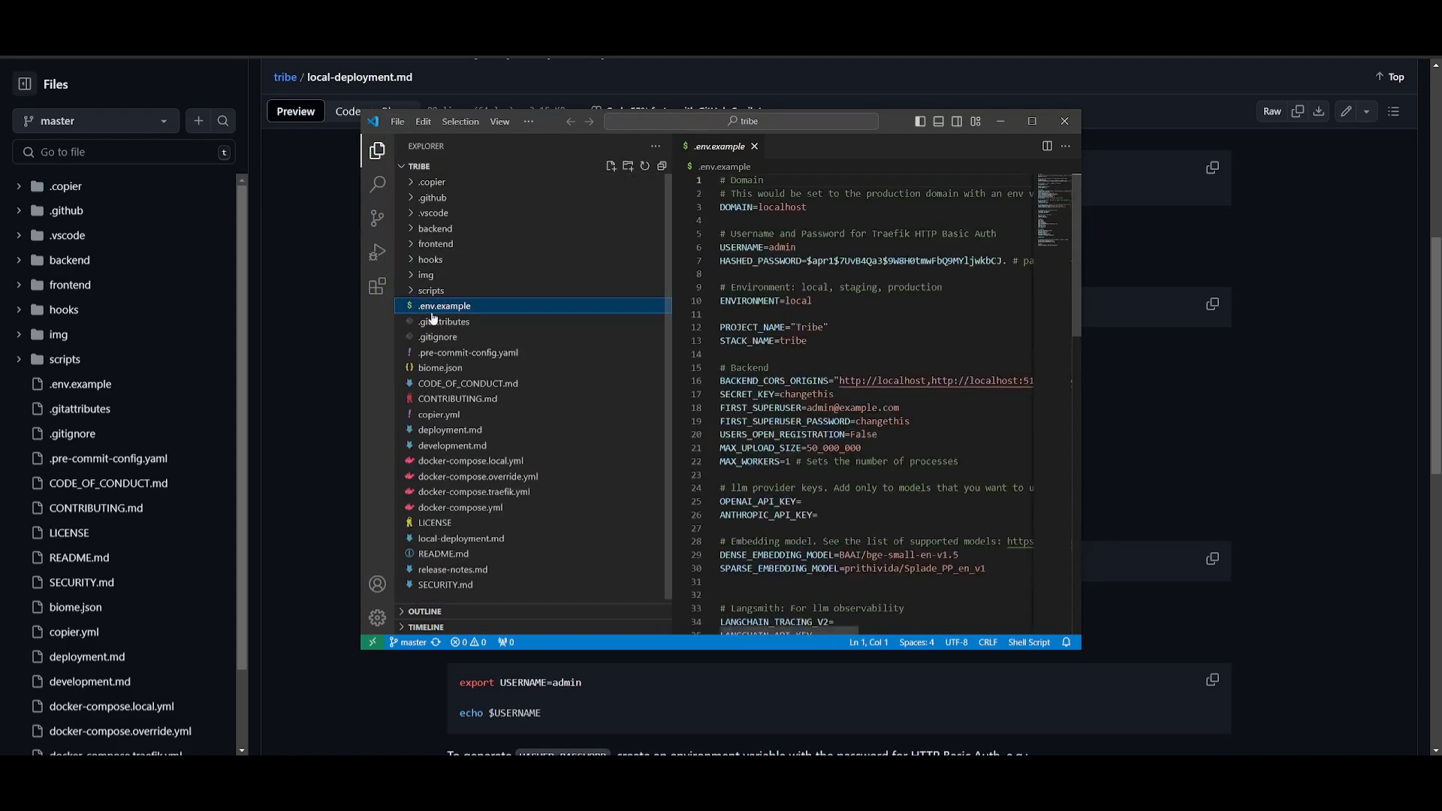
mouse_move(439, 336)
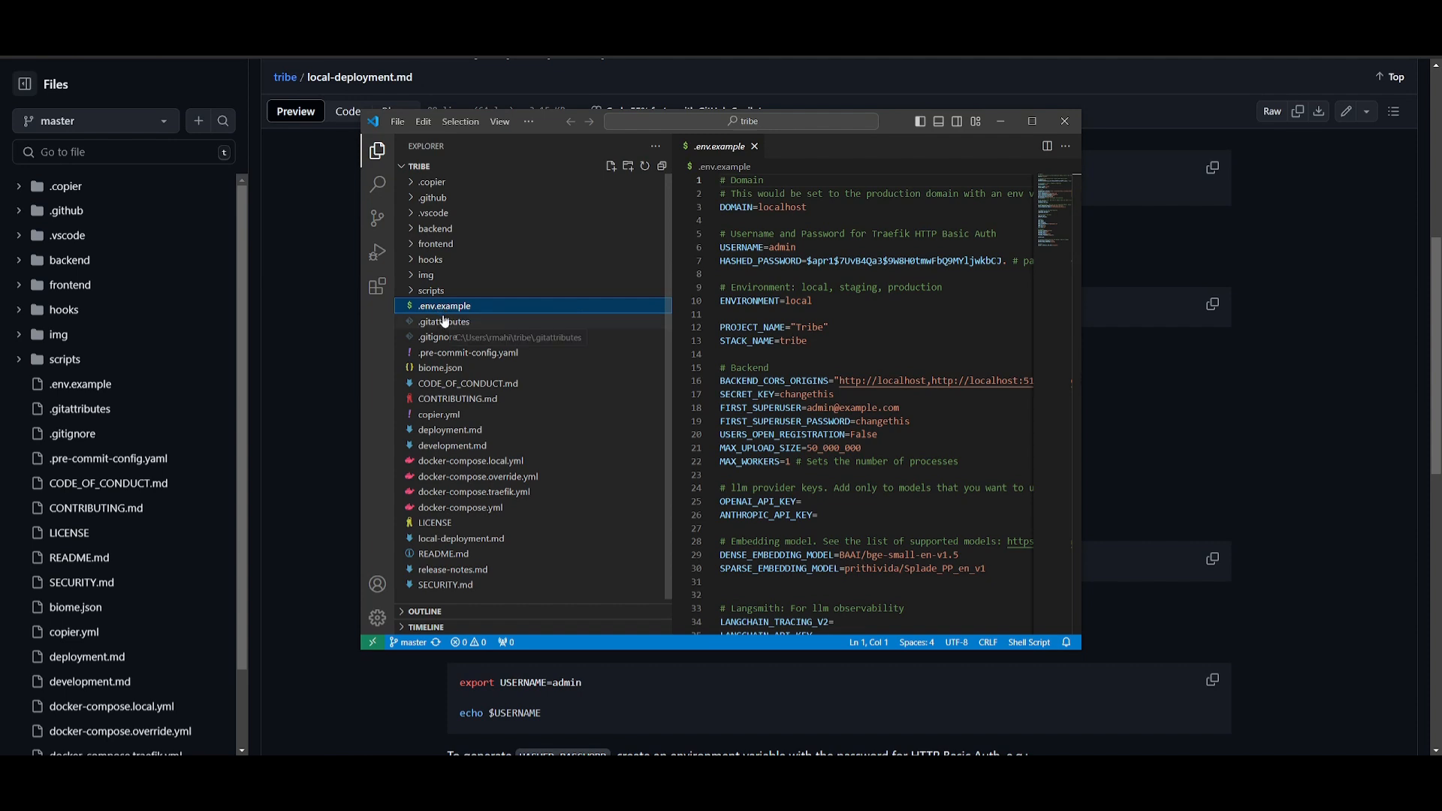
mouse_move(547, 290)
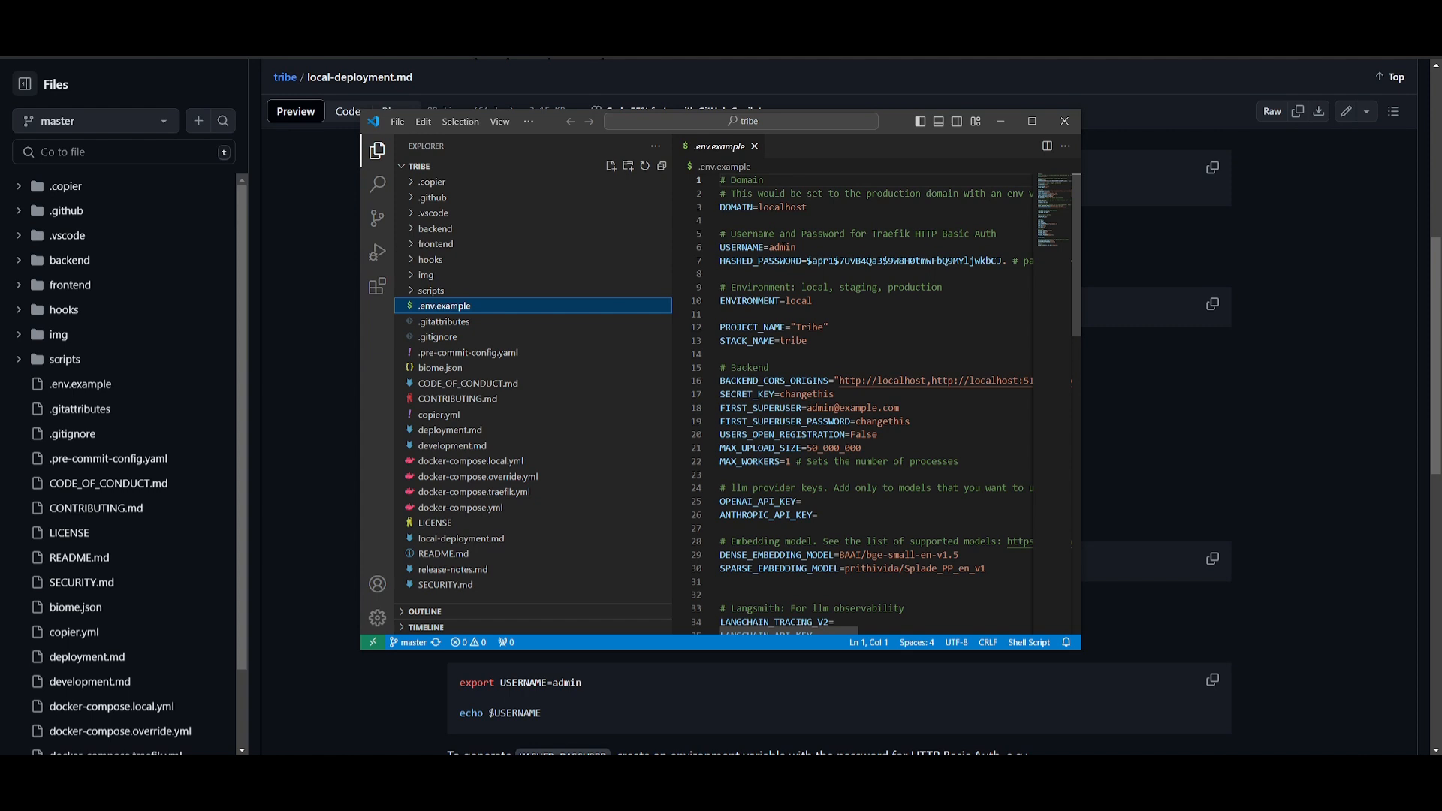
left_click(1065, 120)
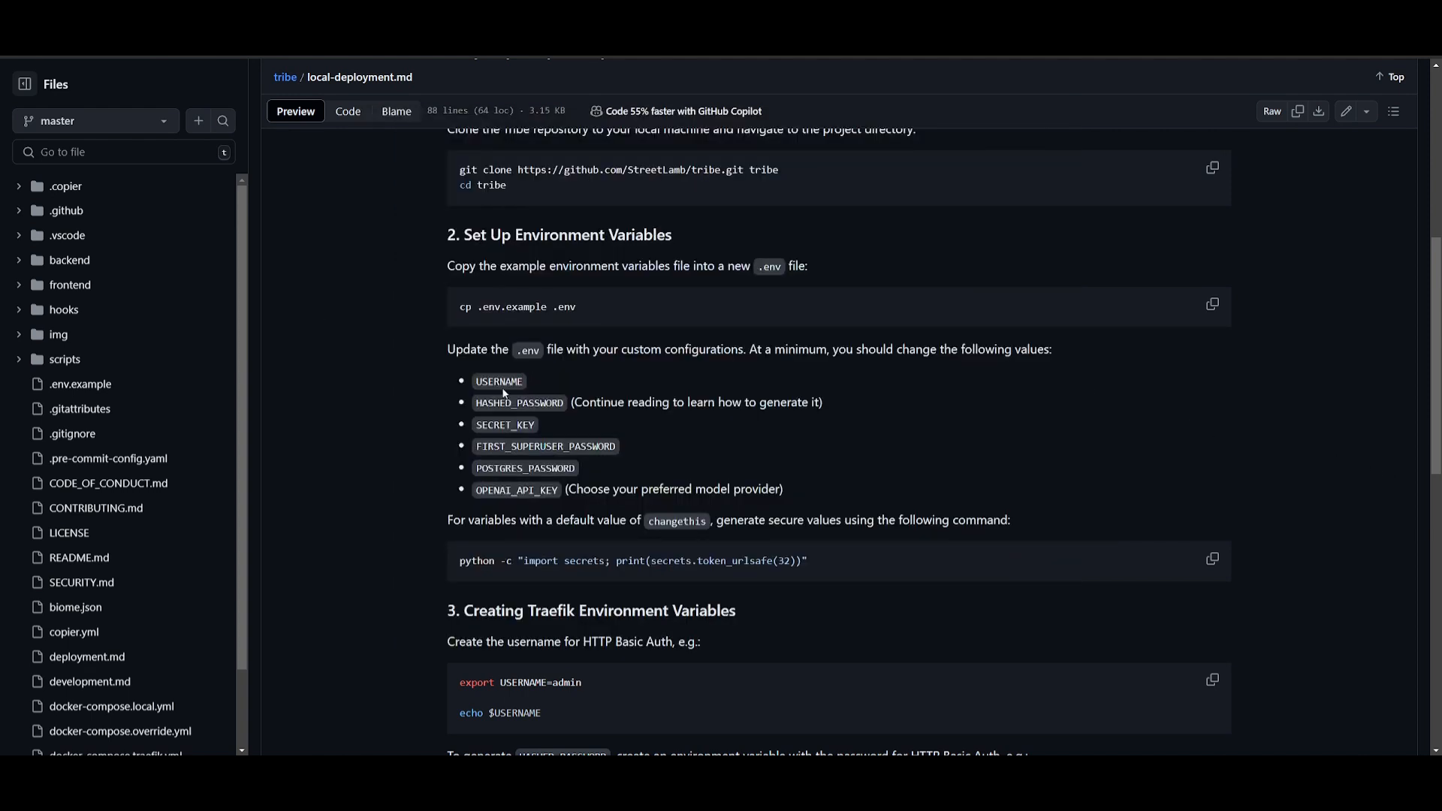
mouse_move(506, 365)
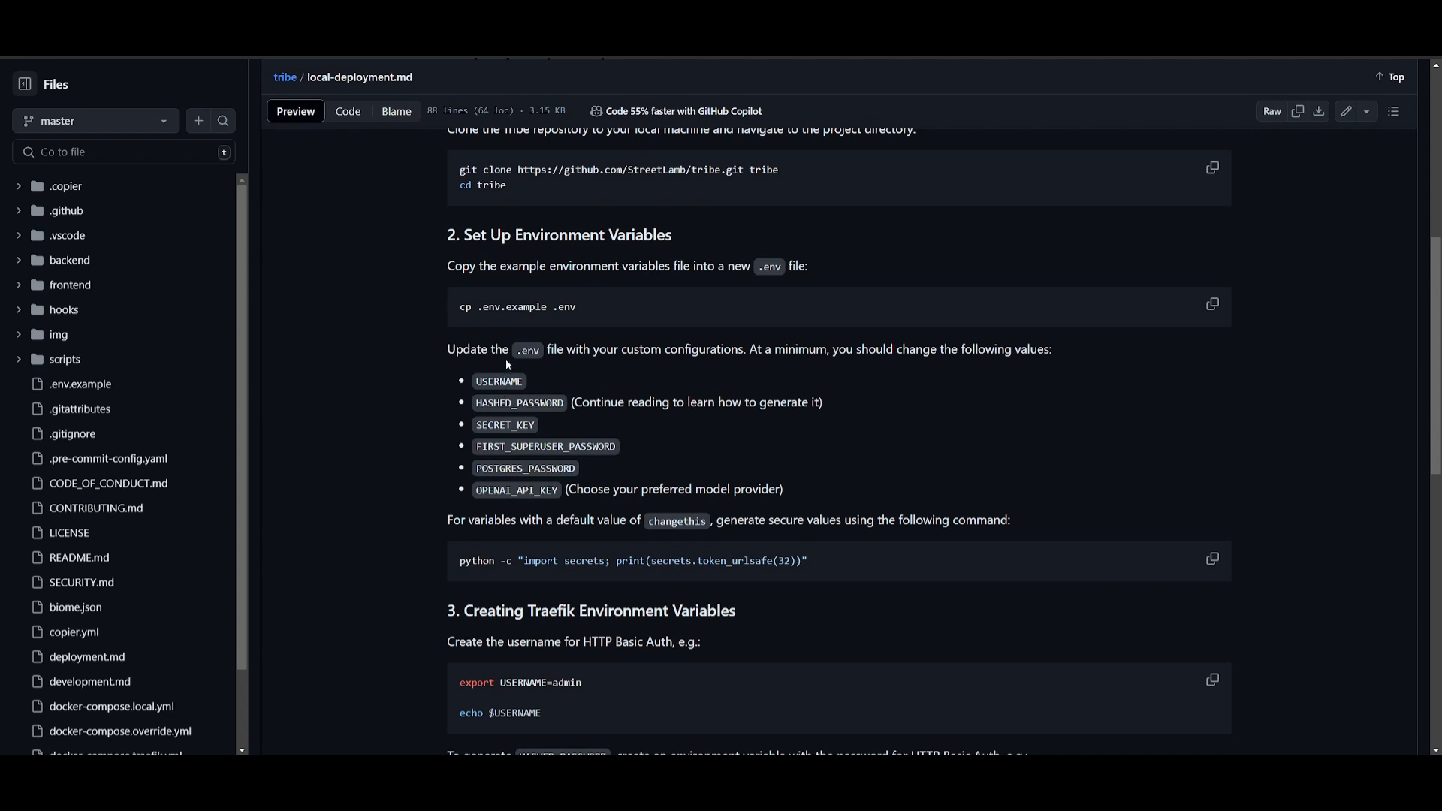
mouse_move(769, 461)
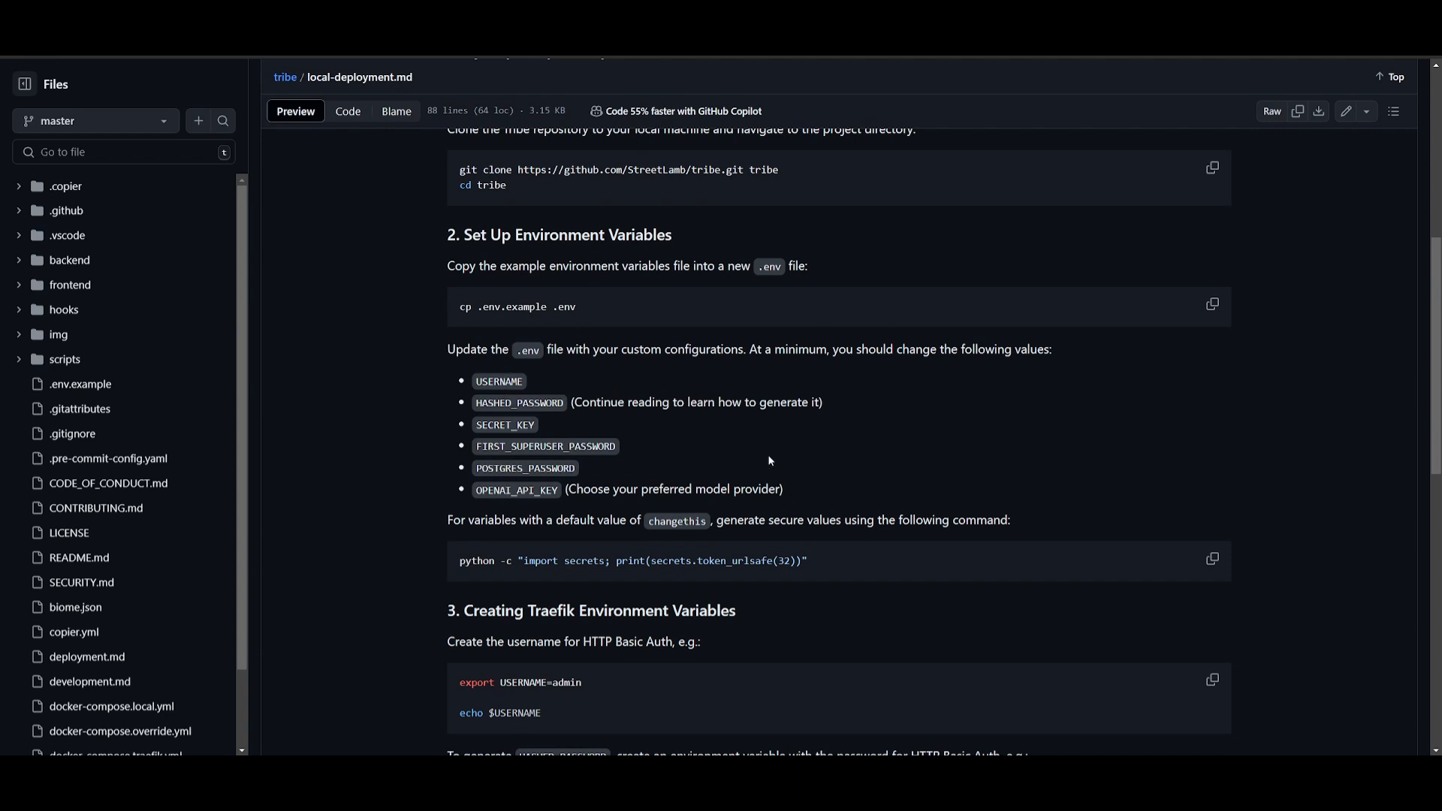
Scroll the guide to section 3, Creating Traefik Environment Variables
scroll("down", 3)
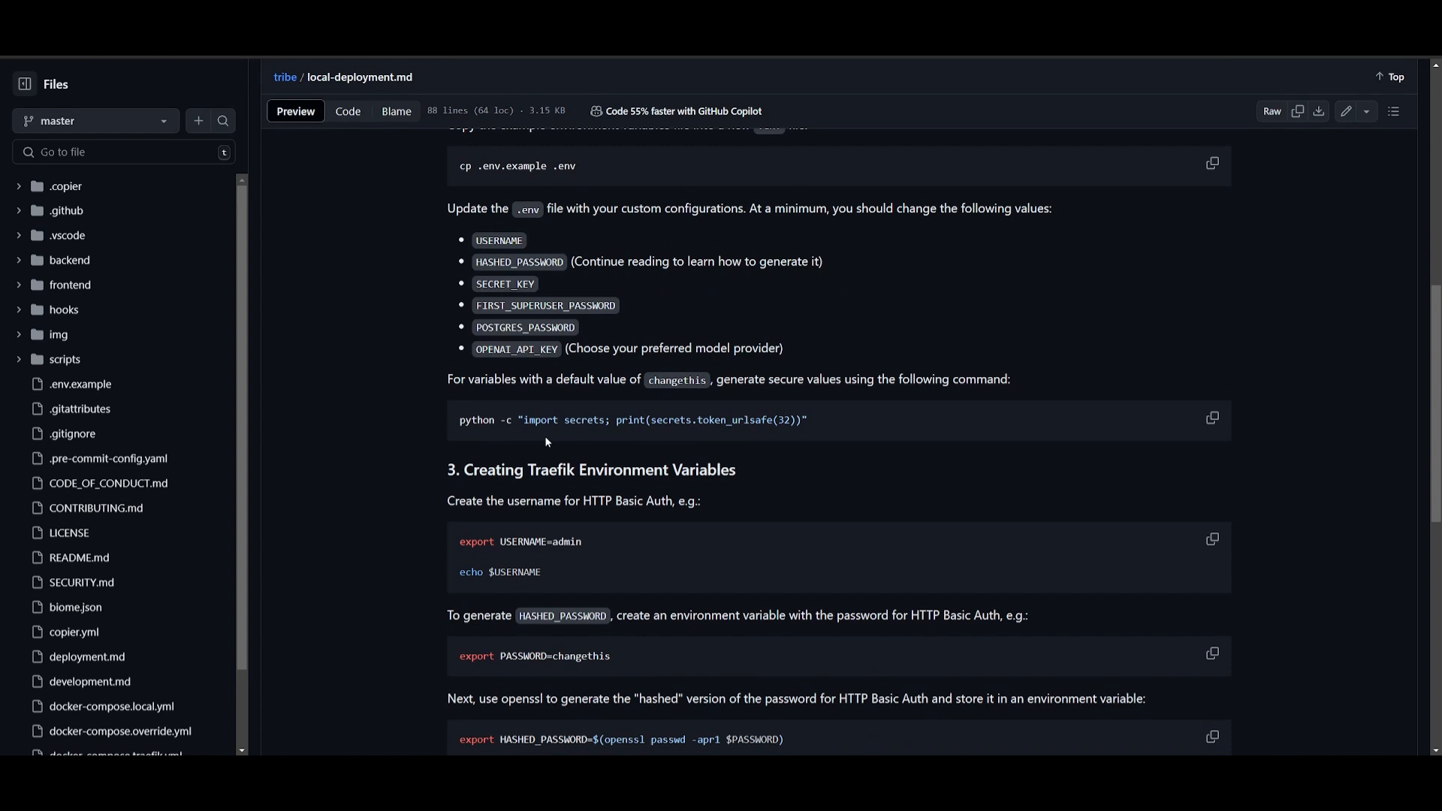
scroll("down", 3)
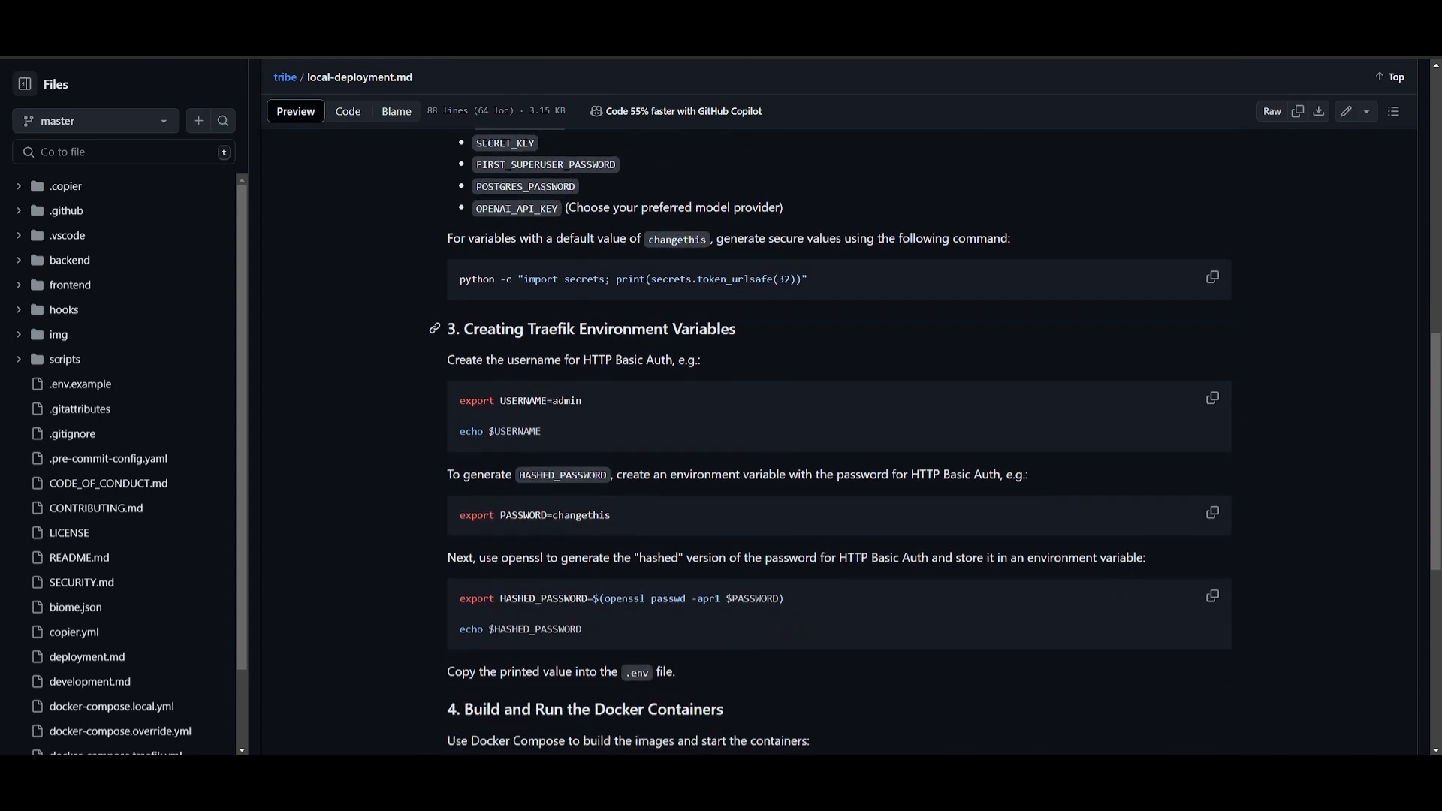
mouse_move(607, 504)
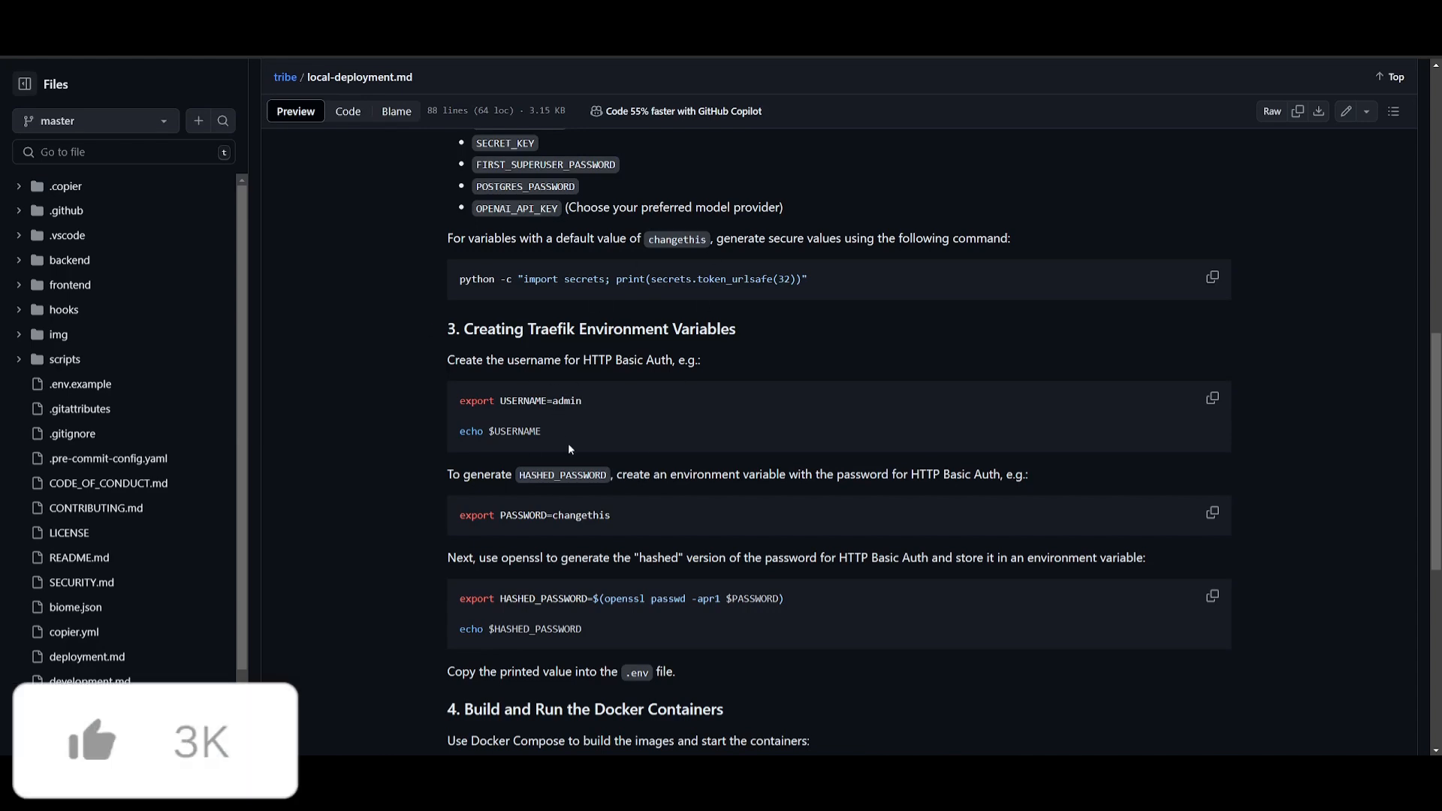
scroll("up", 3)
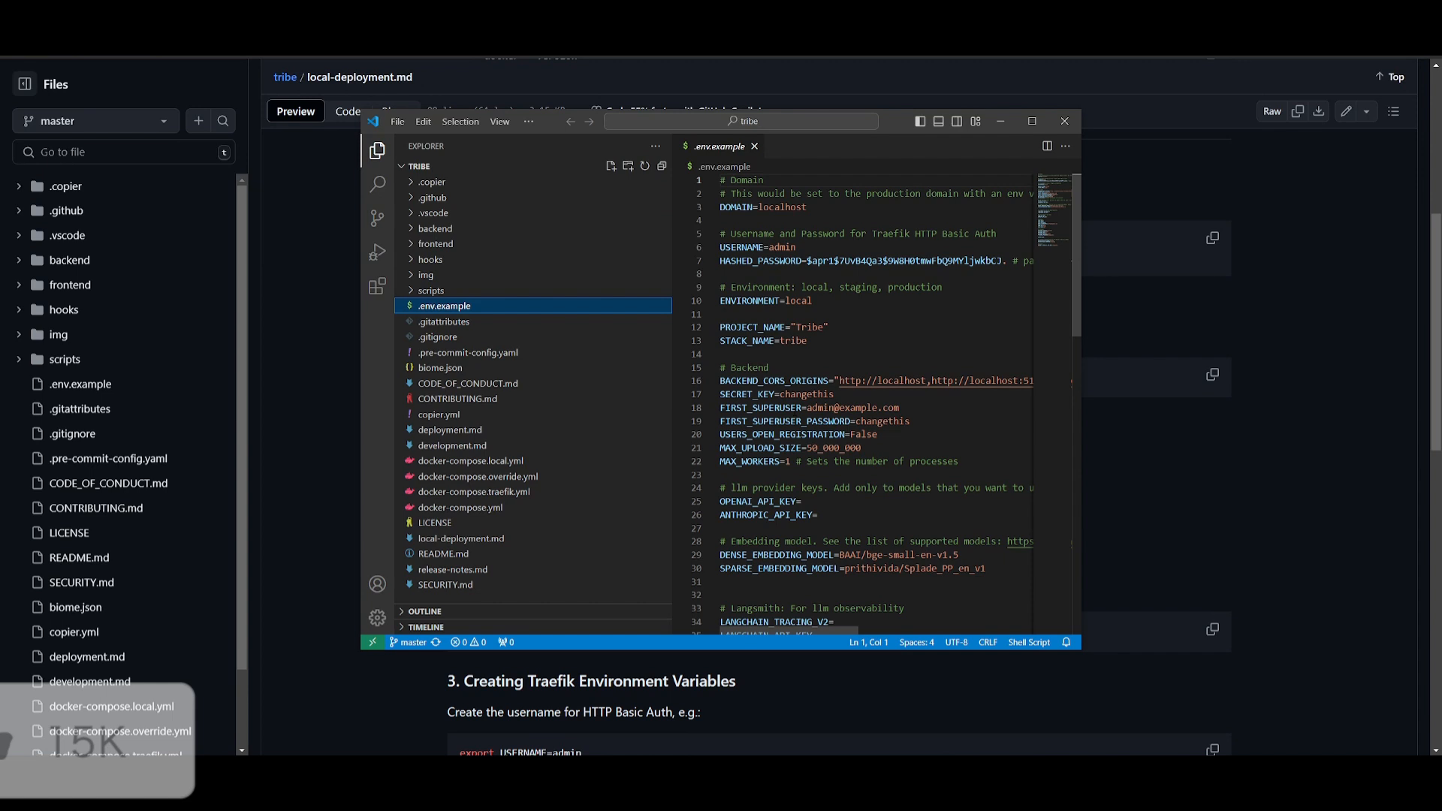
Scroll through .env.example, rename it to .env from the Explorer, and return to the guide
scroll("down", 3)
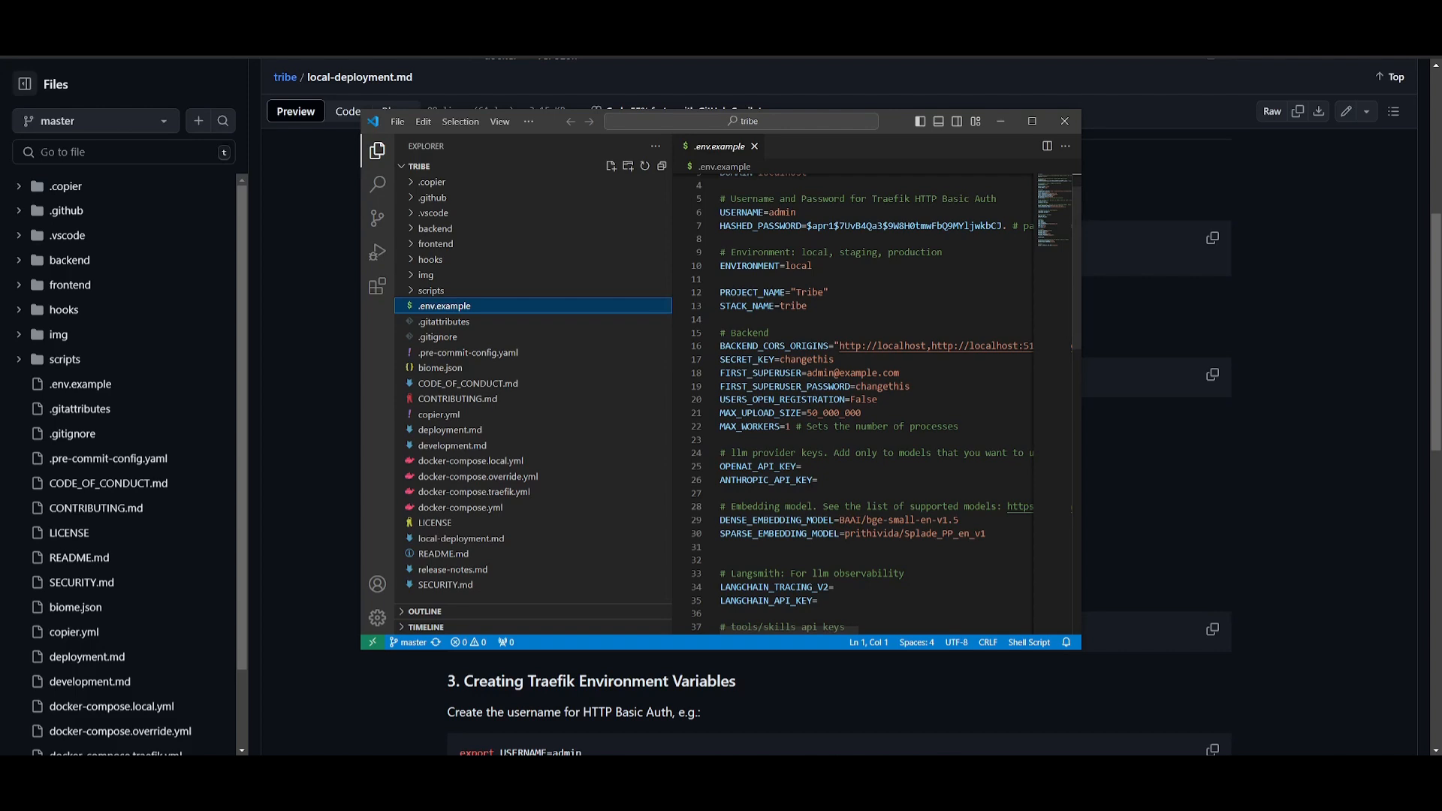
scroll("down", 3)
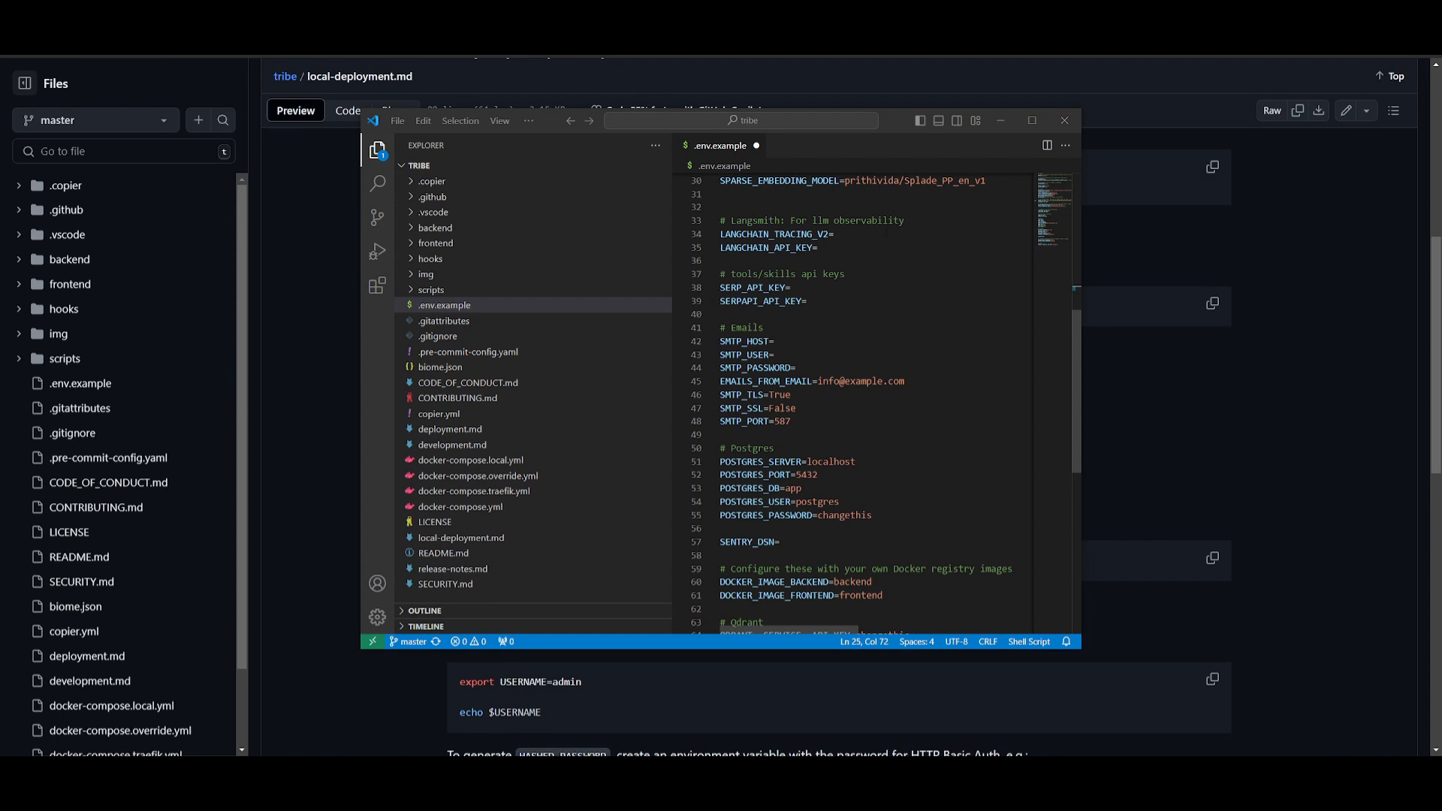
mouse_move(719, 279)
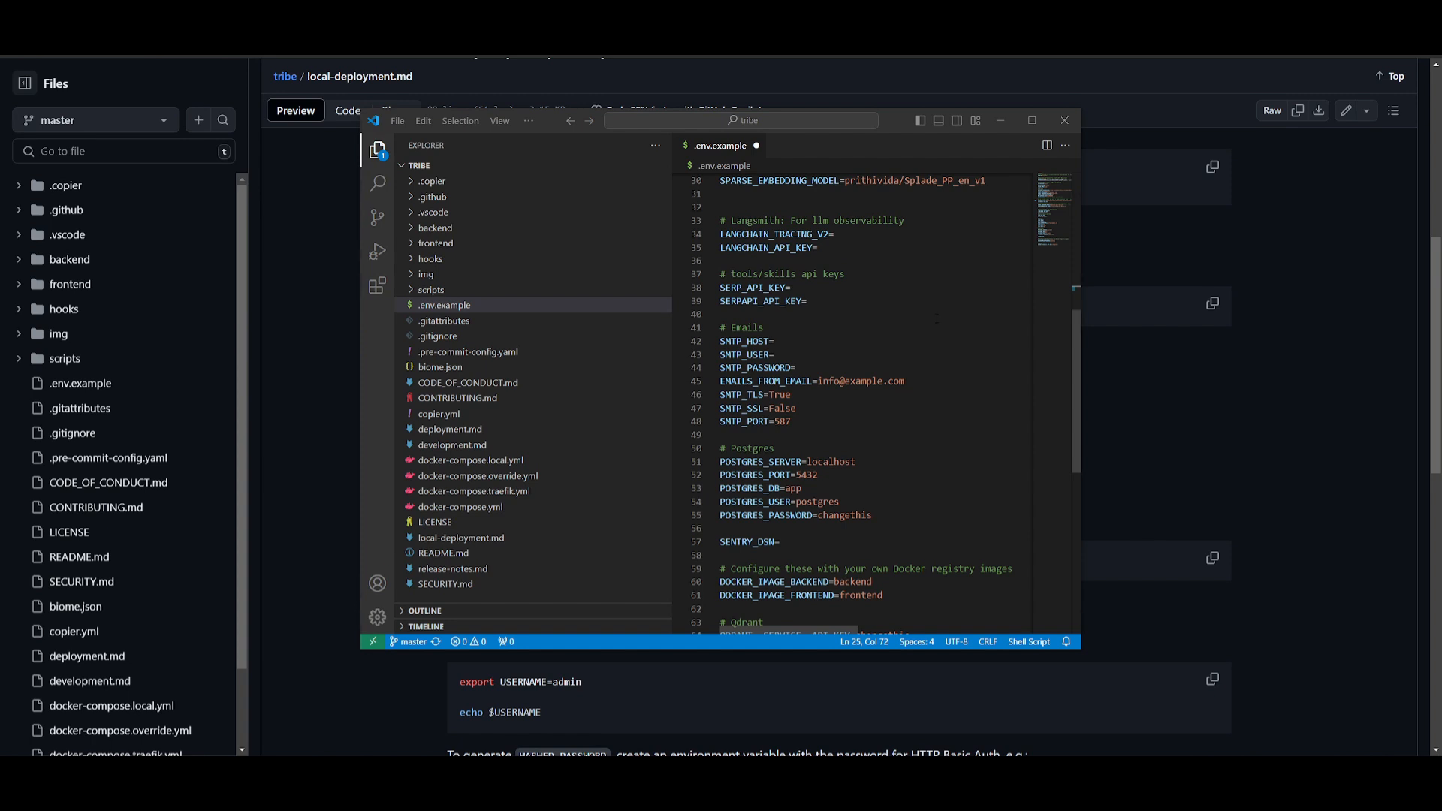
mouse_move(1227, 91)
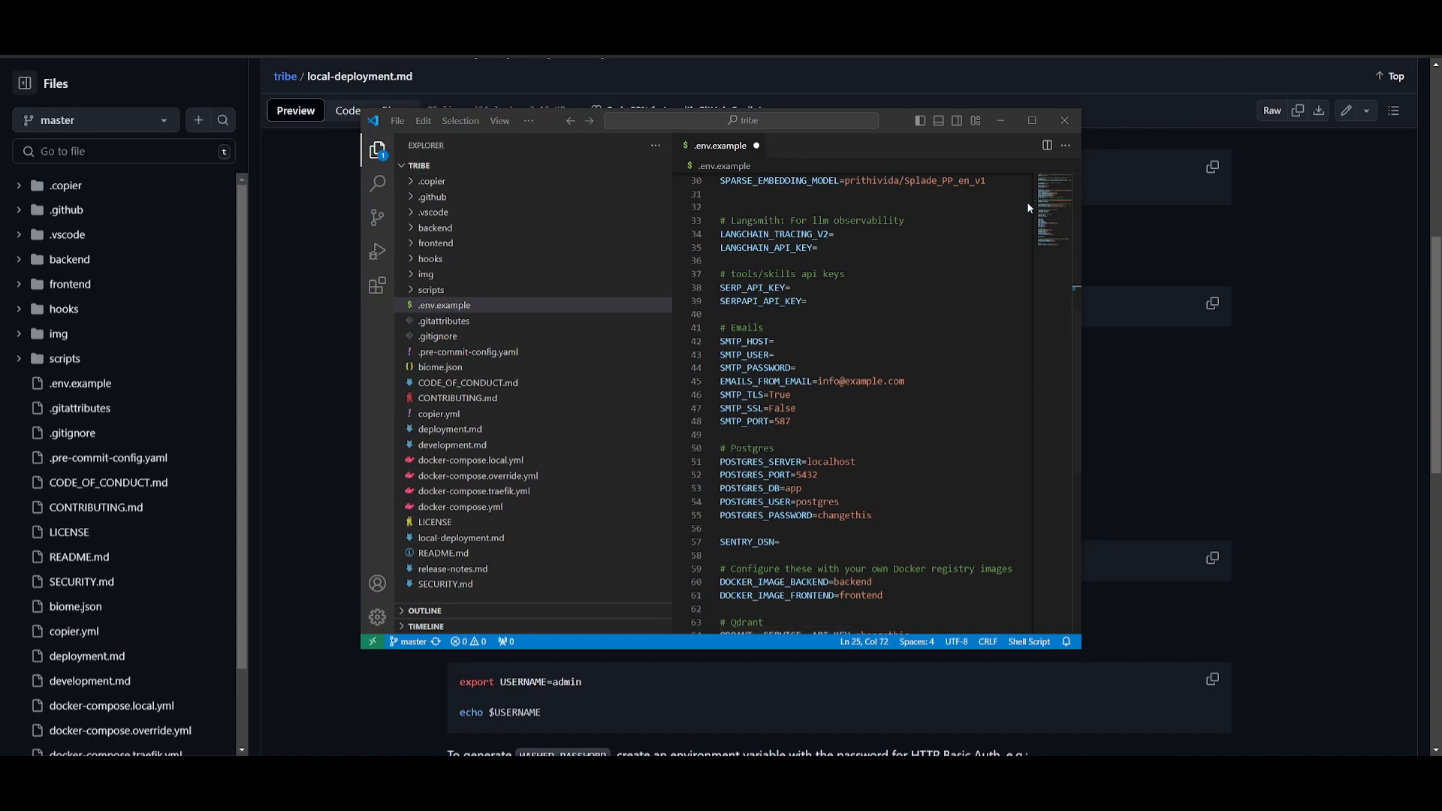
mouse_move(460, 317)
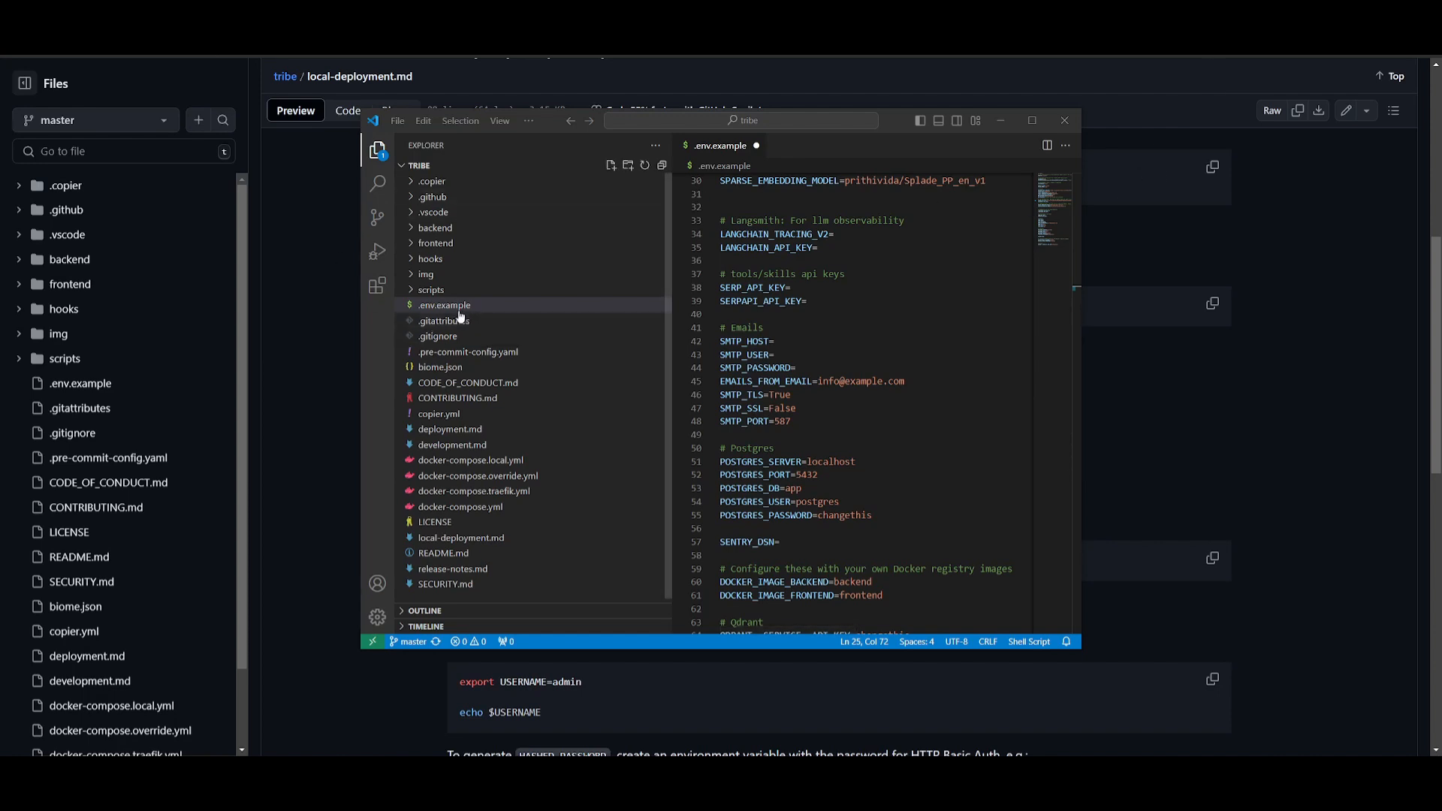
right_click(444, 304)
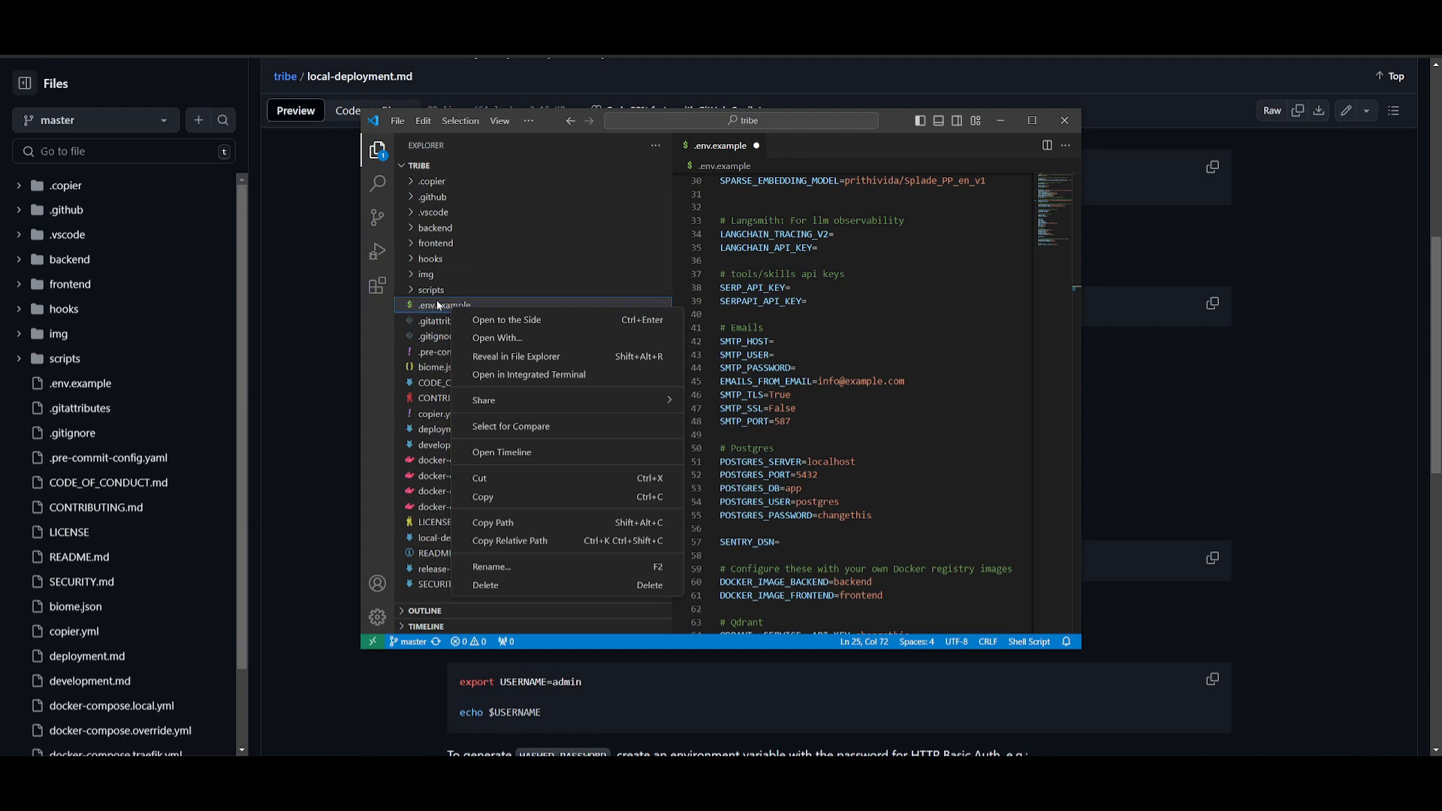
mouse_move(492, 523)
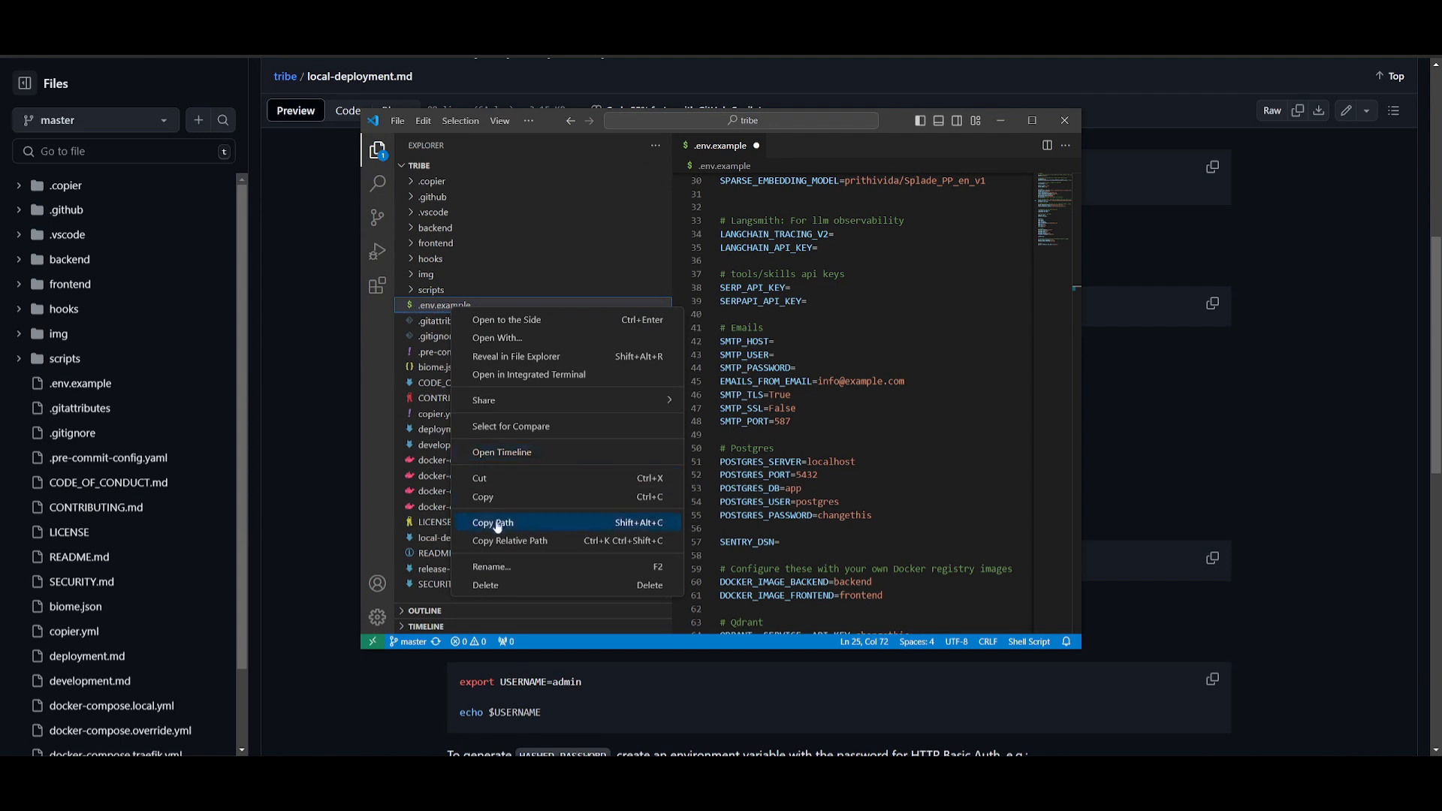
left_click(492, 521)
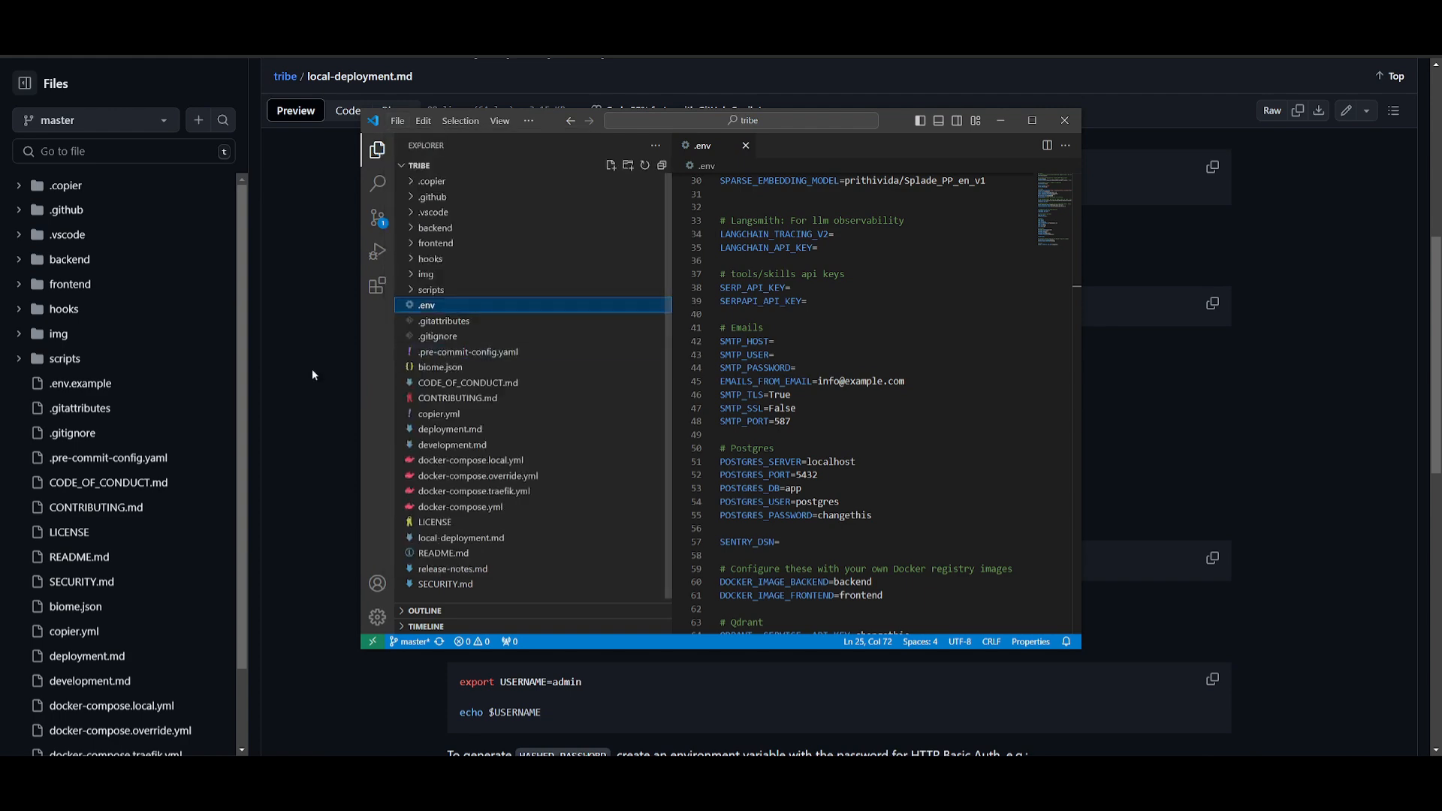
left_click(1065, 120)
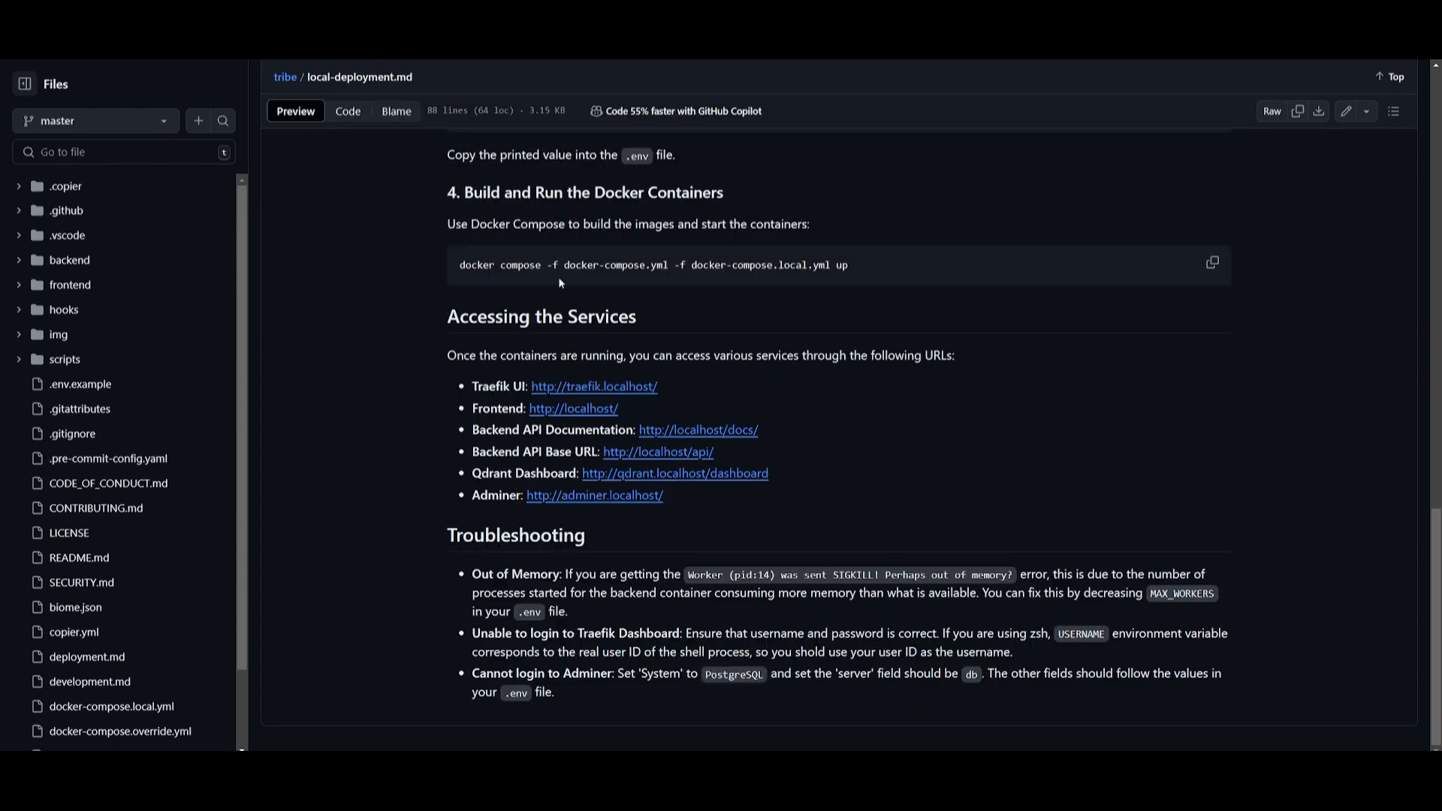
mouse_move(866, 255)
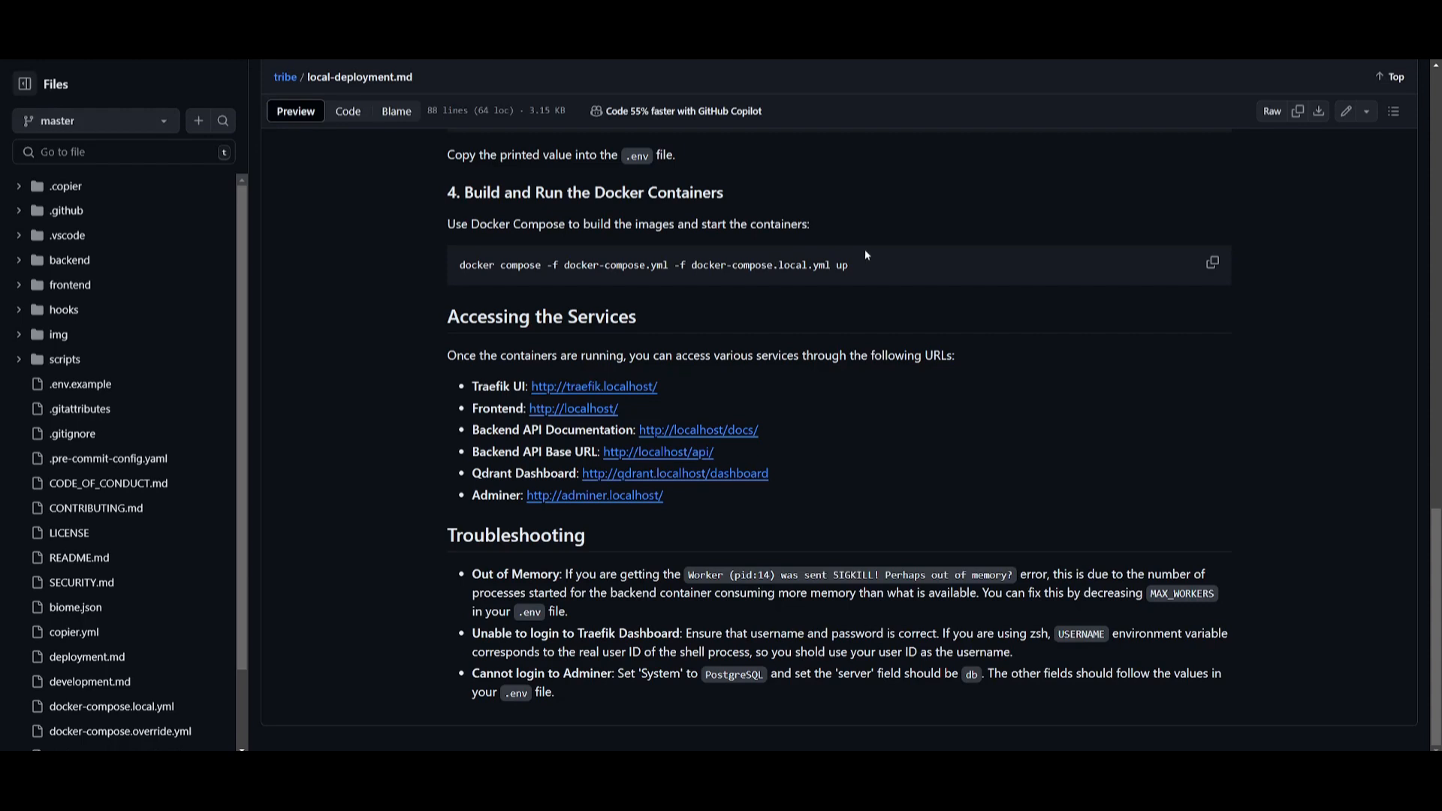
Copy the docker compose -f docker-compose.yml -f docker-compose.local.yml up command
left_click(1213, 263)
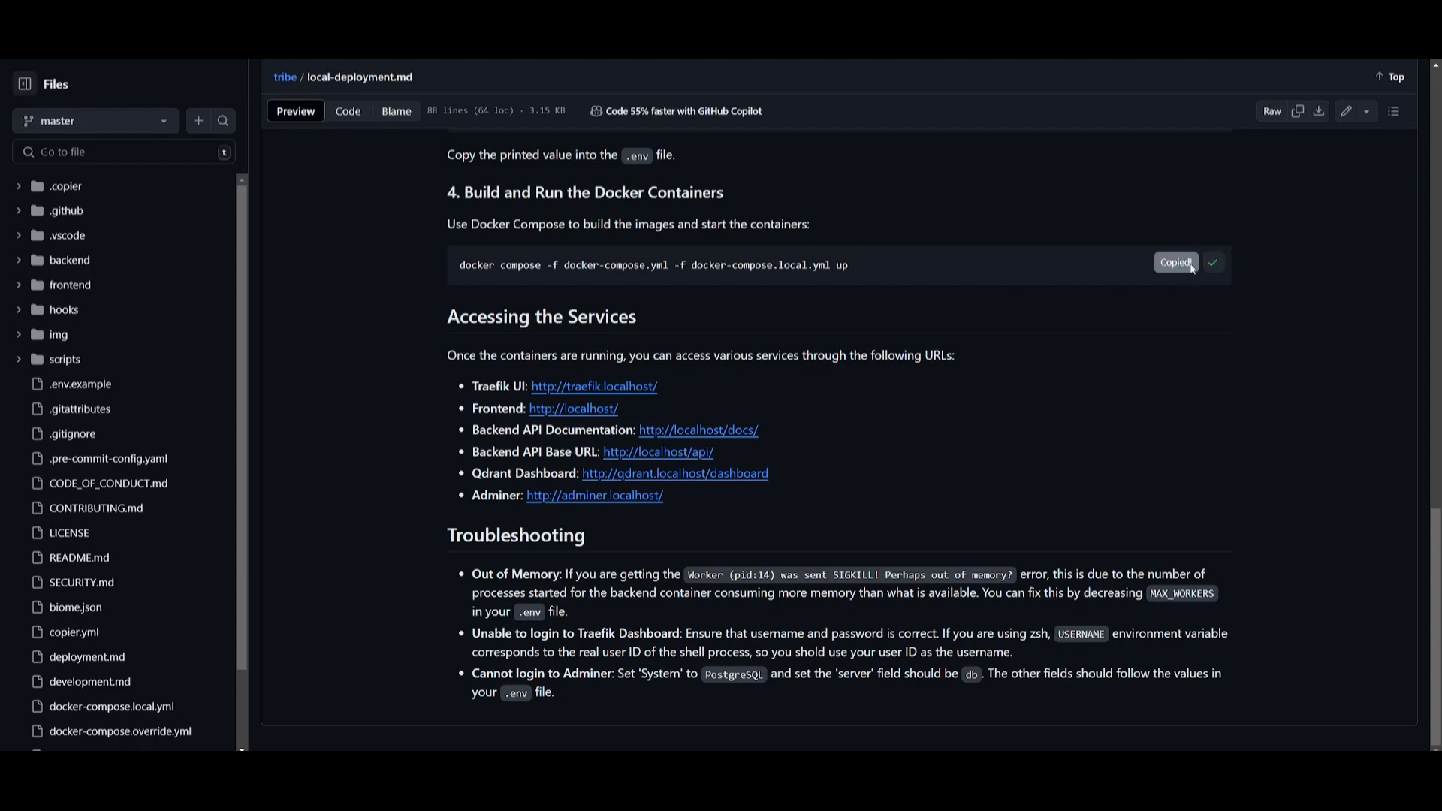
mouse_move(1047, 319)
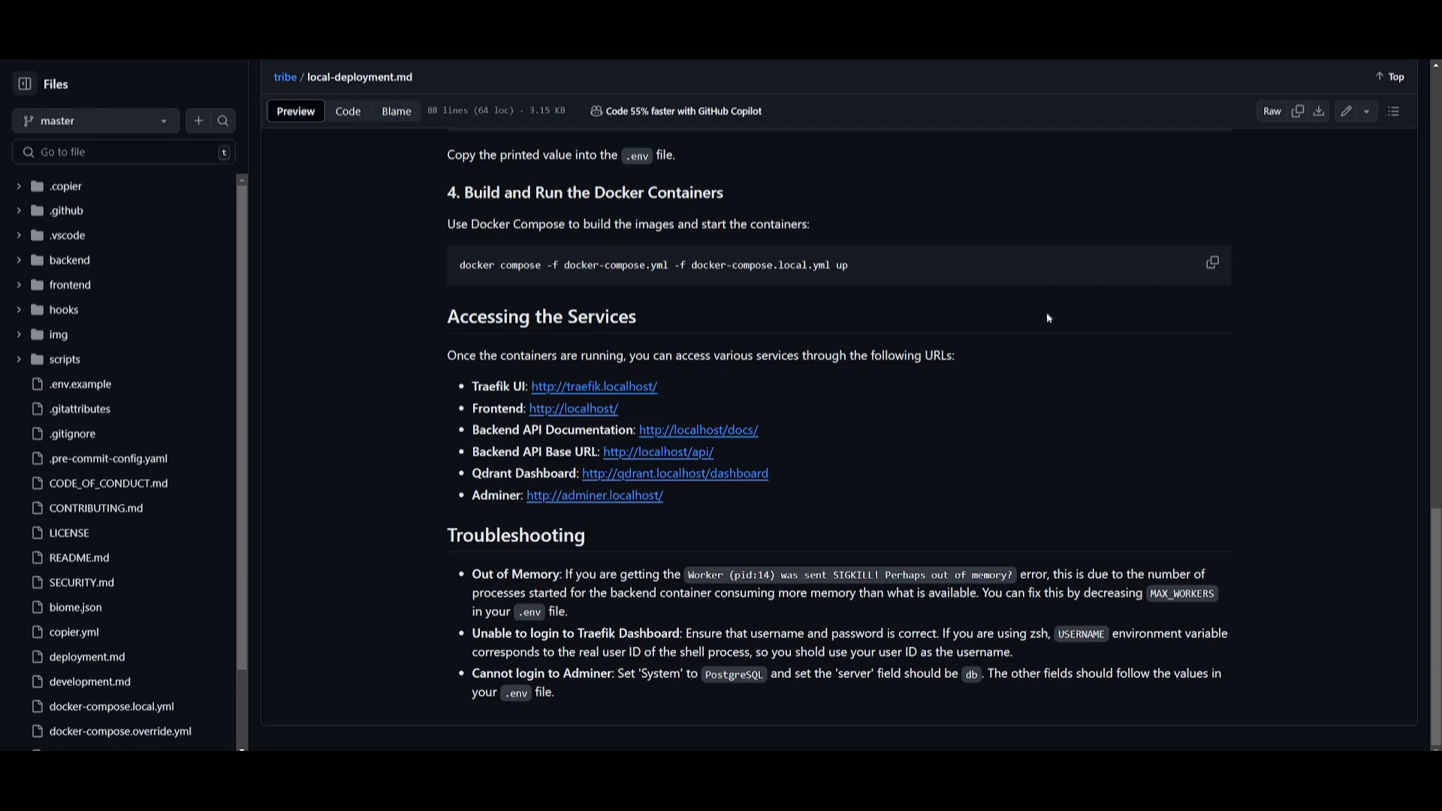
mouse_move(808, 732)
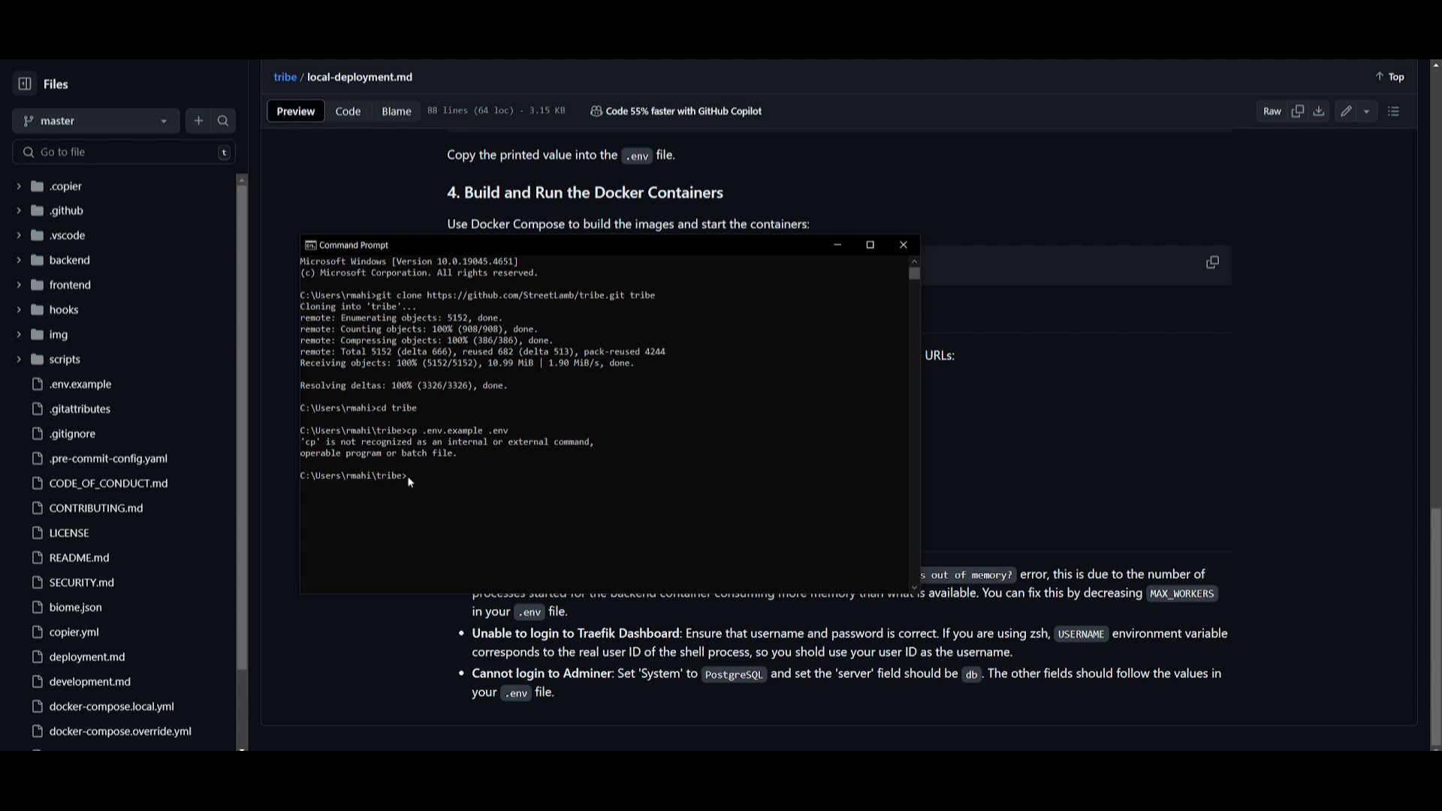
Run docker compose up with docker-compose.yml and docker-compose.local.yml, then return to the guide
left_click(412, 476)
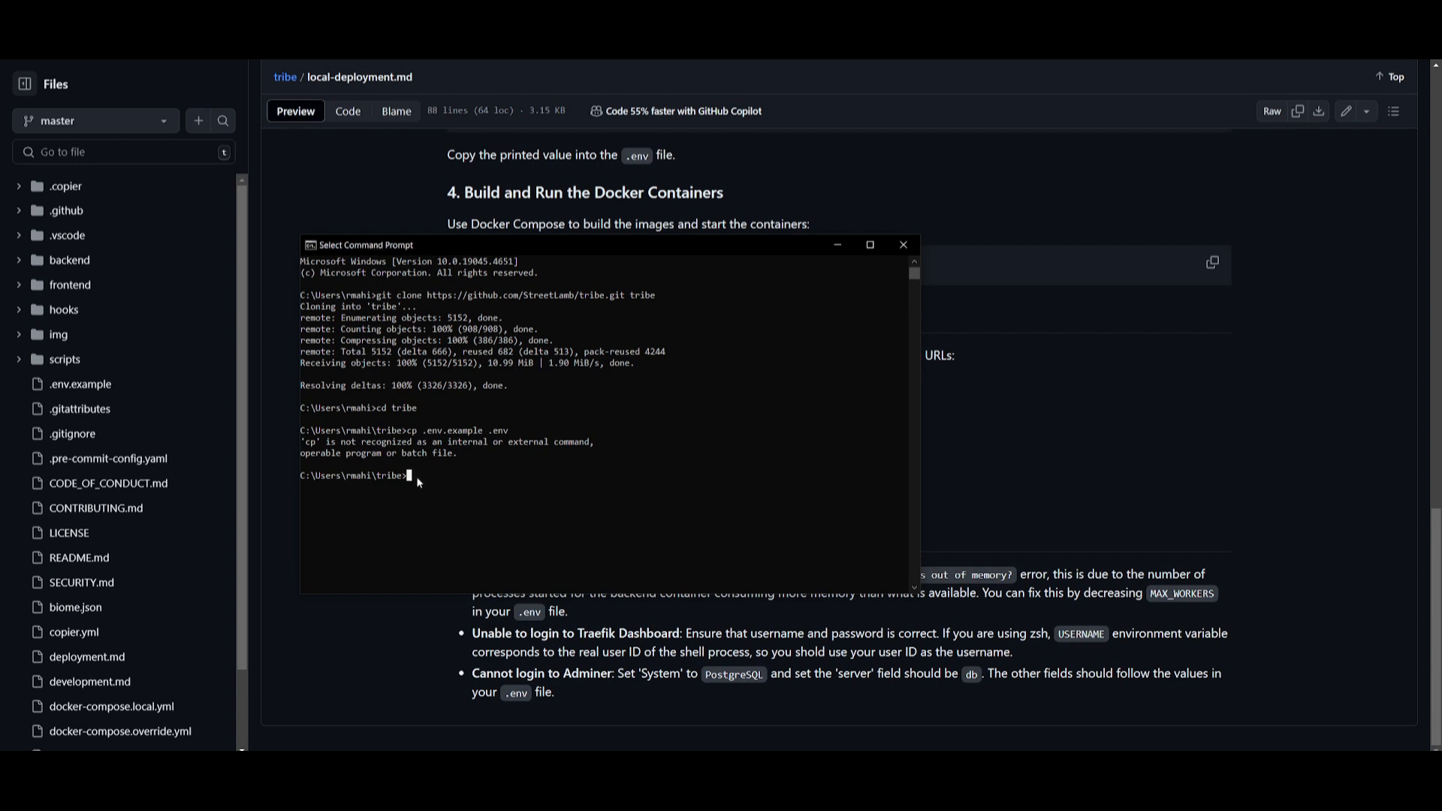
type("docker compose -f docker-compose.yml -f docker-compose.local.yml up")
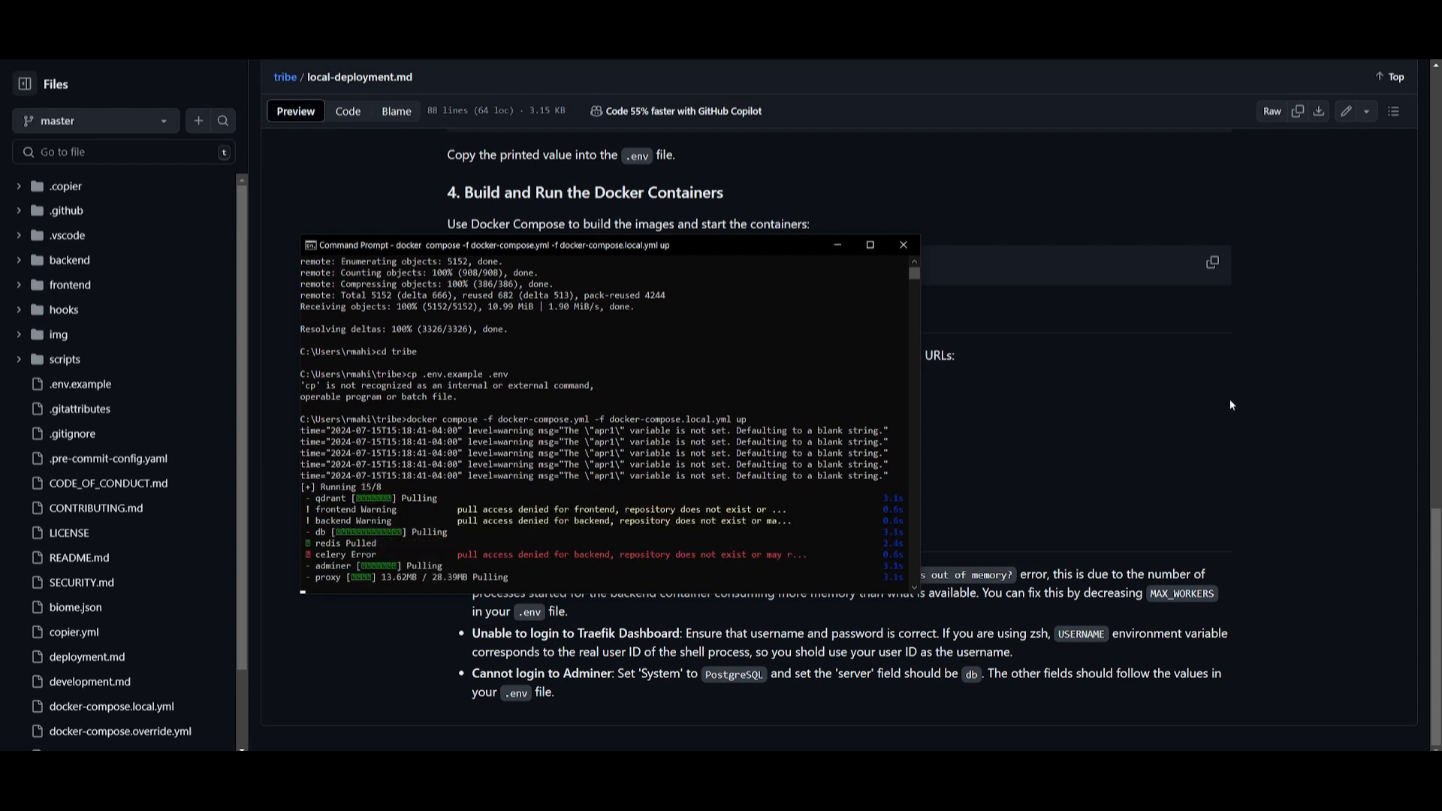
left_click(901, 245)
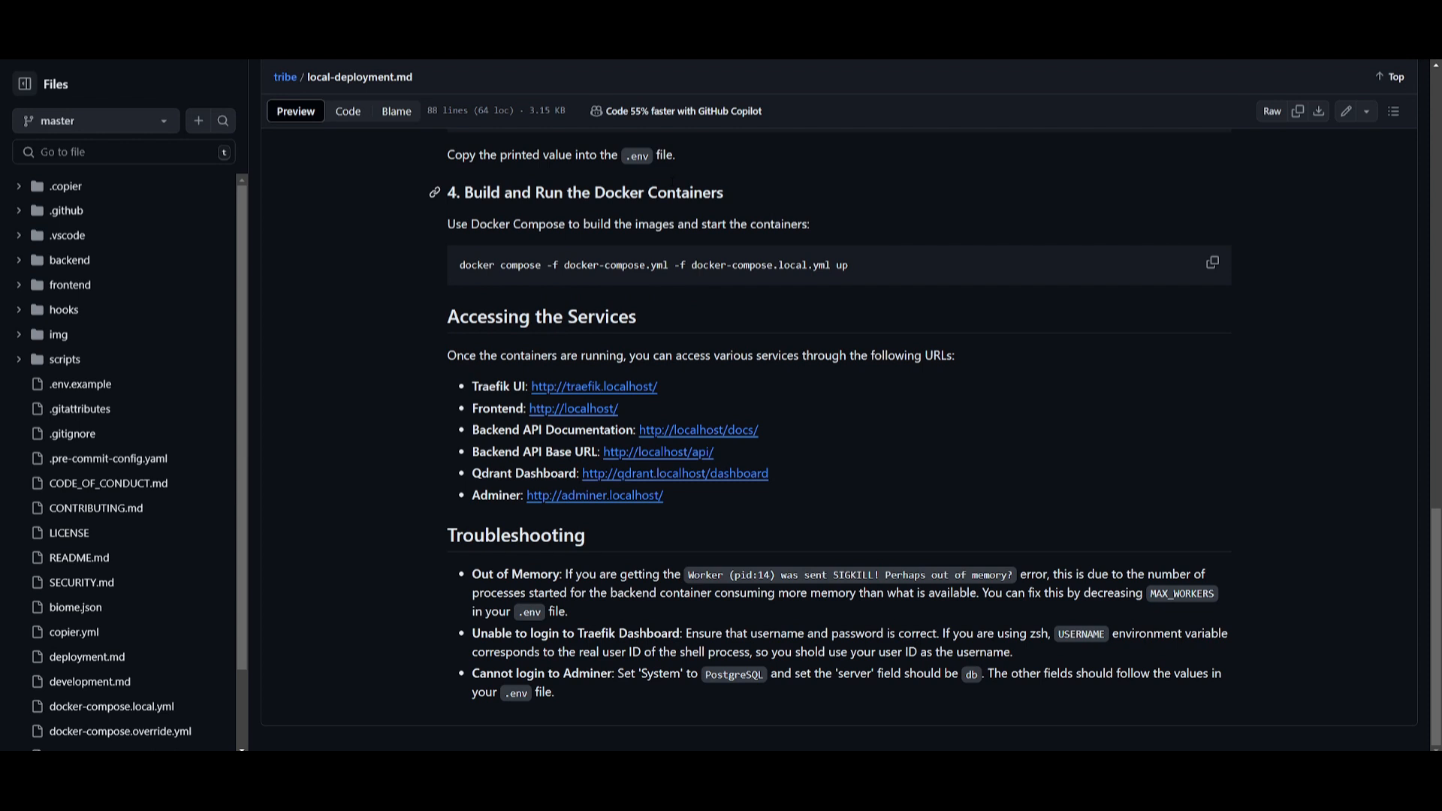
mouse_move(750, 720)
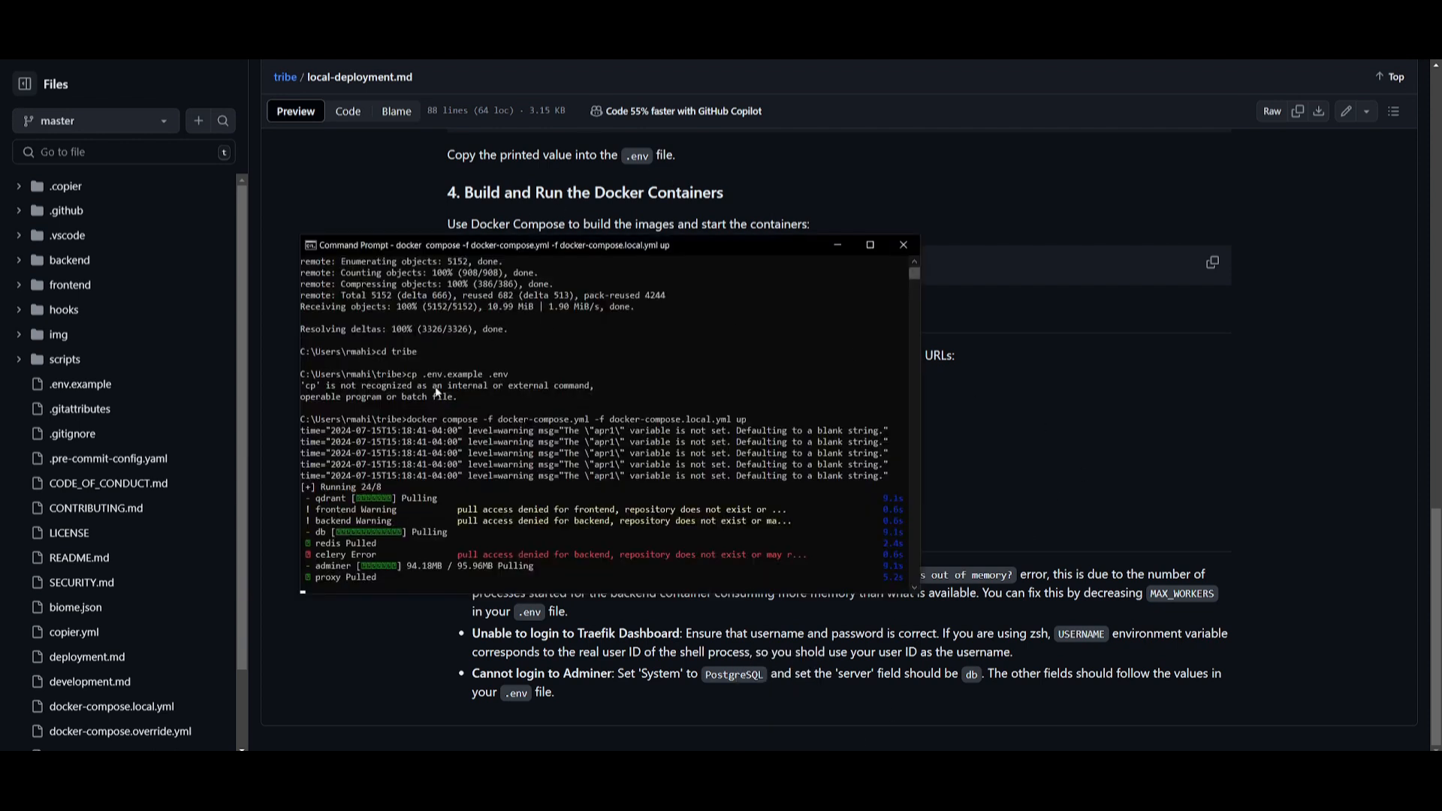
mouse_move(580, 559)
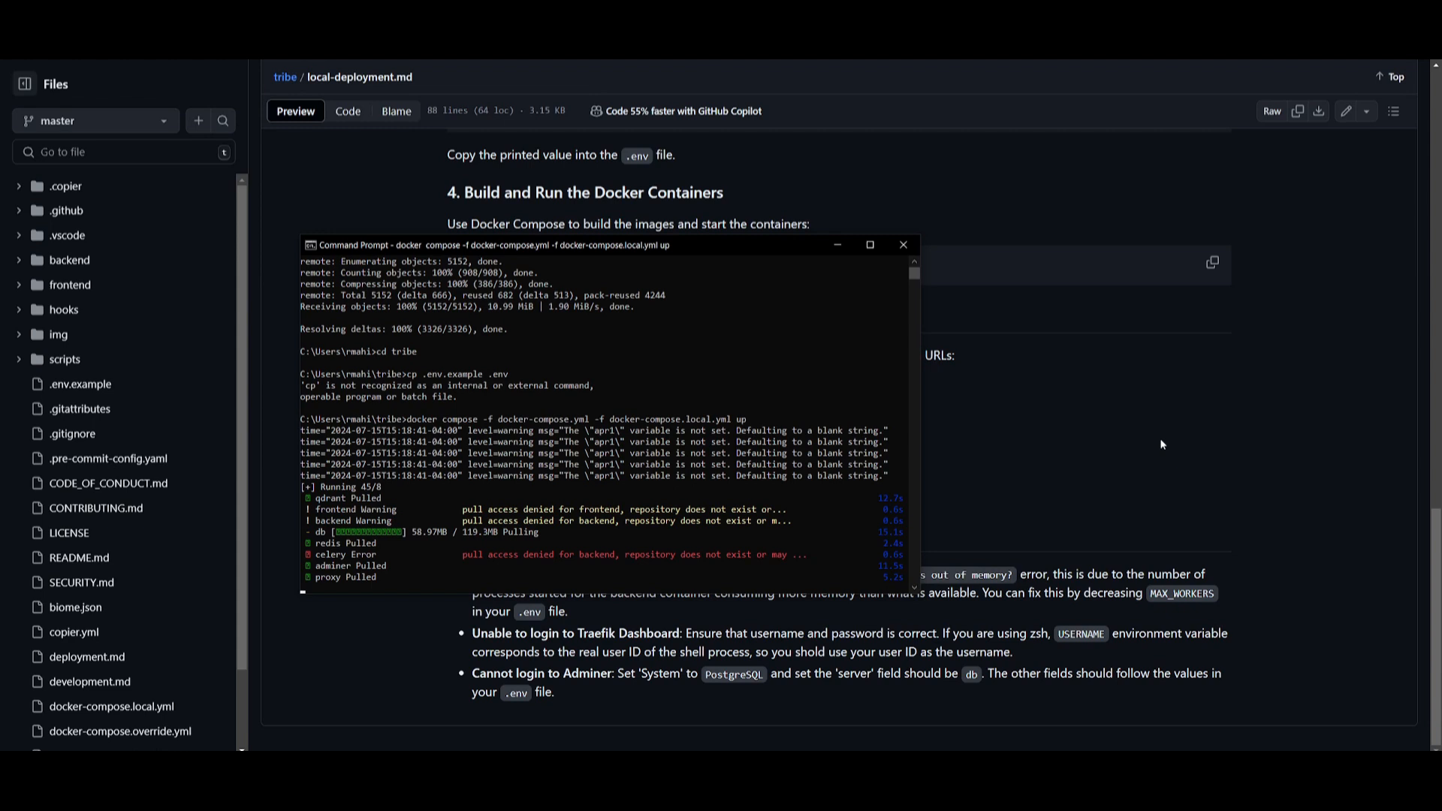
left_click(901, 245)
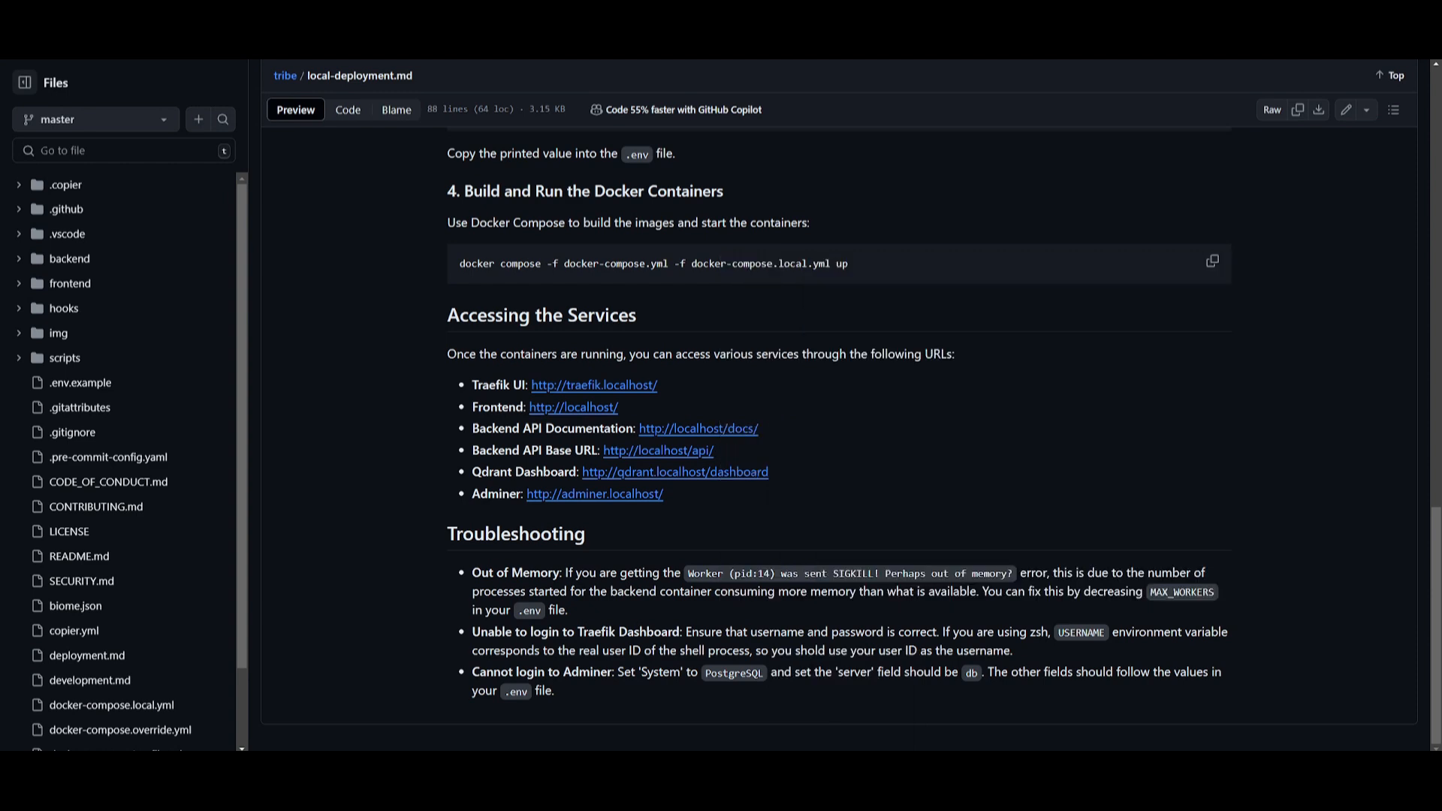
mouse_move(574, 398)
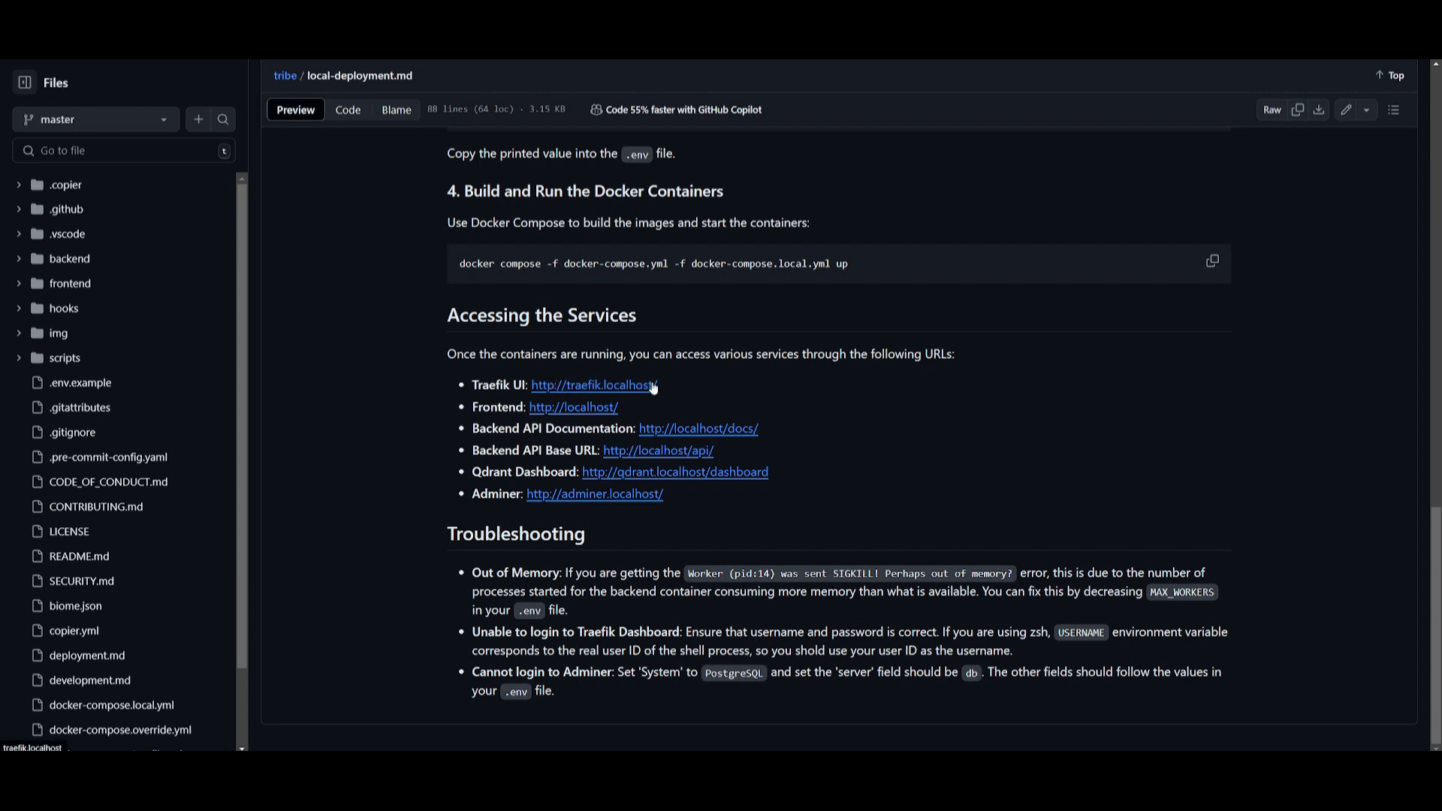
mouse_move(470, 414)
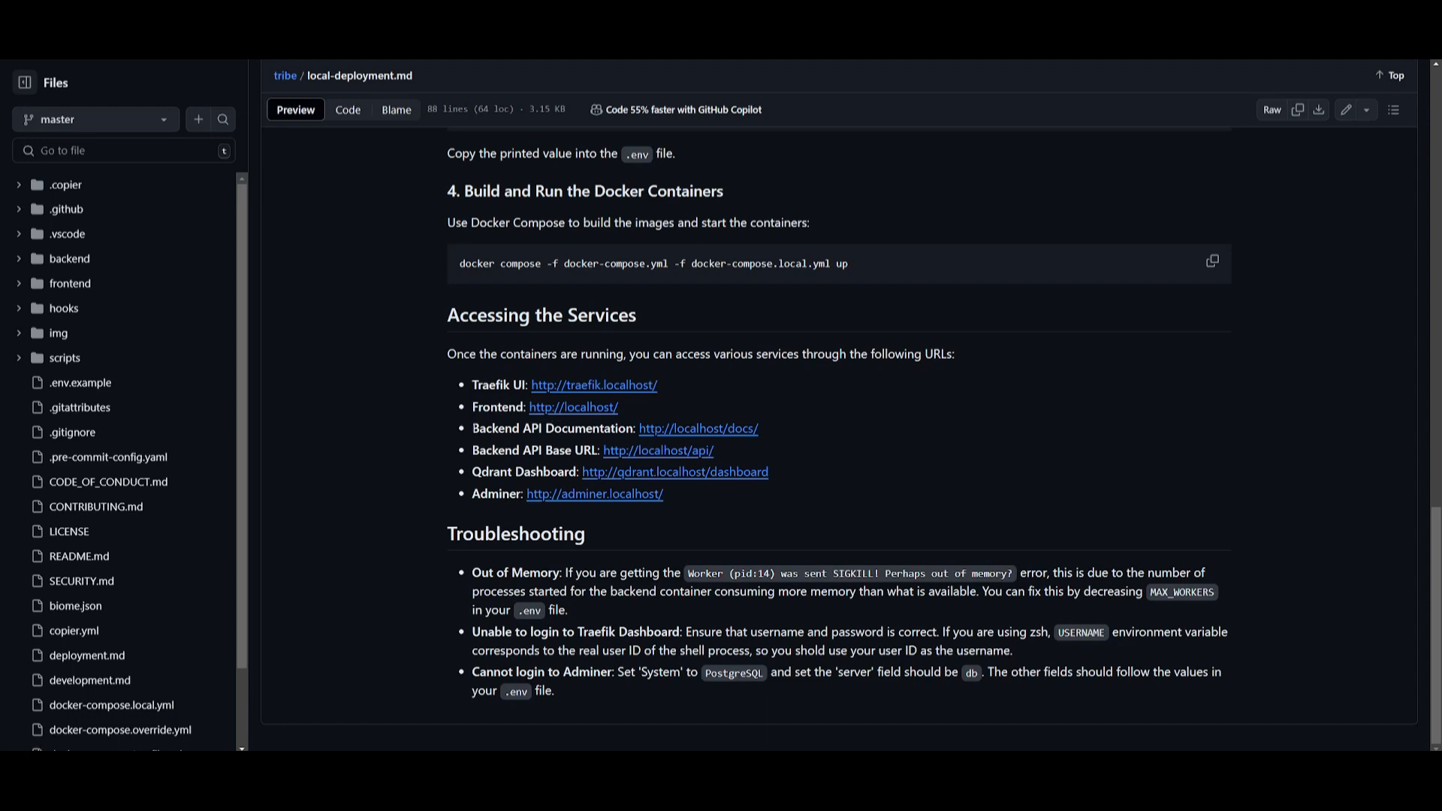
mouse_move(526, 464)
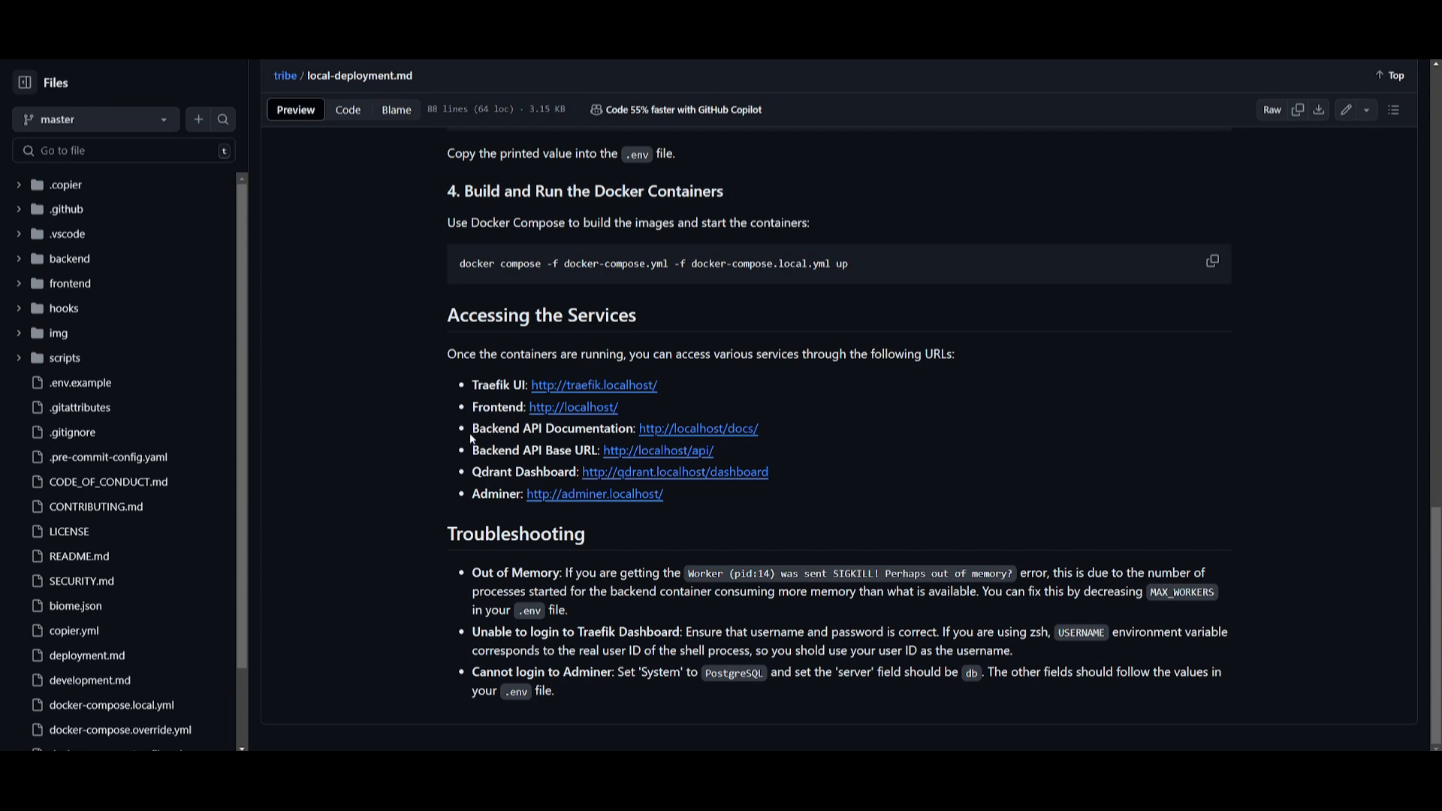
mouse_move(552, 411)
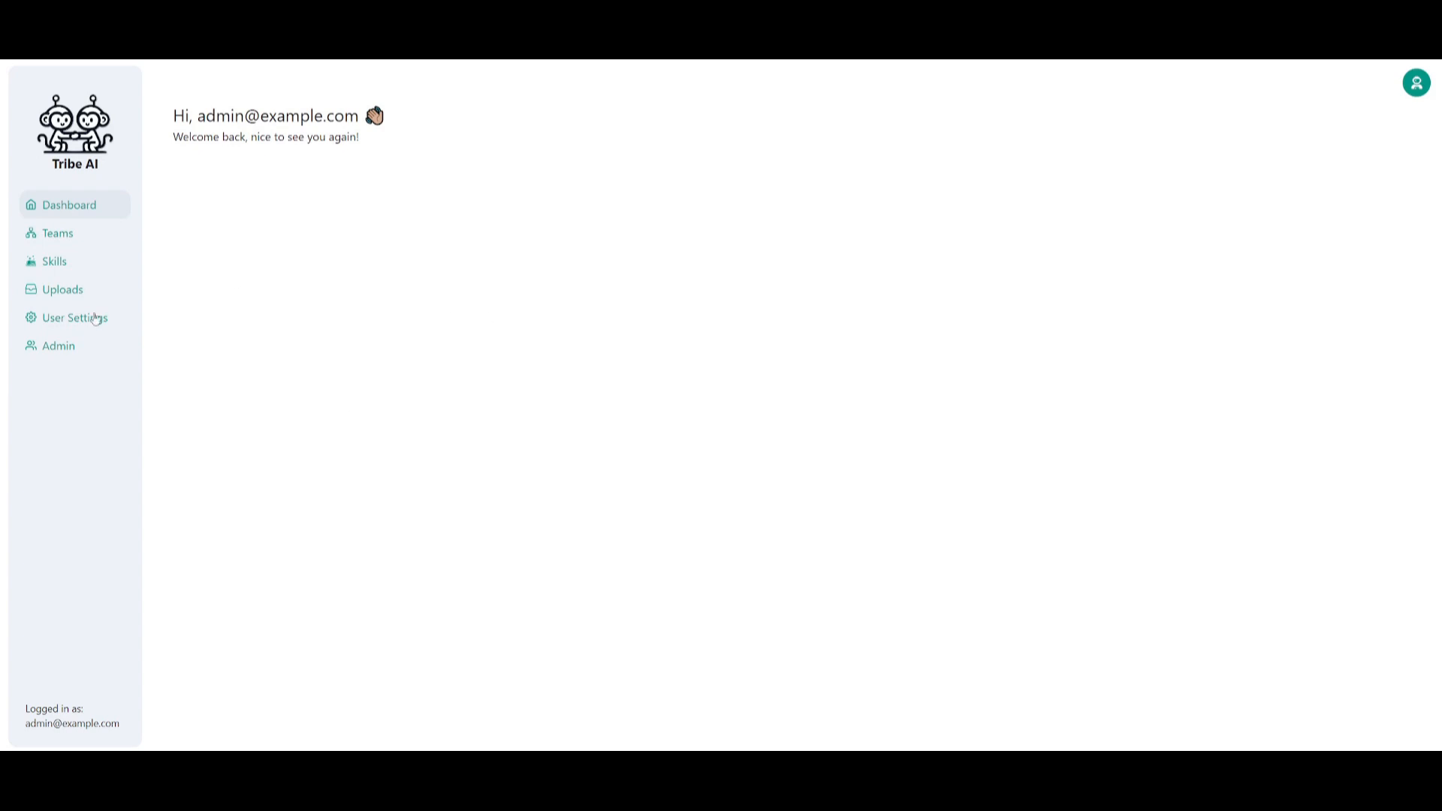
mouse_move(228, 138)
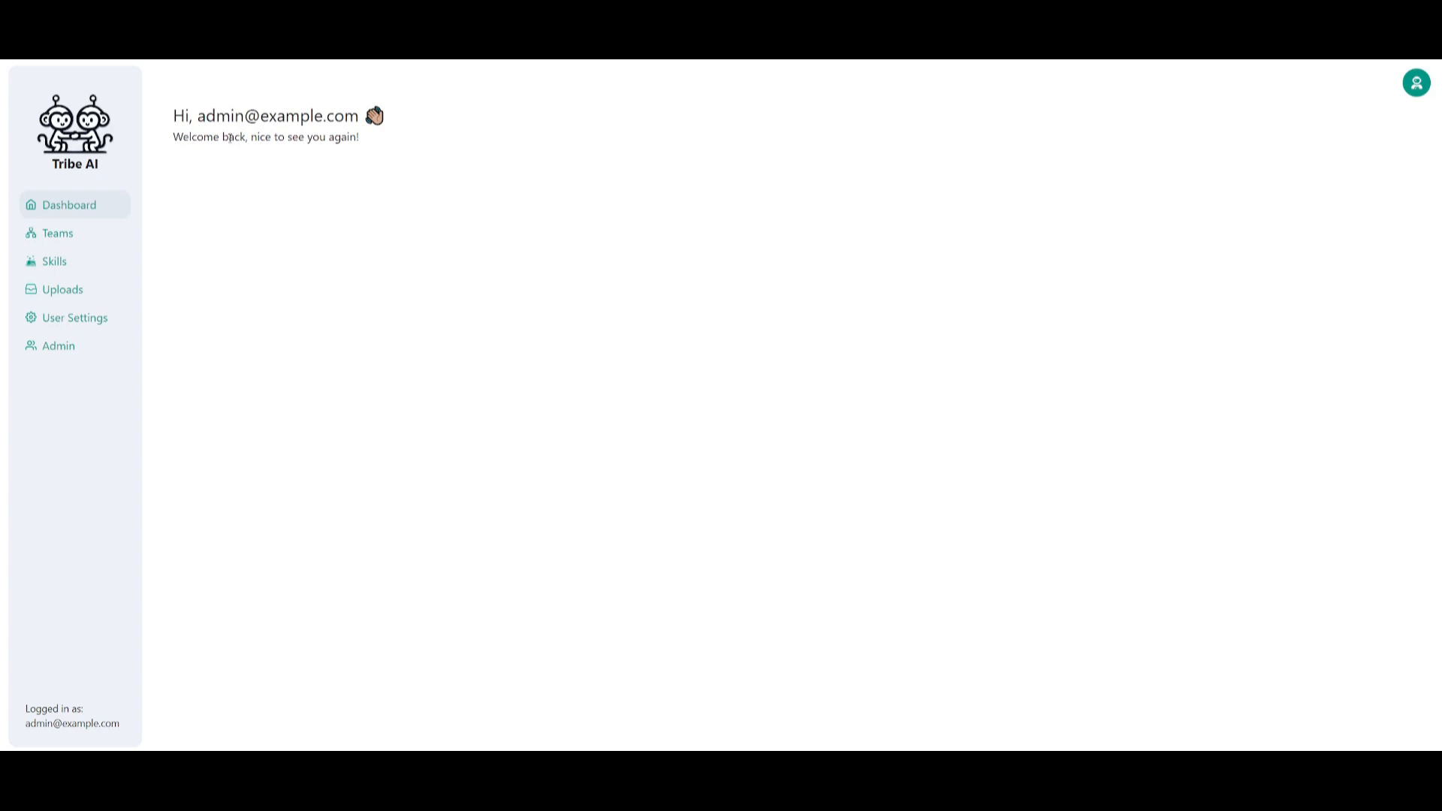
mouse_move(303, 170)
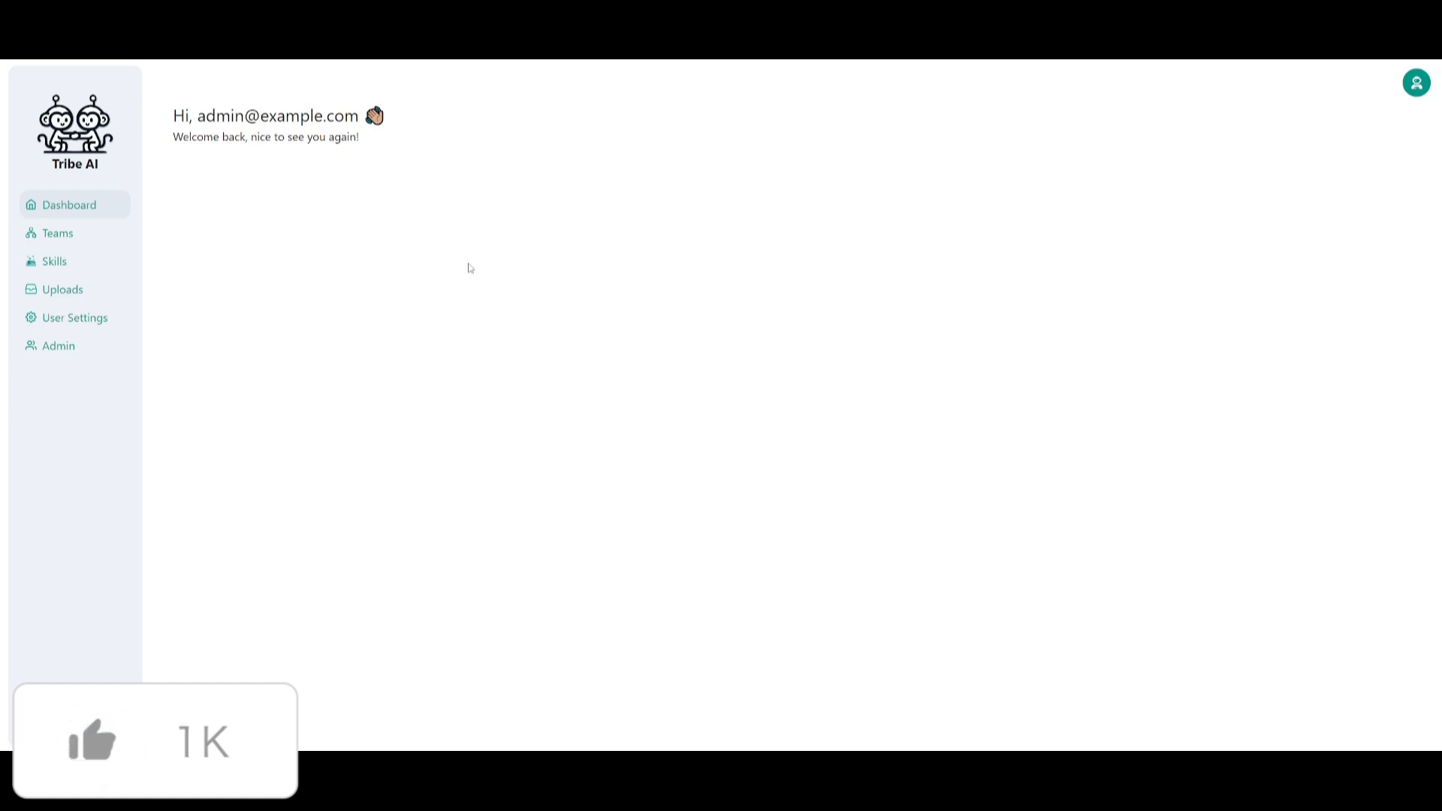
left_click(1415, 81)
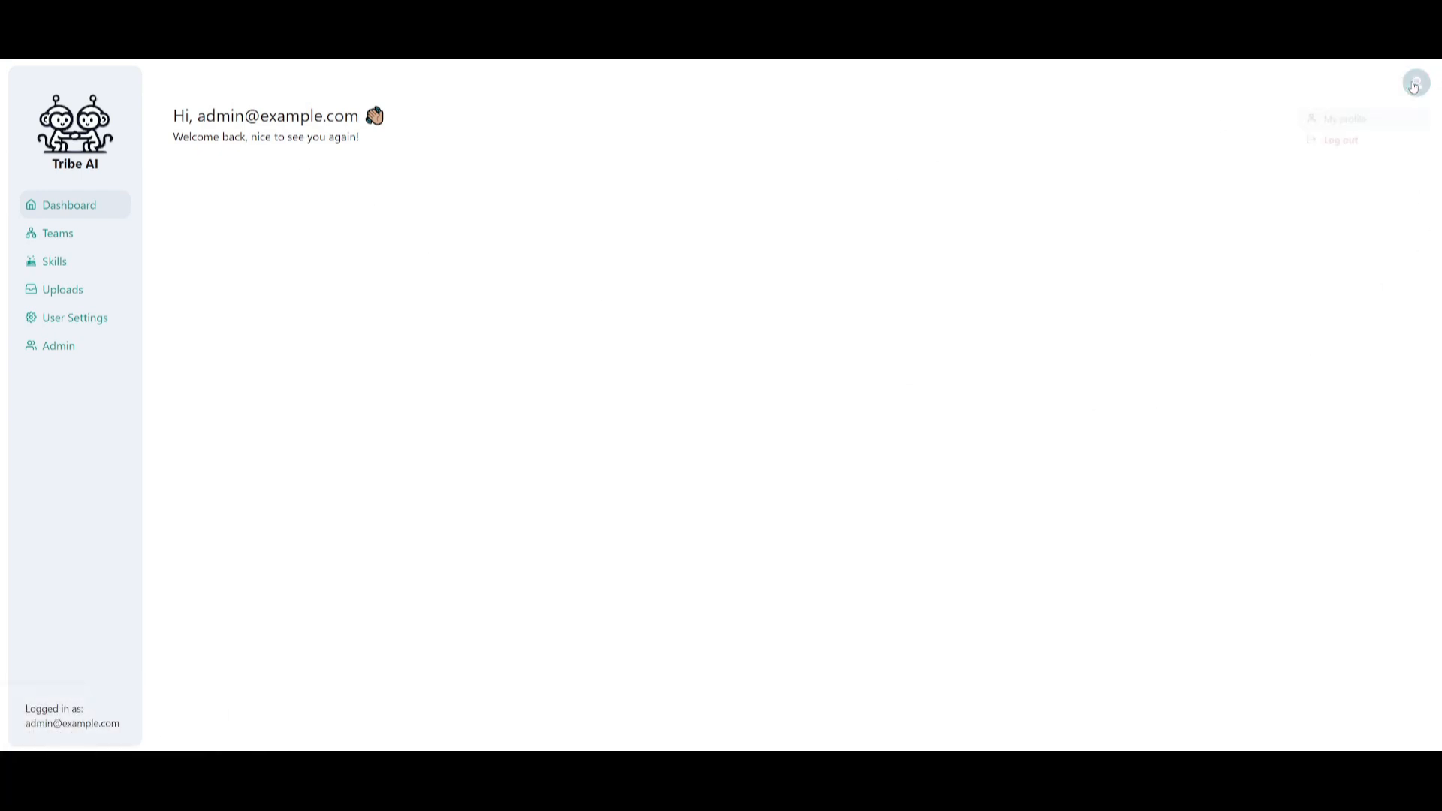
left_click(1416, 83)
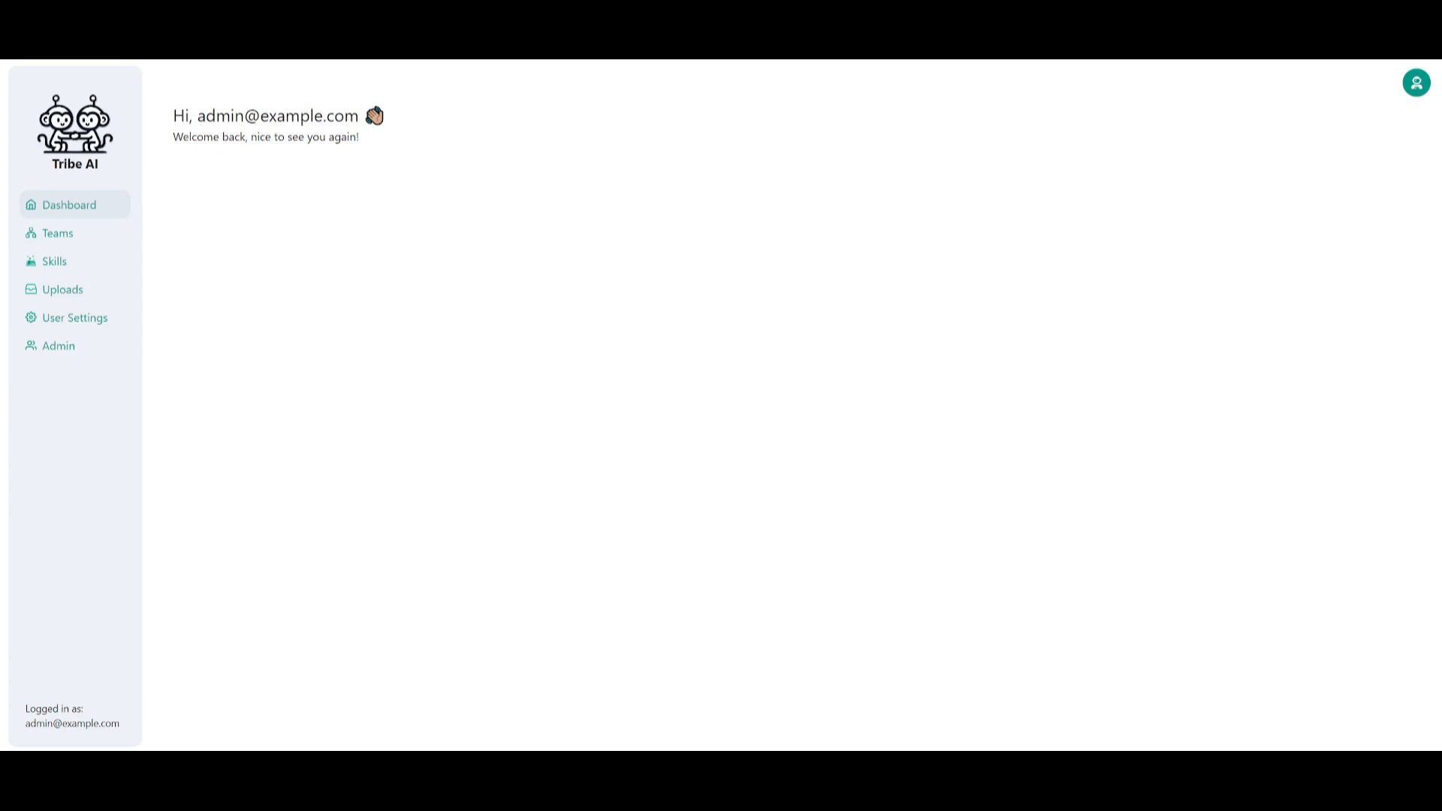
Go through Admin, User Settings and Password to the Appearance settings for Dark mode
left_click(59, 345)
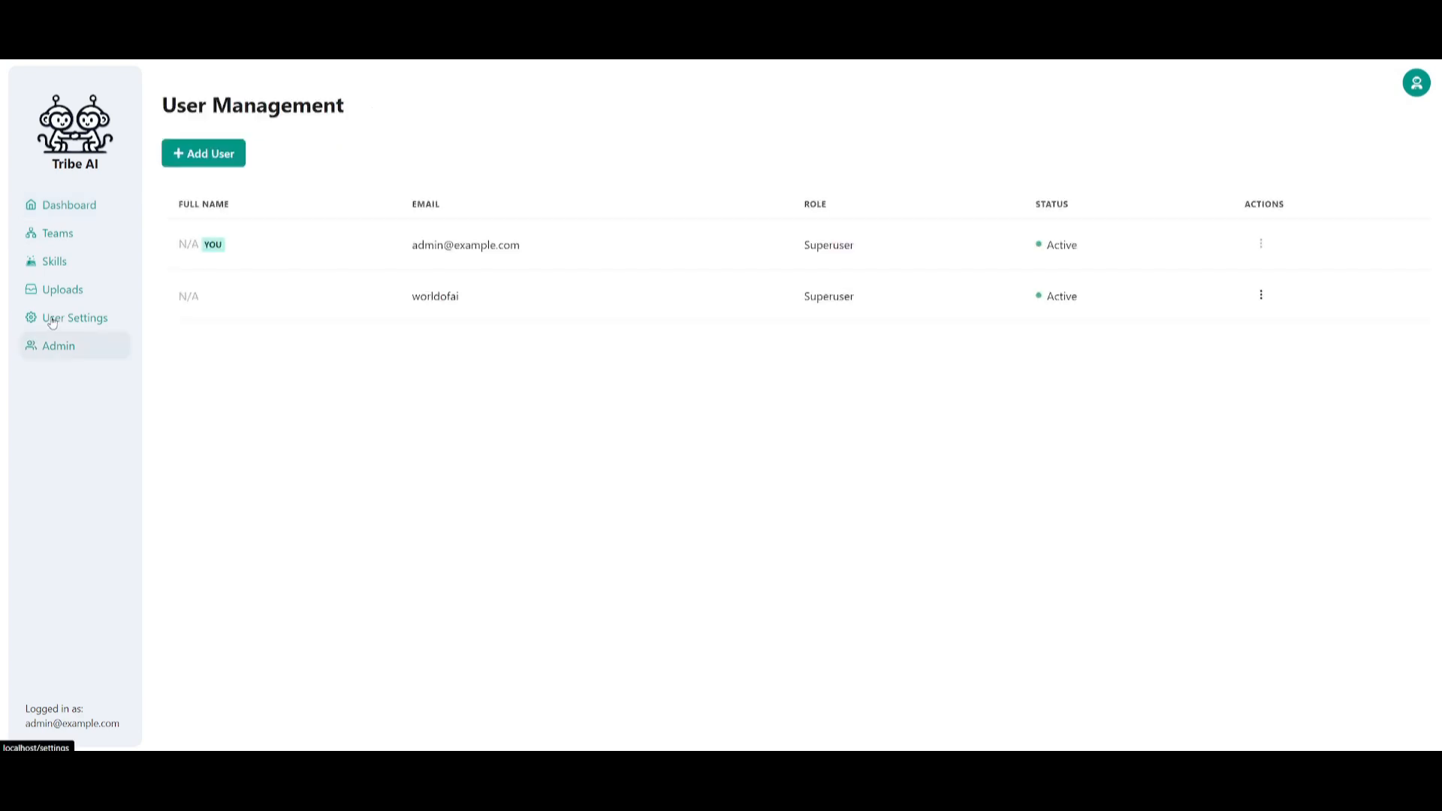
mouse_move(52, 261)
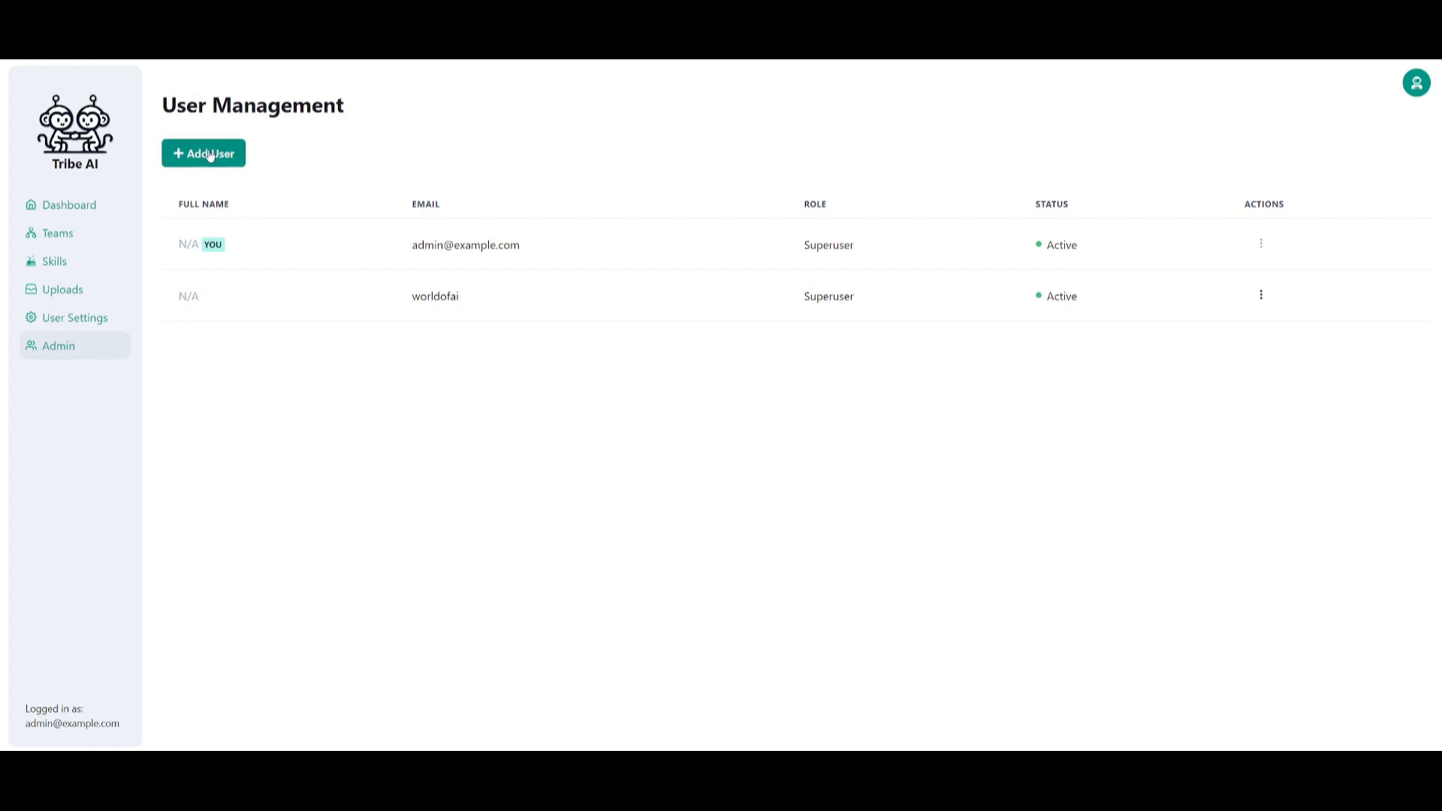
left_click(75, 317)
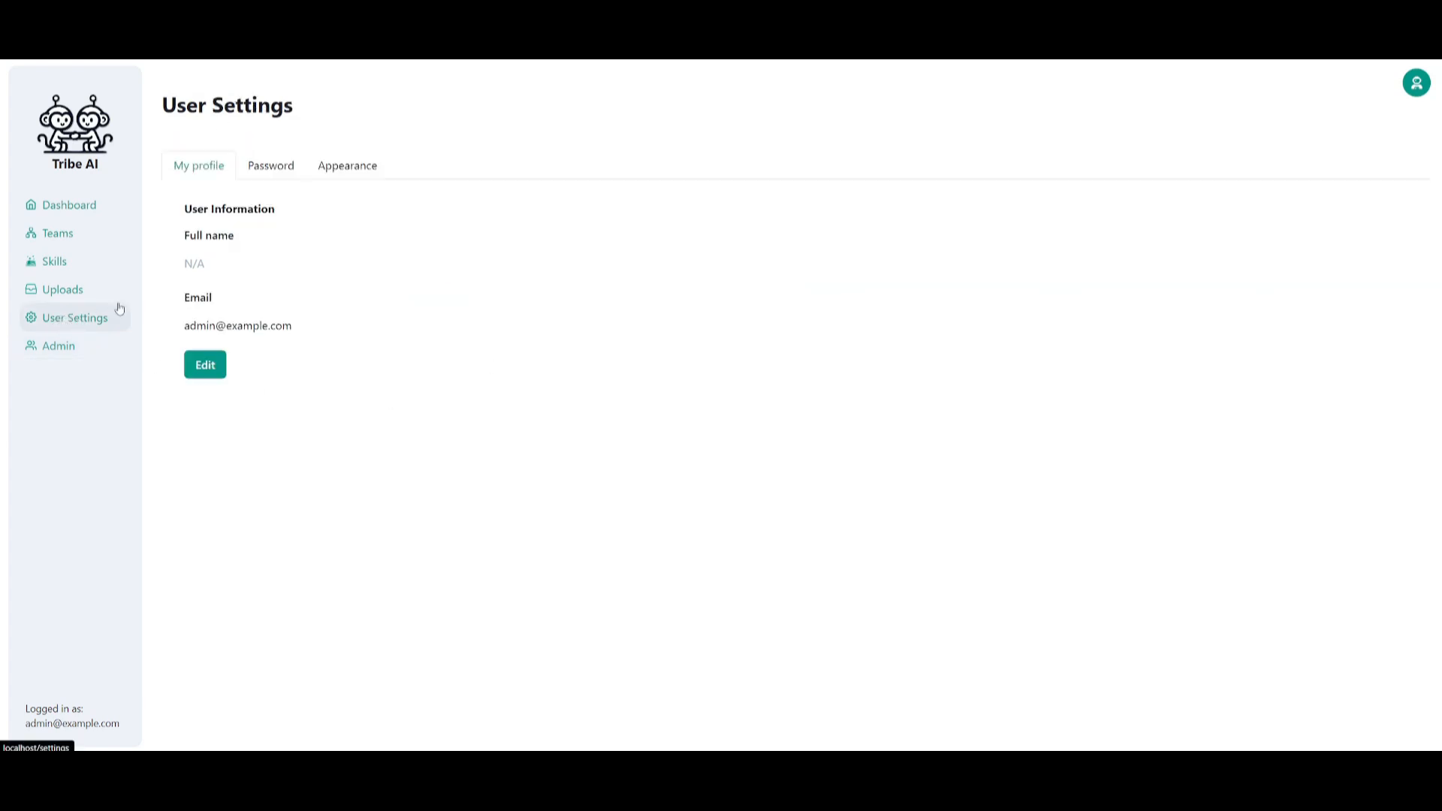
mouse_move(162, 302)
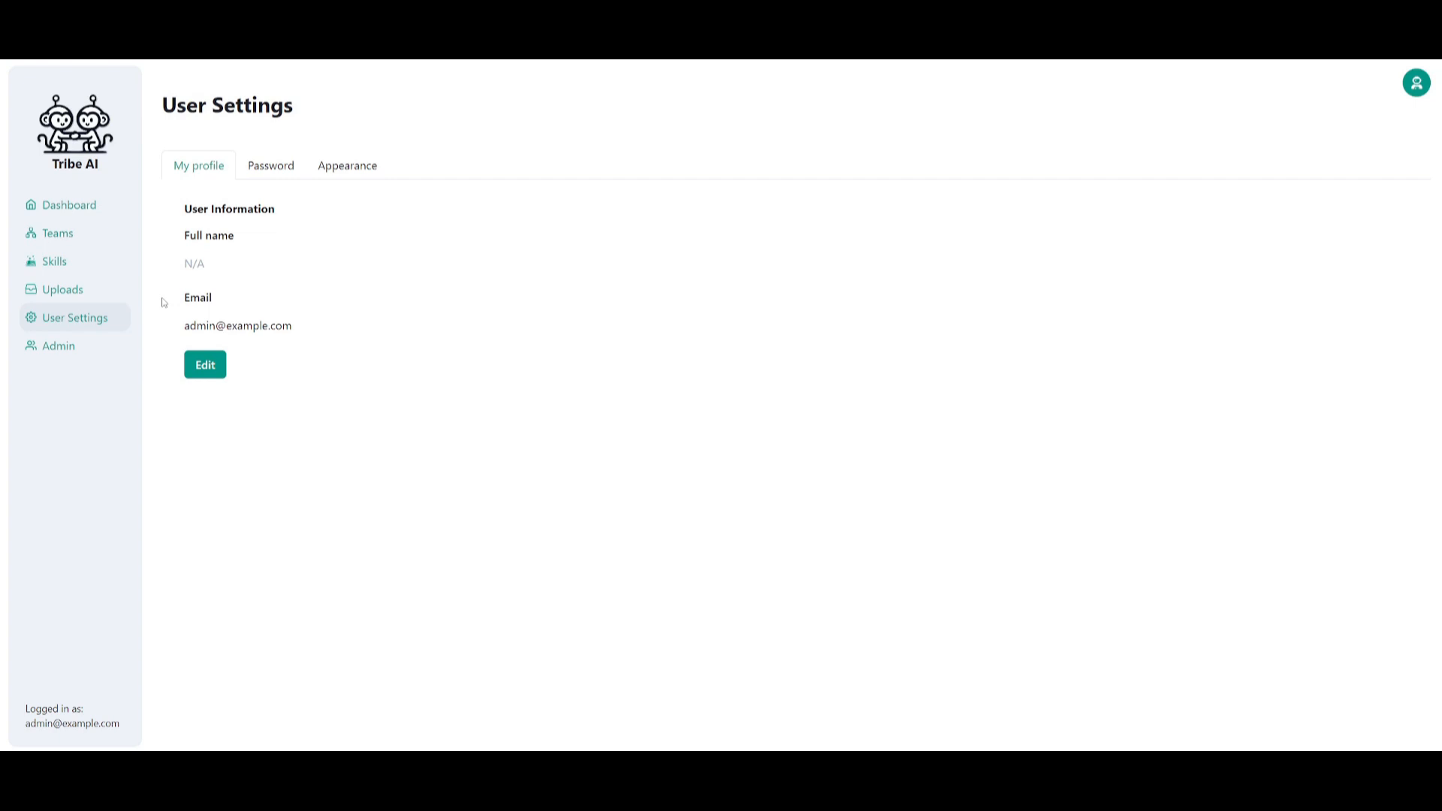
left_click(271, 165)
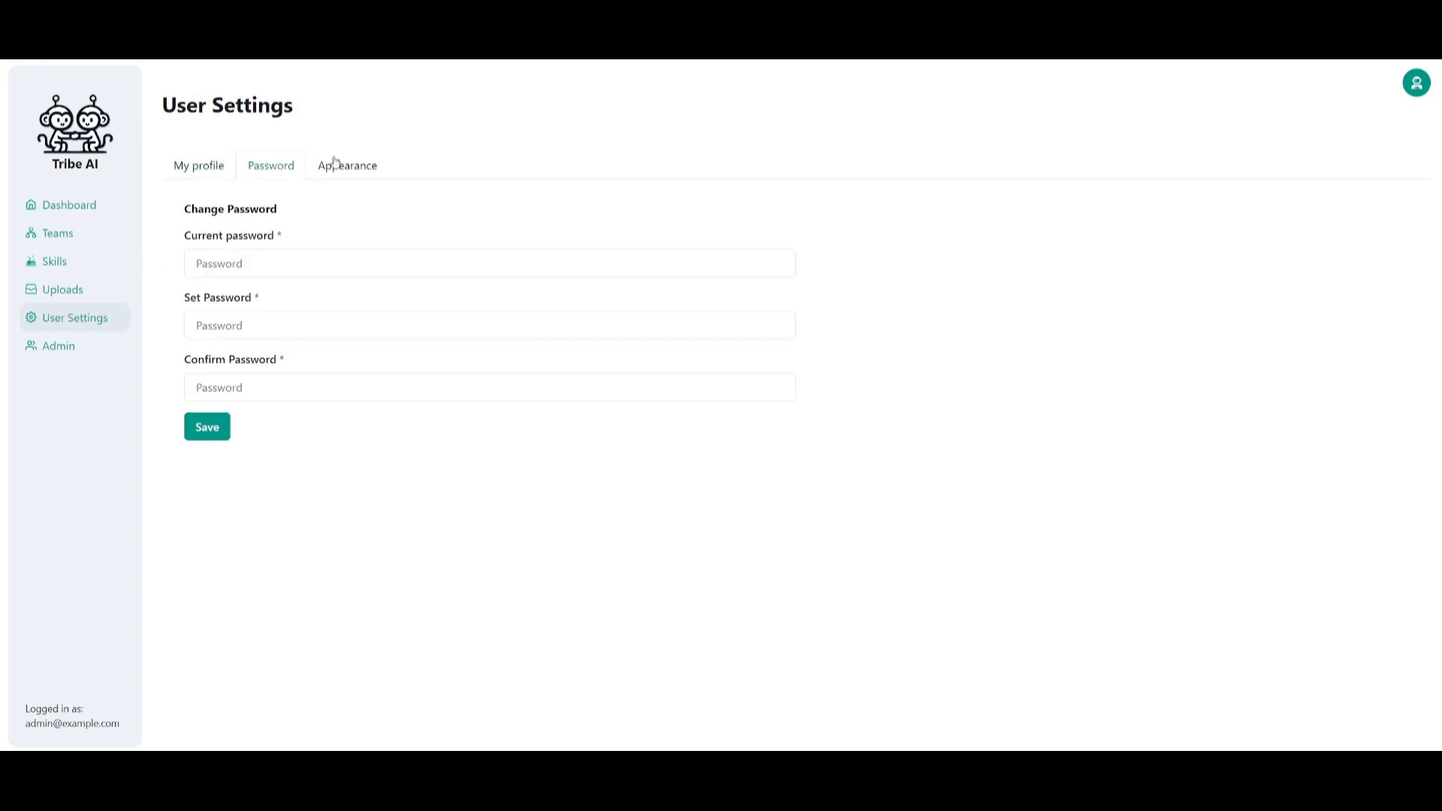
left_click(347, 165)
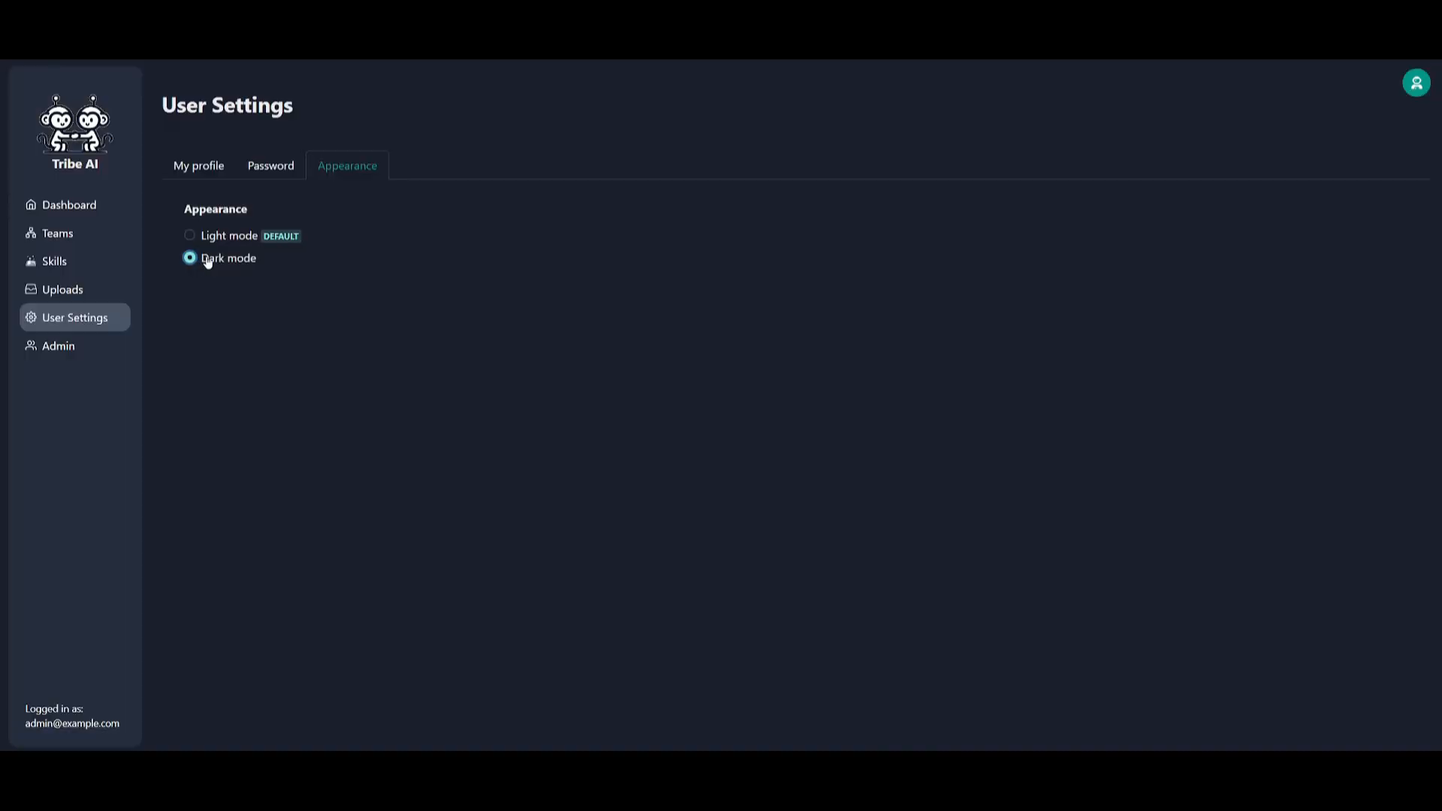
mouse_move(283, 285)
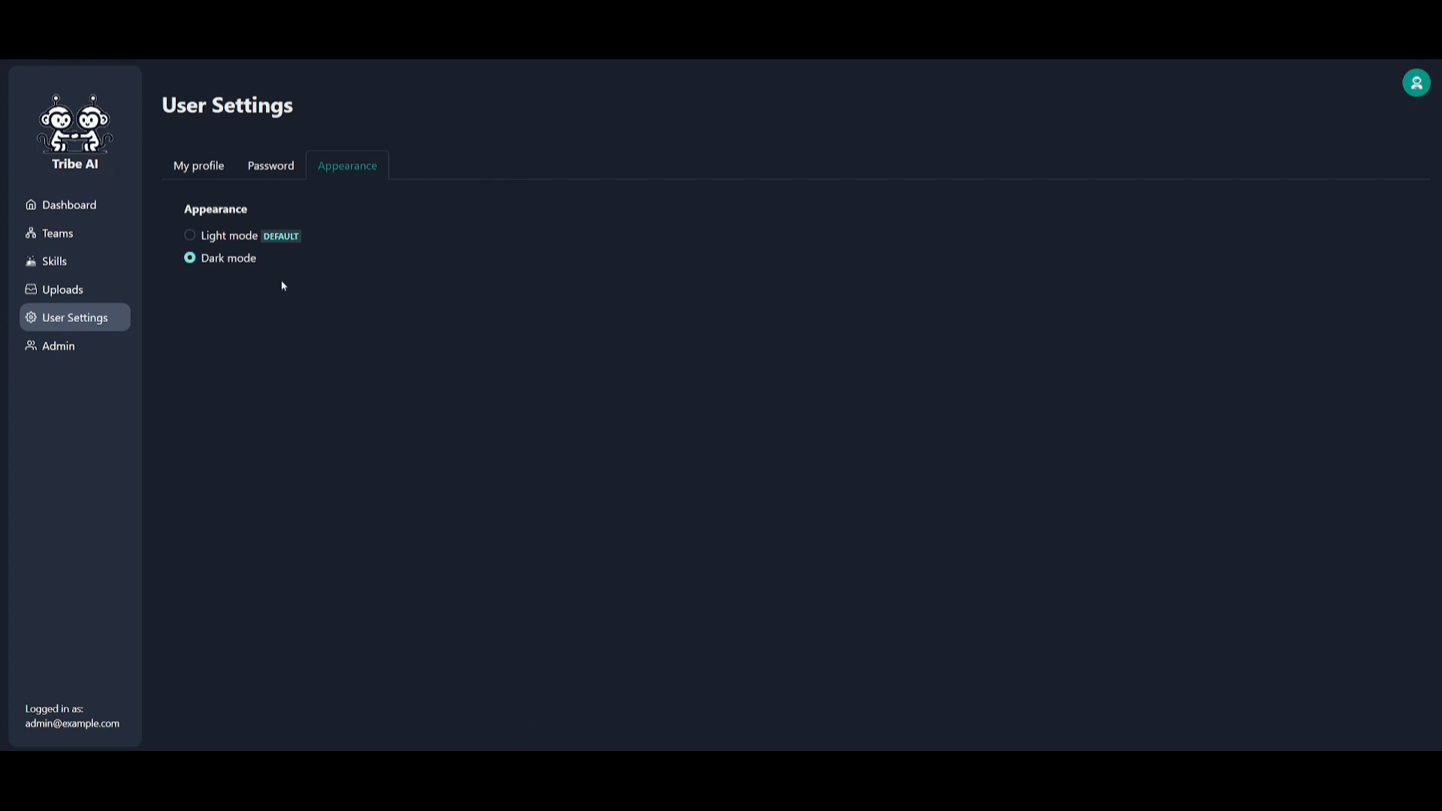
Visit the Uploads and Skills pages, then land on the empty Teams list
left_click(63, 288)
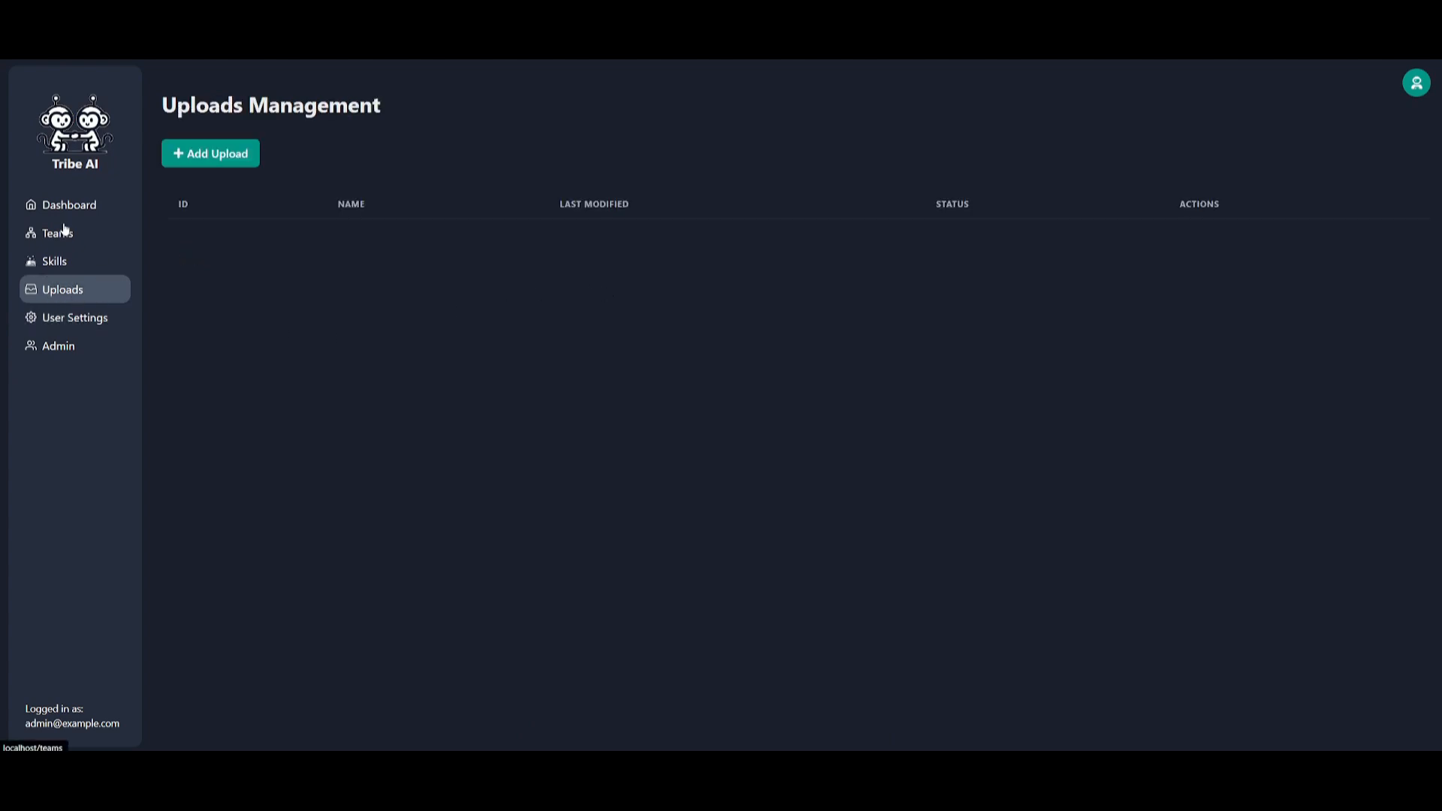
left_click(54, 261)
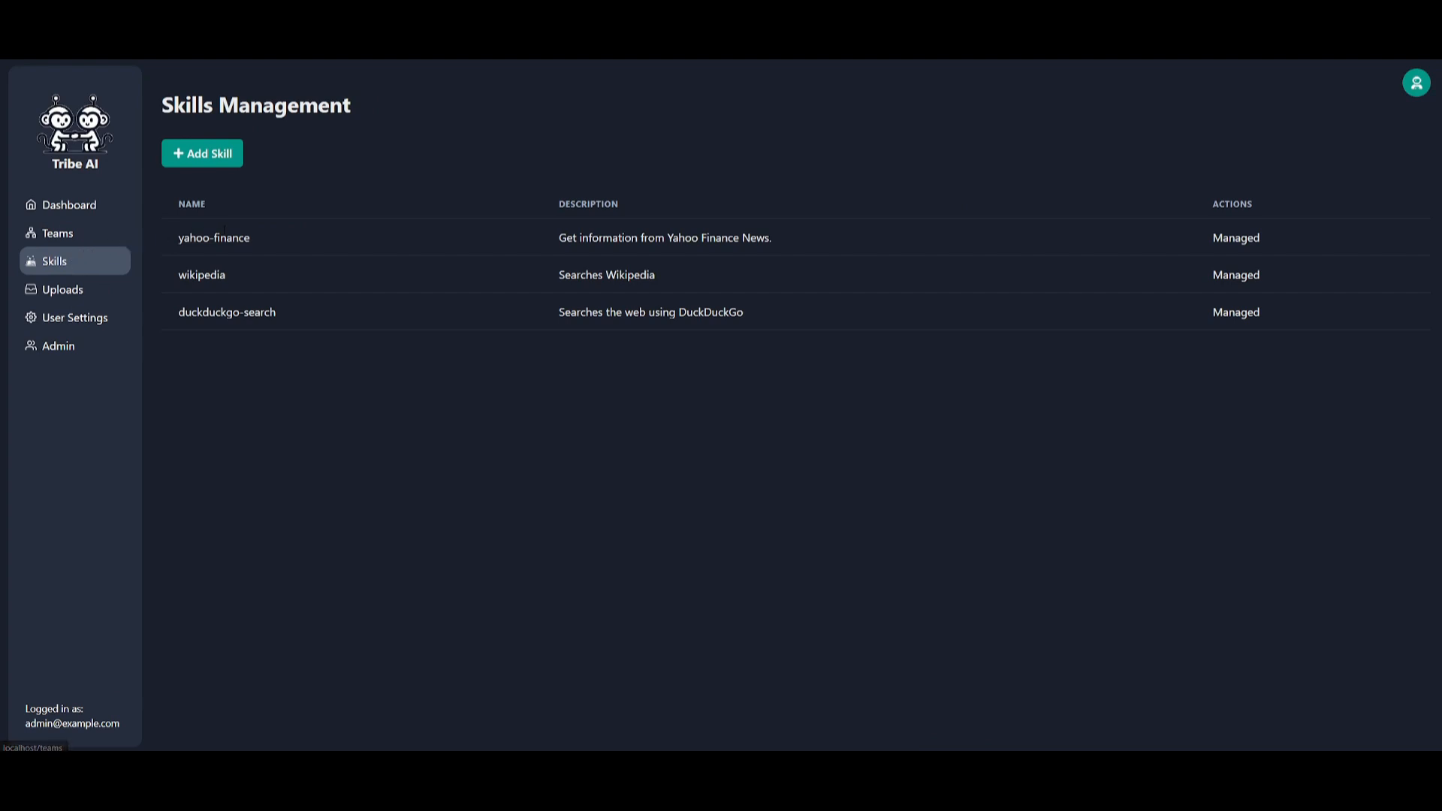
mouse_move(224, 257)
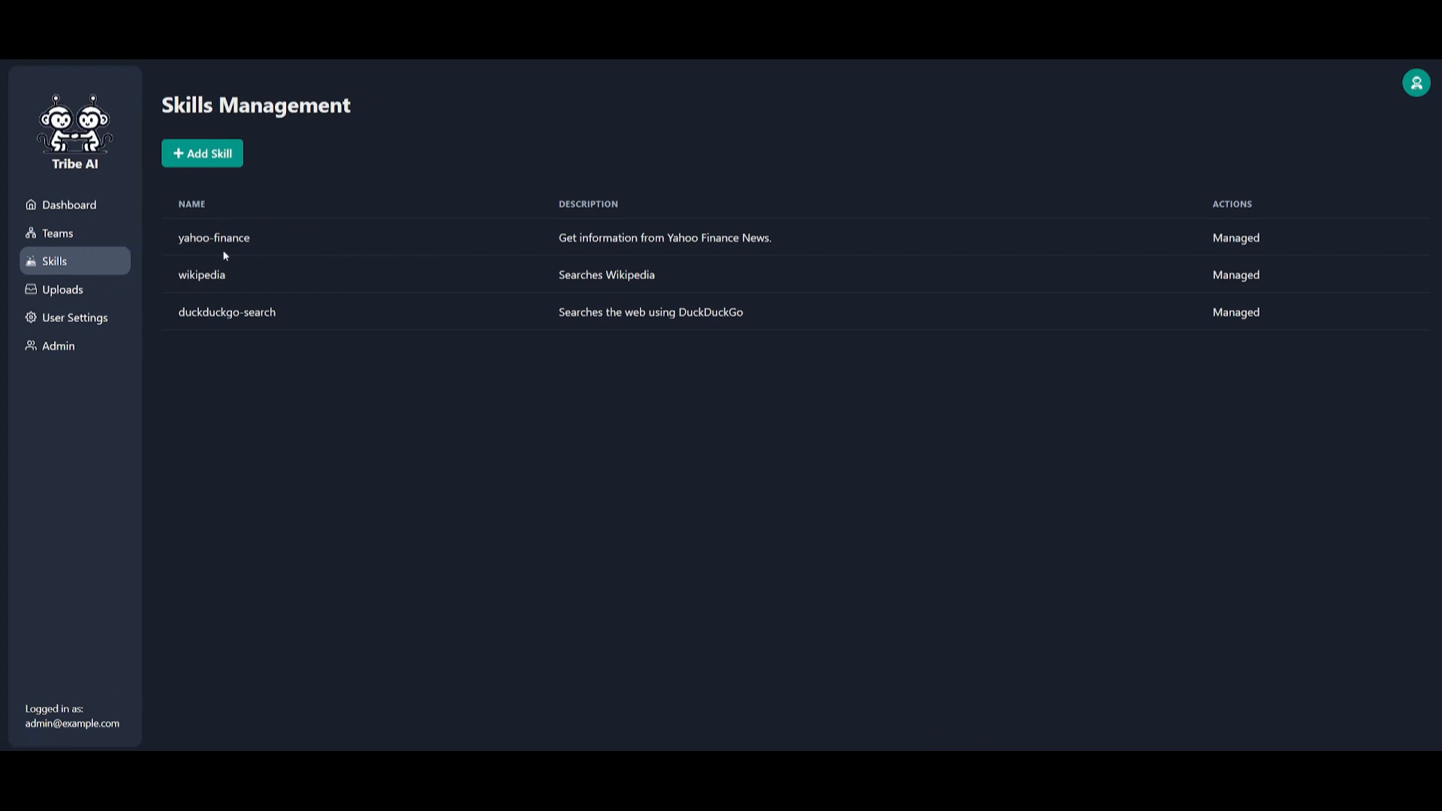
mouse_move(231, 298)
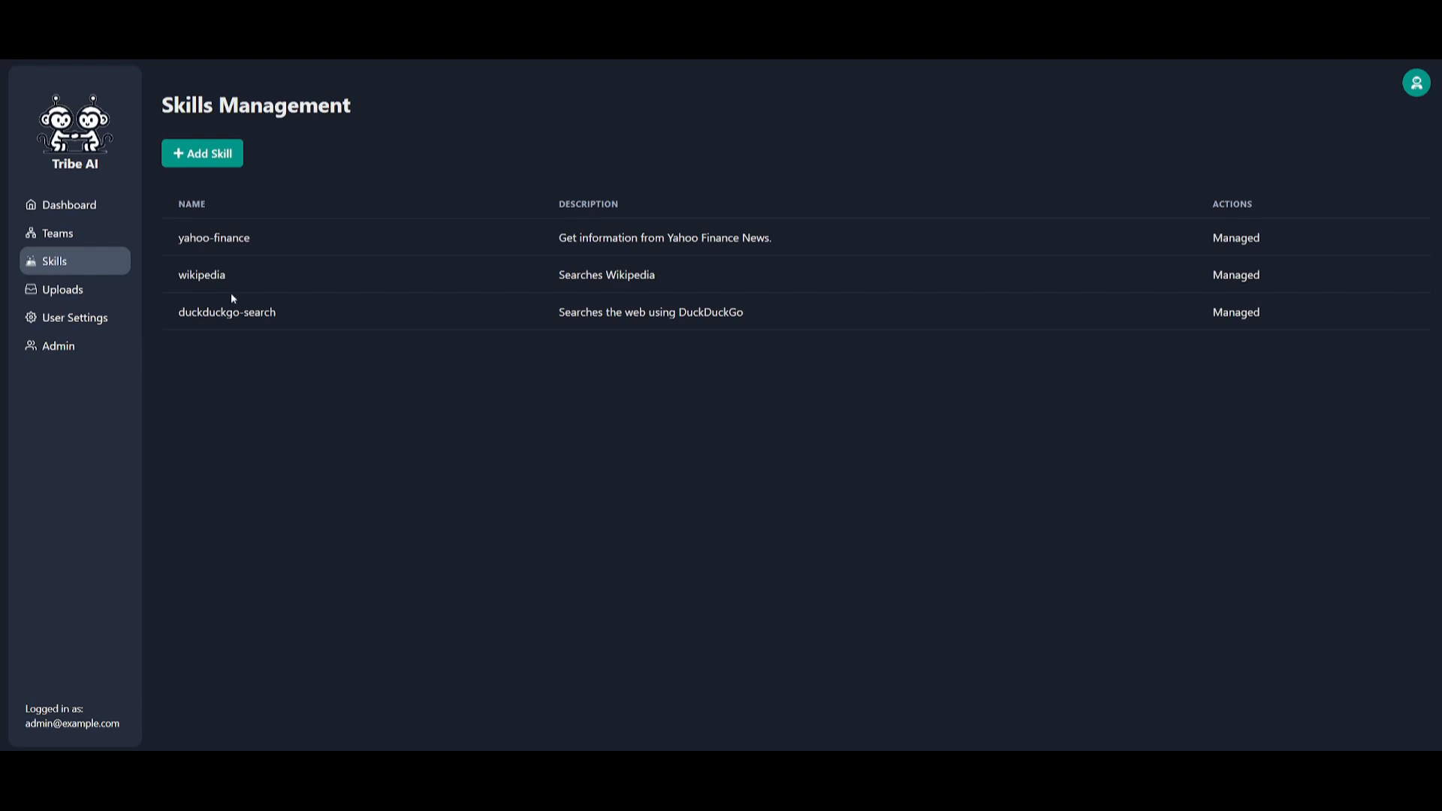
left_click(56, 233)
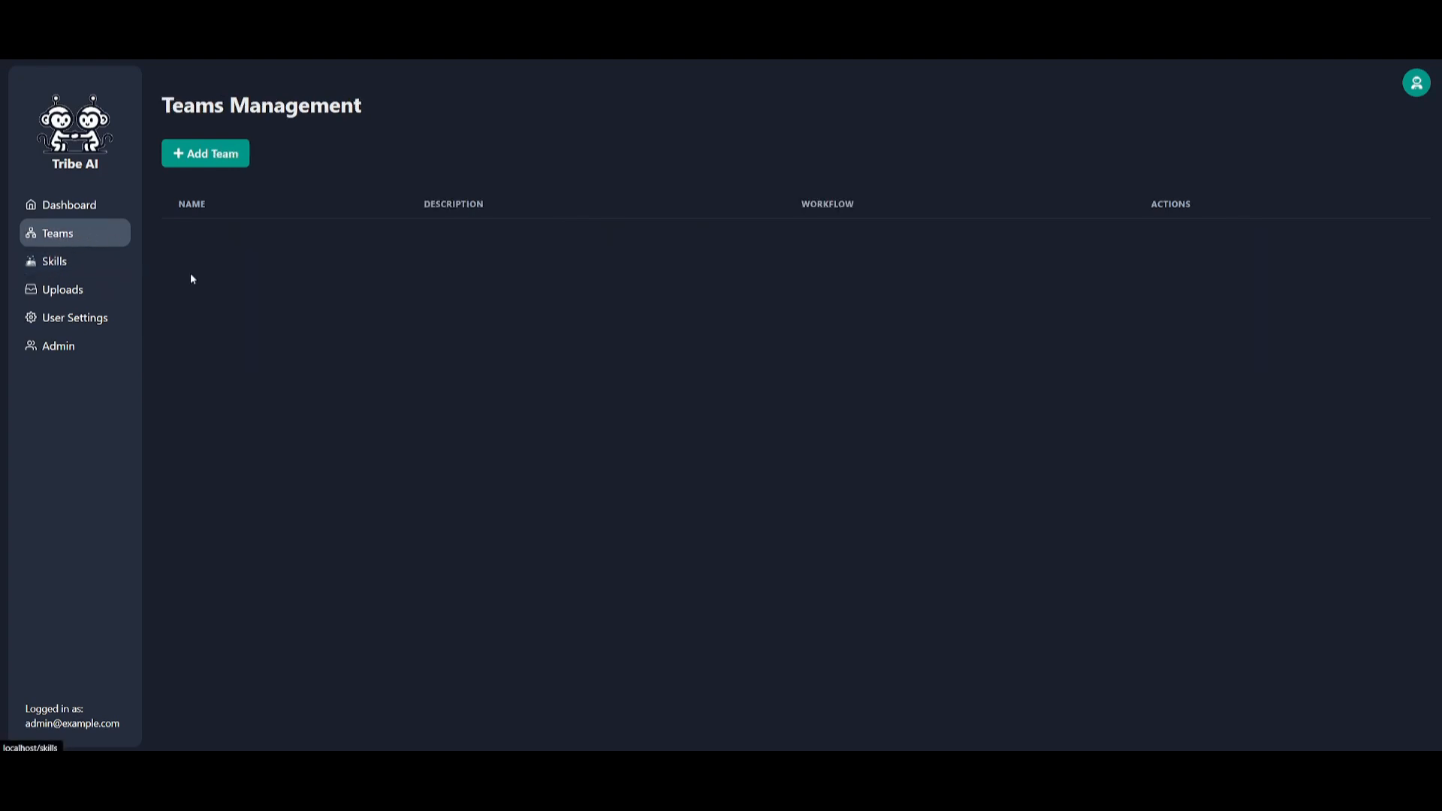
Start a new team named ReportTeam described as 'The team of ai agents will be creating reports'
left_click(67, 204)
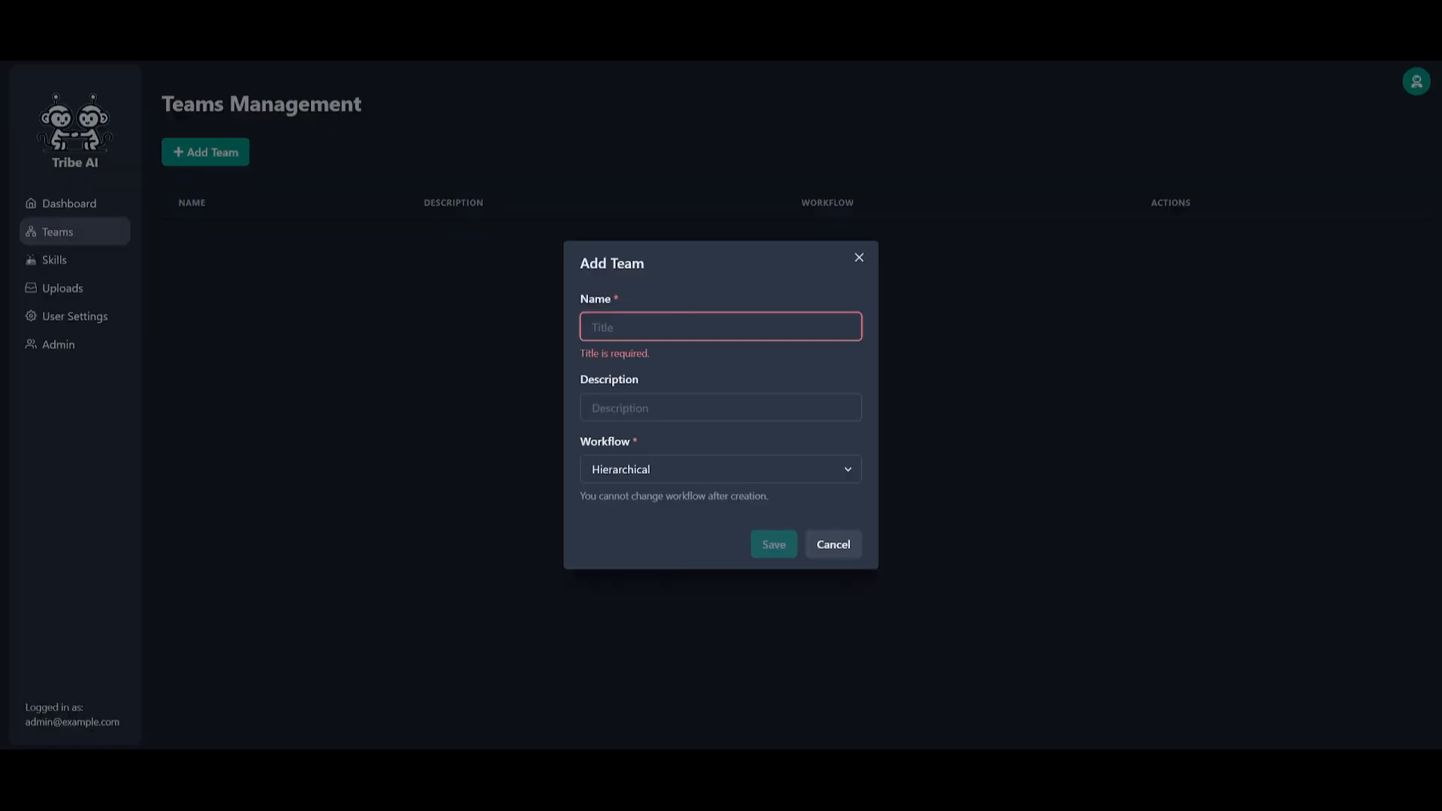
mouse_move(654, 292)
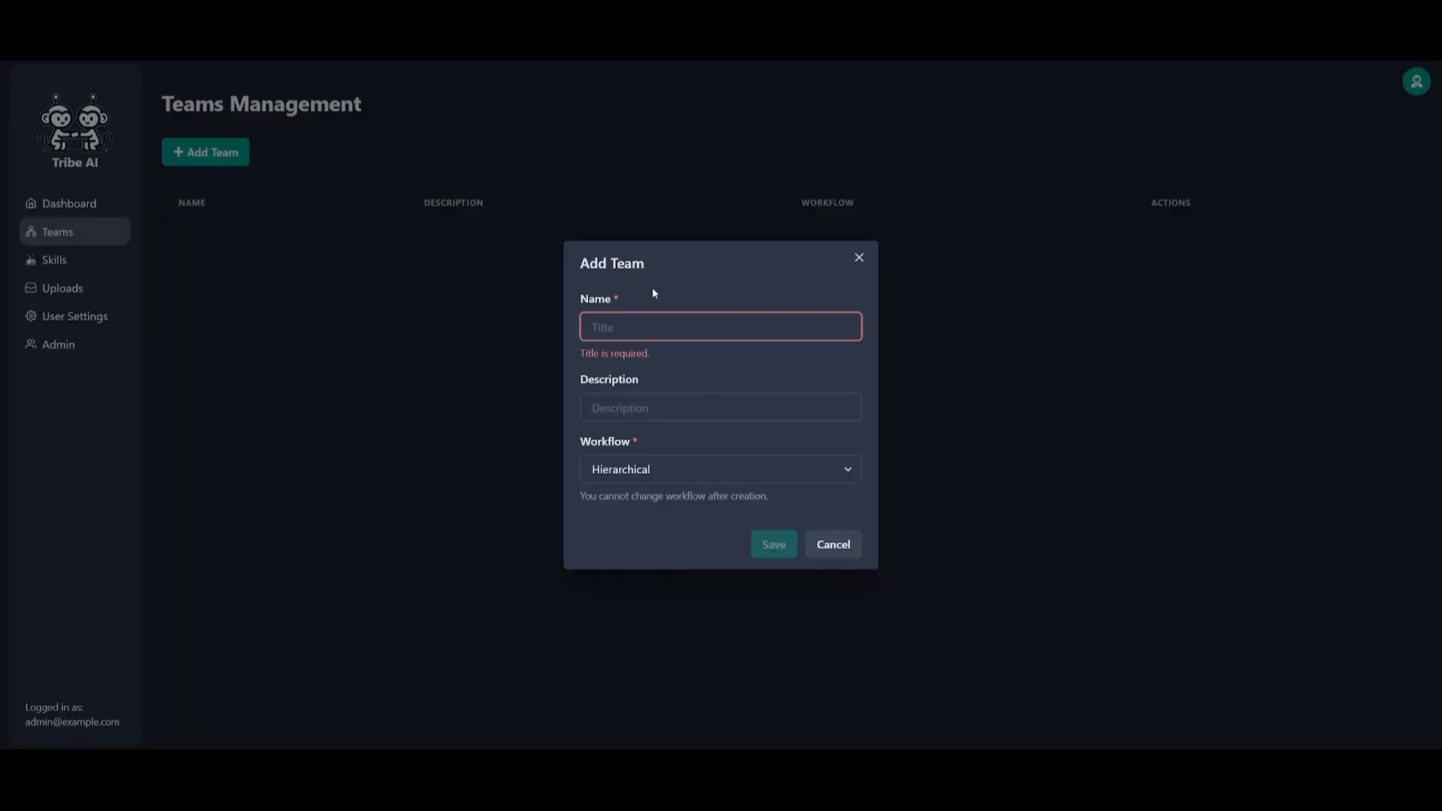
left_click(720, 326)
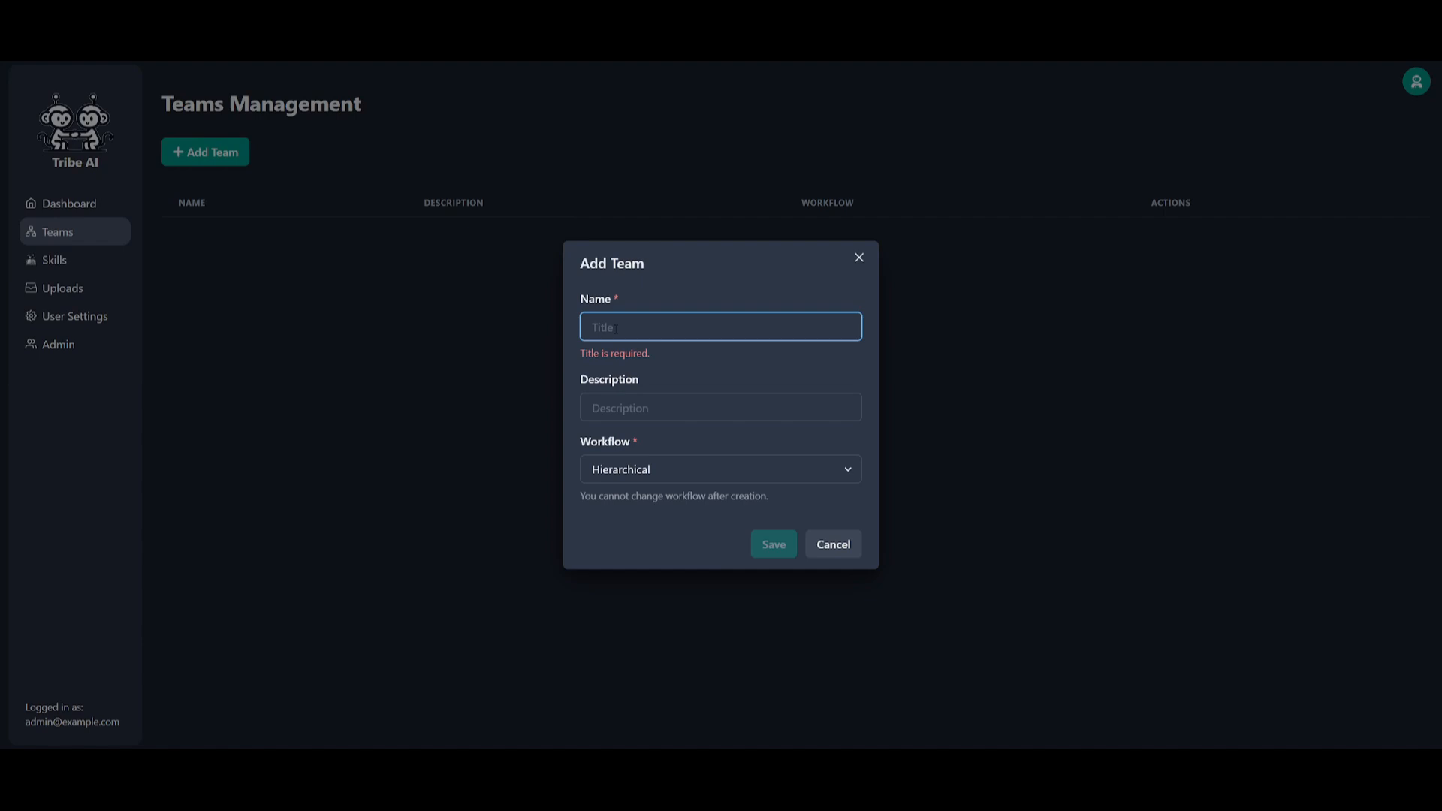
type("Report Team")
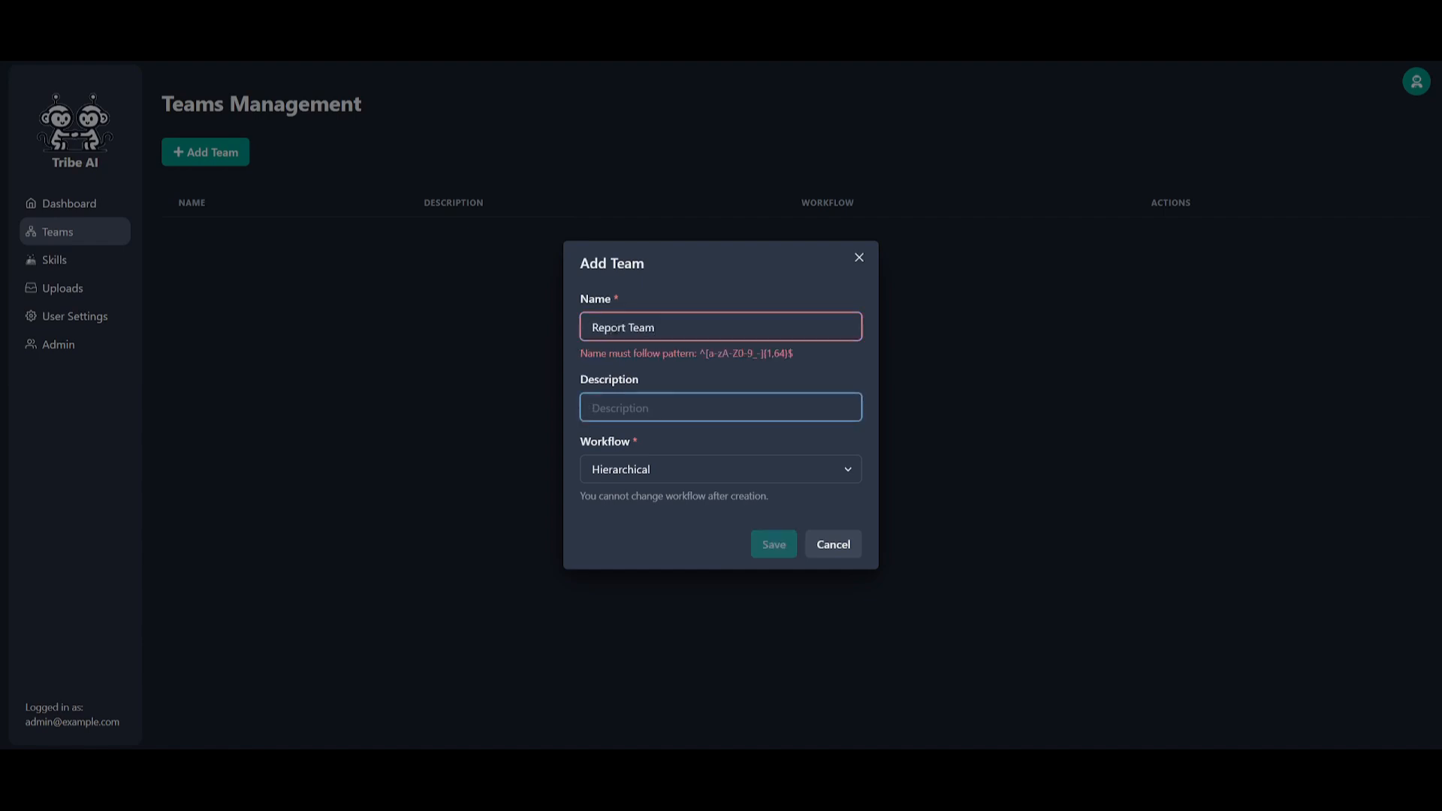
type("Pleas")
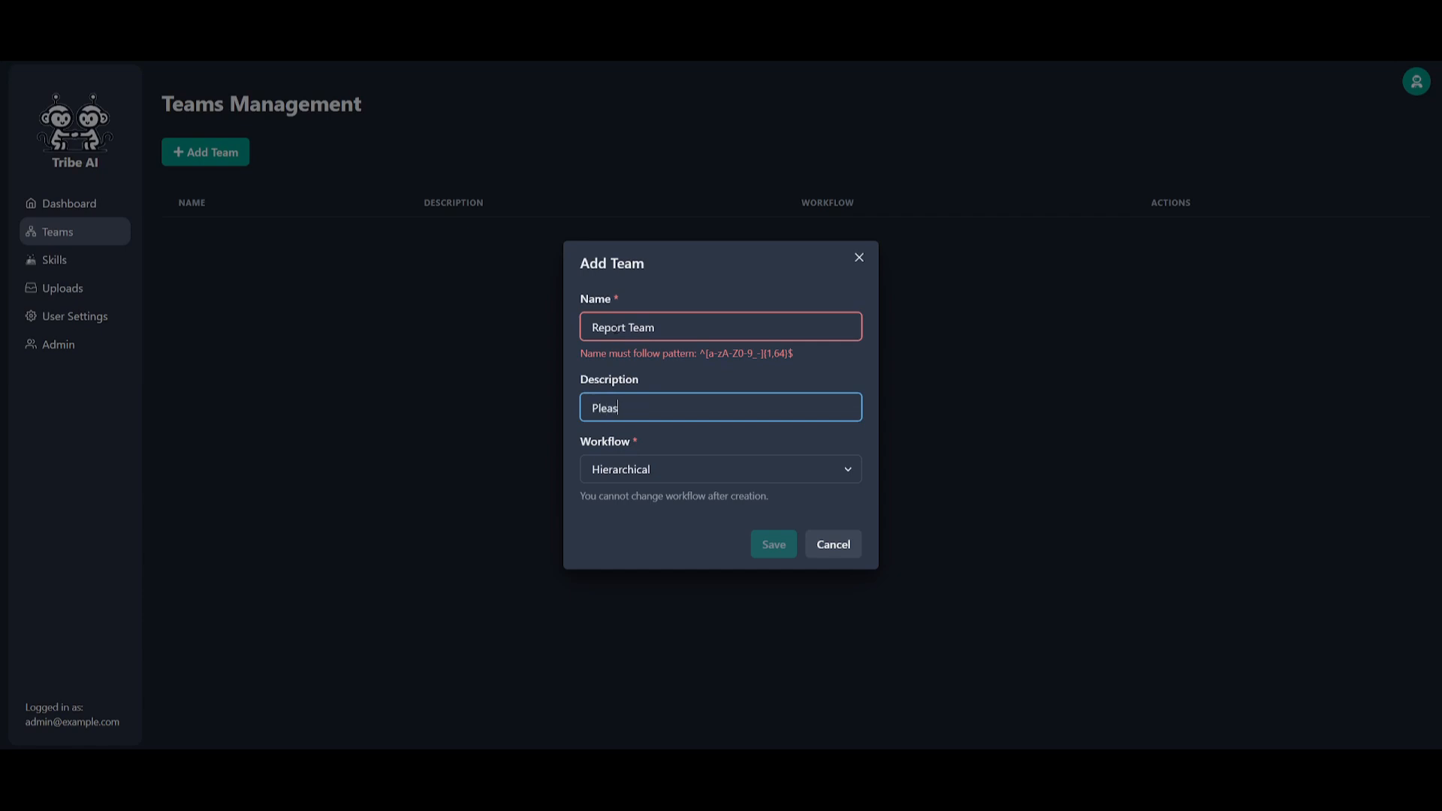
type("The team")
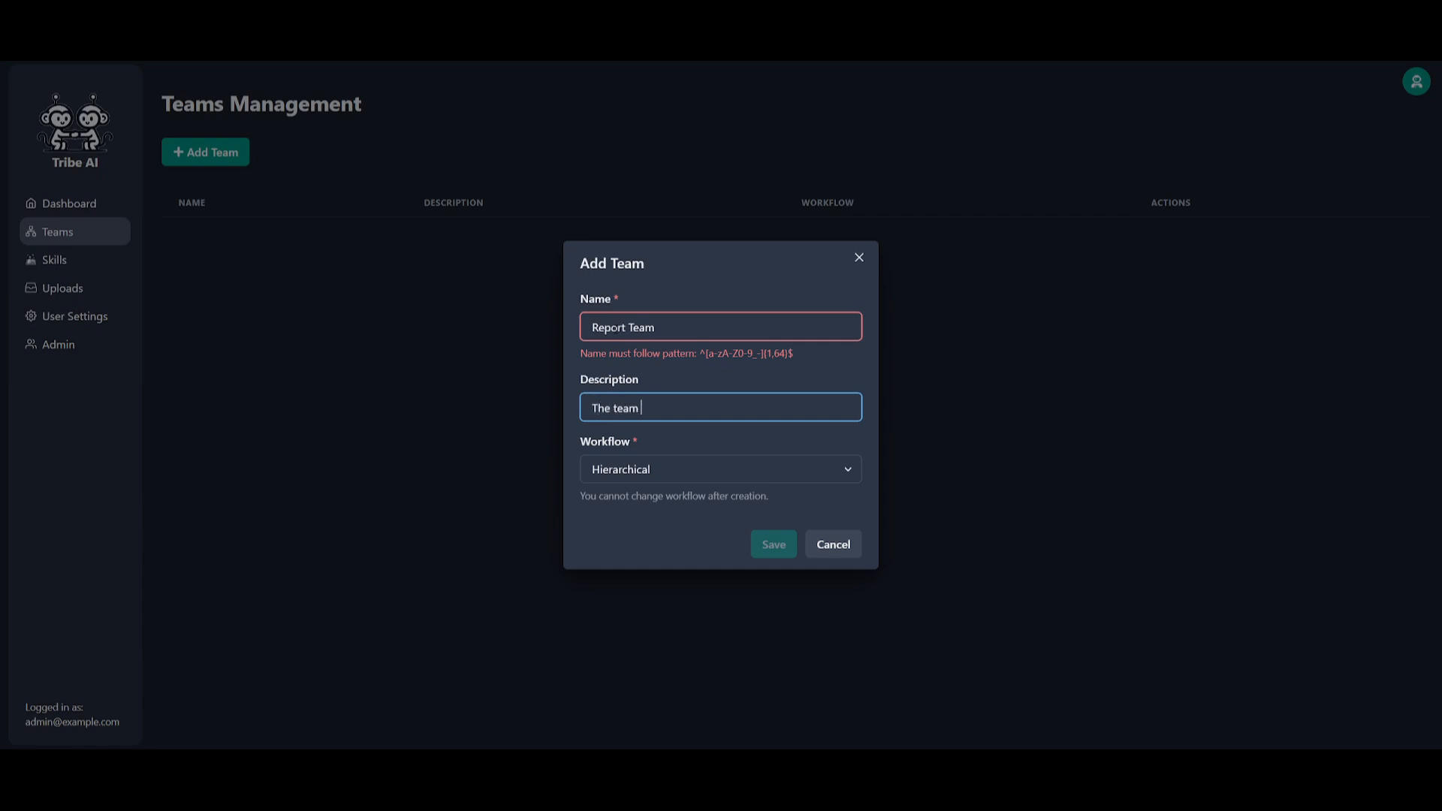
type("of ai agents will b")
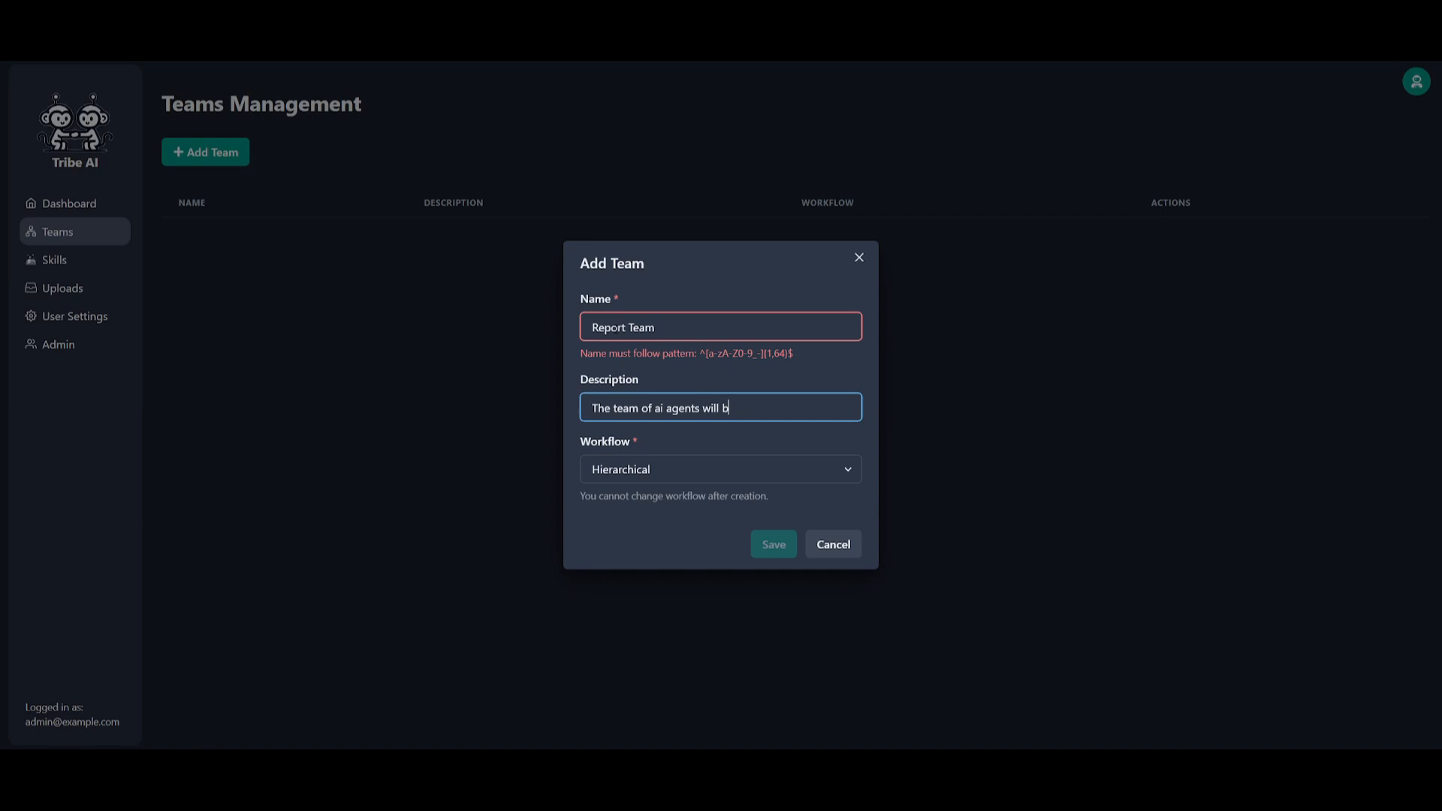
type("e creating reports")
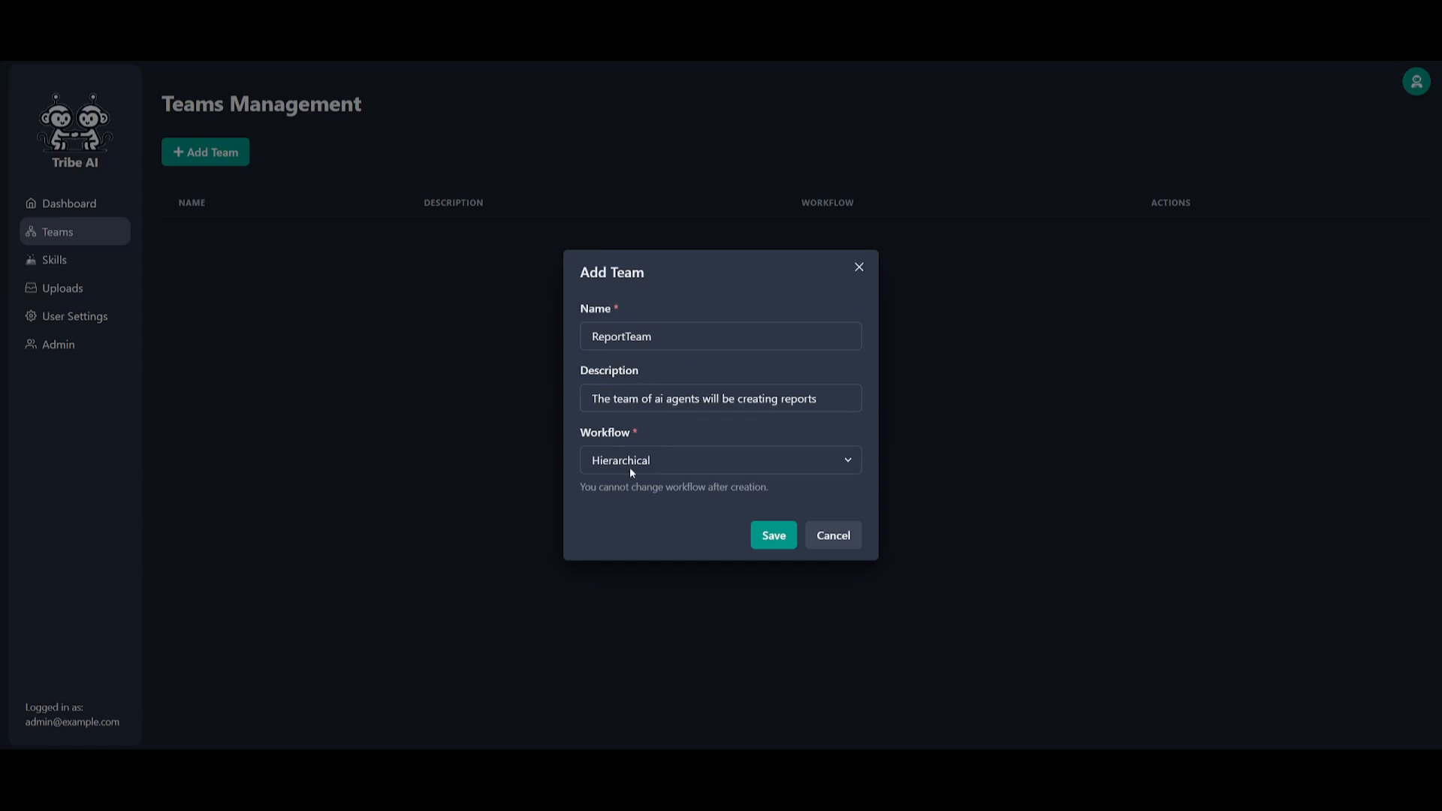
Keep the Hierarchical workflow and save the ReportTeam team
left_click(720, 460)
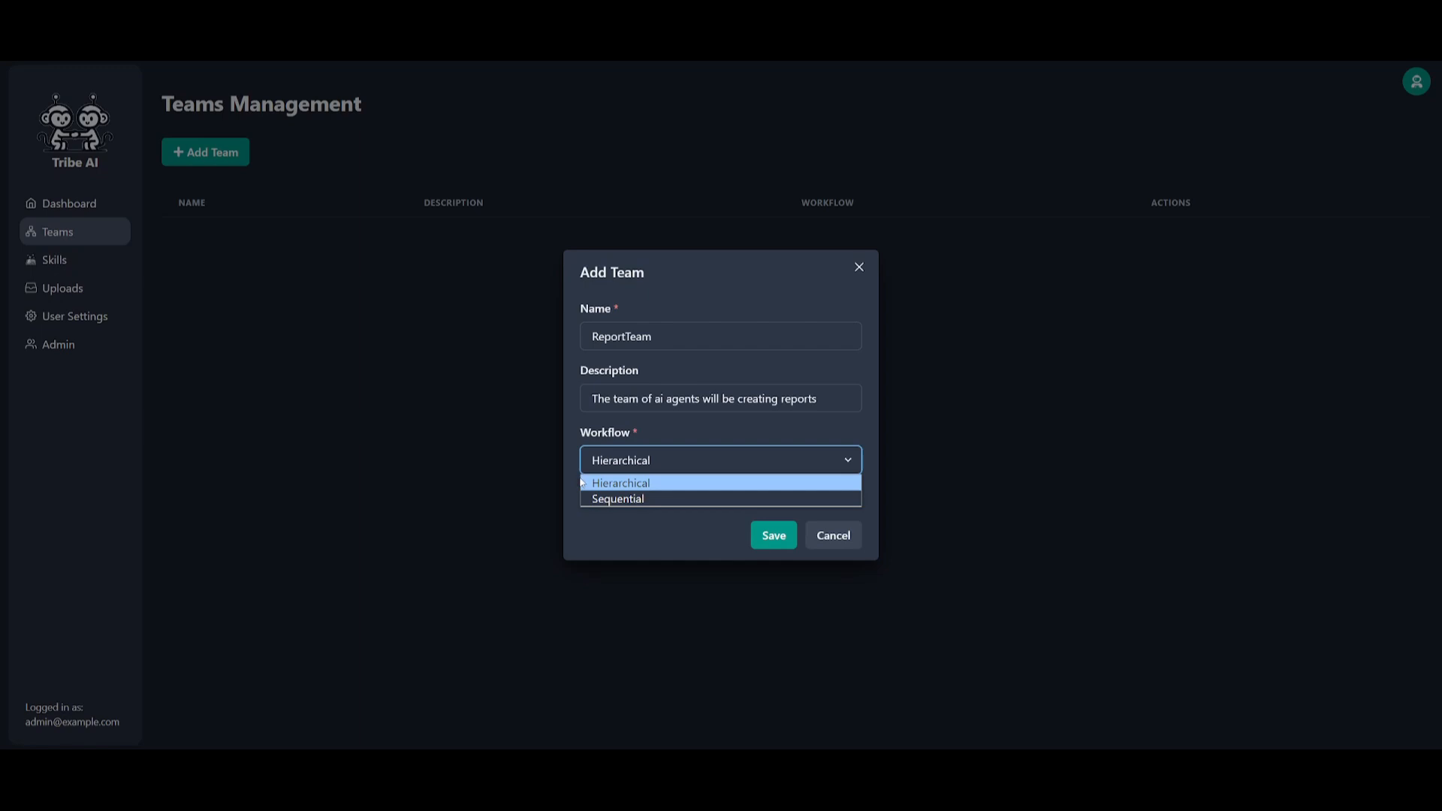
left_click(621, 482)
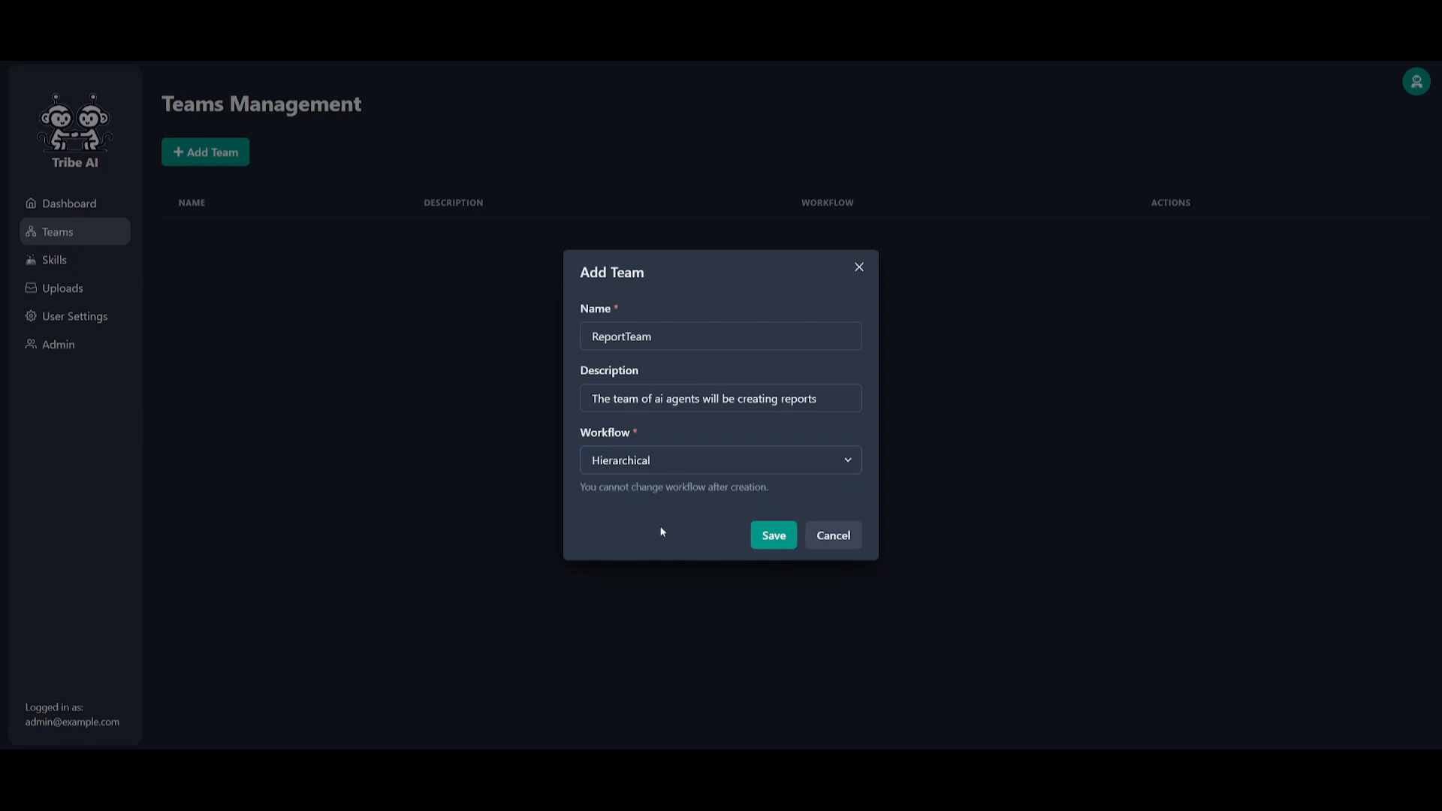
mouse_move(615, 466)
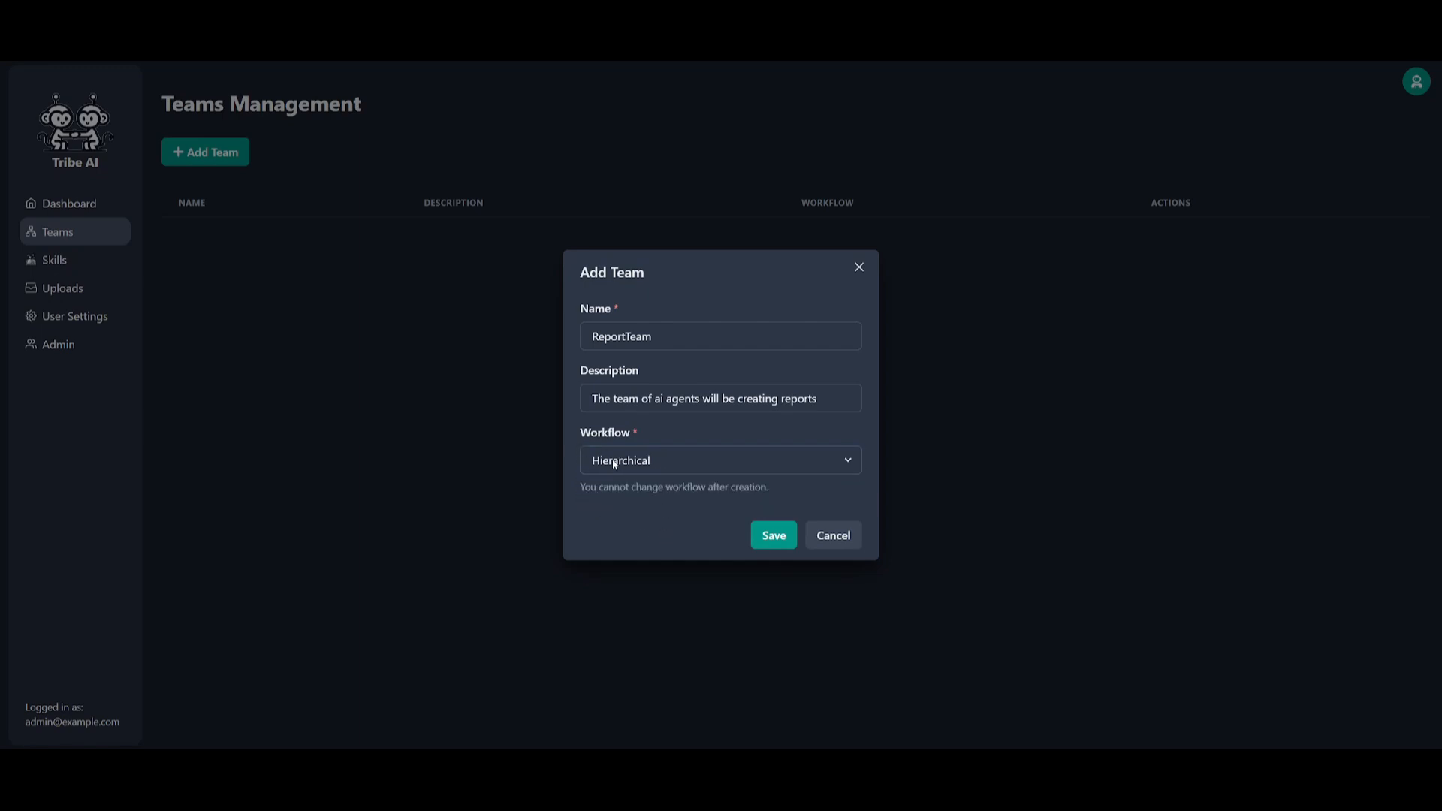
mouse_move(609, 469)
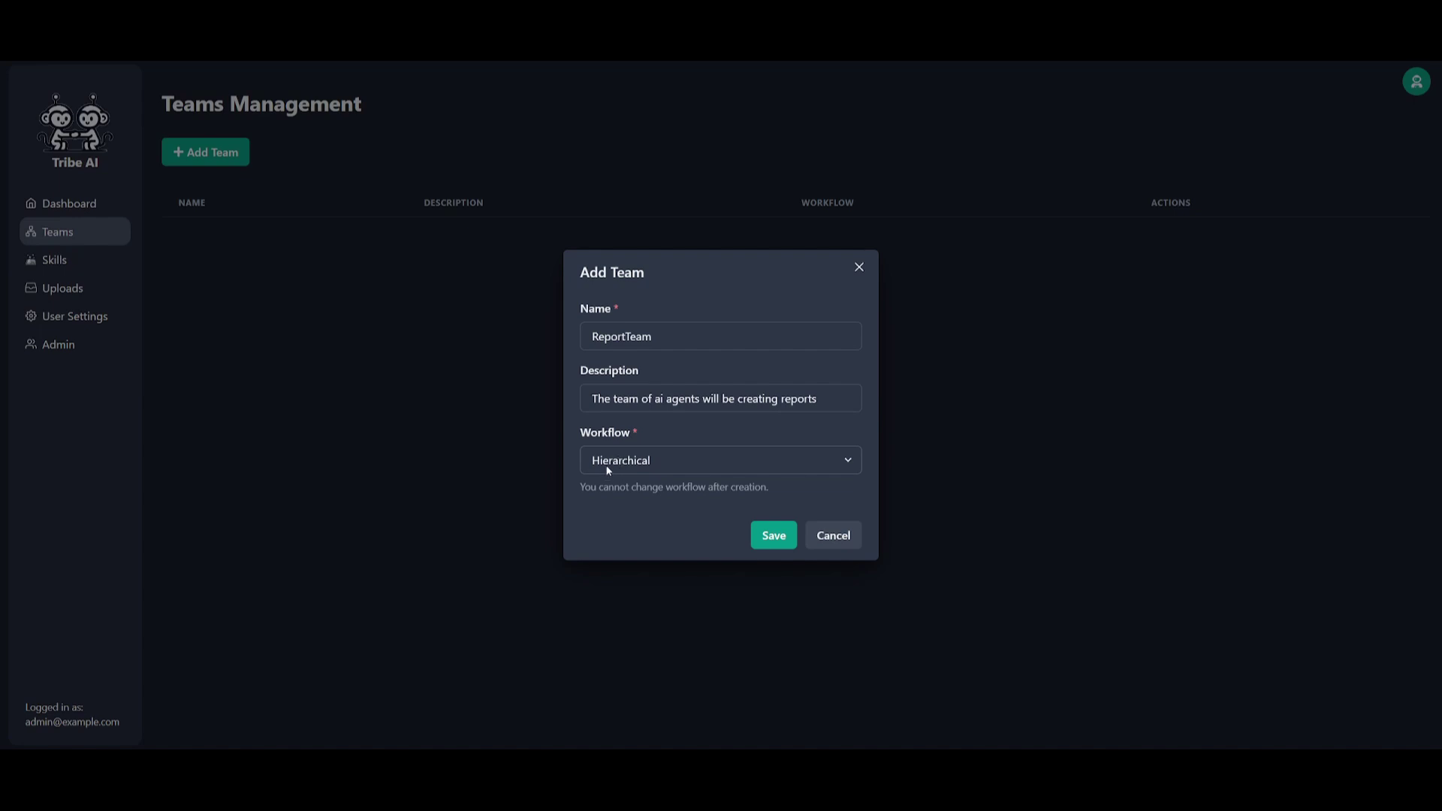
mouse_move(718, 440)
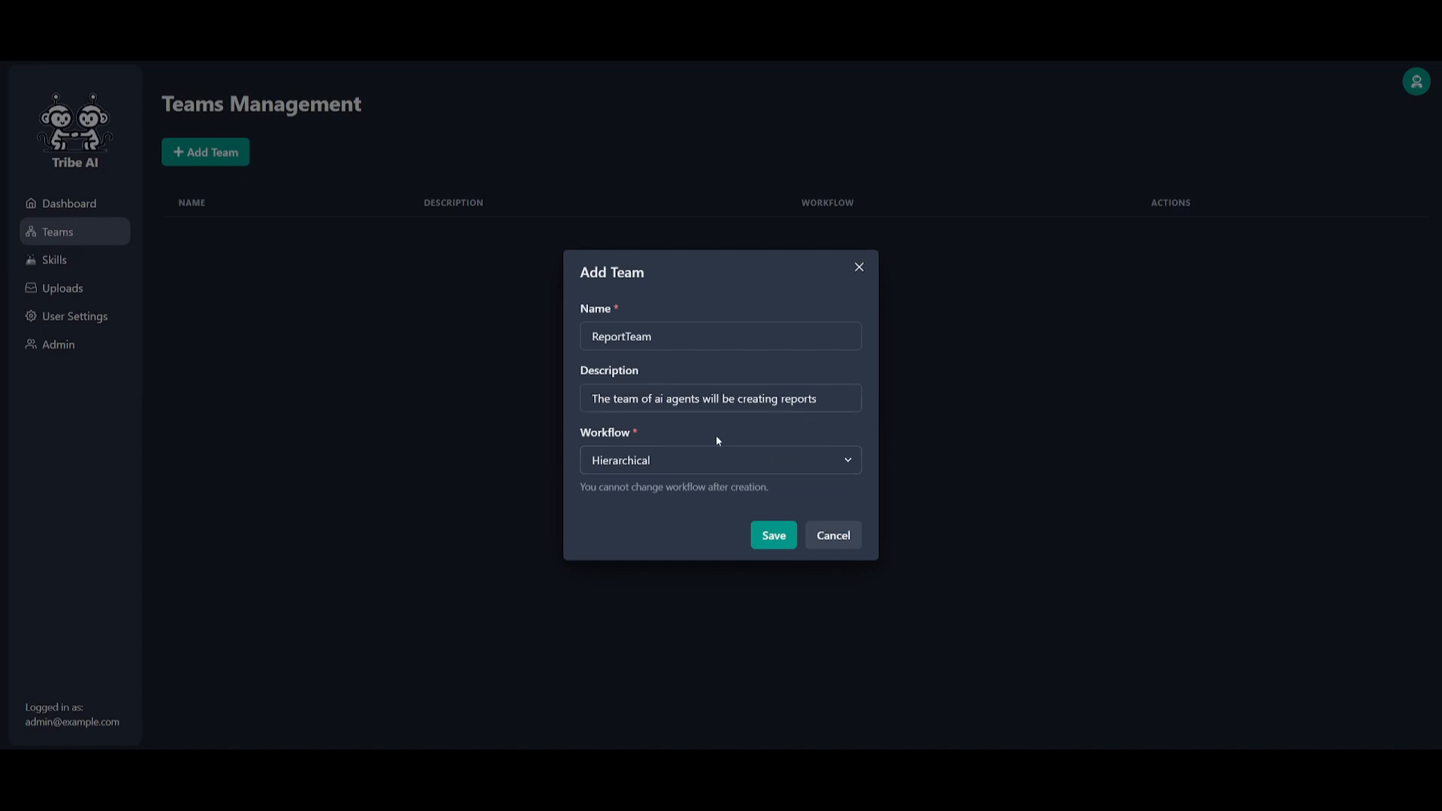
mouse_move(721, 427)
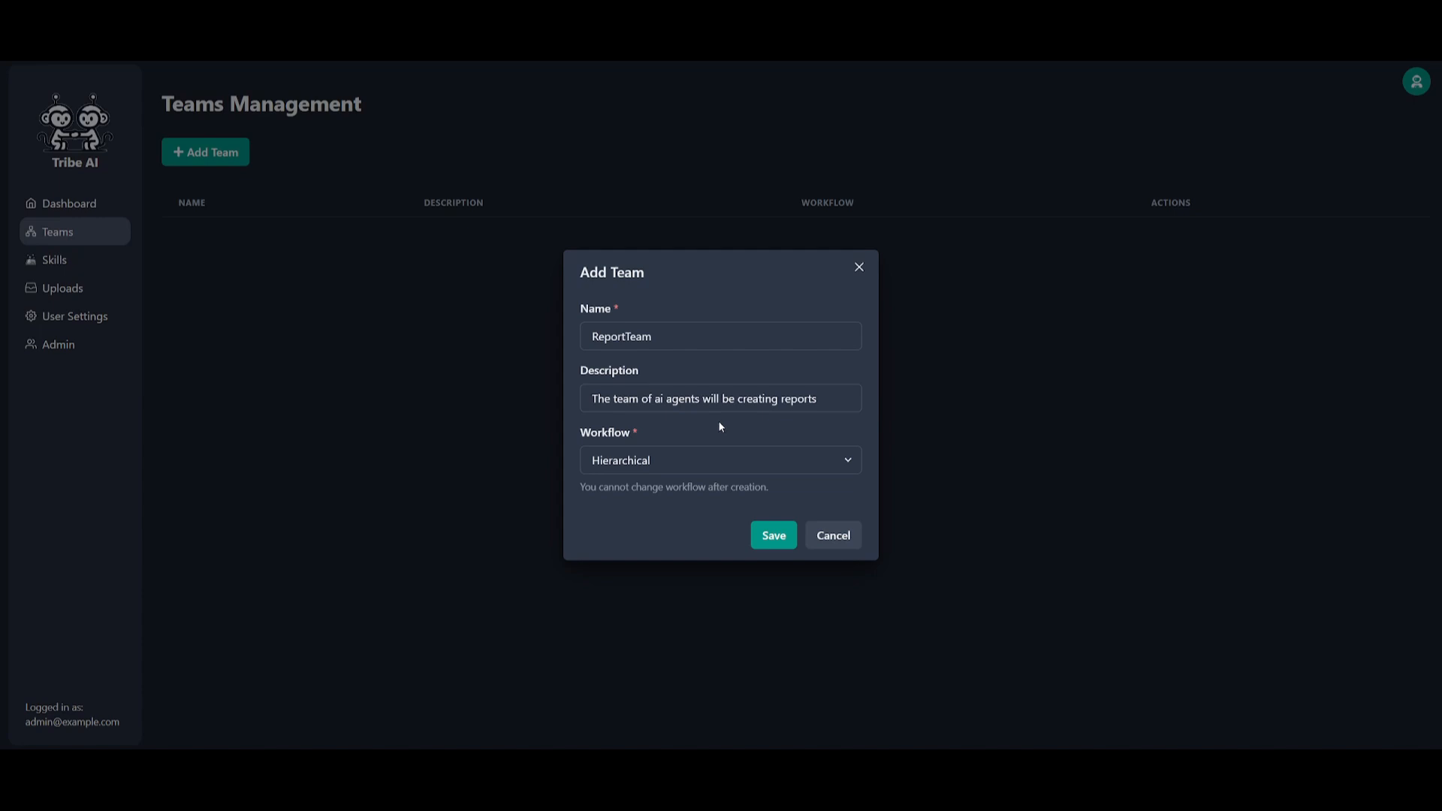
mouse_move(737, 502)
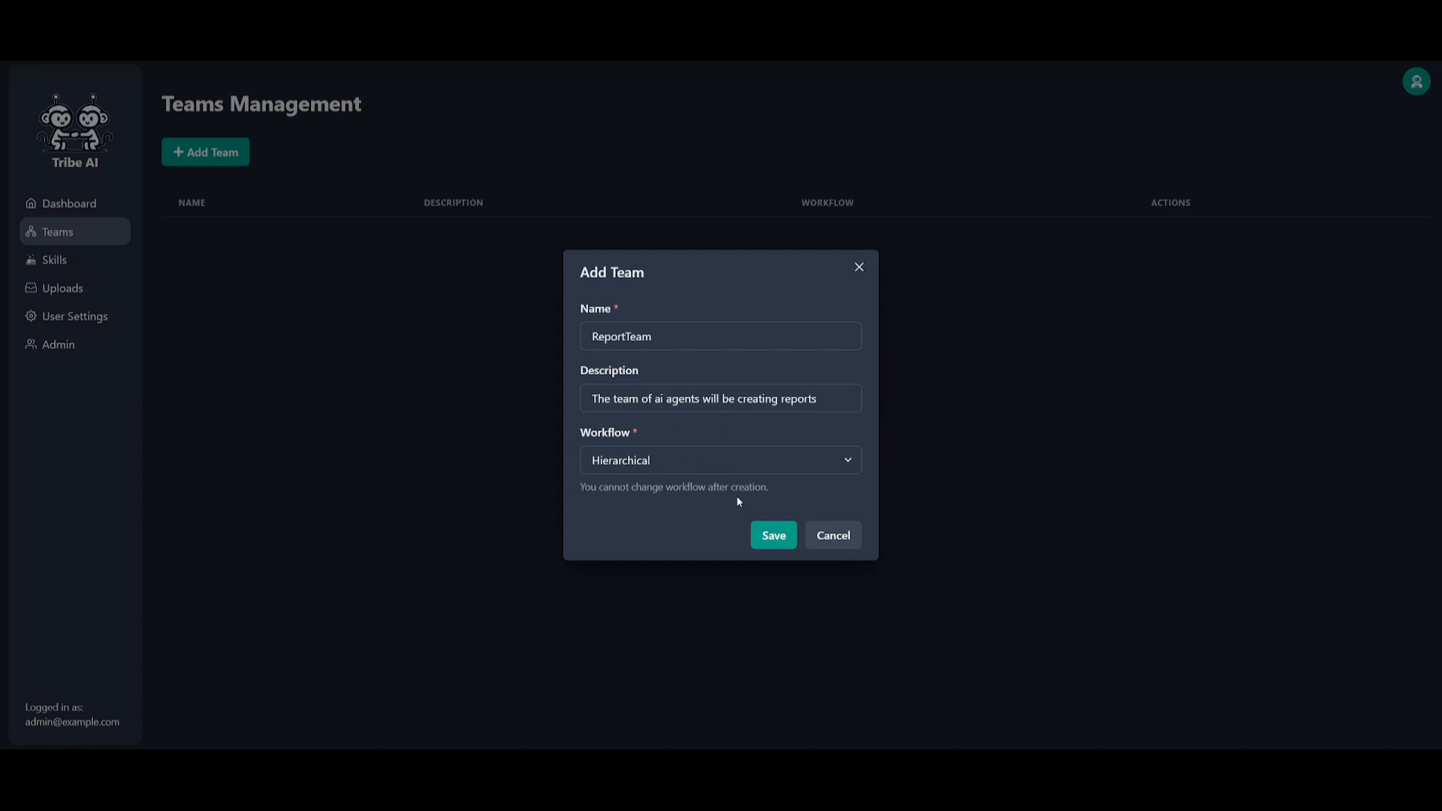
left_click(772, 534)
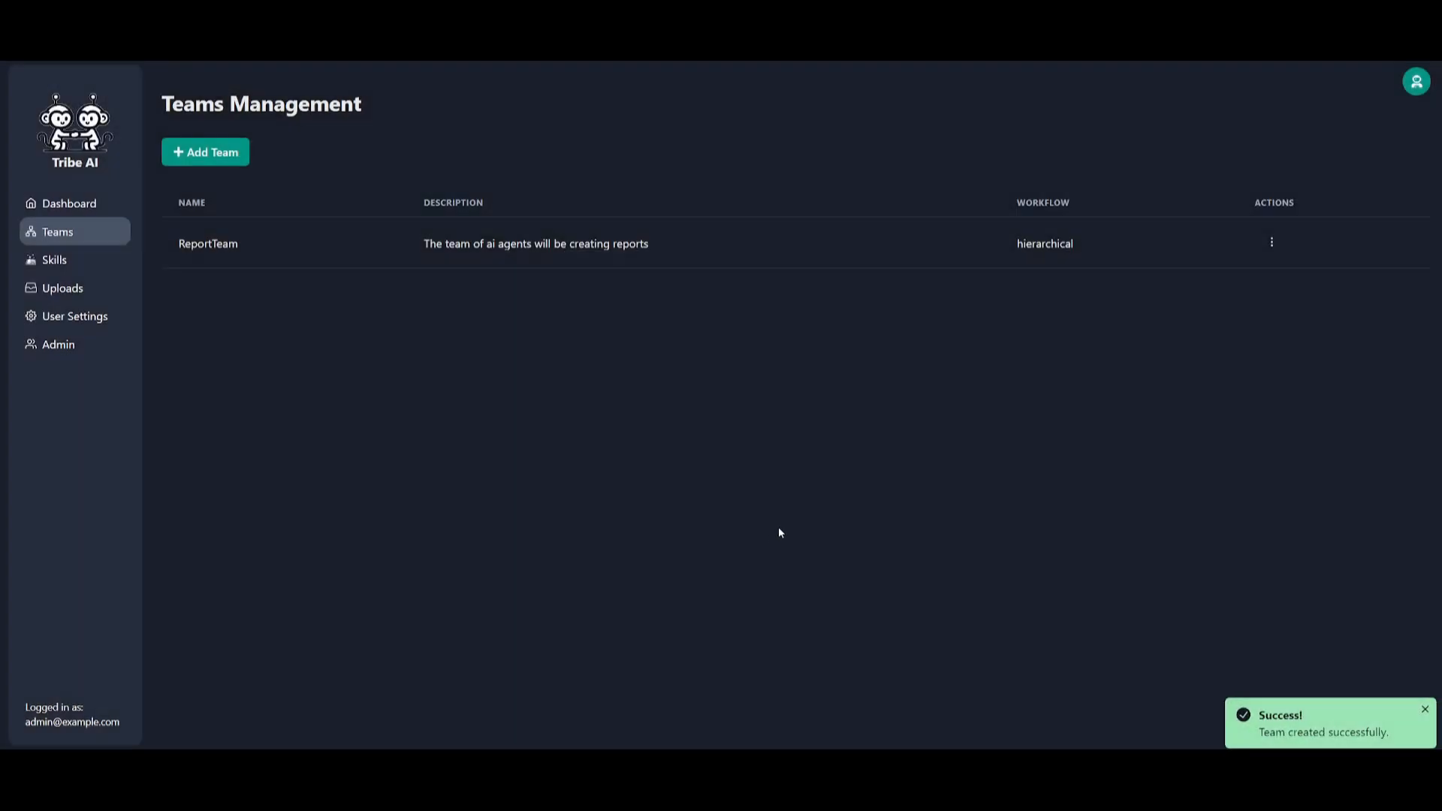
mouse_move(1272, 245)
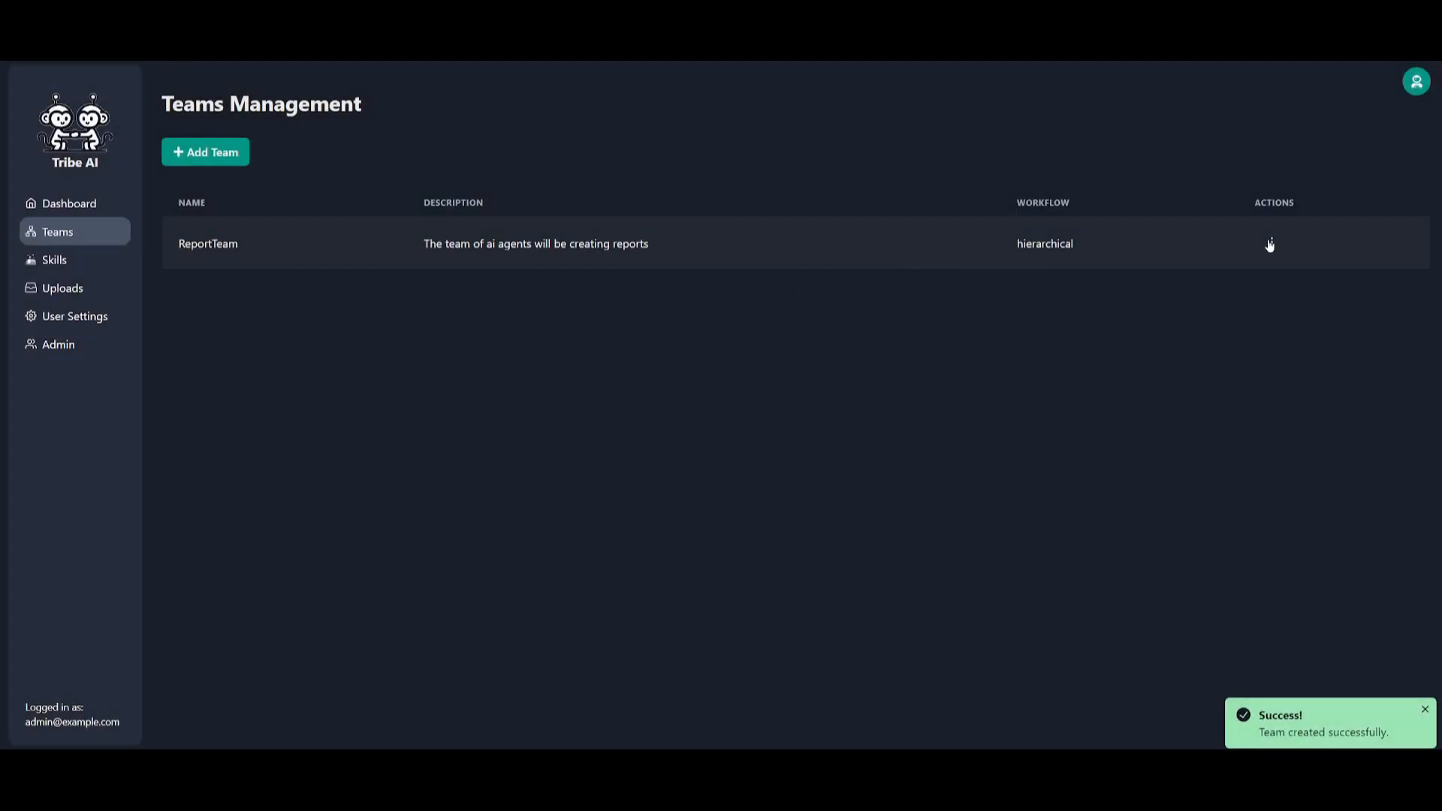
Open ReportTeam's Edit Team form, cancel it unchanged, and go to the Skills list
left_click(1275, 243)
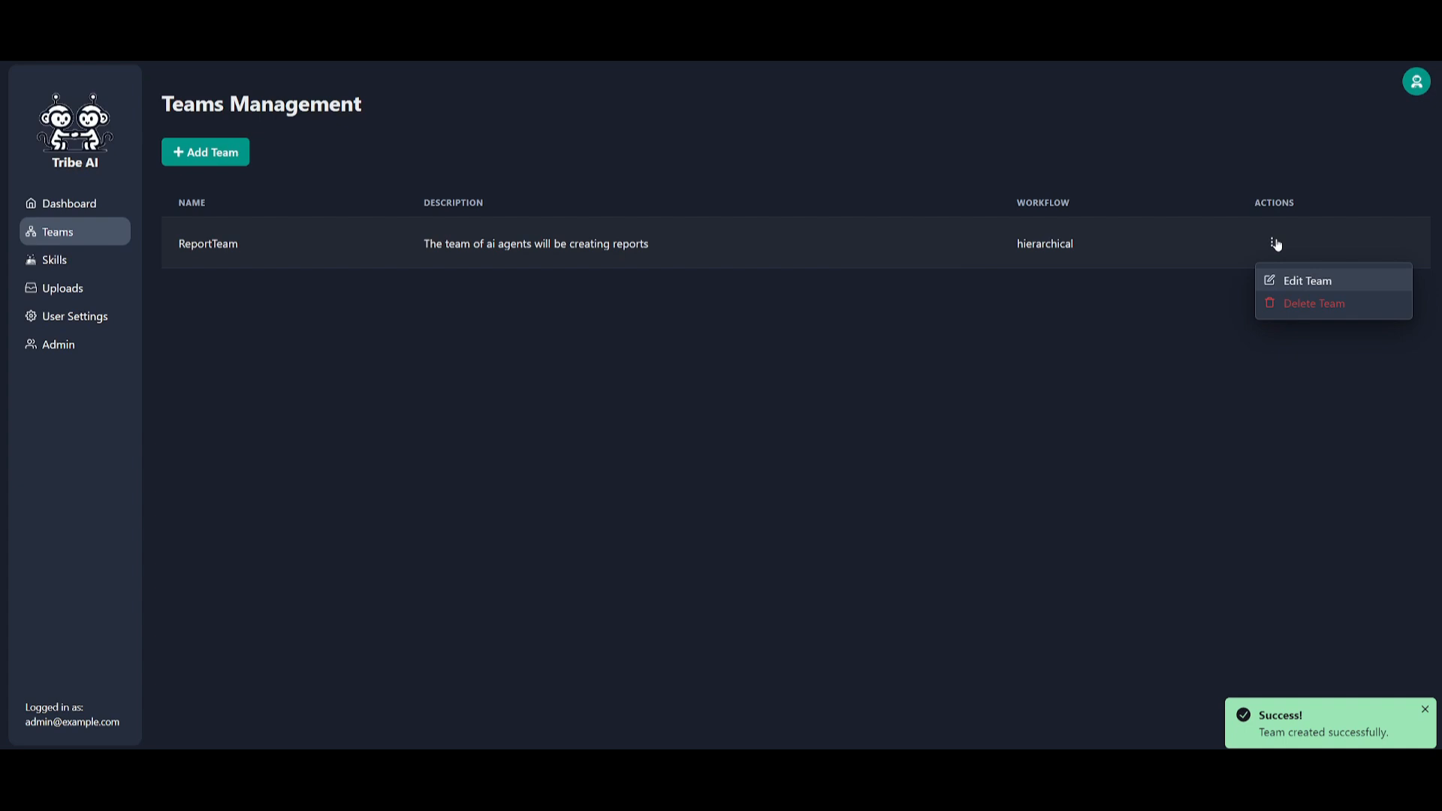
left_click(1307, 280)
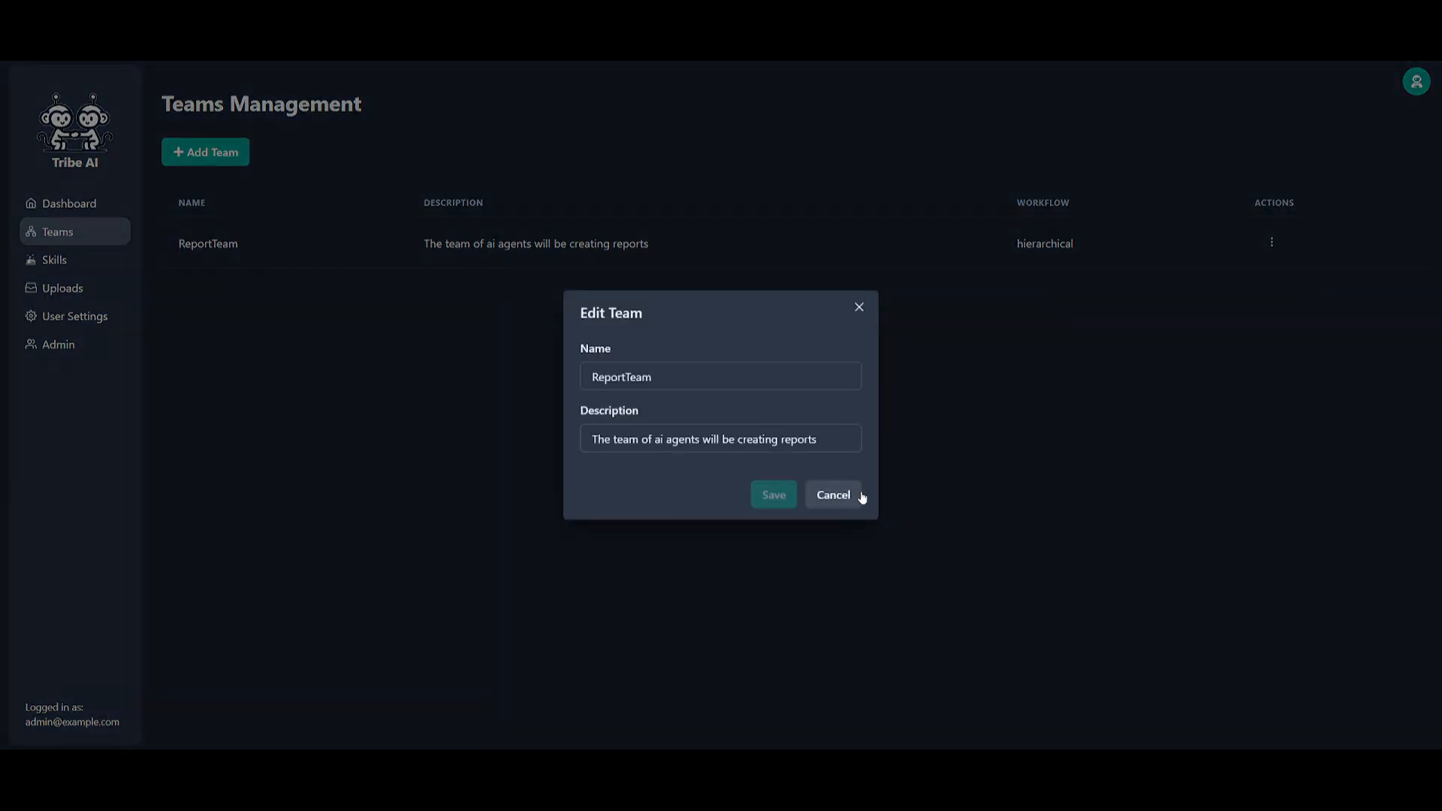
left_click(831, 495)
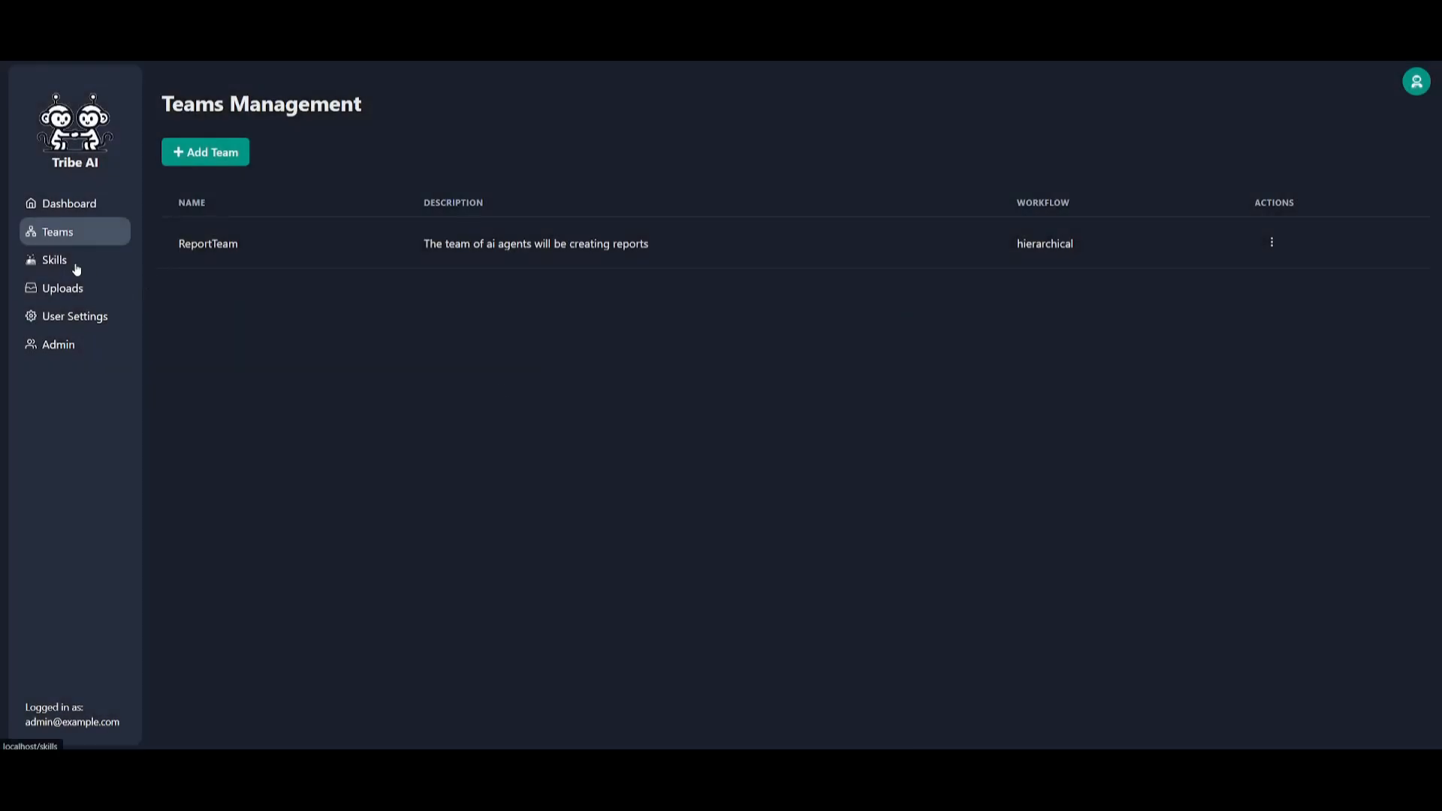
left_click(54, 260)
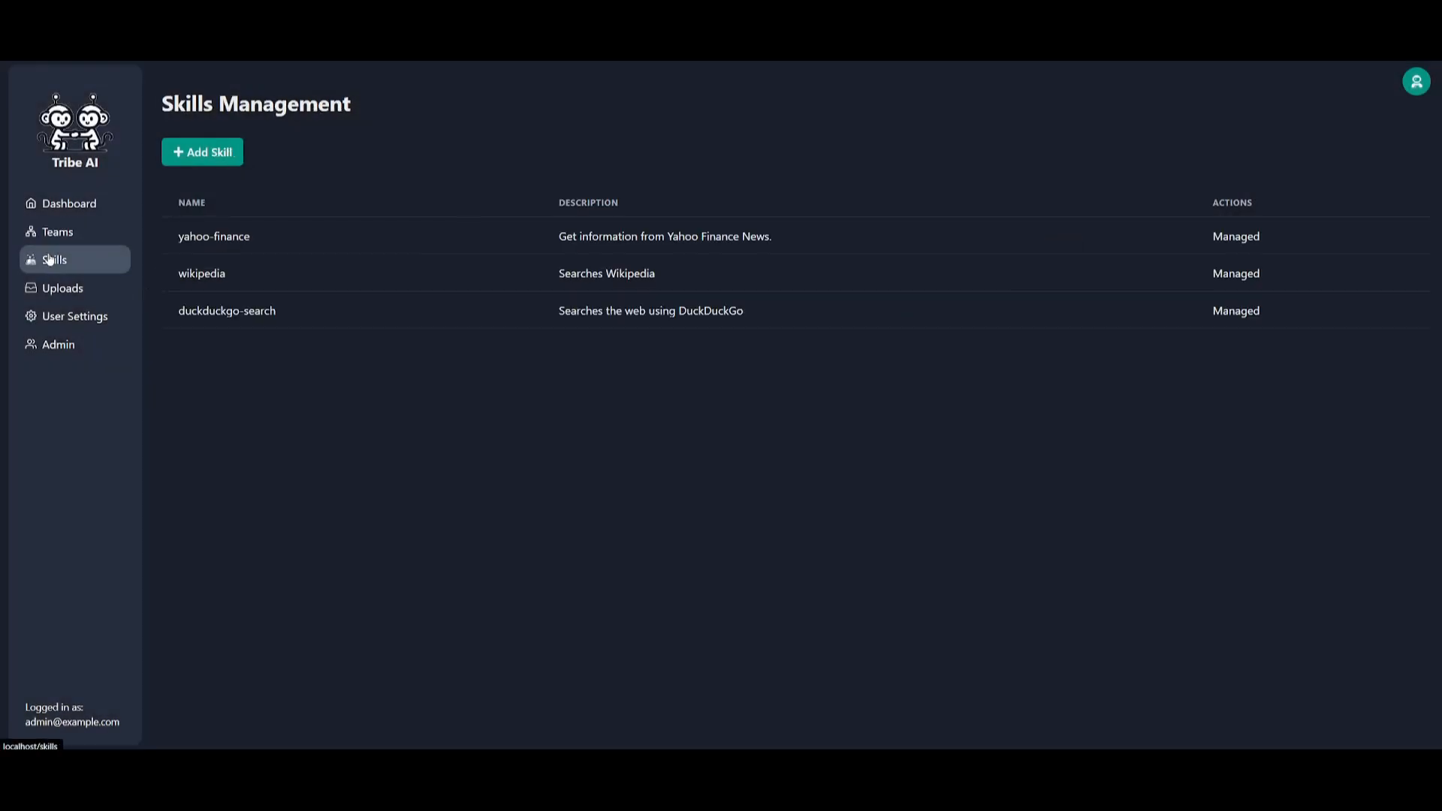
mouse_move(203, 152)
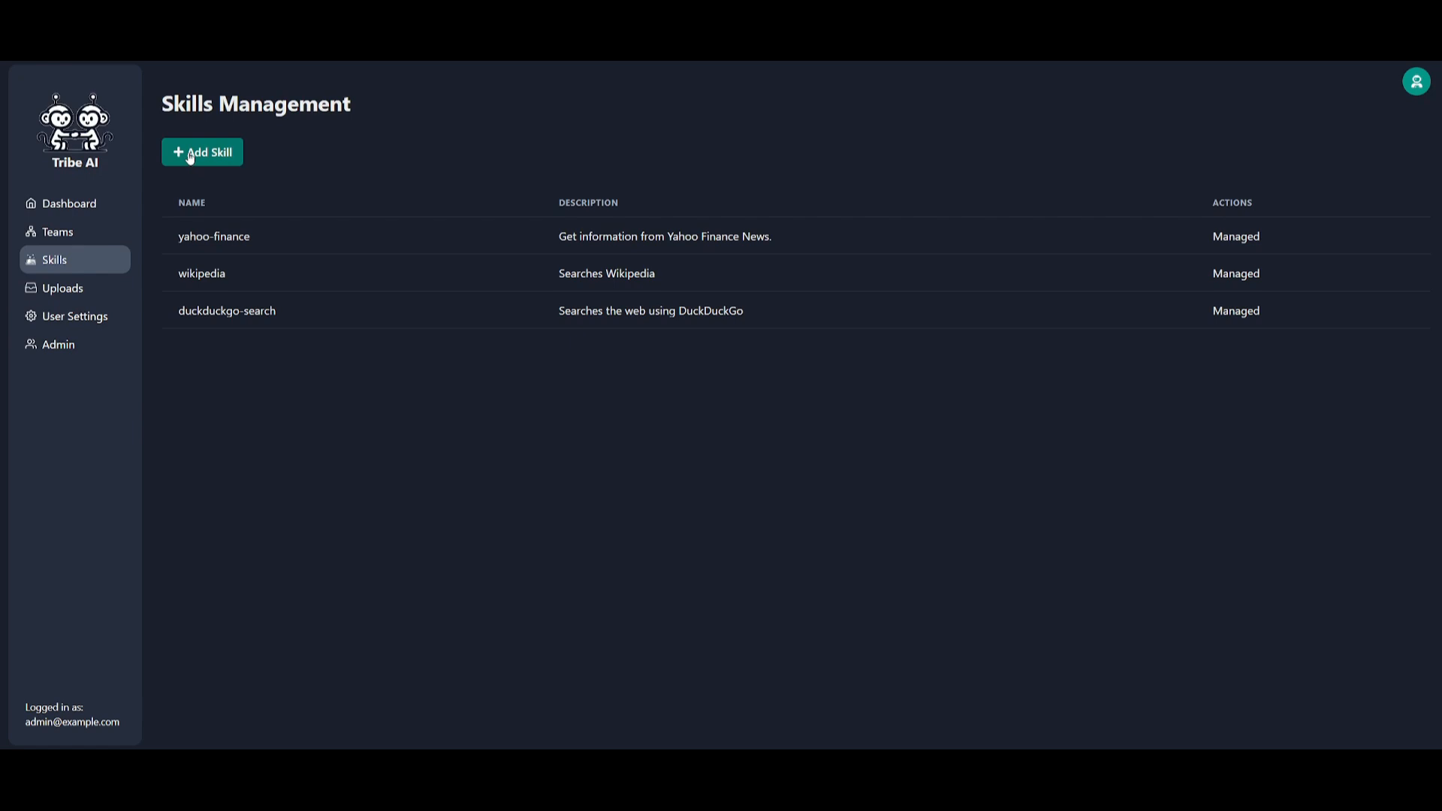
Open the Add Skill form, view its name and description fields, then discard it for the Teams list
left_click(202, 152)
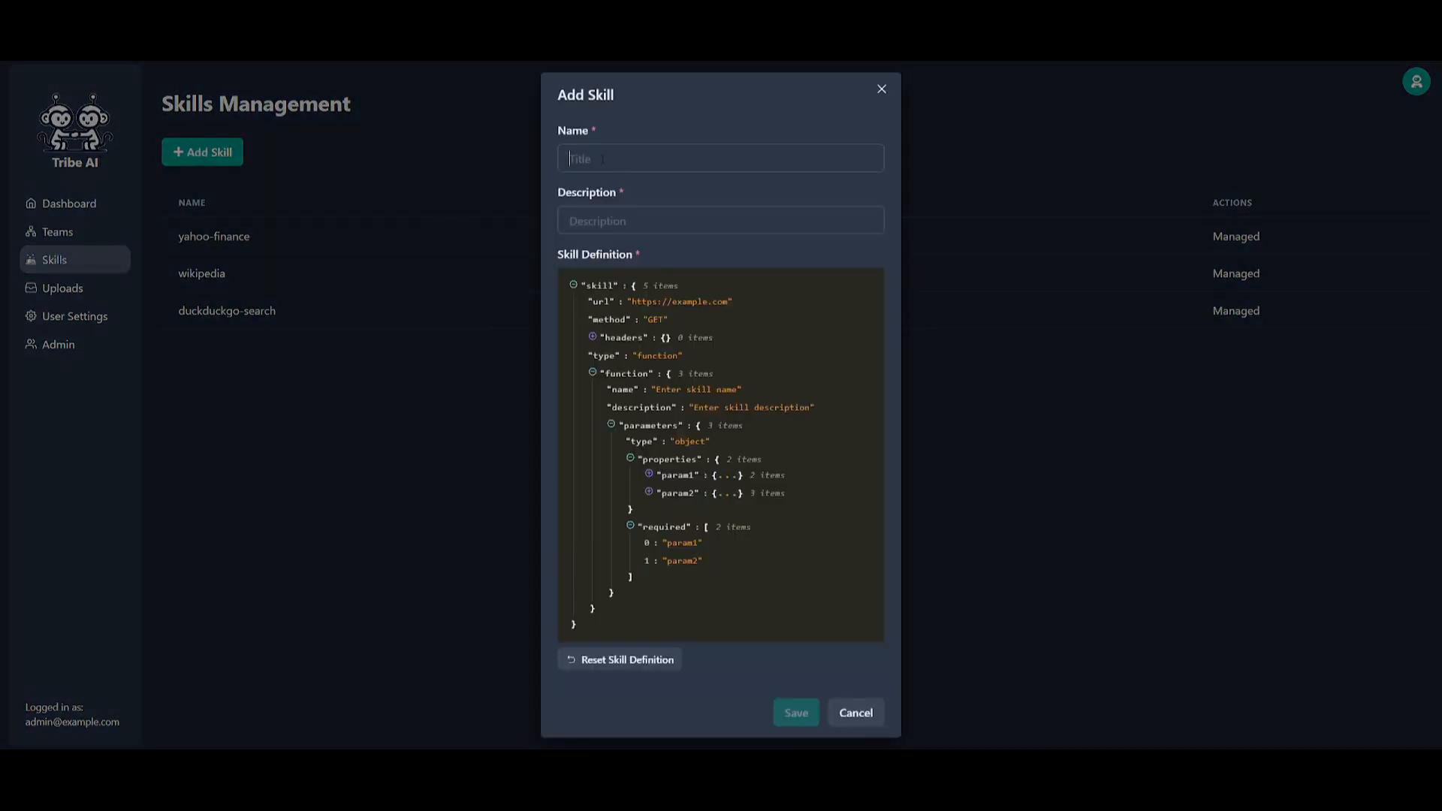
left_click(794, 712)
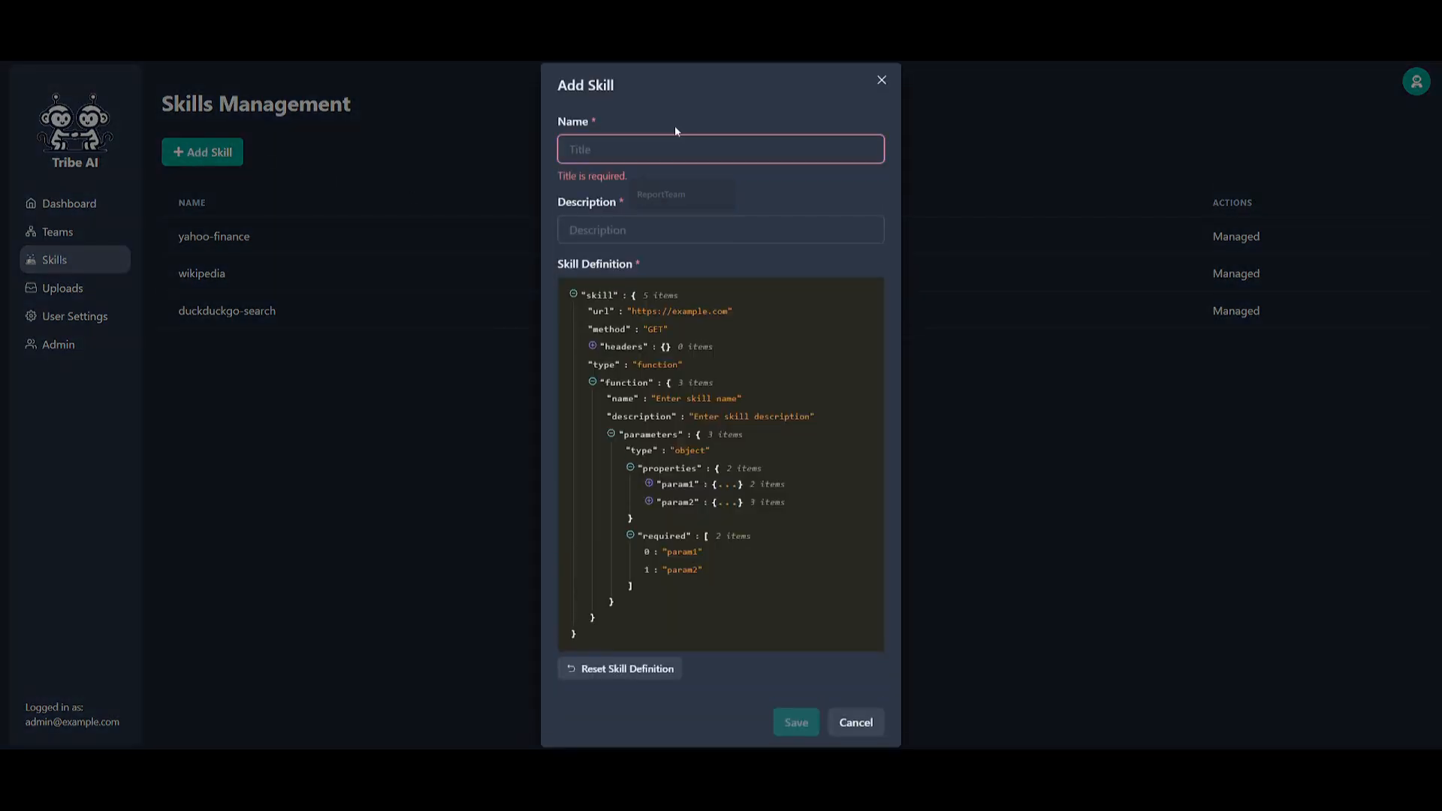
left_click(719, 228)
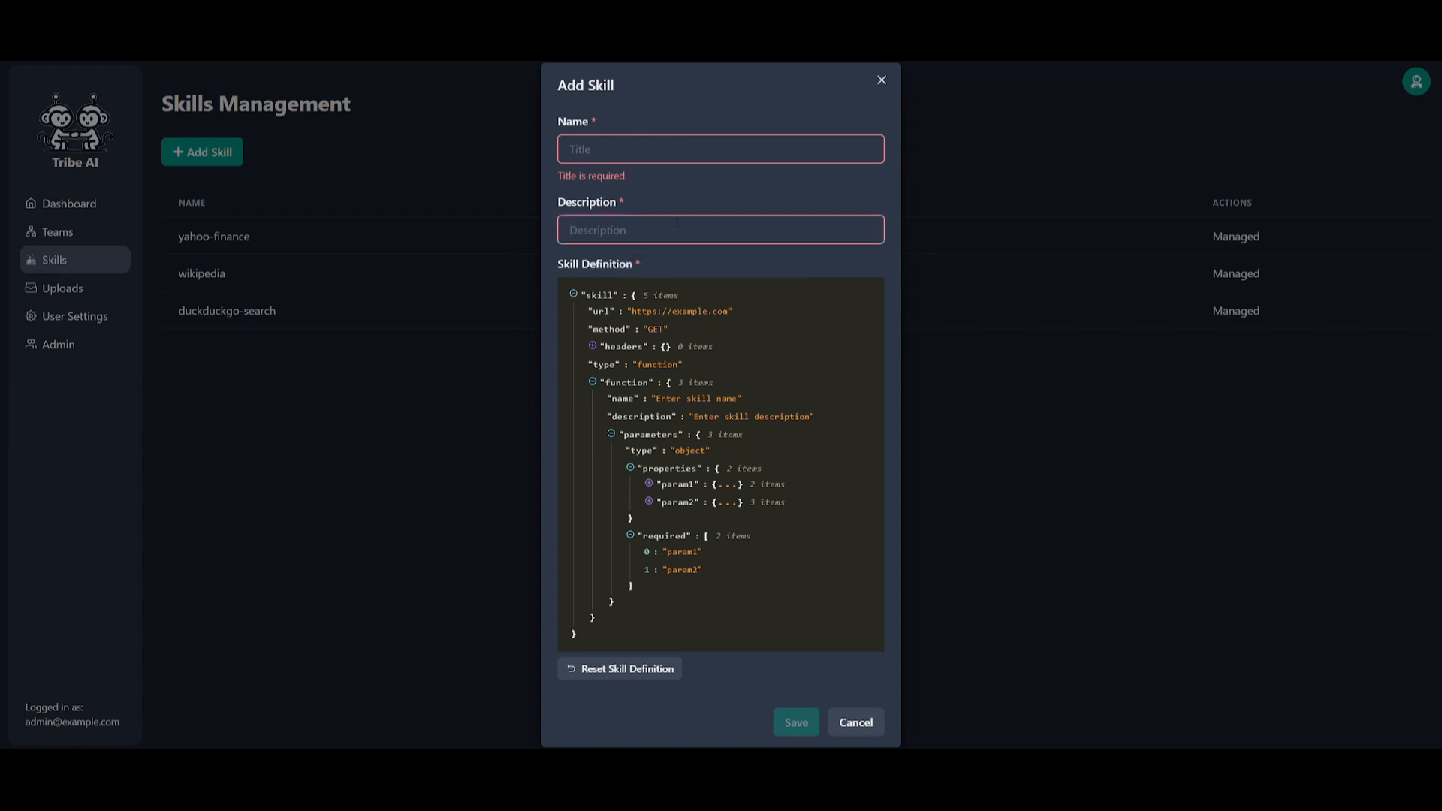
mouse_move(618, 374)
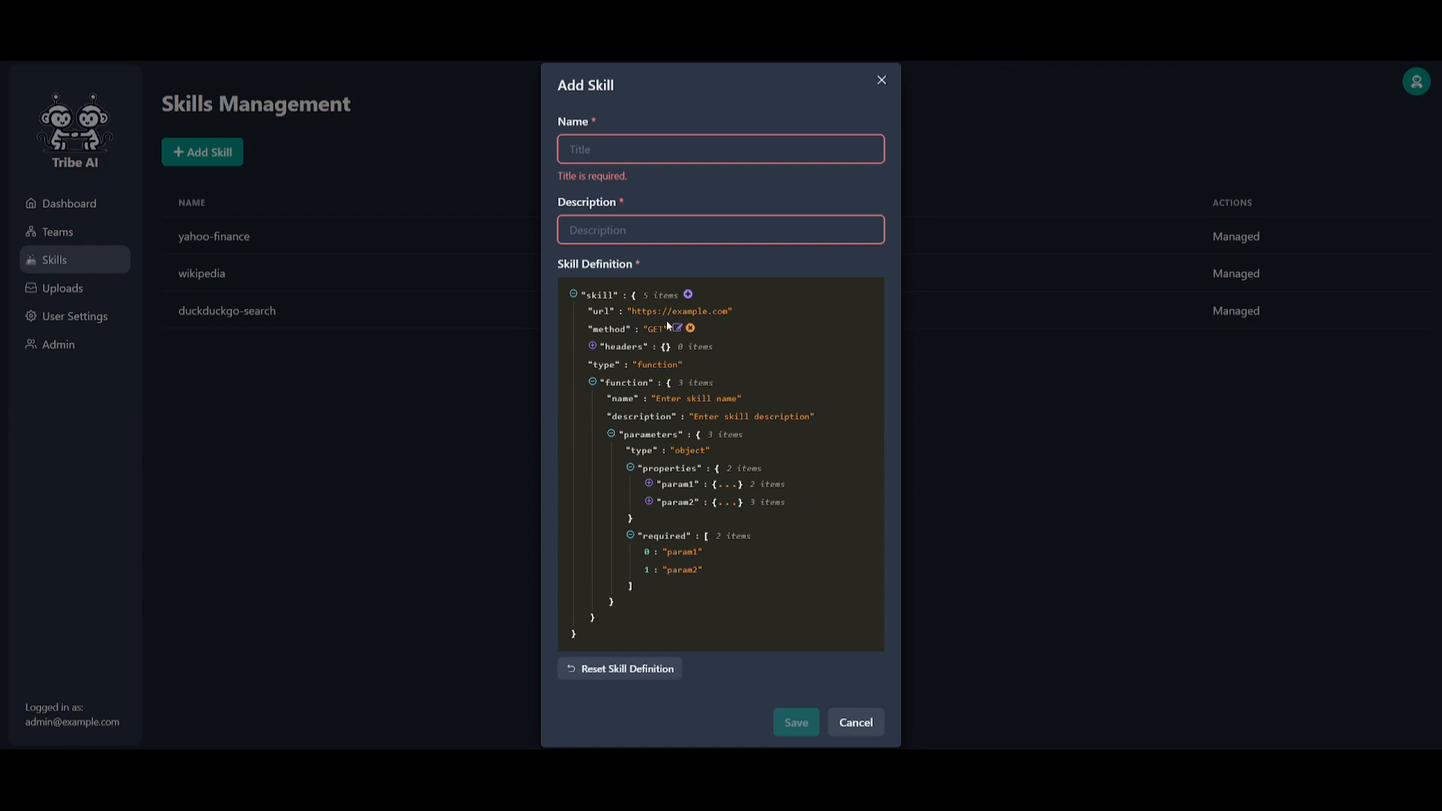
mouse_move(646, 311)
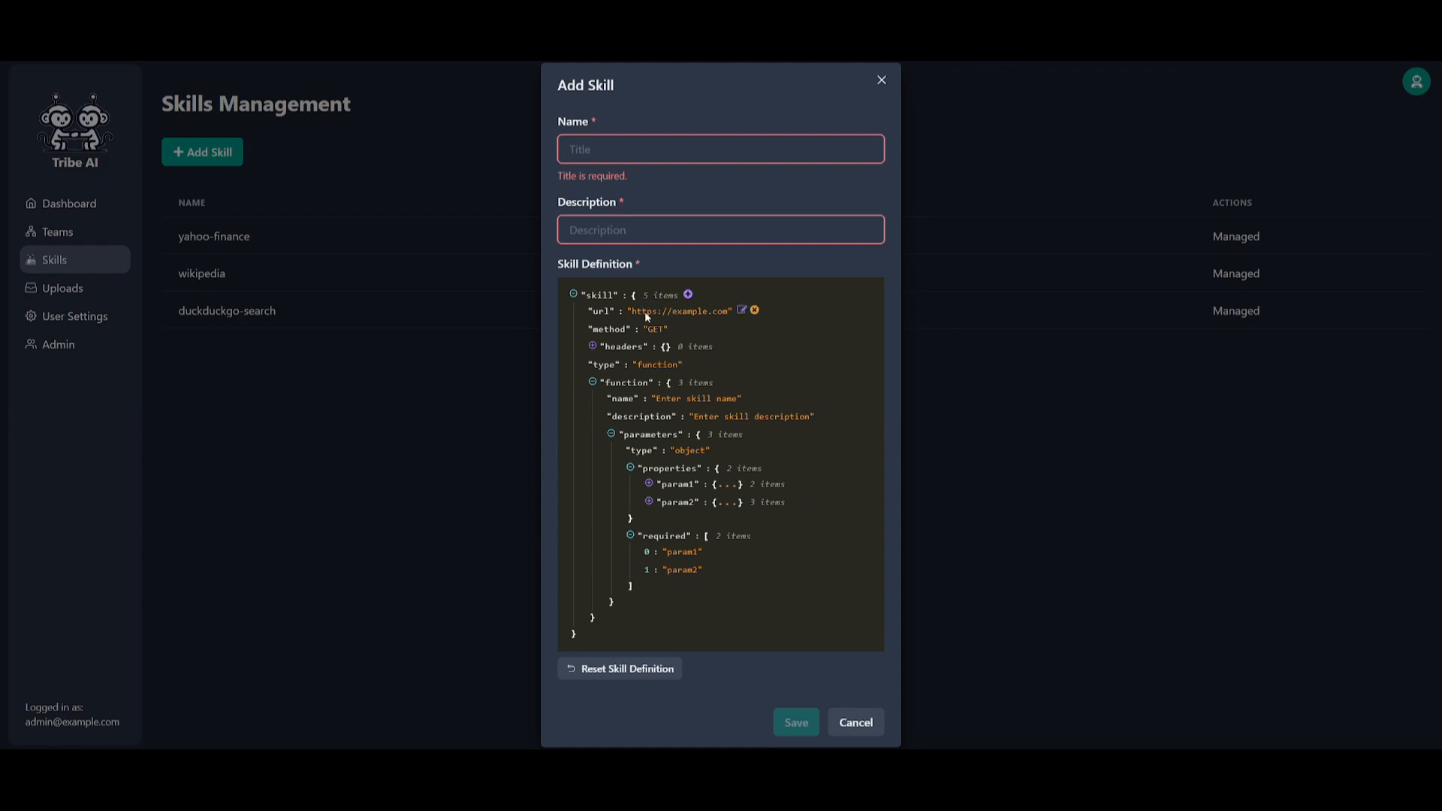
mouse_move(720, 267)
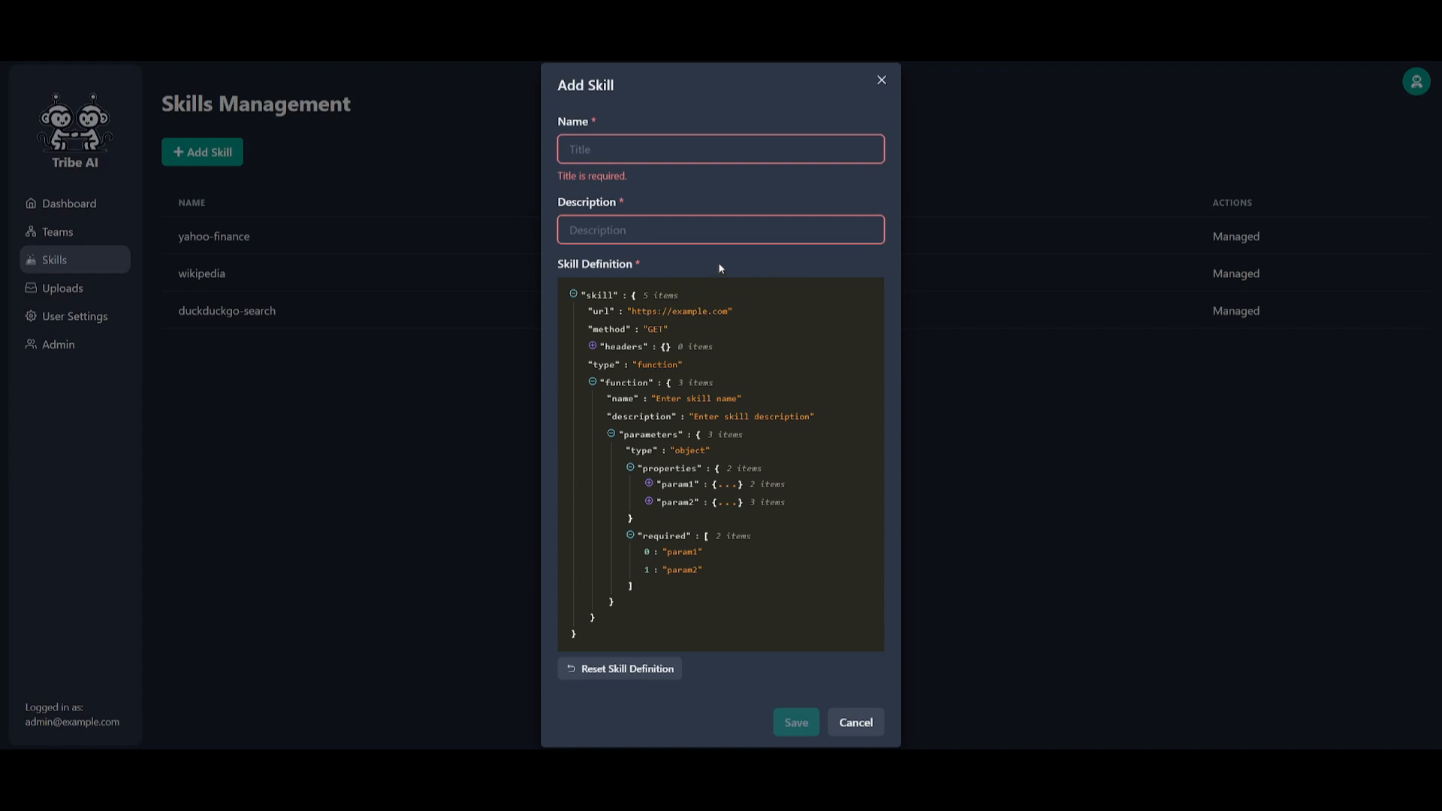
mouse_move(504, 285)
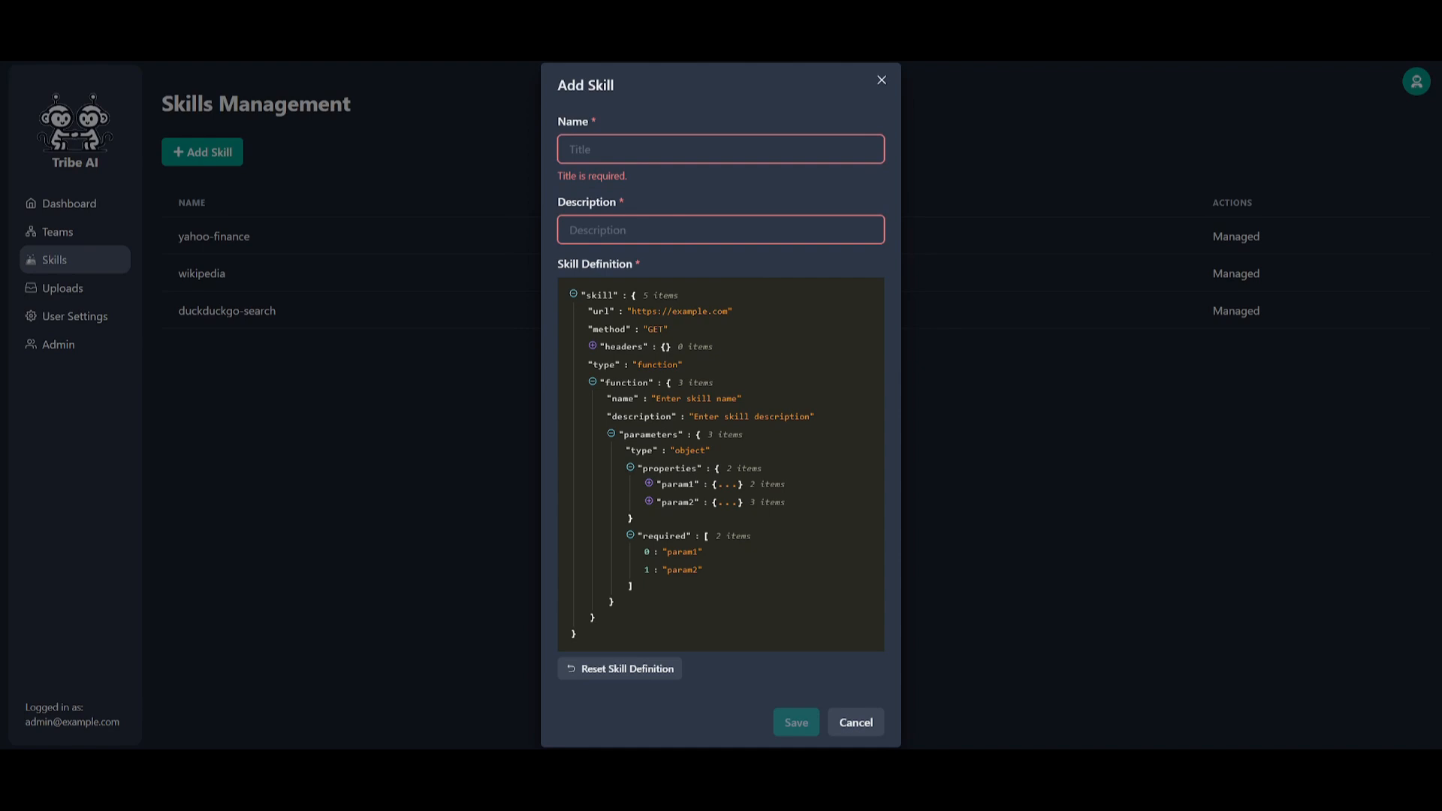
left_click(57, 234)
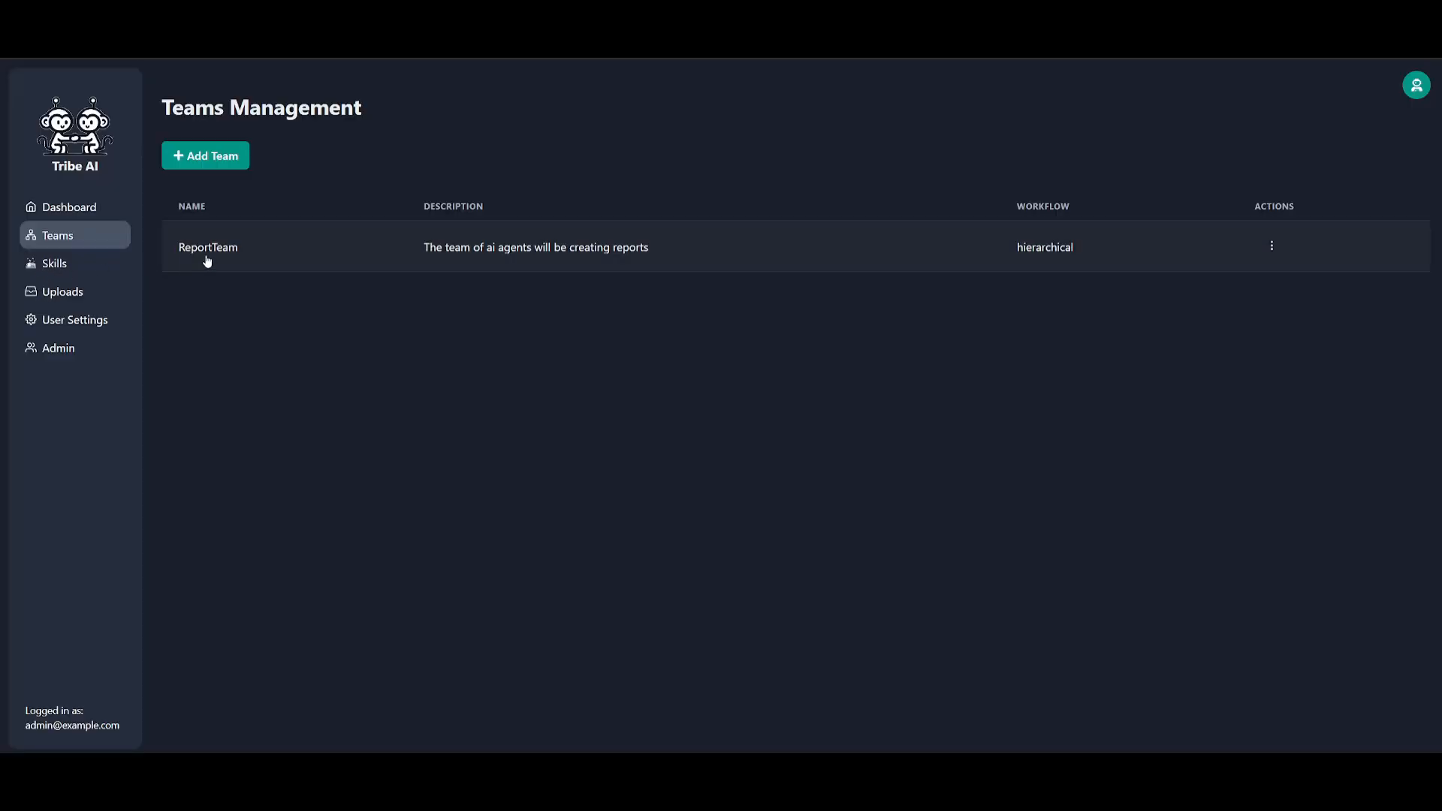
Open ReportTeam, inspect ReportTeamLeader's settings keeping ChatOpenAI as provider, and close unsaved
left_click(208, 246)
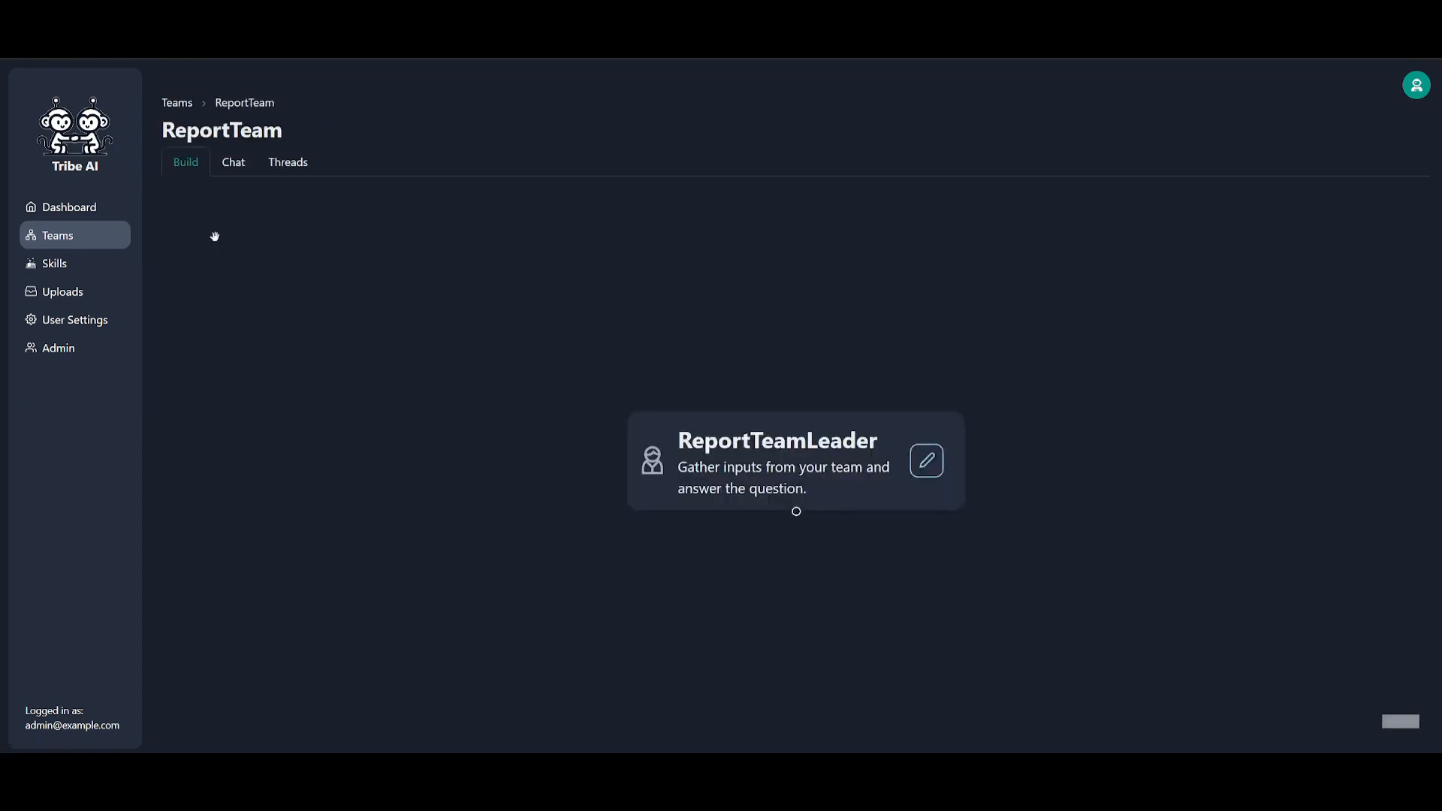
mouse_move(926, 461)
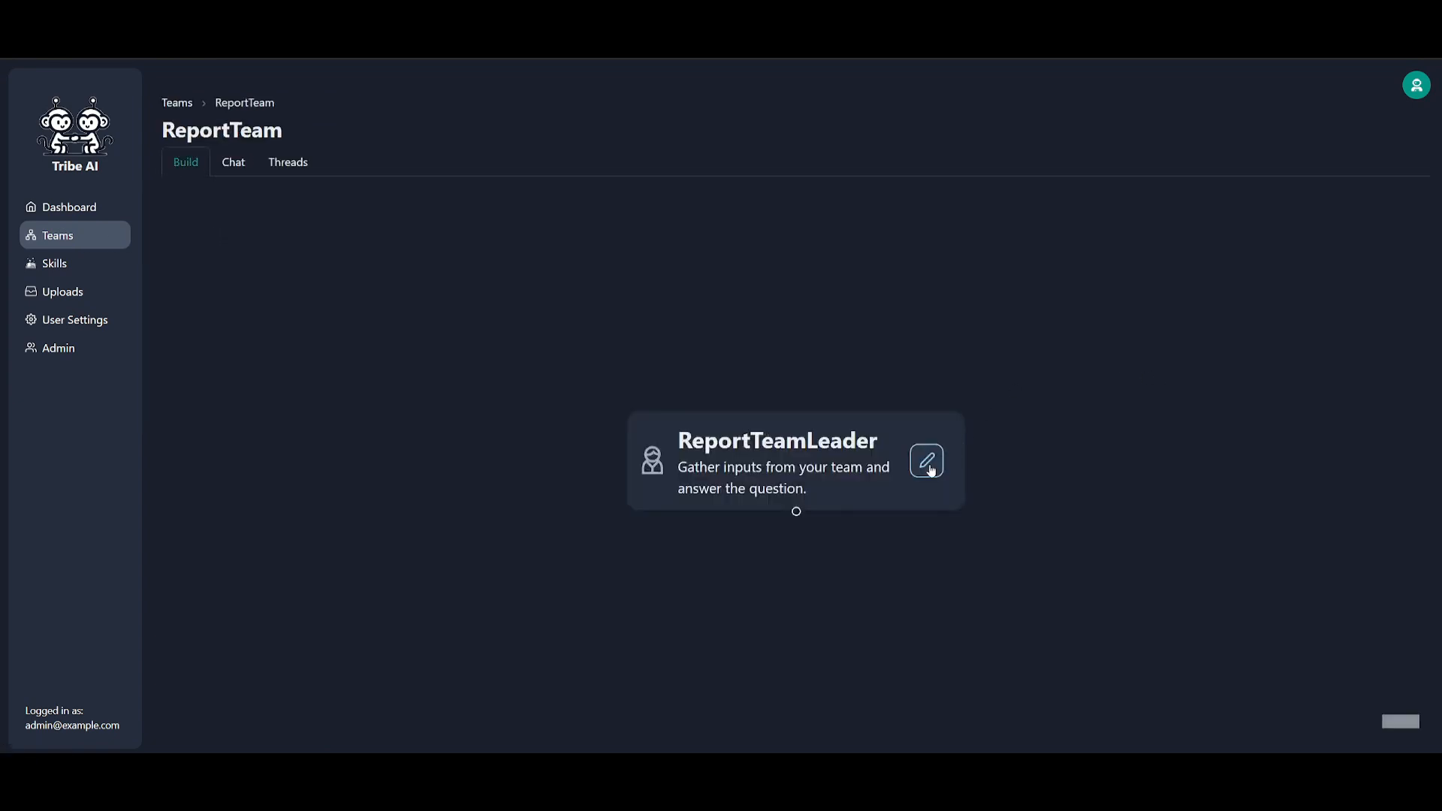
left_click(927, 462)
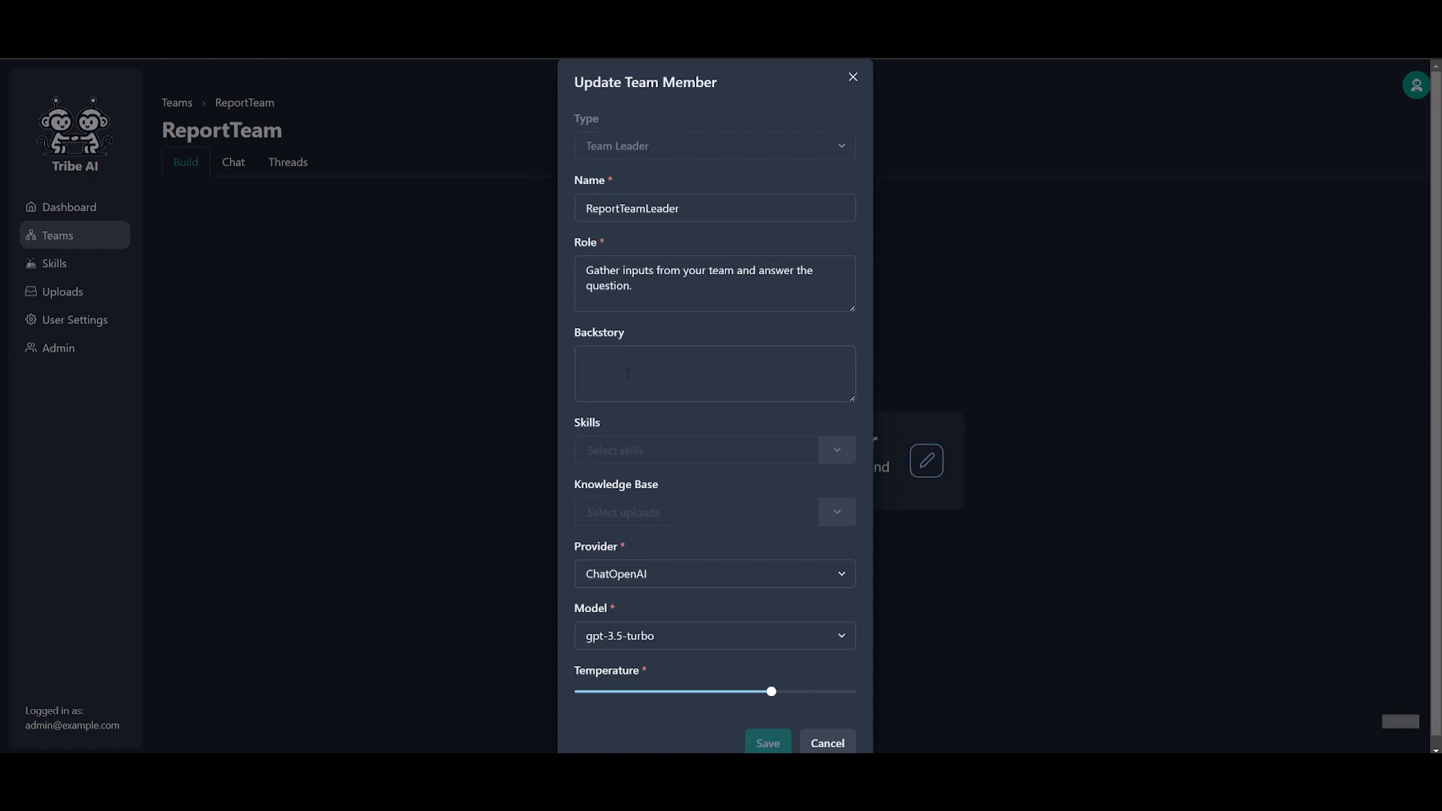
left_click(715, 284)
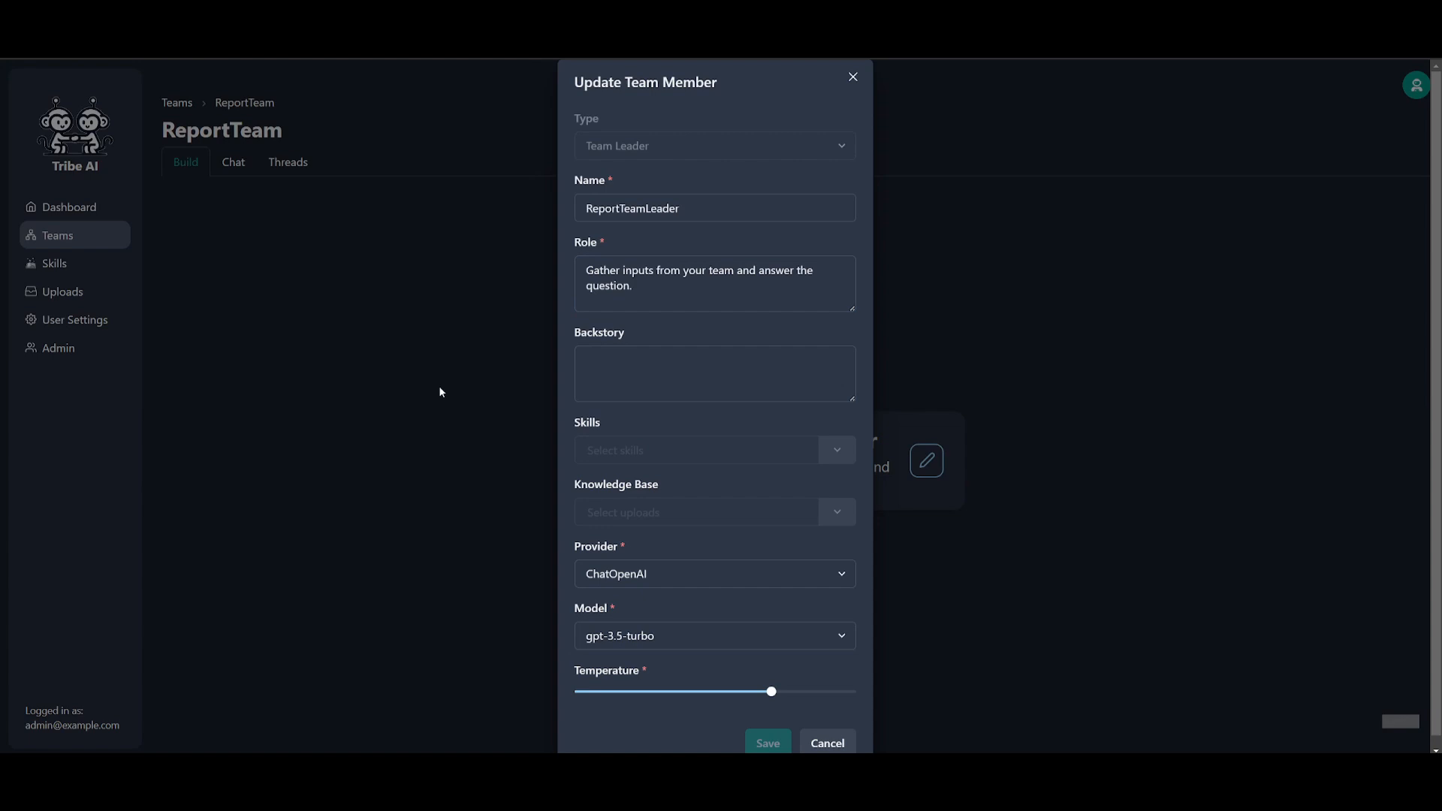
mouse_move(70, 284)
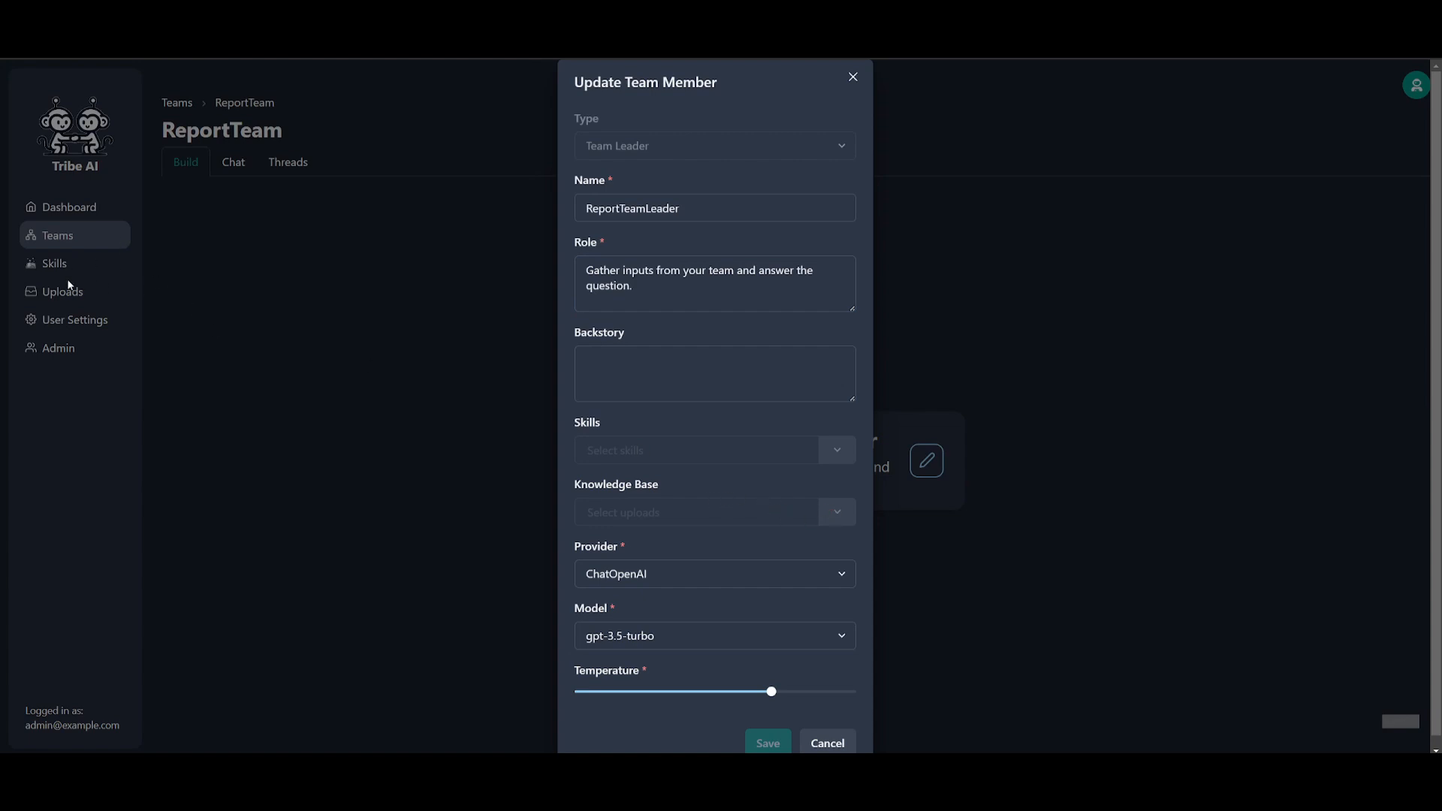
left_click(713, 572)
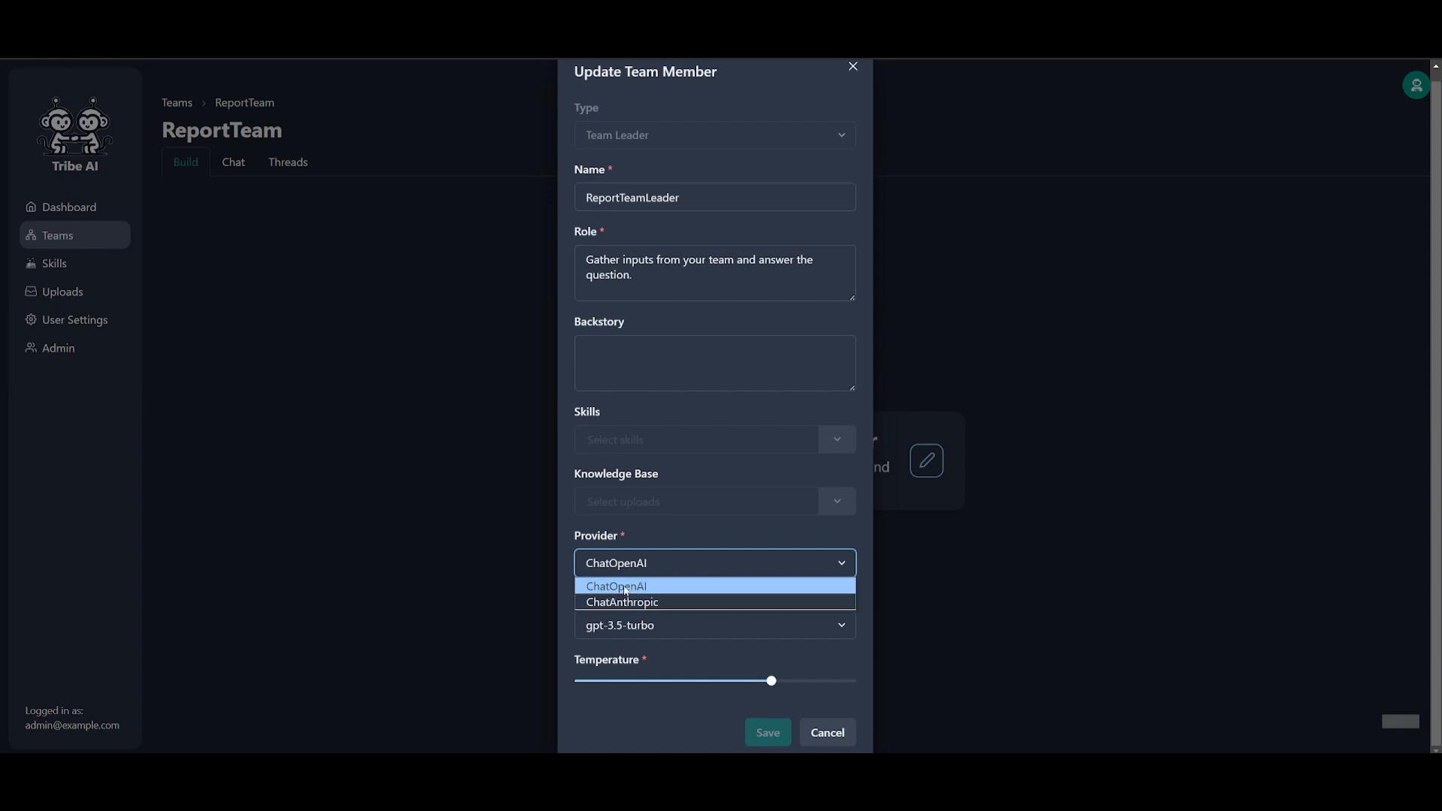
left_click(618, 586)
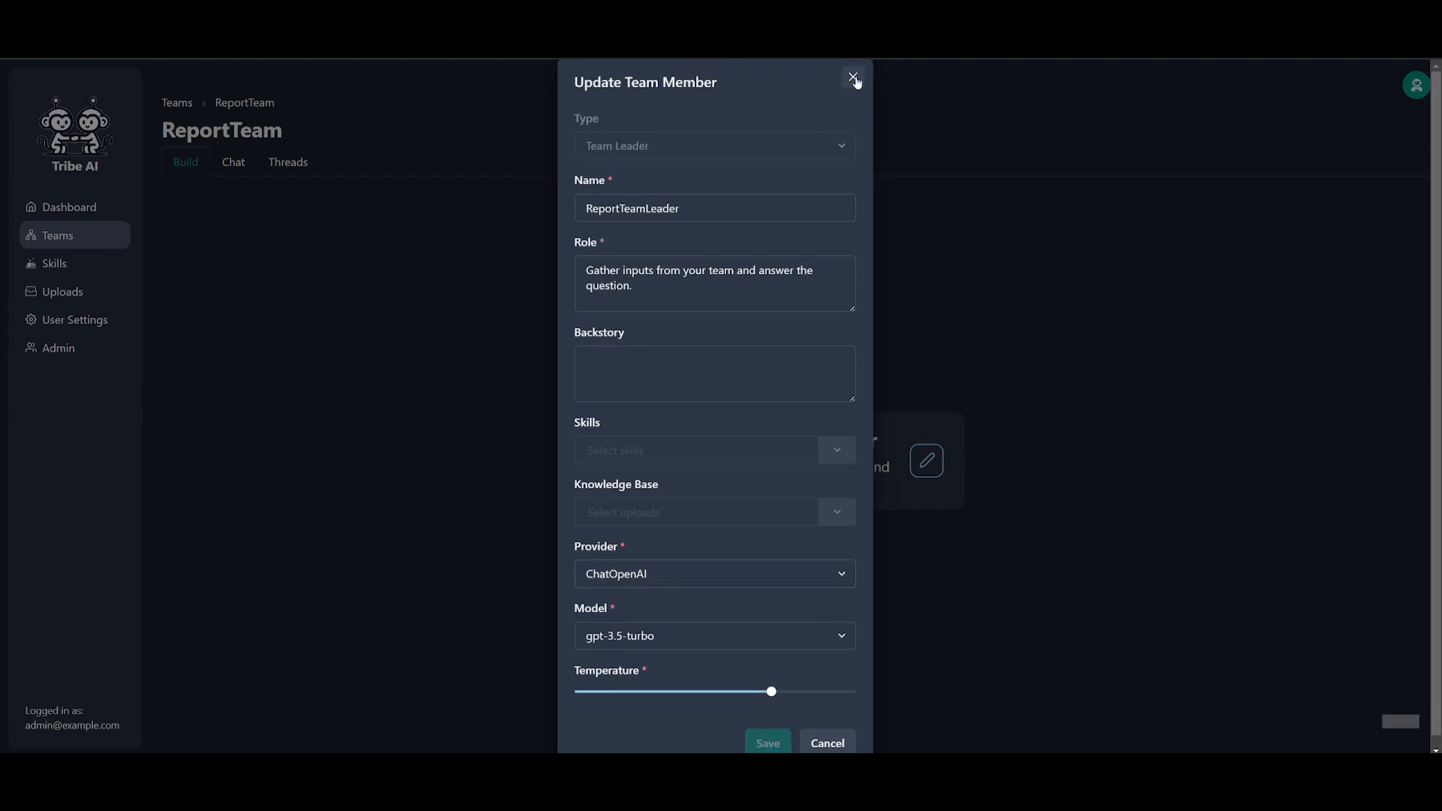
left_click(852, 77)
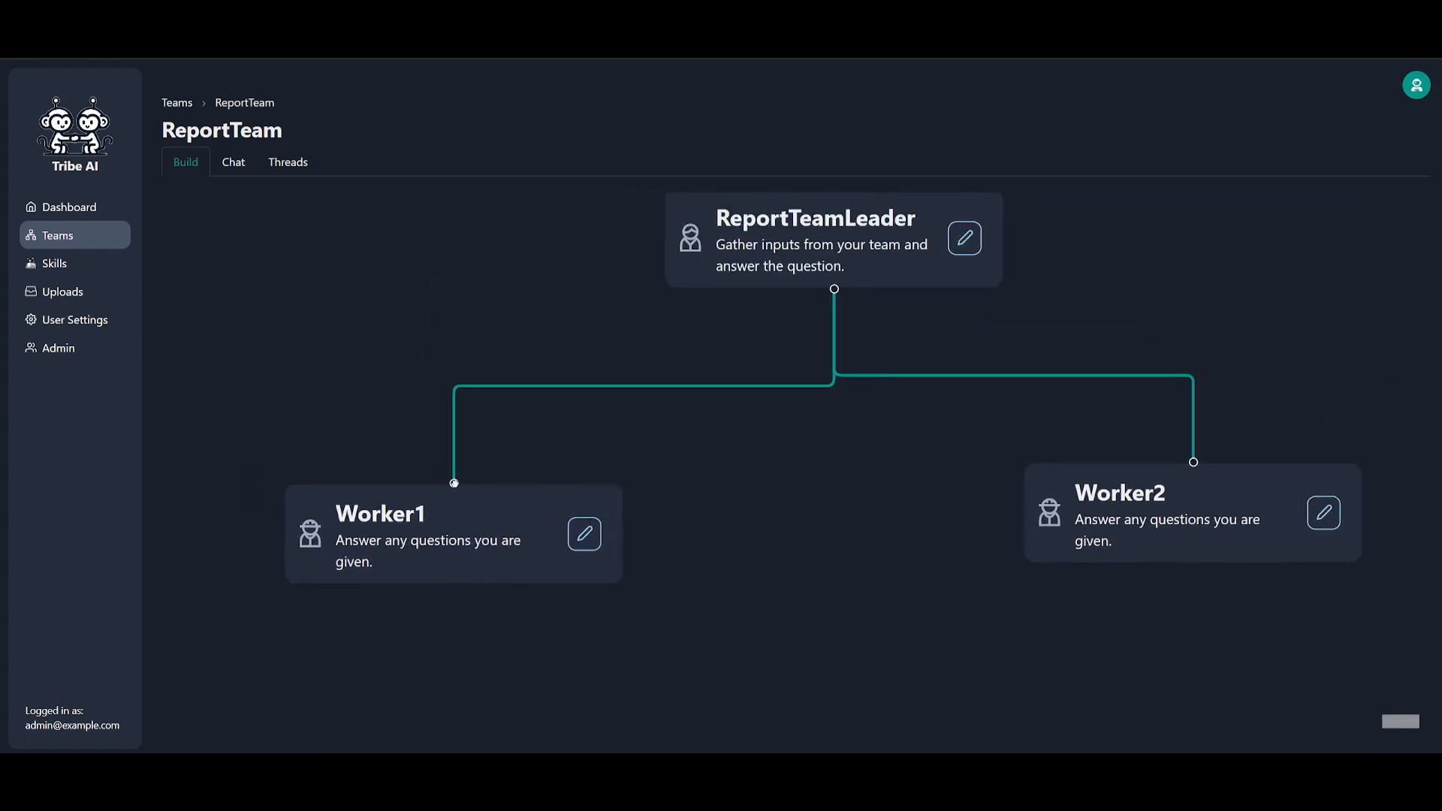
Glance at Worker1's settings, then open ReportTeam's Chat tab and focus the question box
left_click(582, 533)
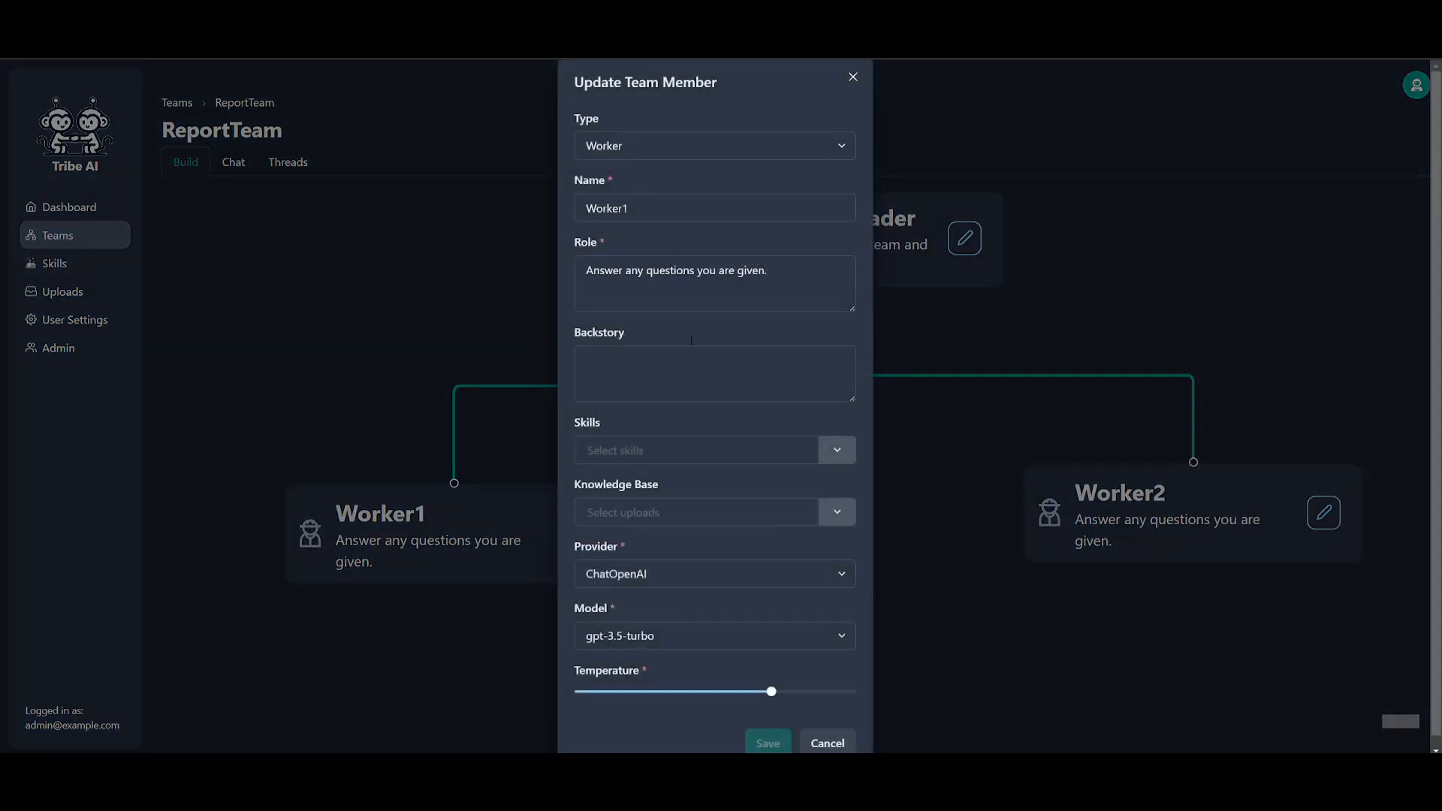
left_click(825, 744)
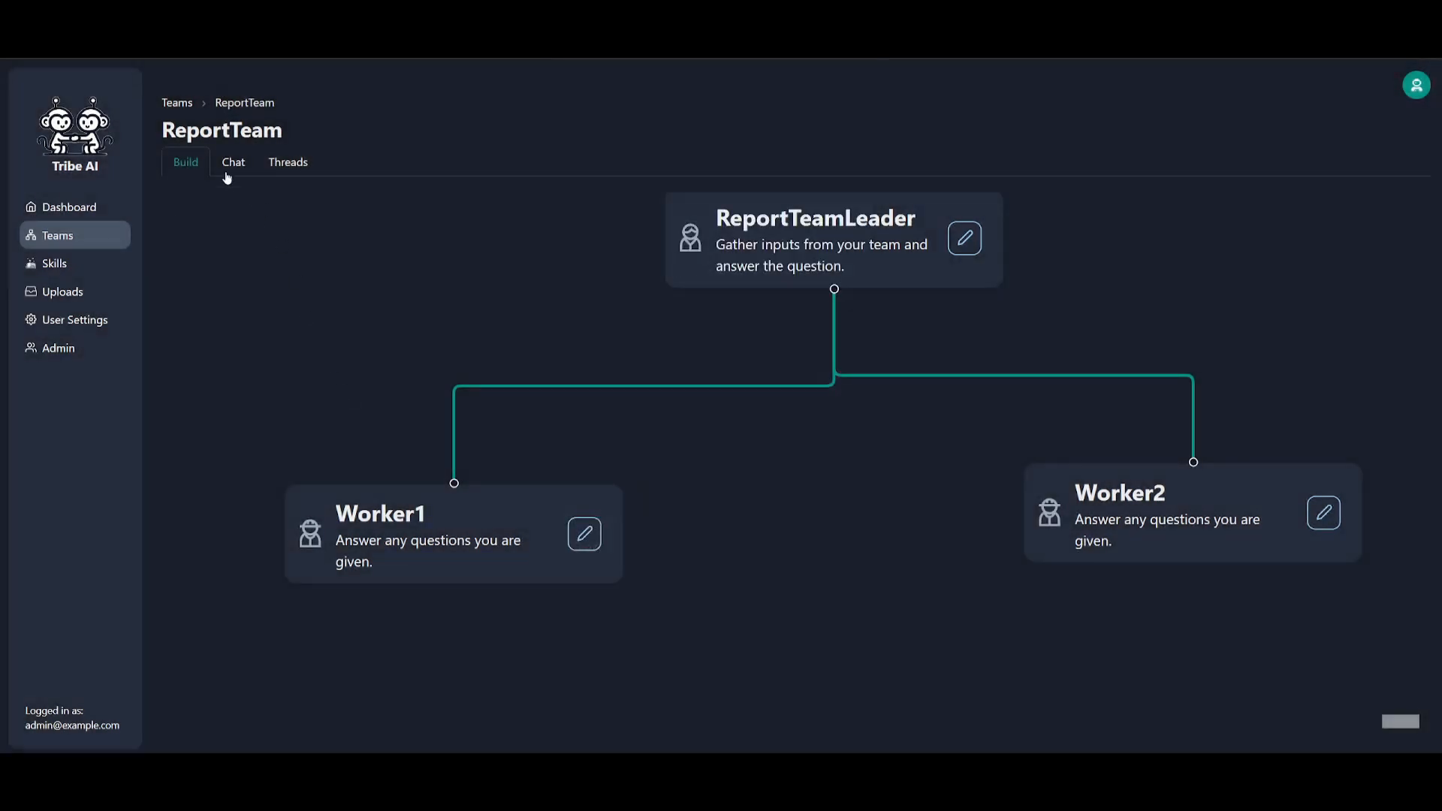
left_click(233, 162)
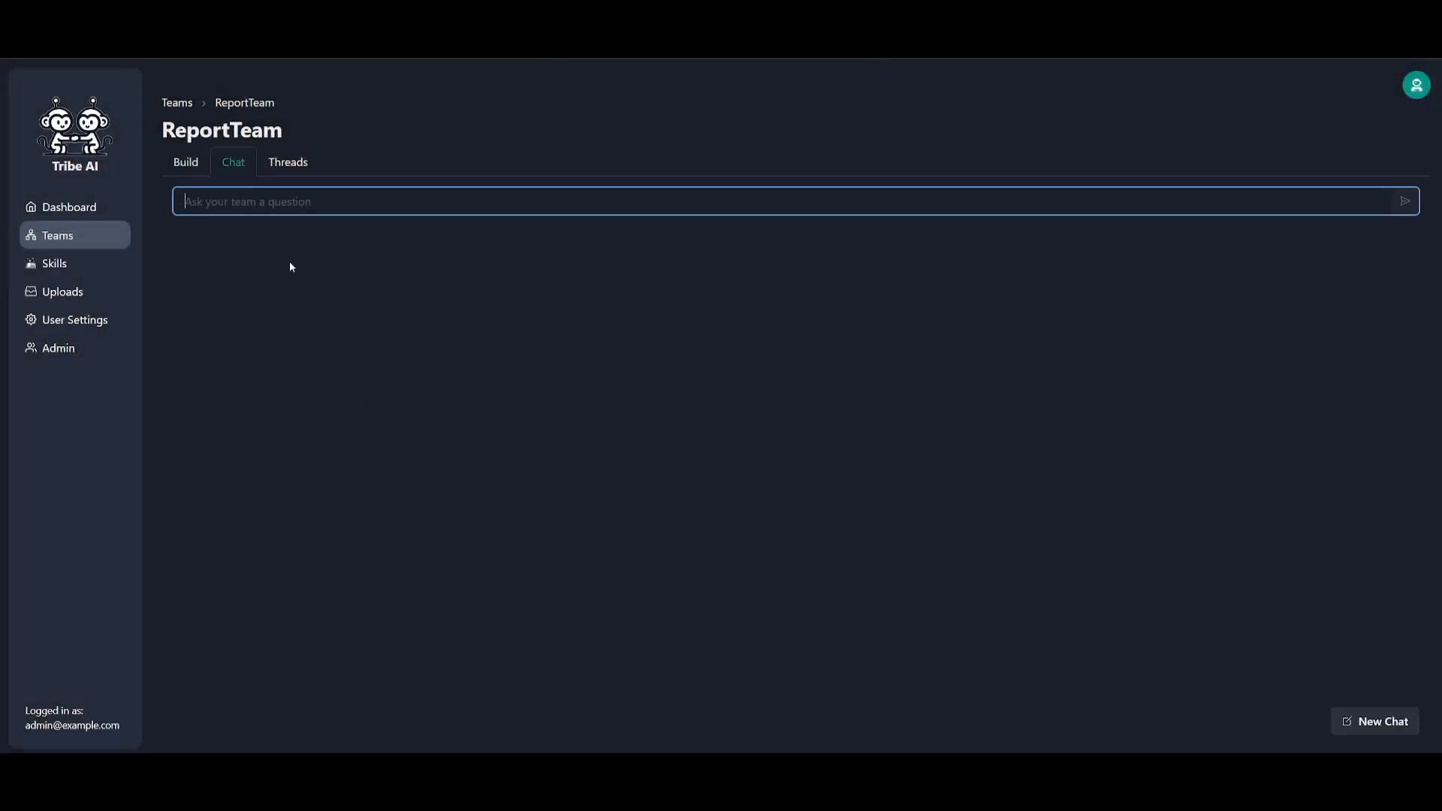
left_click(184, 162)
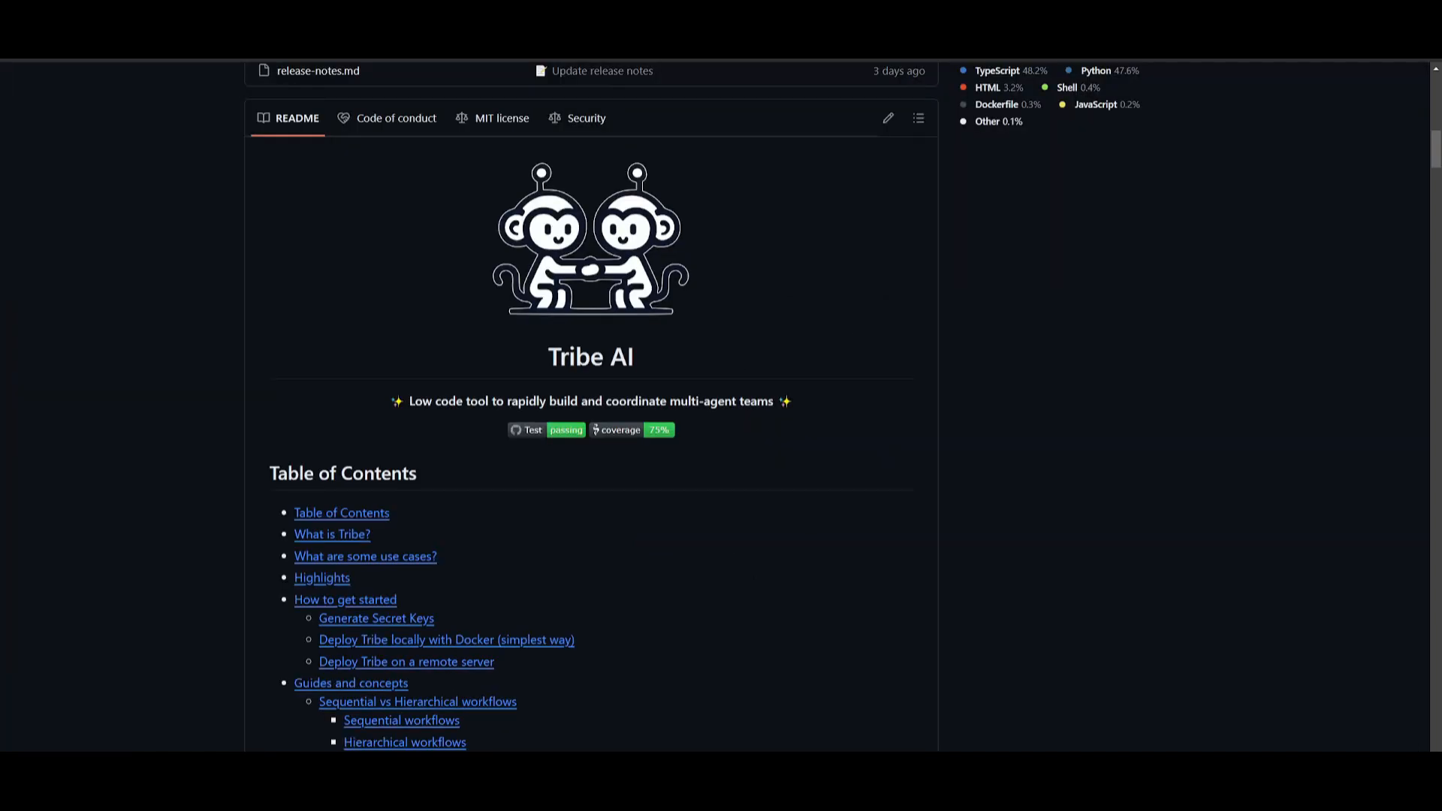
mouse_move(455, 416)
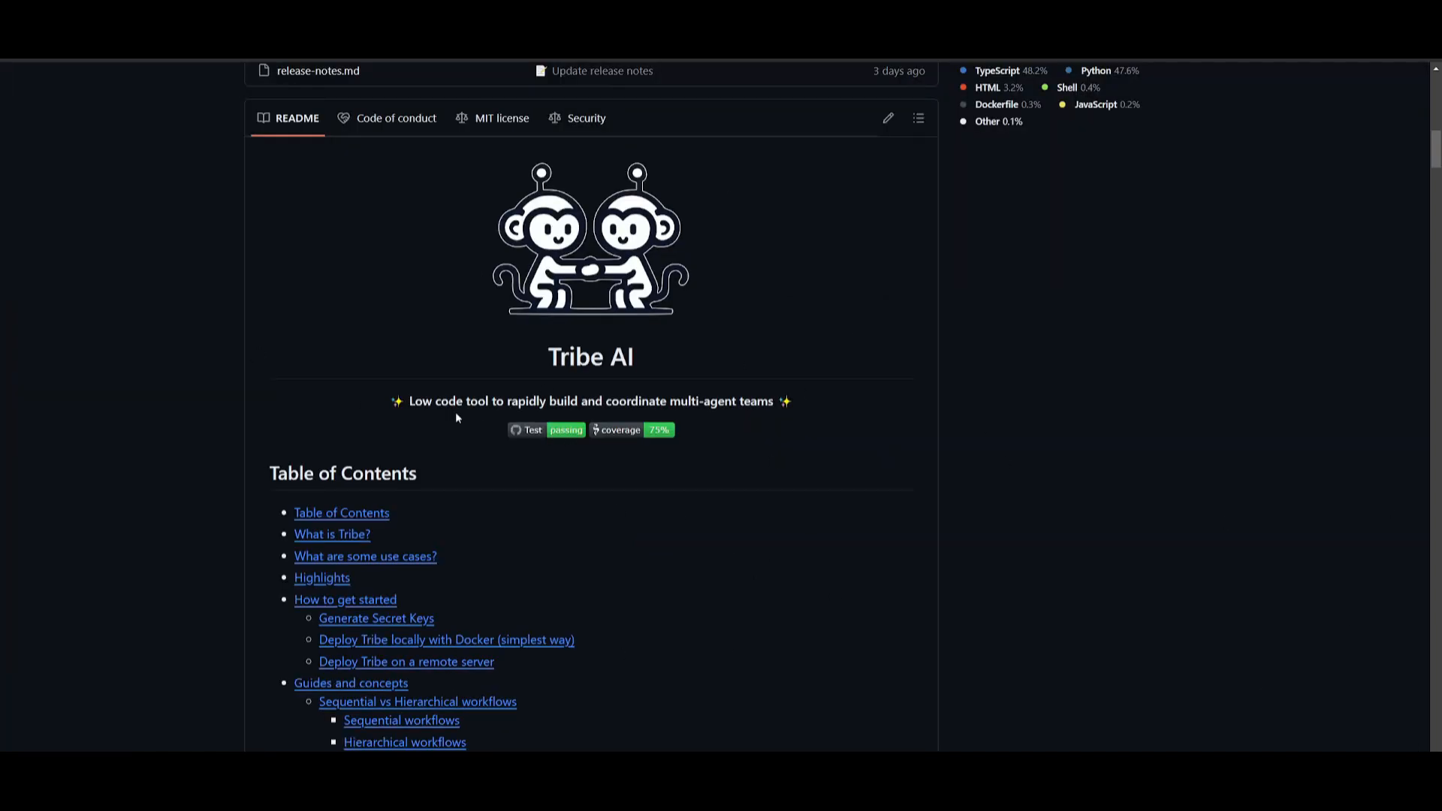
mouse_move(389, 329)
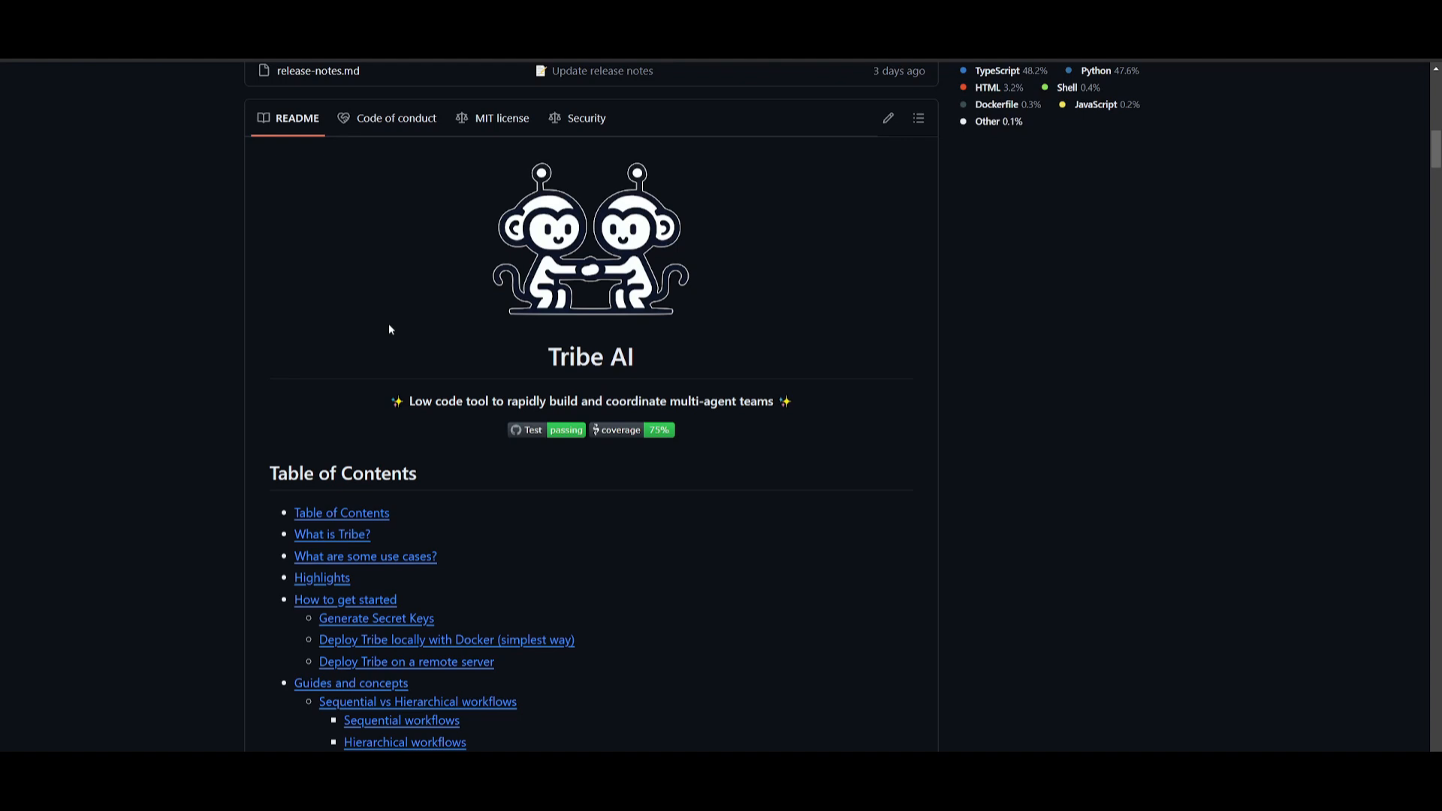
mouse_move(421, 341)
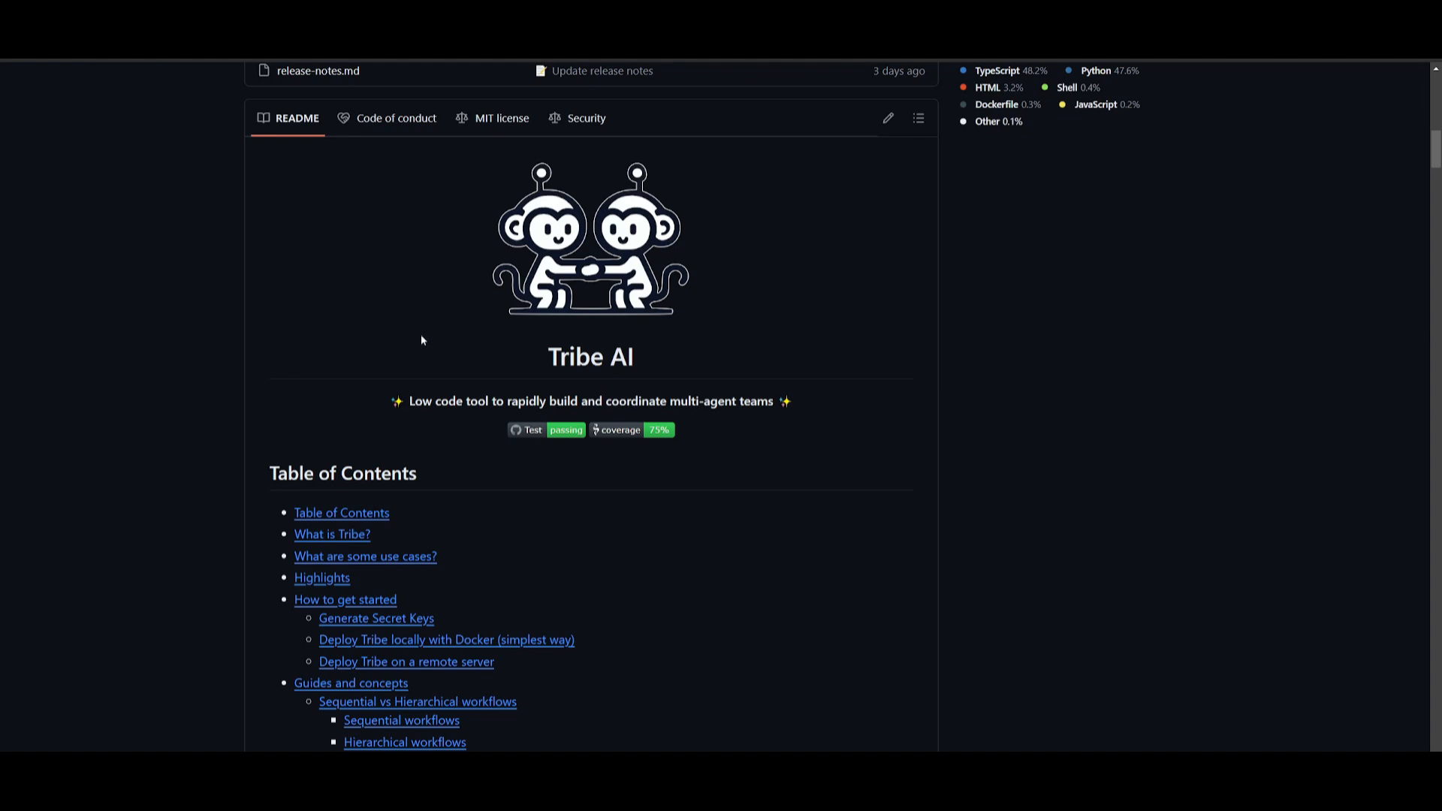
mouse_move(441, 329)
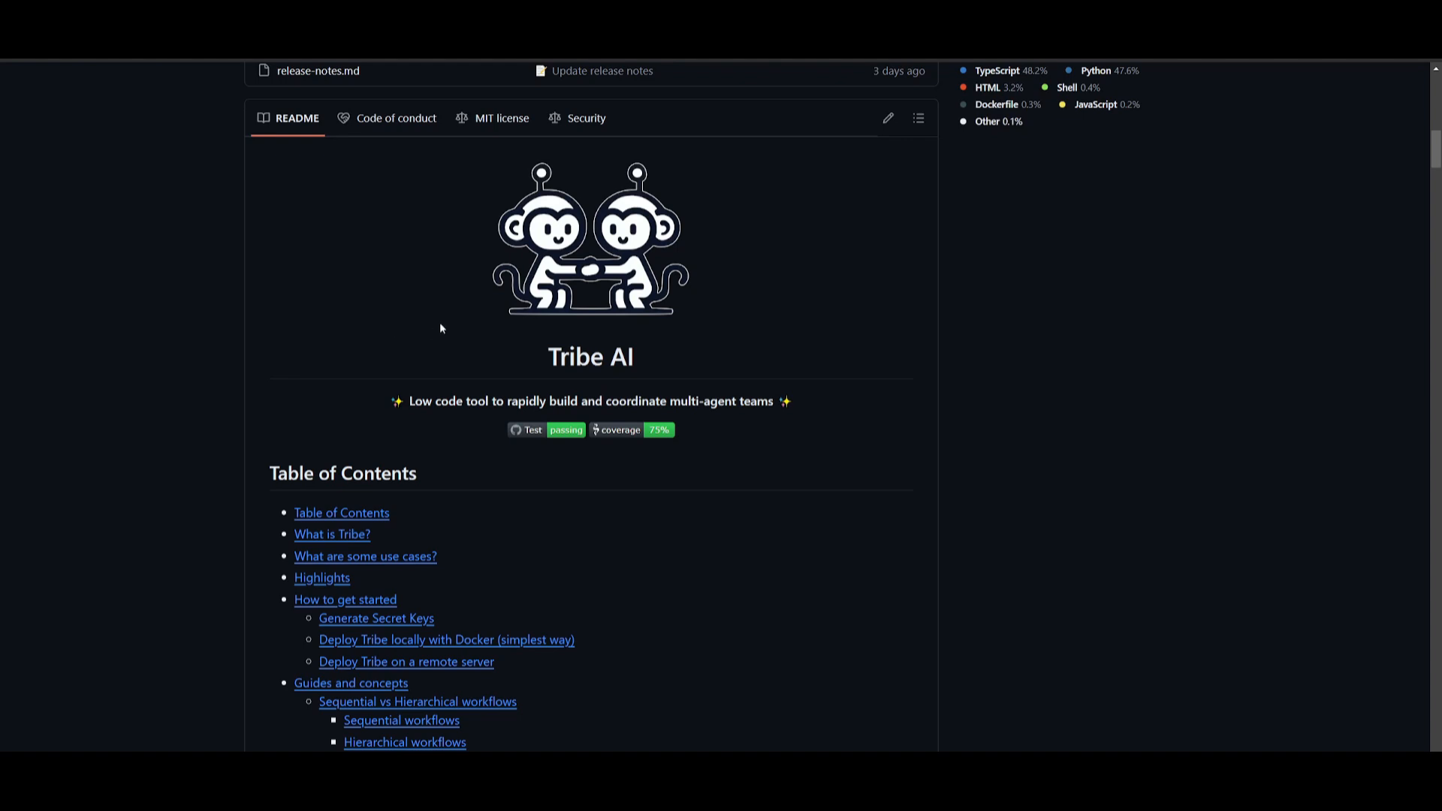
mouse_move(451, 309)
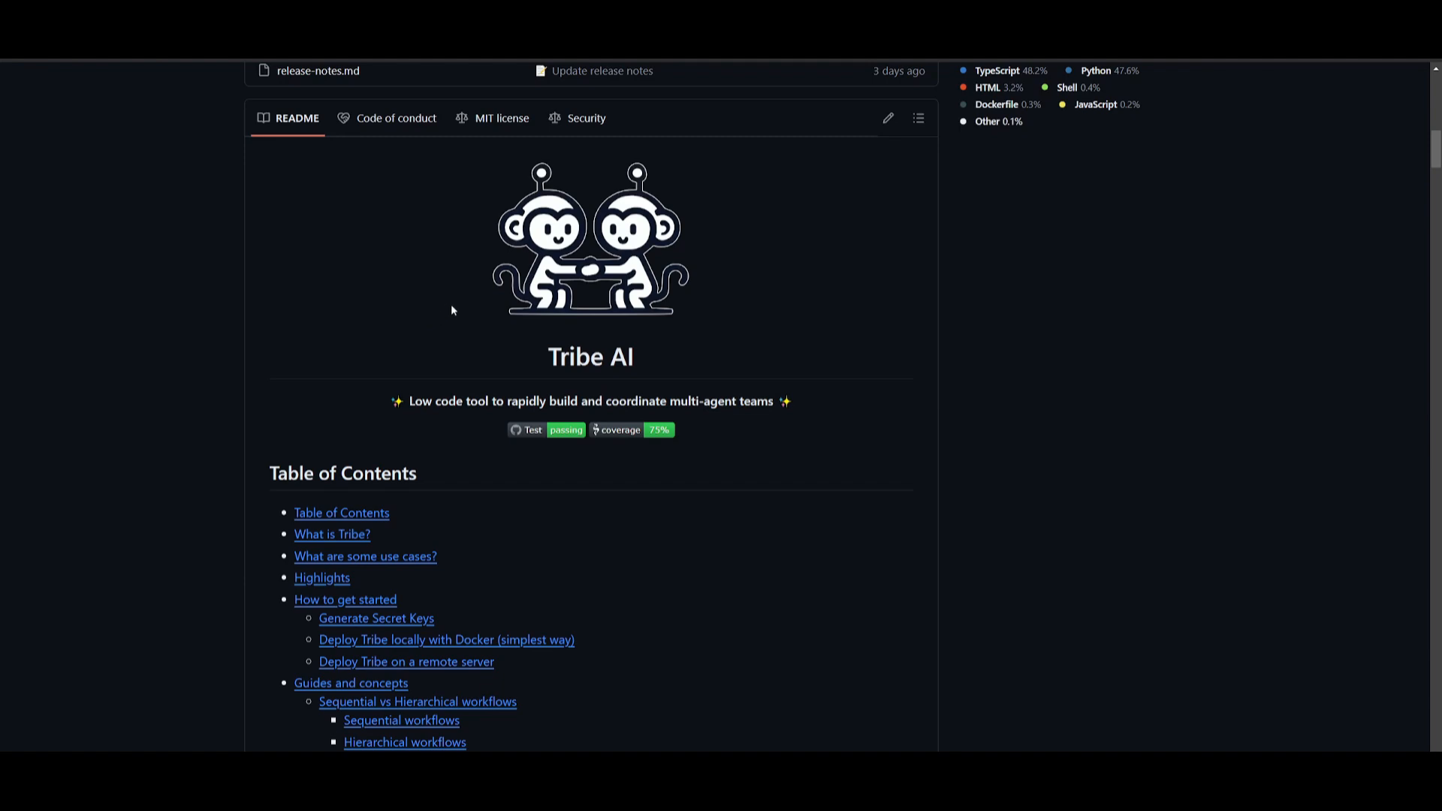
Scroll the Tribe README down to the Deploy Tribe locally with Docker section
scroll("down", 3)
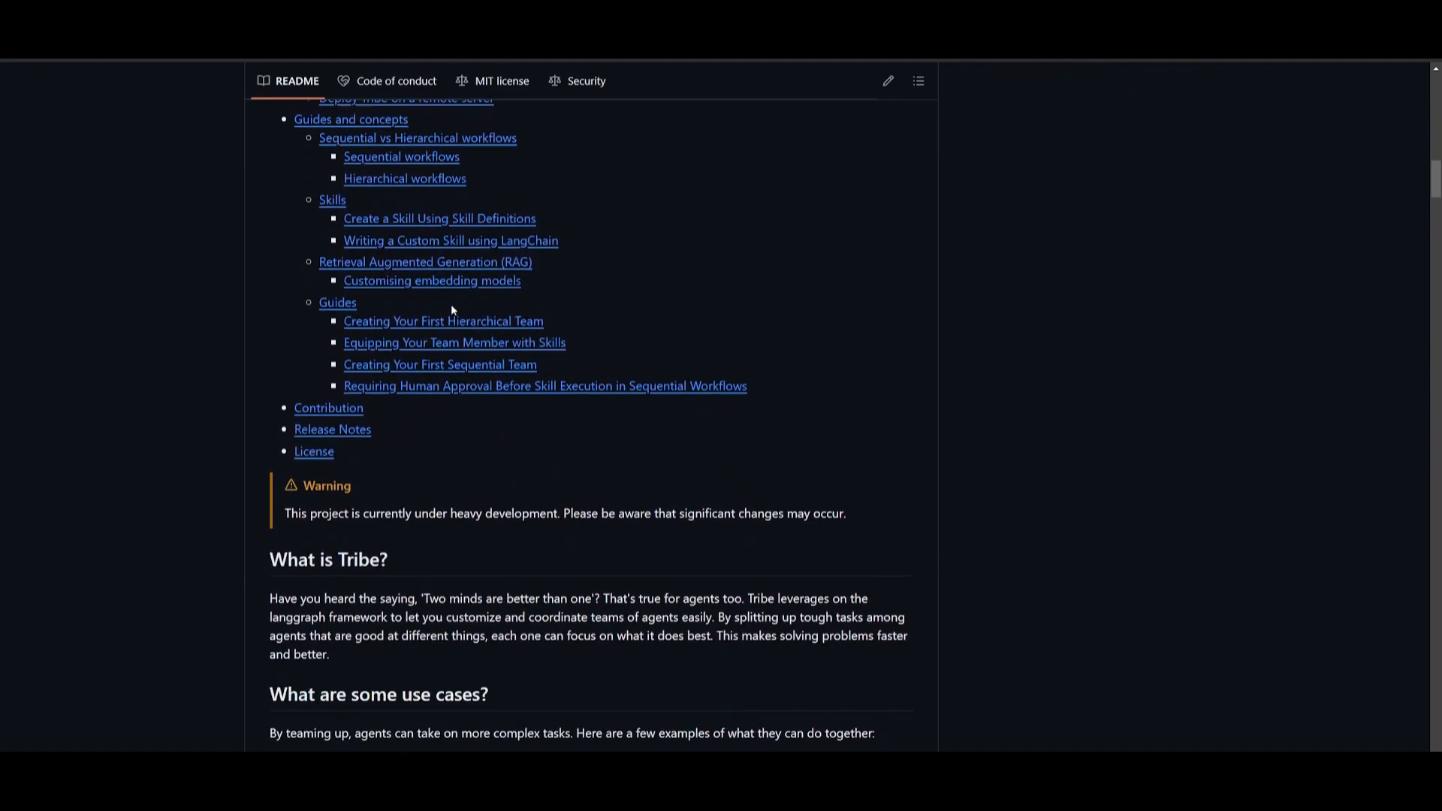
scroll("up", 3)
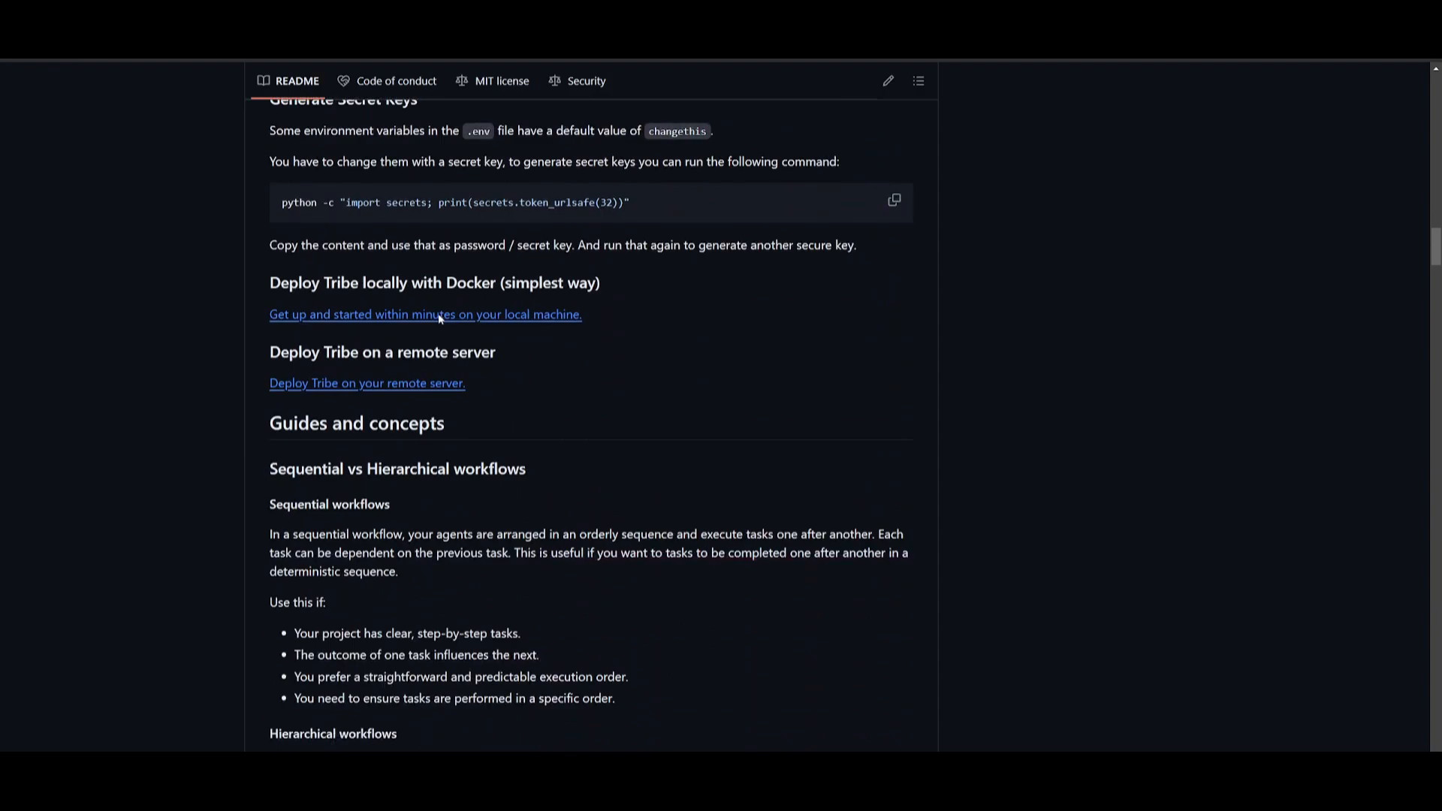
scroll("down", 3)
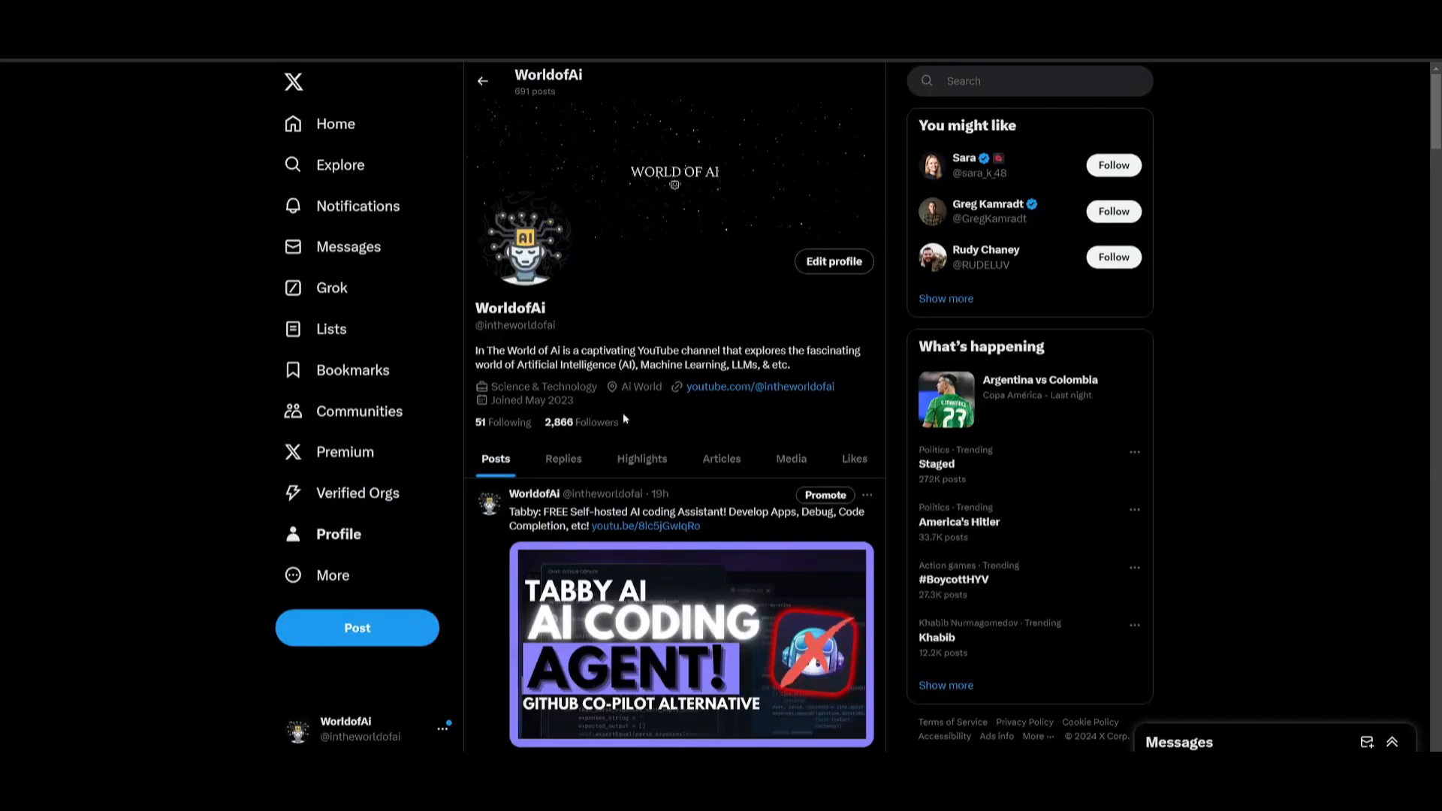
mouse_move(686, 425)
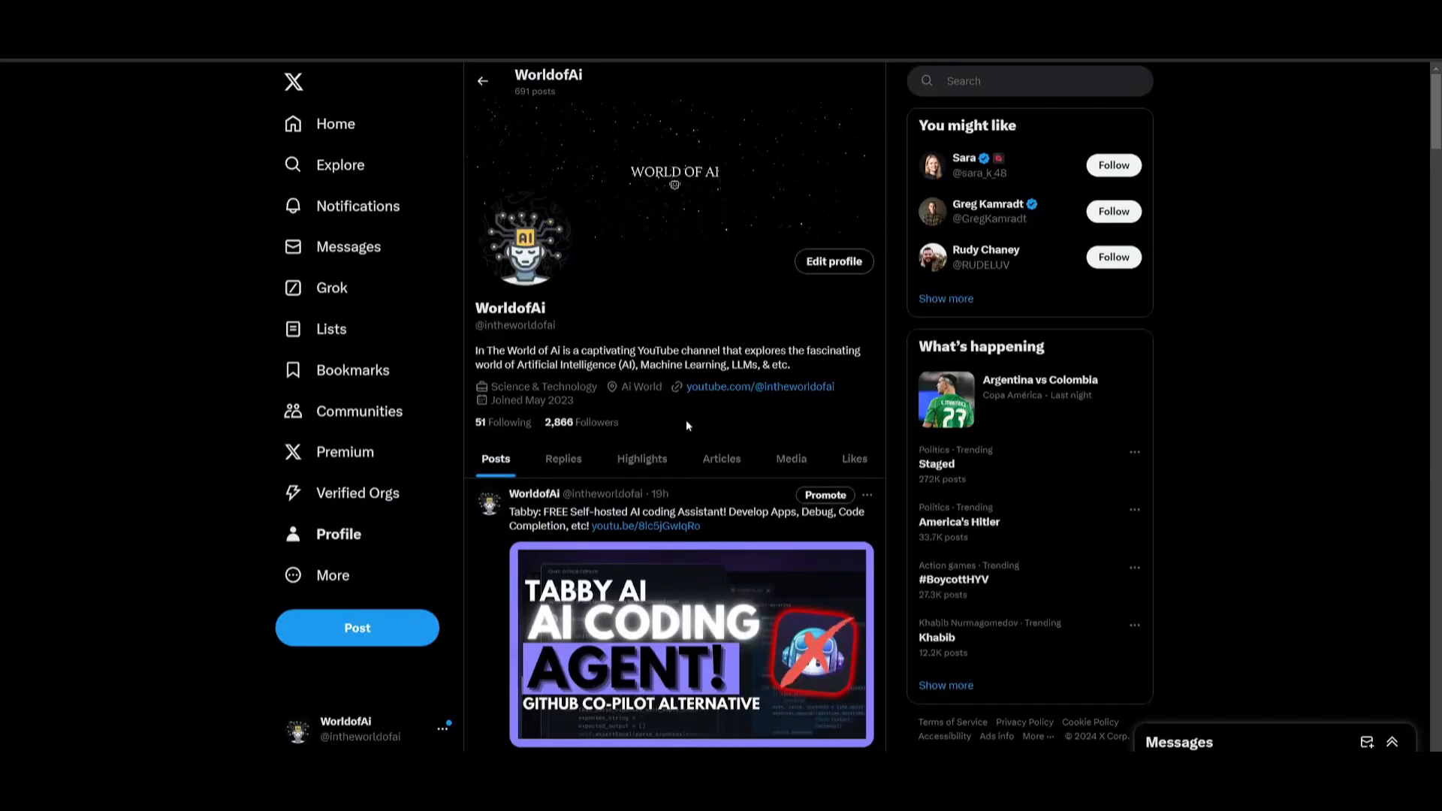
scroll("down", 3)
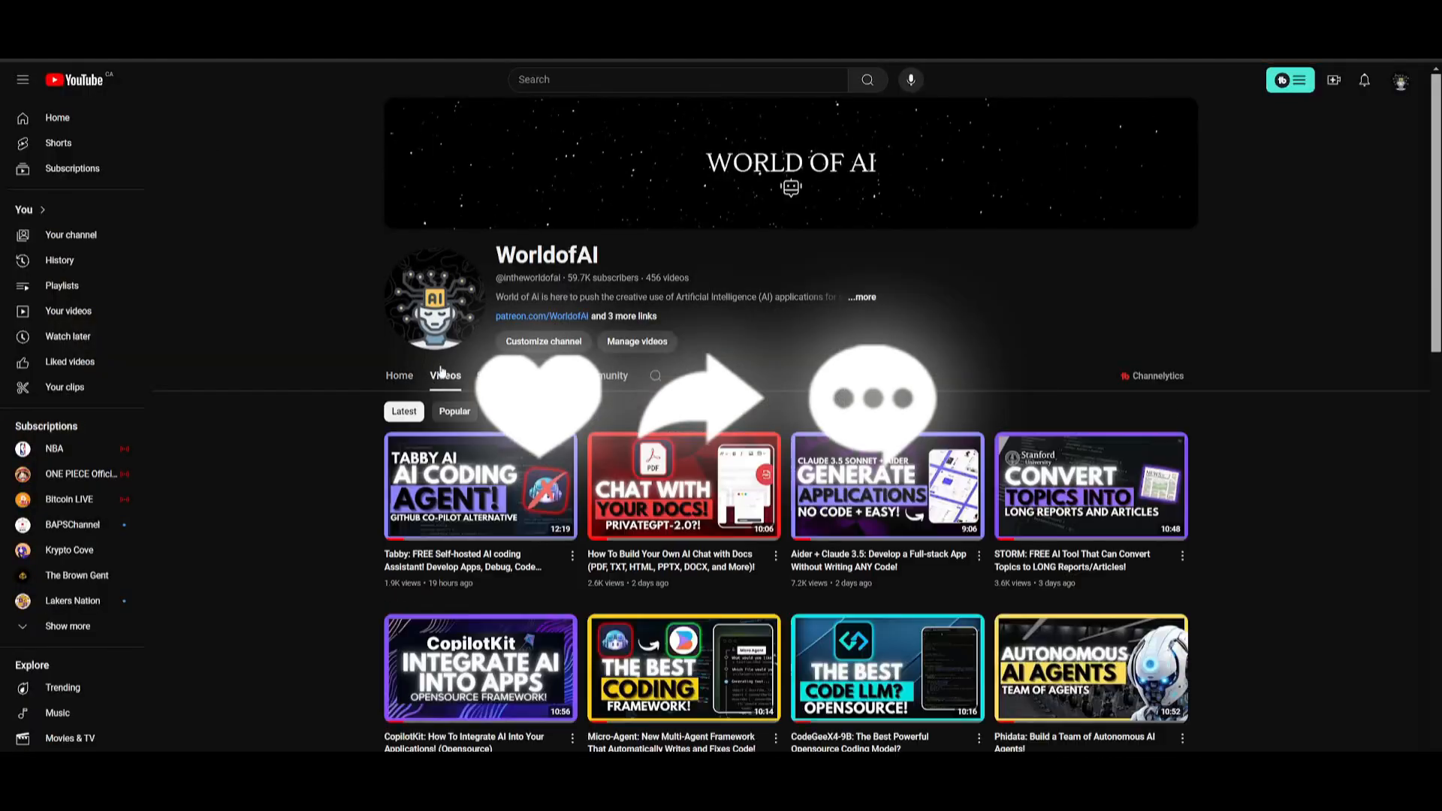
Scroll down World of AI's Videos tab to older uploads from about a month ago
scroll("down", 3)
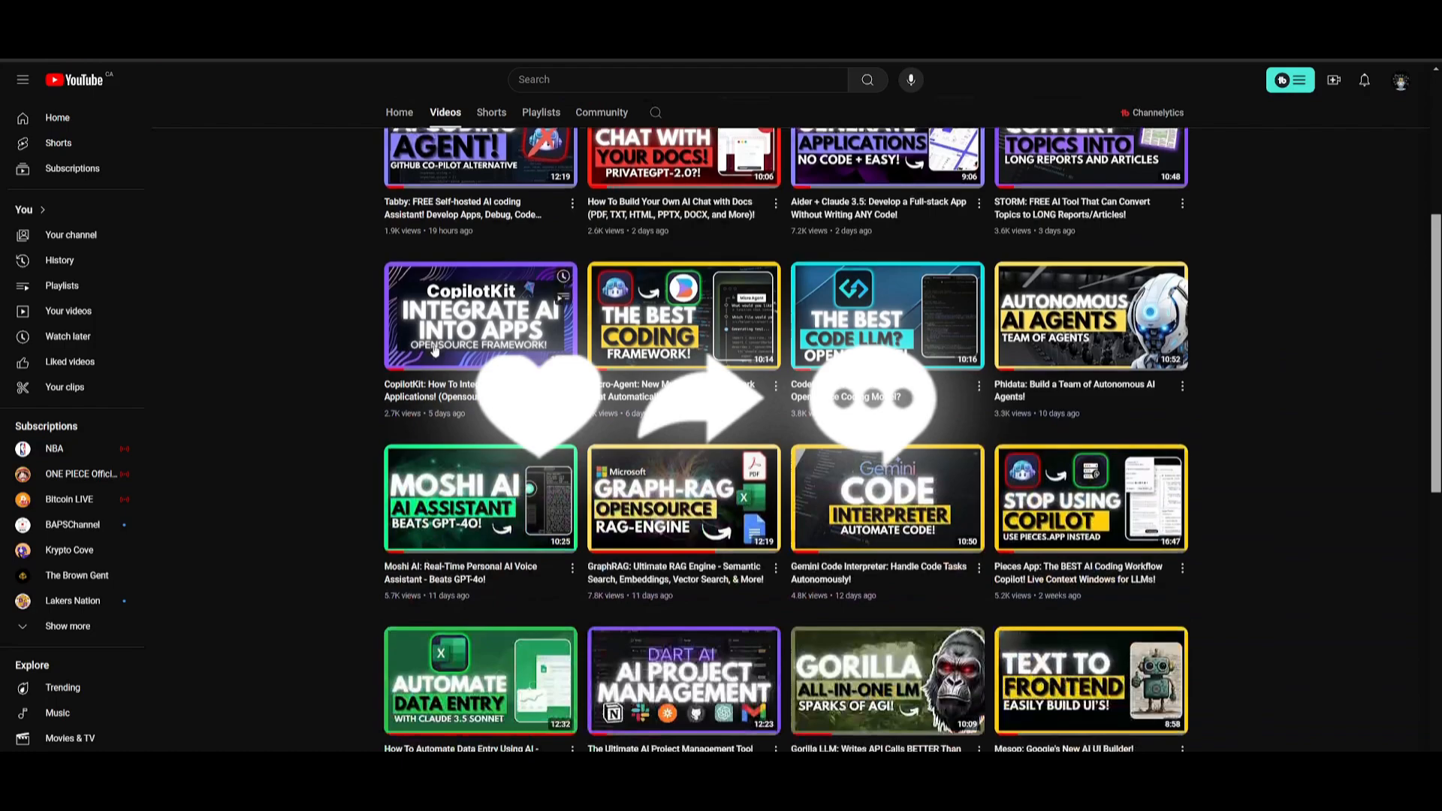
scroll("down", 3)
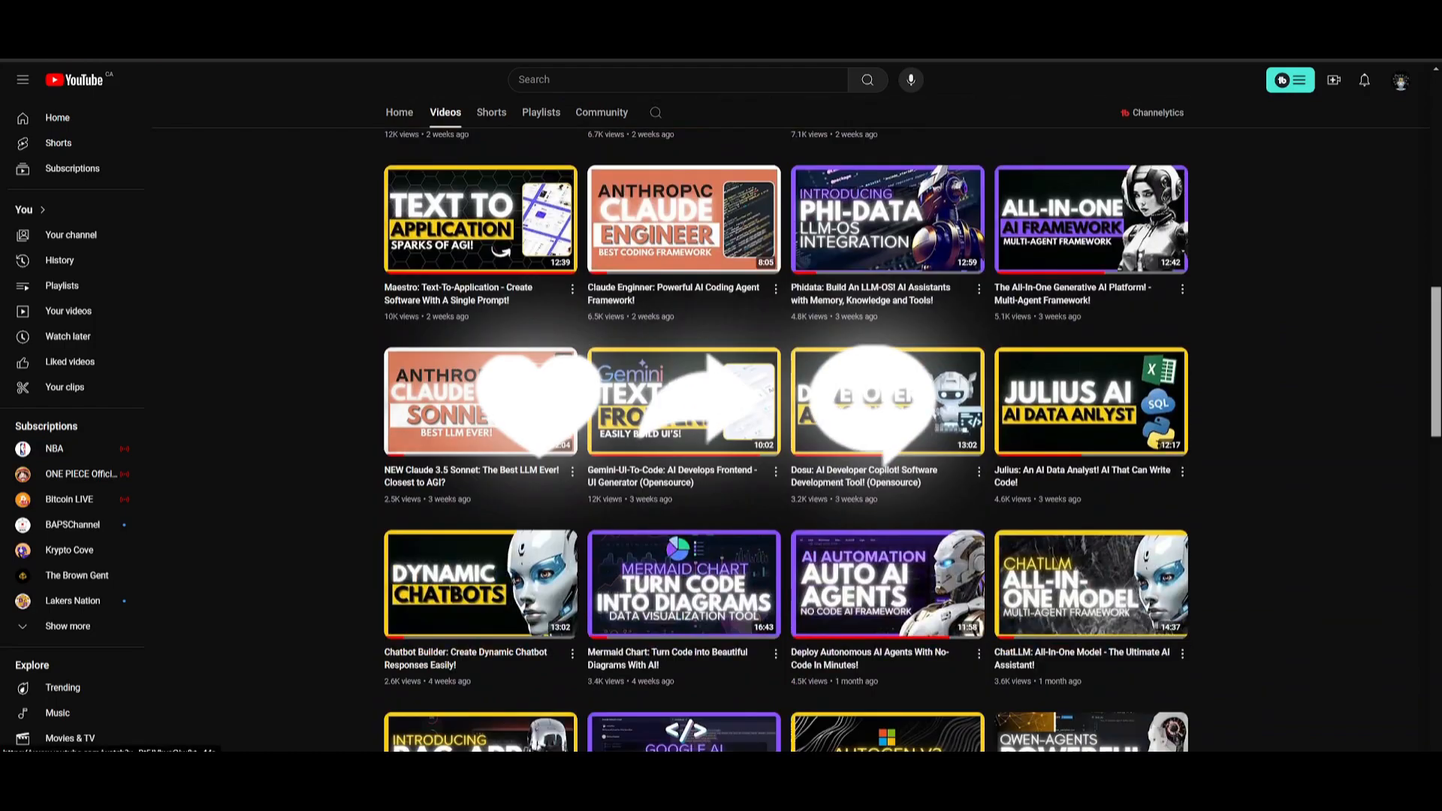
scroll("down", 3)
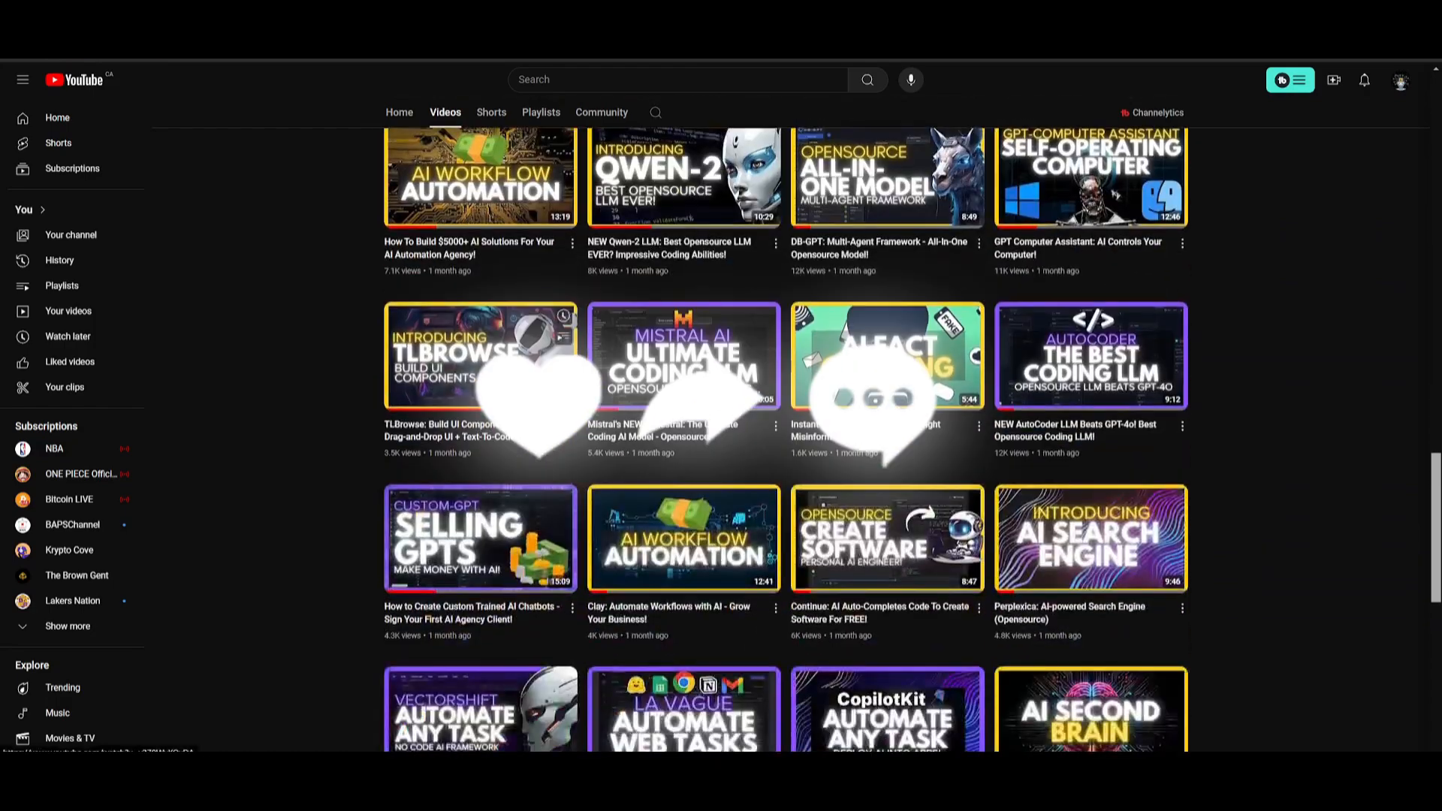